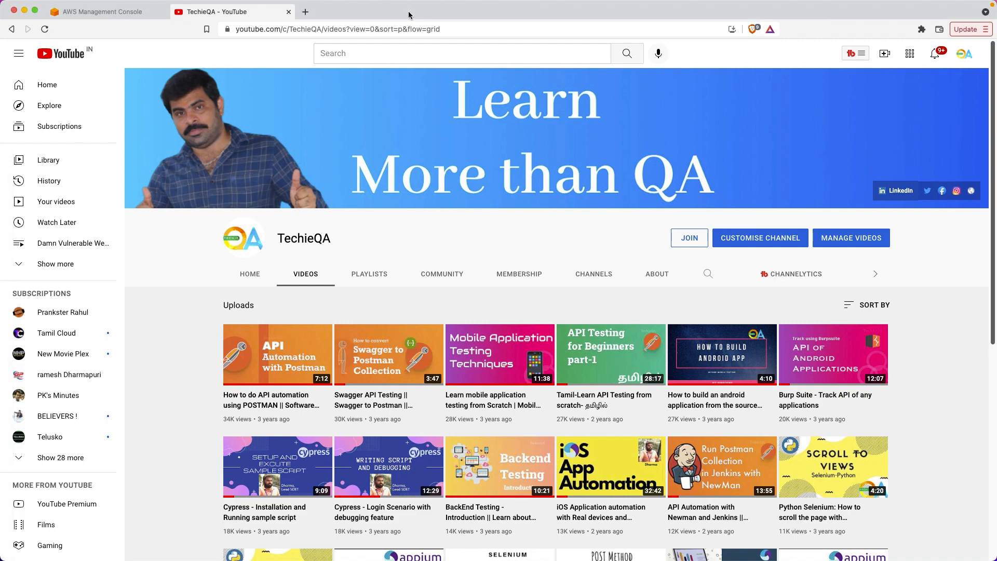
Step: Switch from the YouTube tab to the signed-in AWS Management Console home page
{"action": "left_click", "coordinate": [102, 11]}
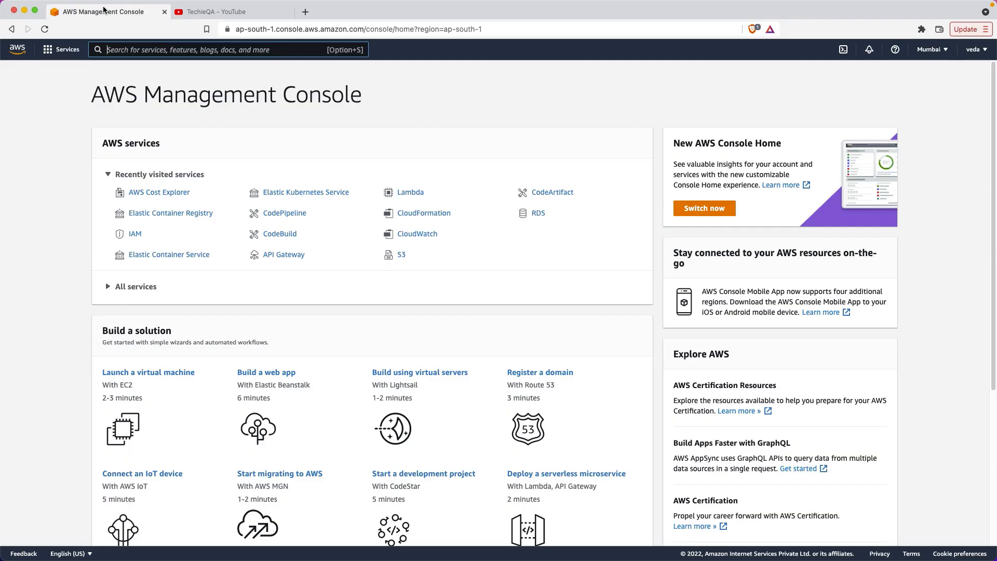
{"action": "mouse_move", "coordinate": [527, 130]}
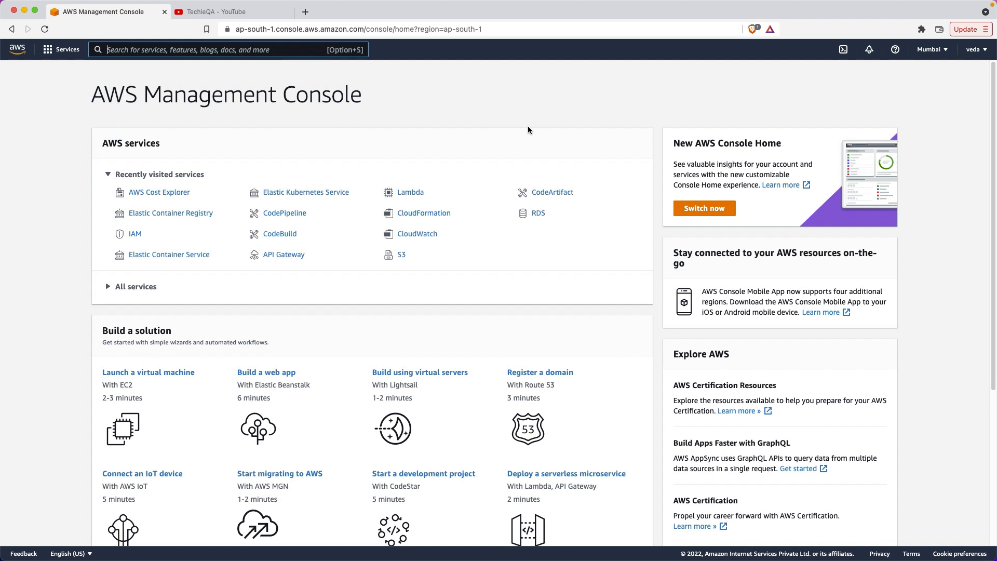
{"action": "mouse_move", "coordinate": [467, 179]}
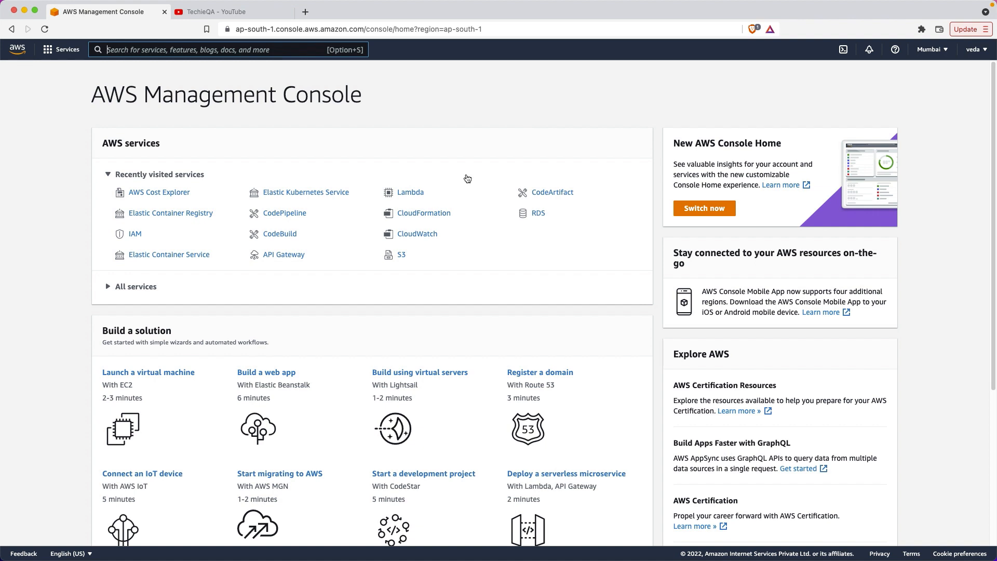
{"action": "mouse_move", "coordinate": [436, 139]}
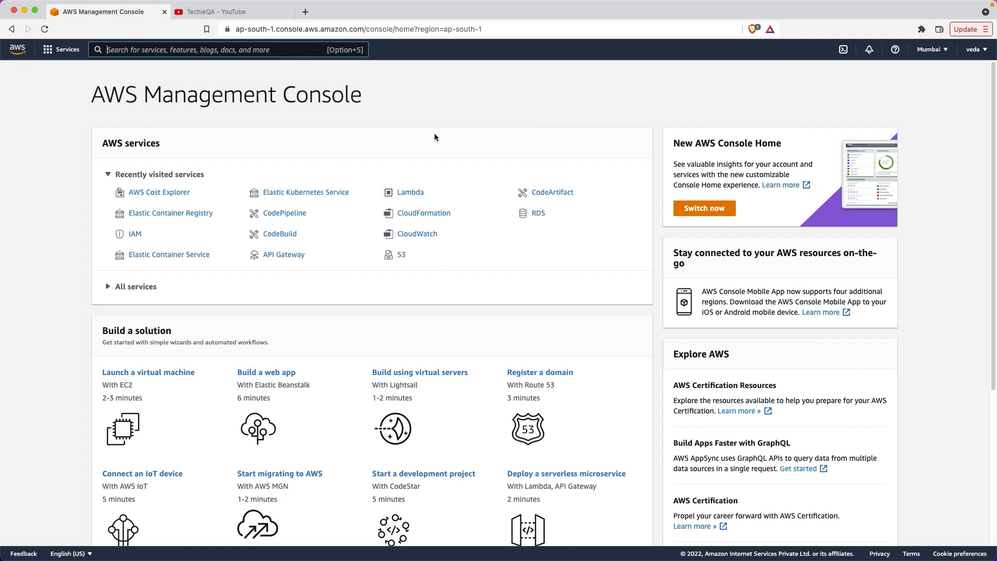
{"action": "mouse_move", "coordinate": [306, 125]}
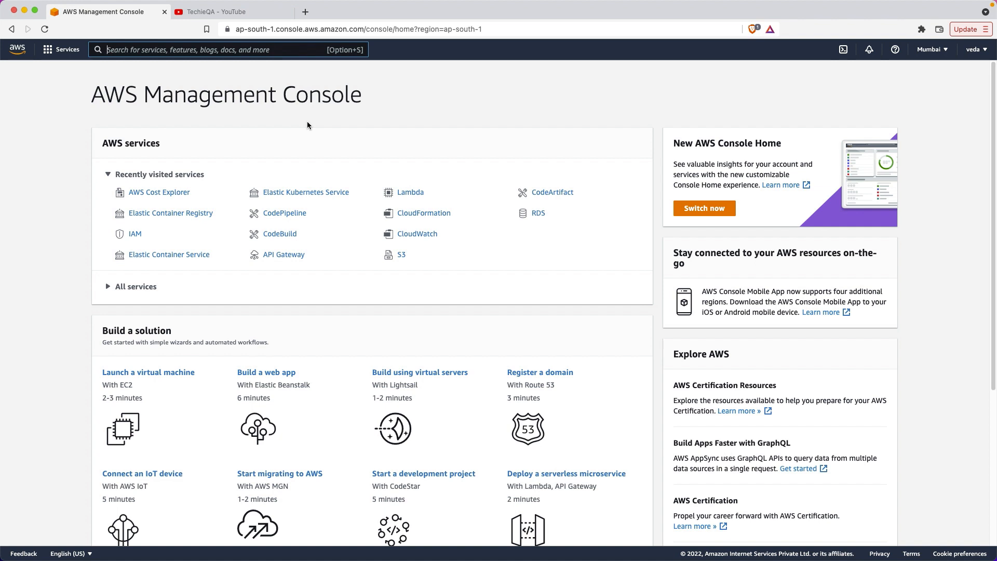
{"action": "mouse_move", "coordinate": [349, 3]}
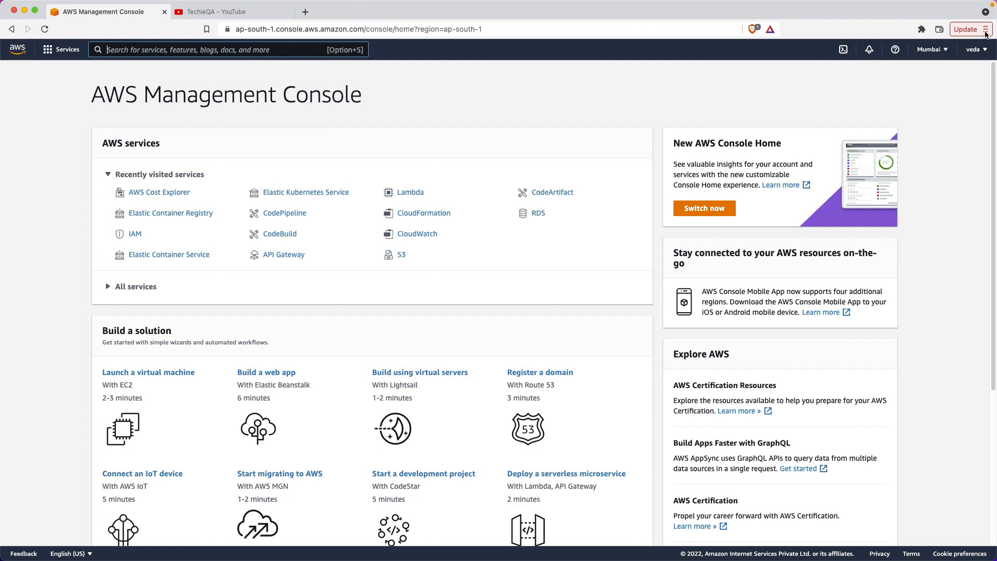
Step: In a new Brave private window, reach the AWS console sign-in page and start creating a new AWS account
{"action": "left_click", "coordinate": [989, 29]}
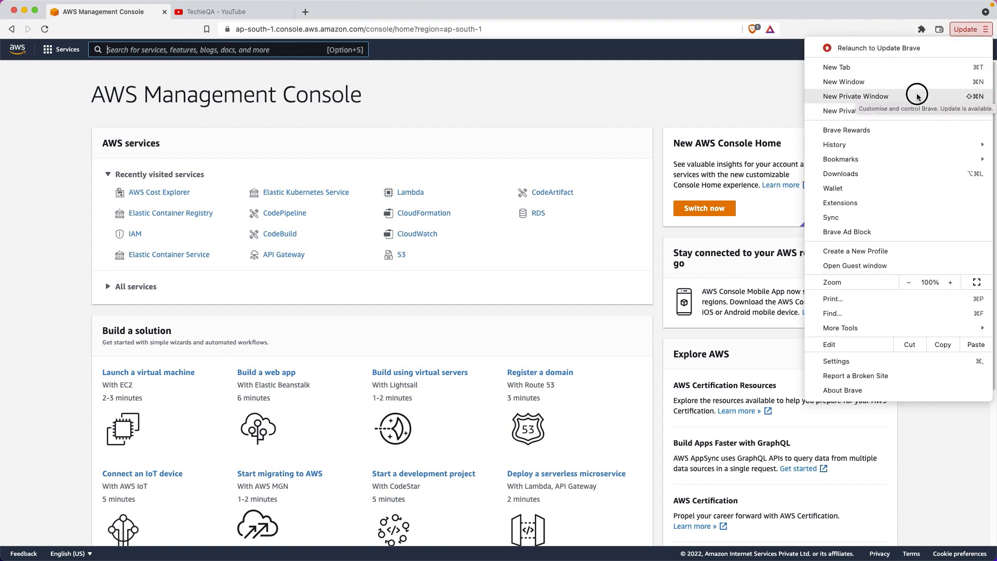
{"action": "left_click", "coordinate": [855, 96]}
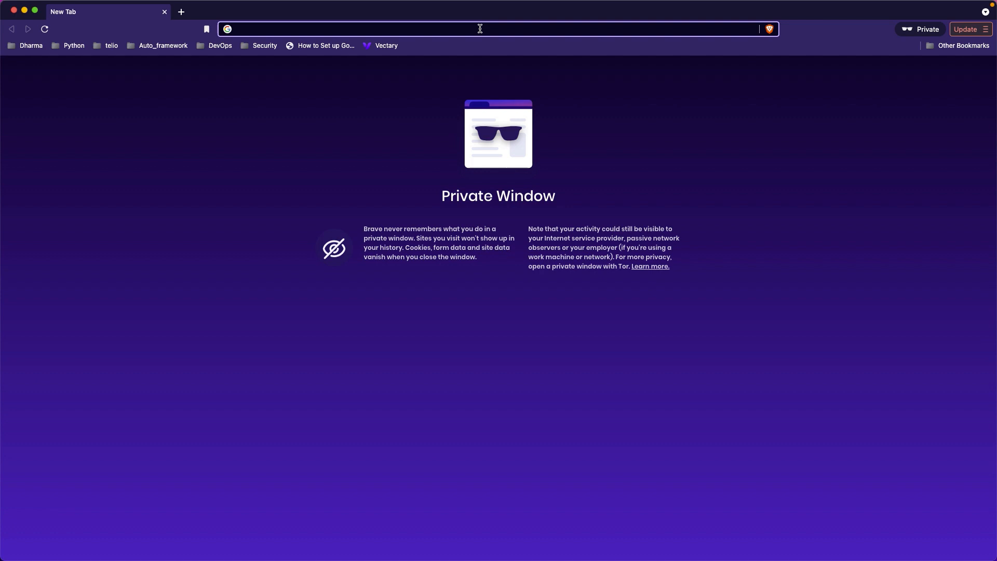
{"action": "type", "text": "console.aws.amazon.com%2Fconsole%2Fhome%3Ffromtb%3Dtrue%26hashArgs%3D..."}
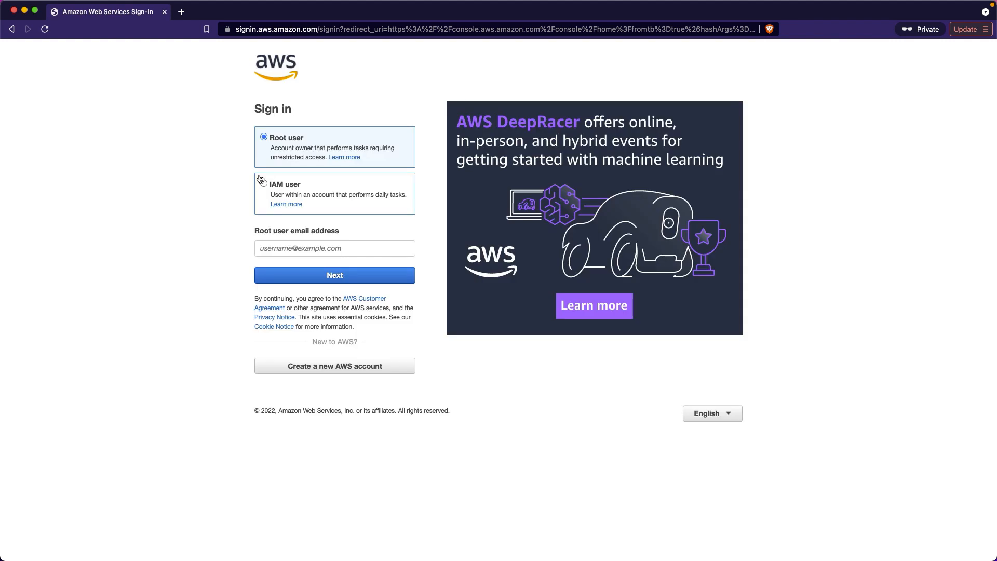
{"action": "left_click", "coordinate": [334, 366]}
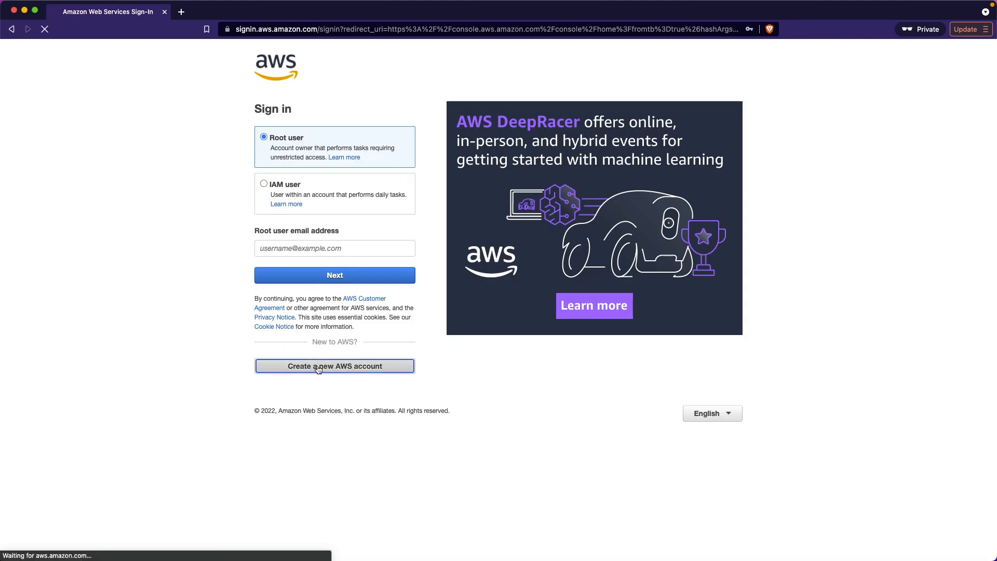
{"action": "left_click", "coordinate": [334, 366]}
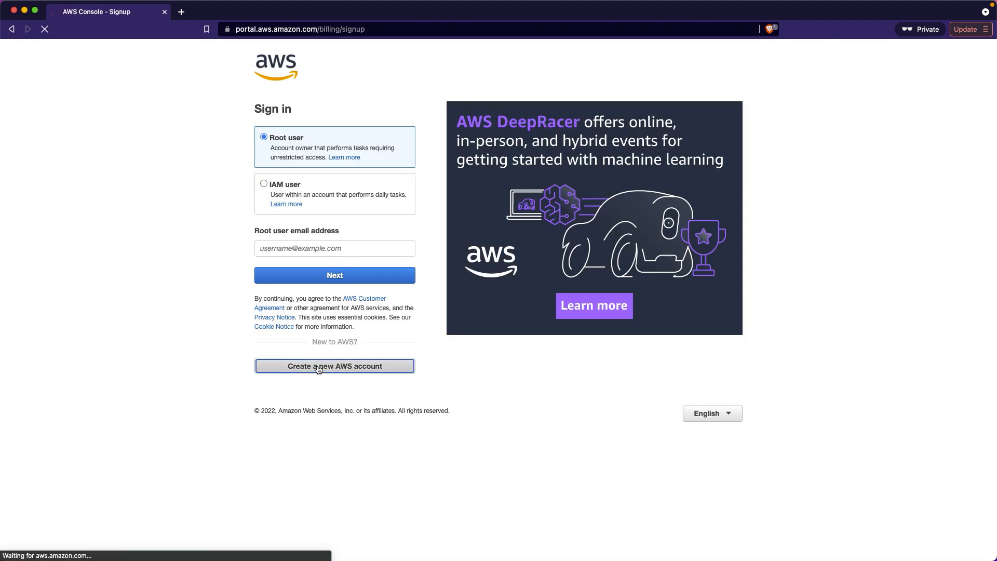
Step: Fill in the sign-up email, password with confirmation and the AWS account name testqa, then continue
{"action": "left_click", "coordinate": [335, 365]}
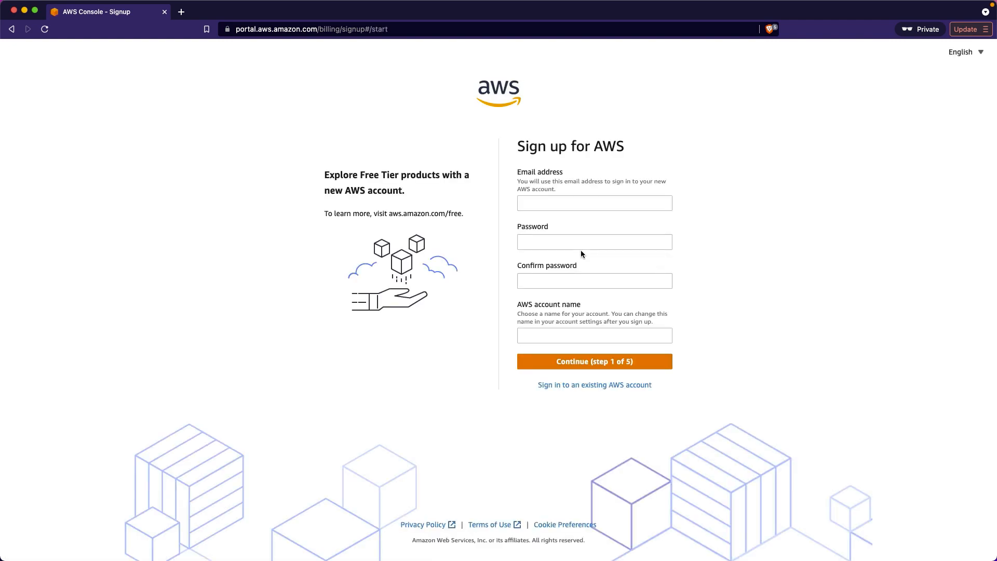
{"action": "left_click", "coordinate": [593, 203]}
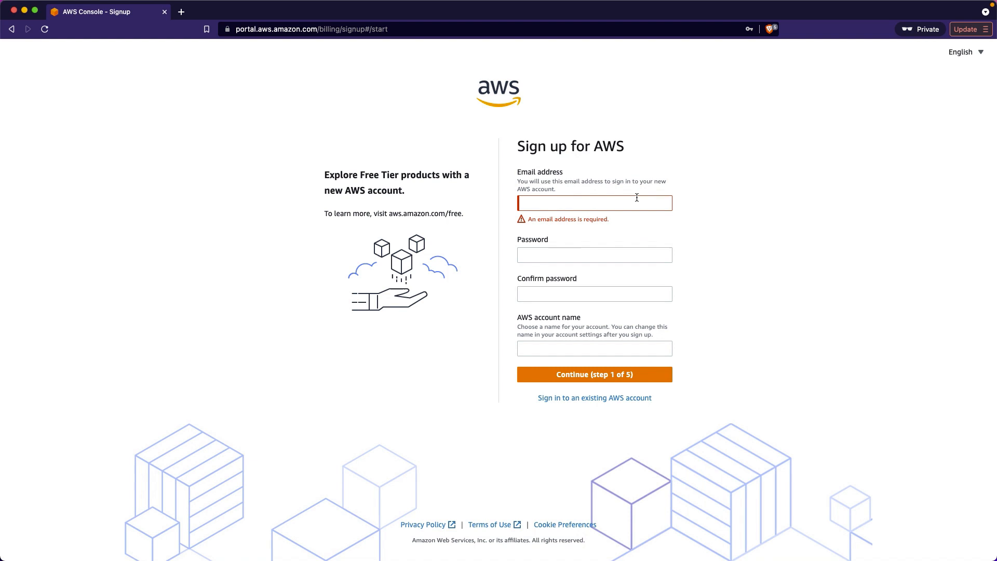
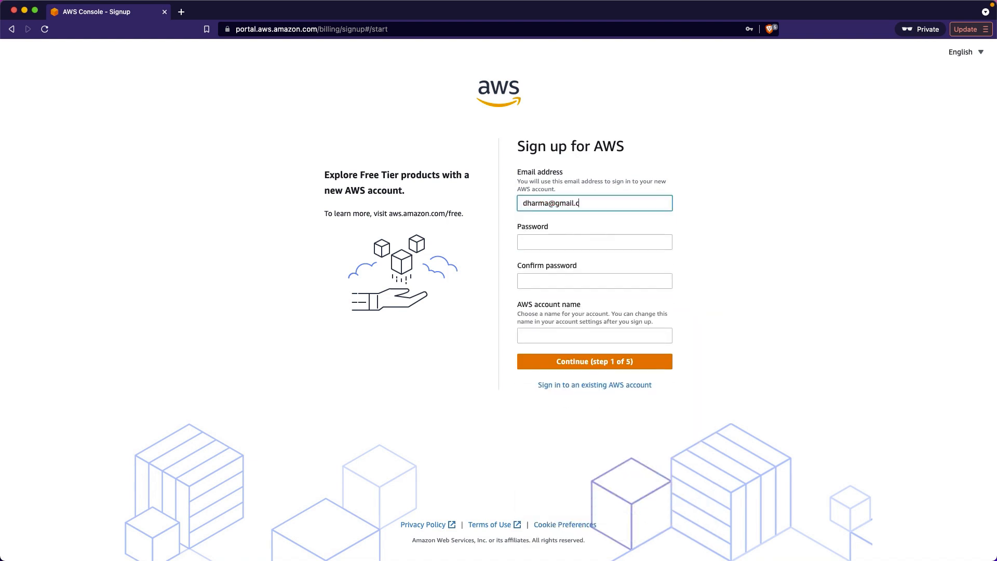
{"action": "left_click", "coordinate": [594, 241]}
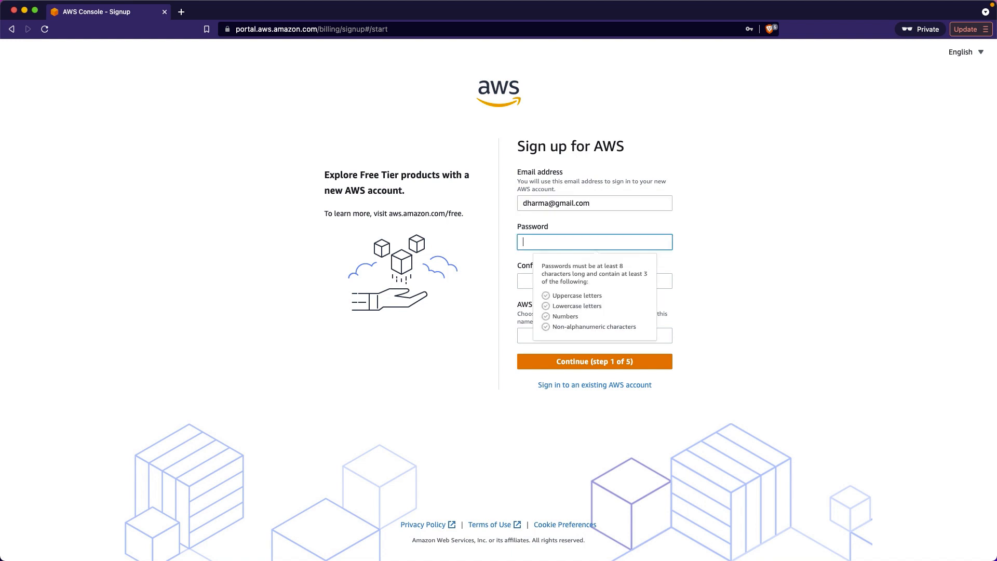
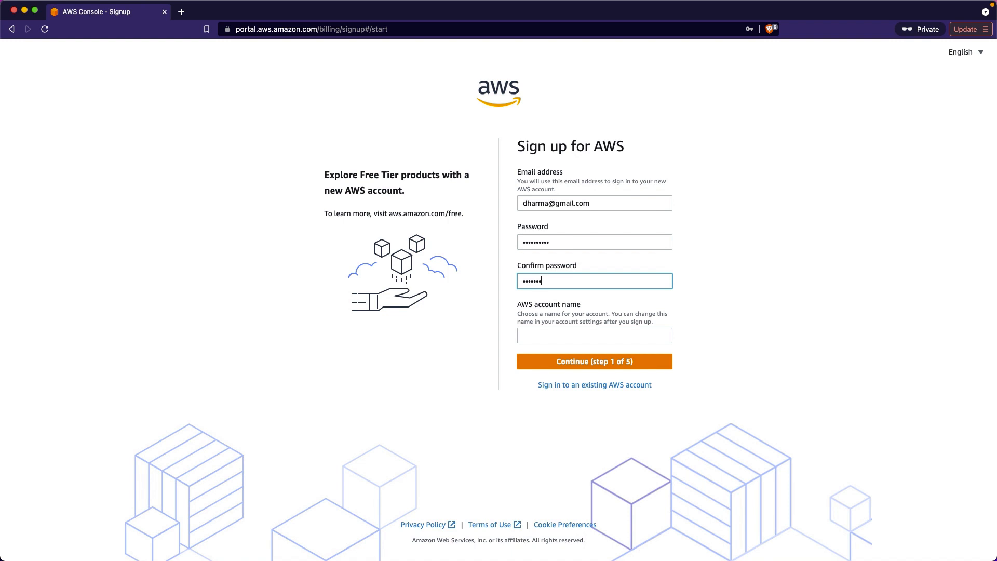
{"action": "left_click", "coordinate": [594, 335]}
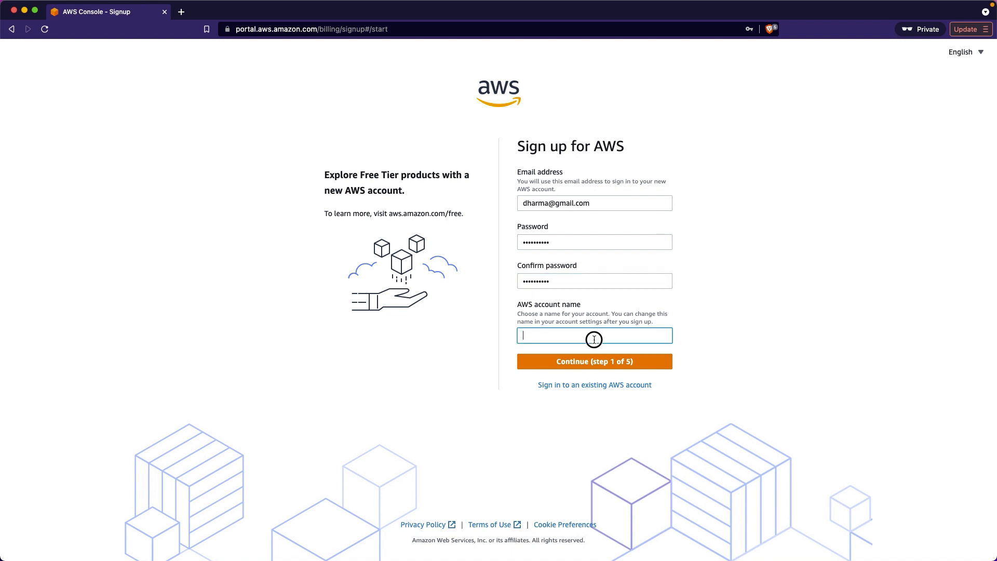
{"action": "type", "text": "te"}
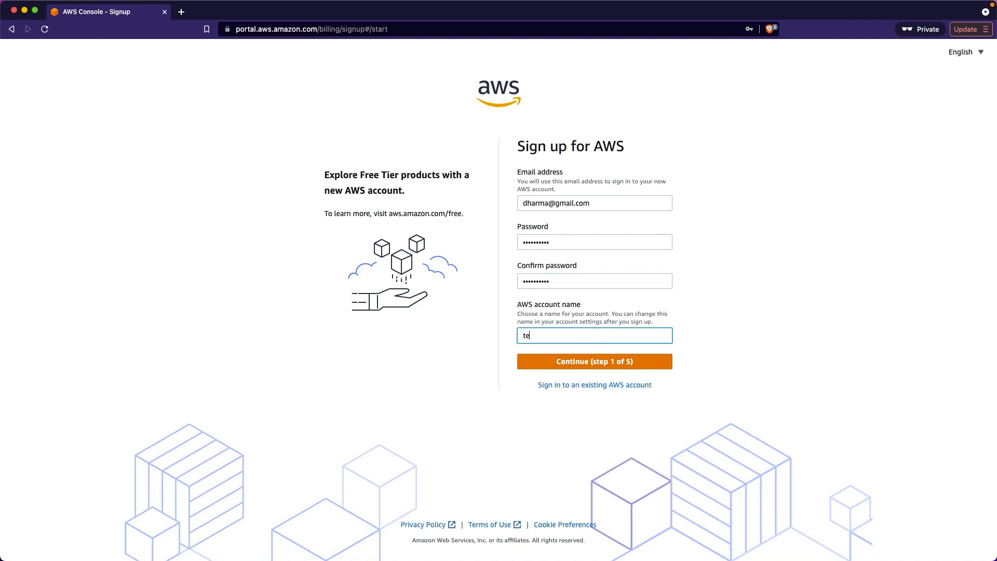
{"action": "type", "text": "stqa"}
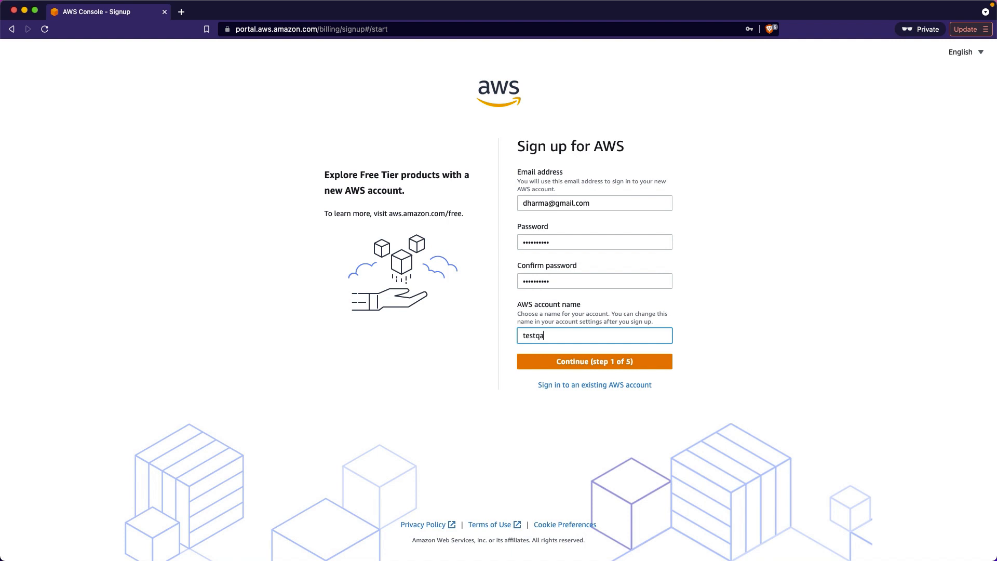
{"action": "left_click", "coordinate": [593, 360]}
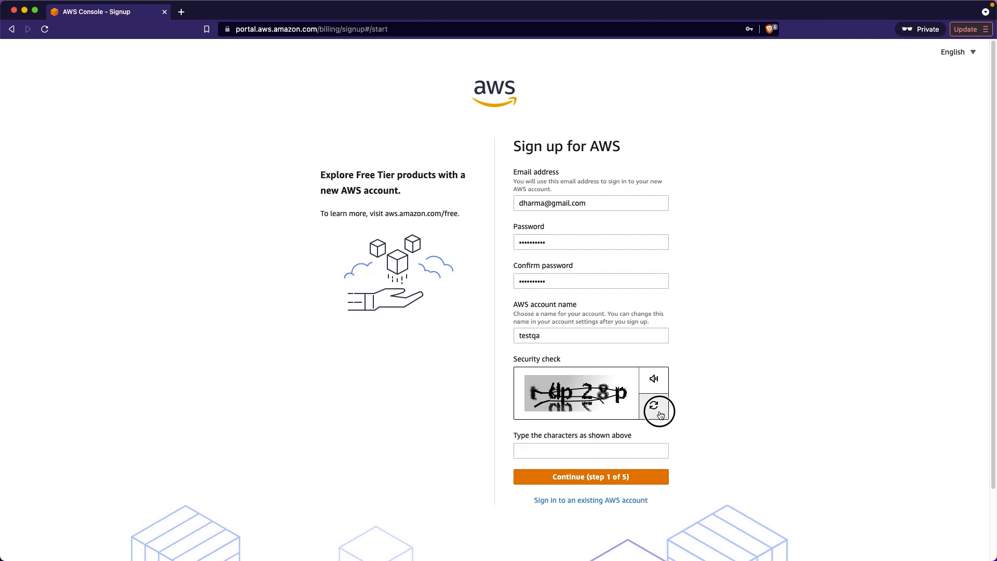
Step: Refresh the security image, enter its characters and submit sign-up step 1 of 5
{"action": "left_click", "coordinate": [654, 406]}
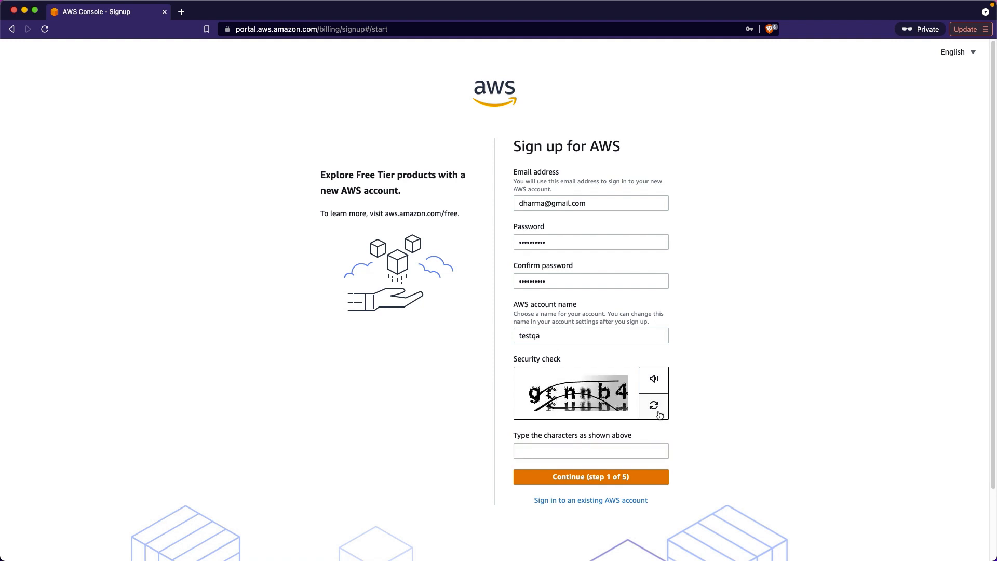
{"action": "type", "text": "g"}
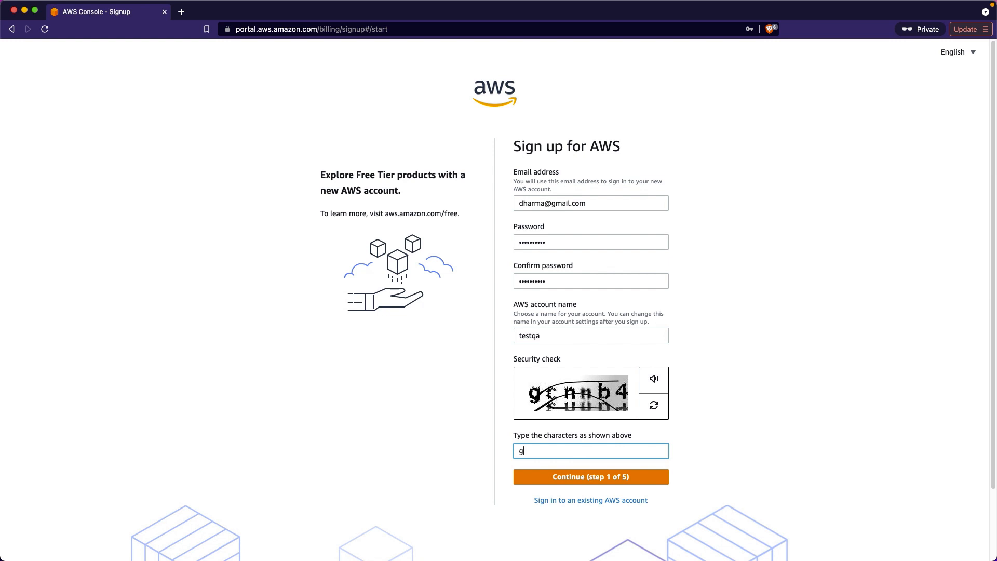
{"action": "type", "text": "cnn"}
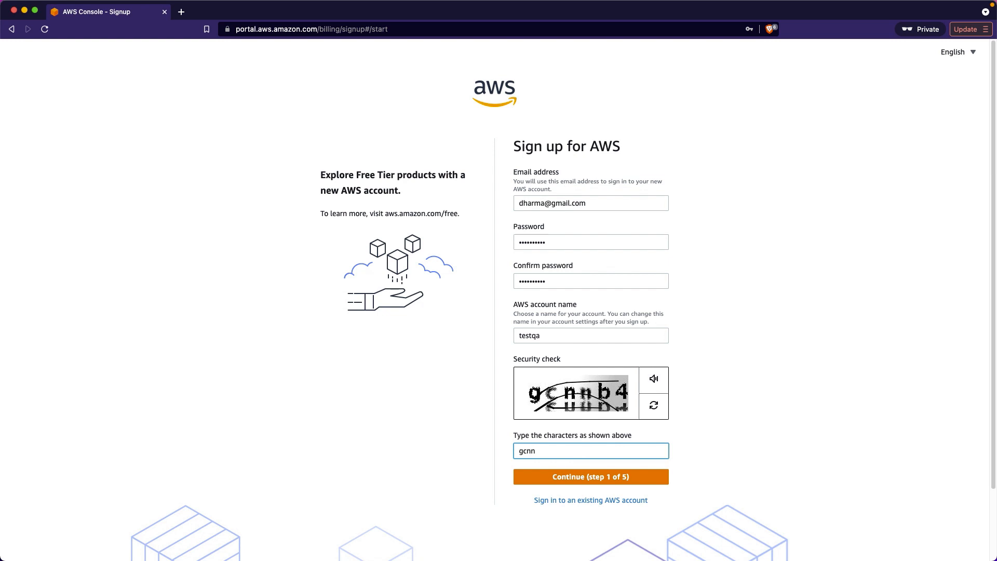
{"action": "left_click", "coordinate": [589, 476]}
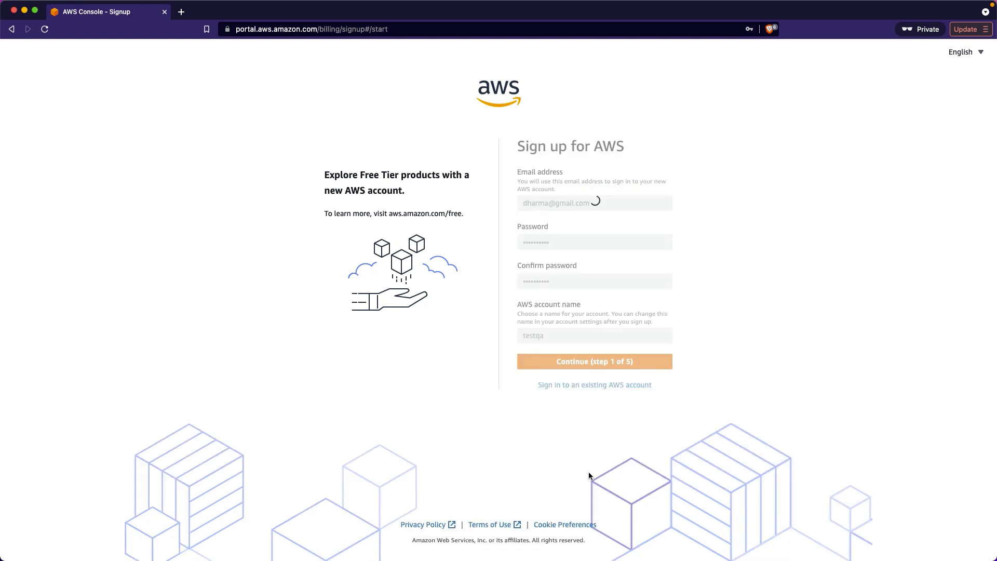
Step: Re-enter the security characters 4zyz8b and resubmit the form; the email-already-registered error remains
{"action": "left_click", "coordinate": [594, 361]}
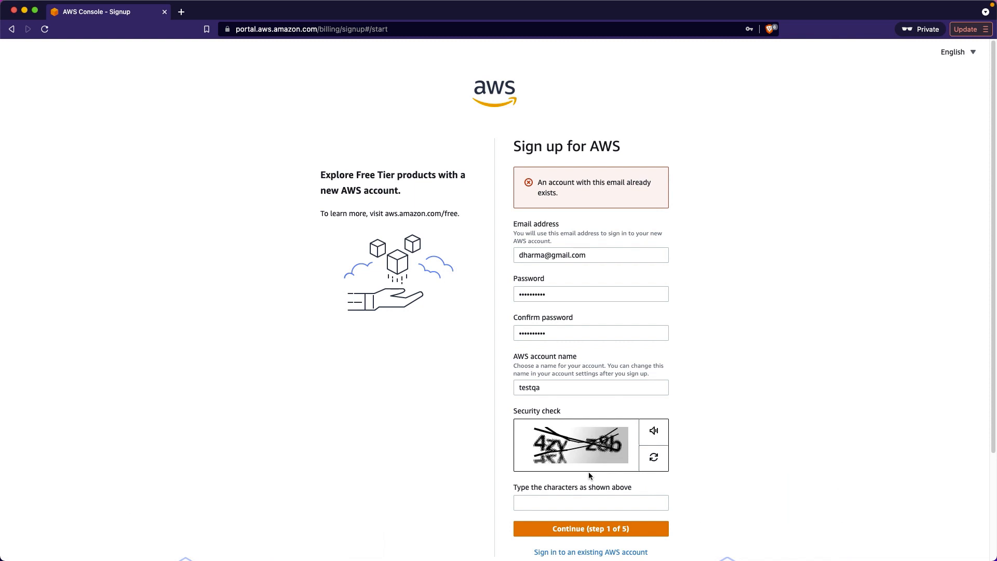
{"action": "left_click", "coordinate": [589, 255]}
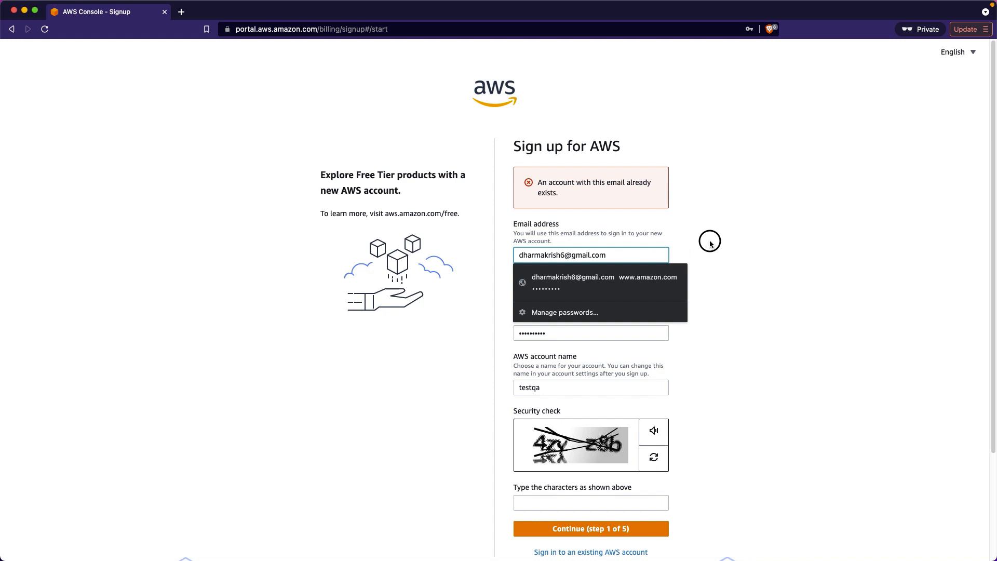
{"action": "left_click", "coordinate": [590, 502]}
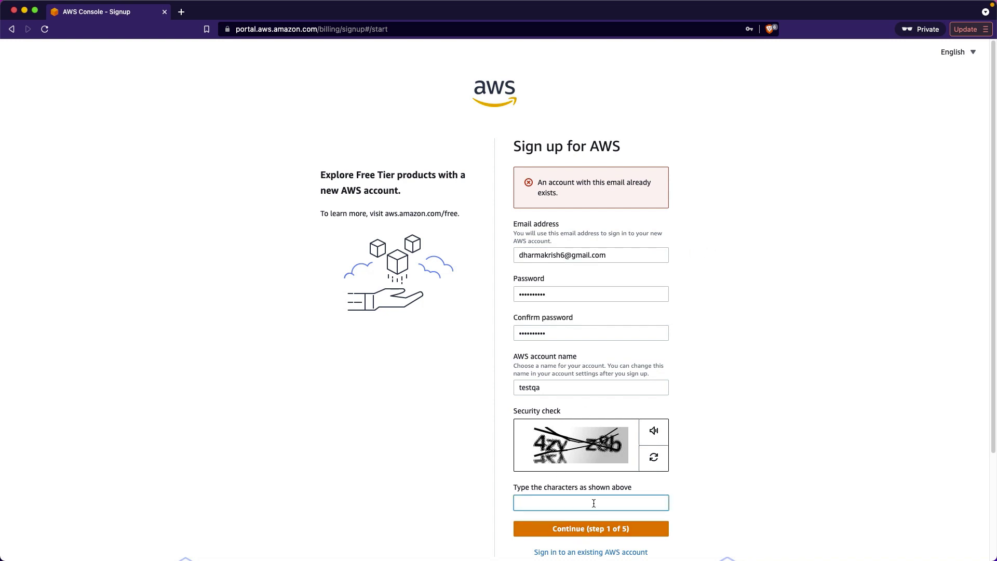
{"action": "type", "text": "4z"}
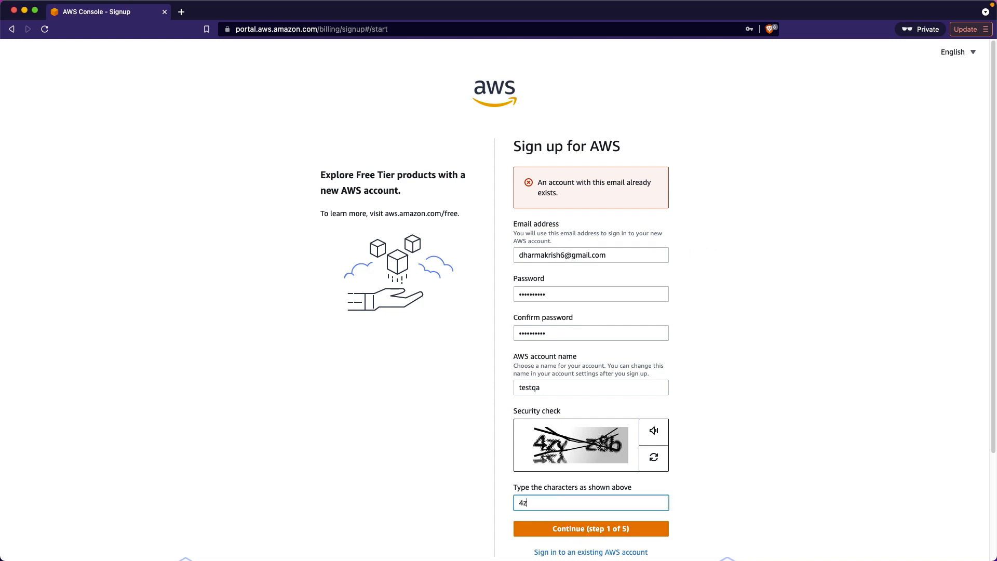
{"action": "type", "text": "yz"}
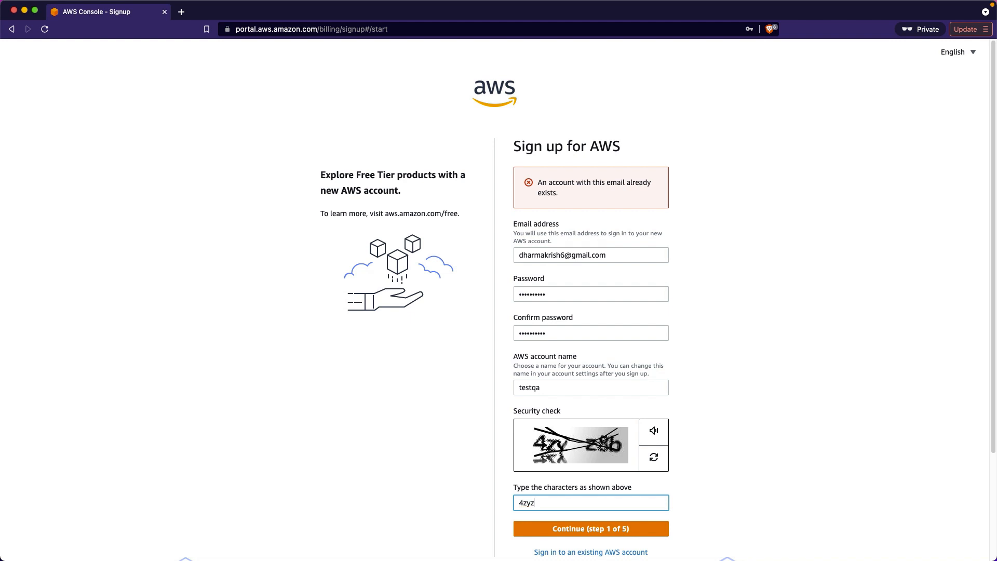
{"action": "type", "text": "8b"}
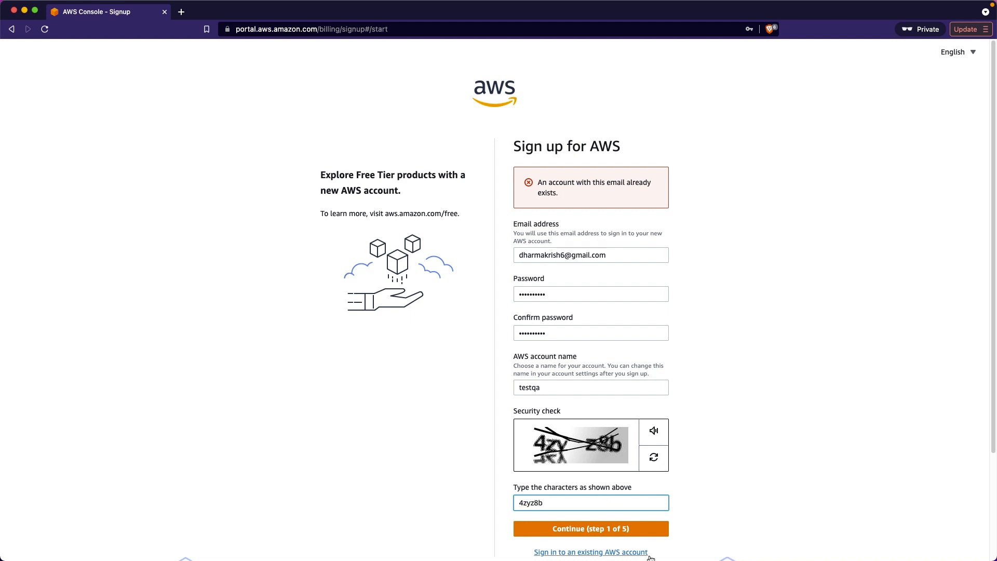
{"action": "left_click", "coordinate": [589, 528]}
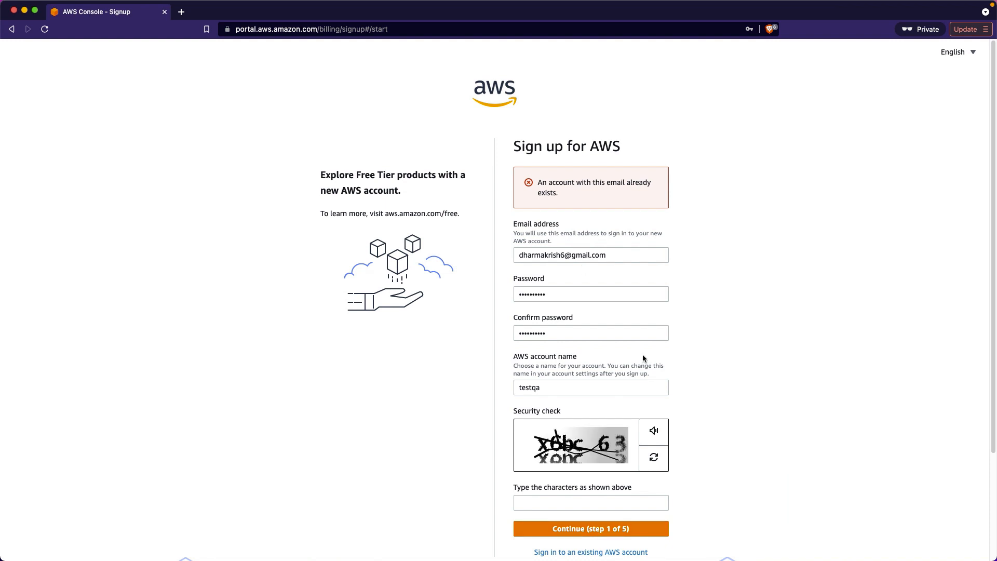
{"action": "scroll", "scroll_direction": "down", "scroll_amount": 3}
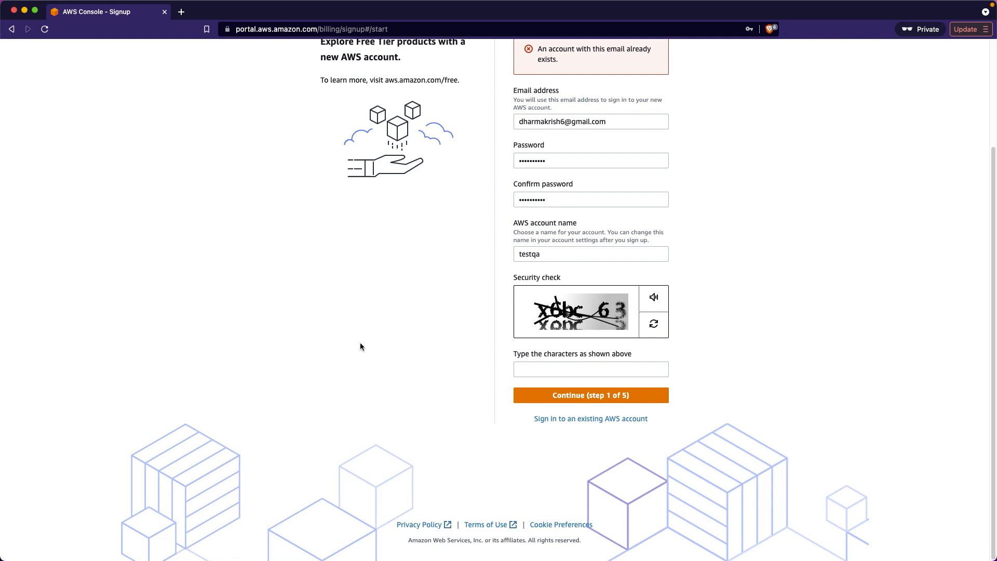
{"action": "scroll", "scroll_direction": "up", "scroll_amount": 3}
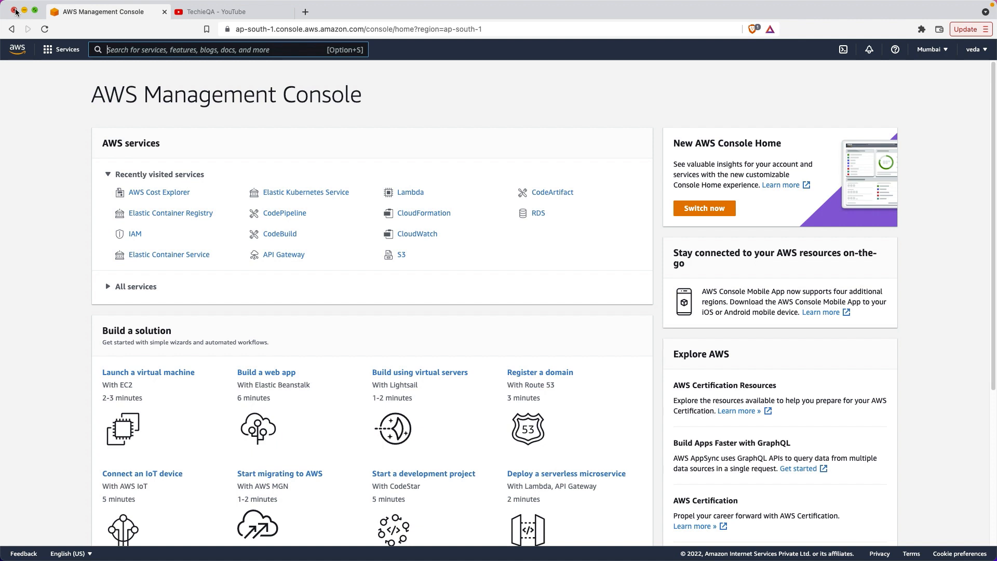
{"action": "mouse_move", "coordinate": [199, 259]}
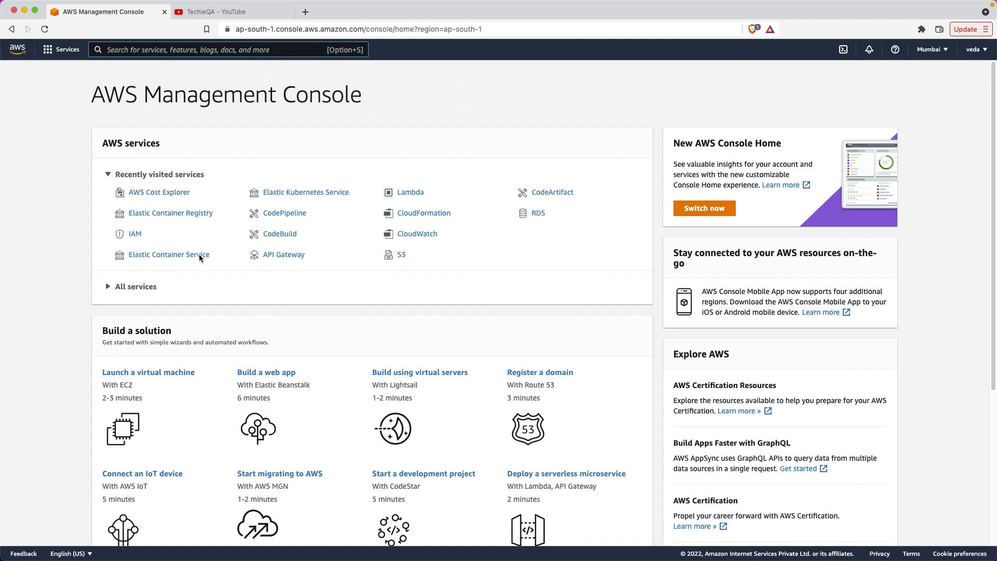
Step: Expand the All services list on Console Home and look over the Compute section
{"action": "left_click", "coordinate": [17, 49]}
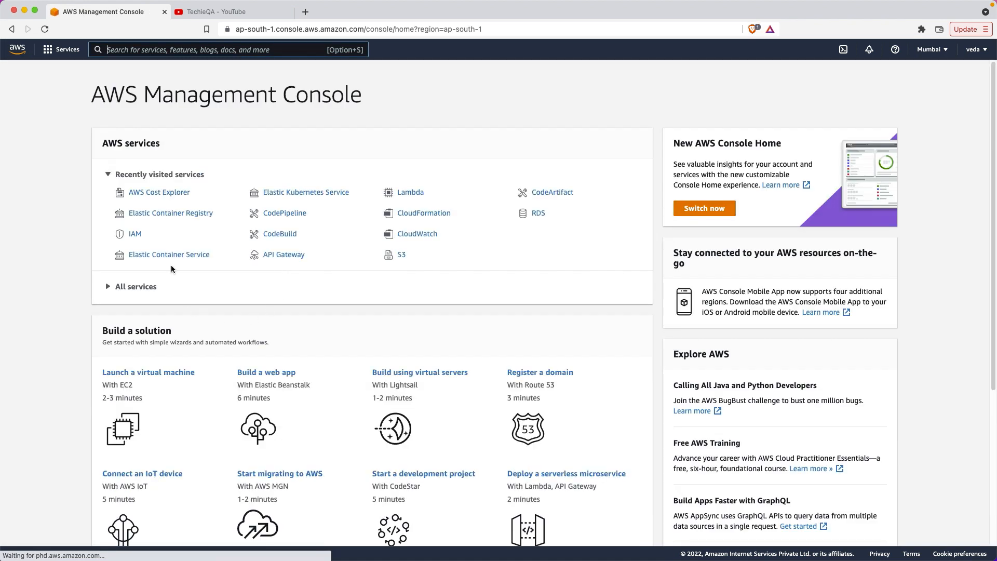
{"action": "left_click", "coordinate": [136, 286]}
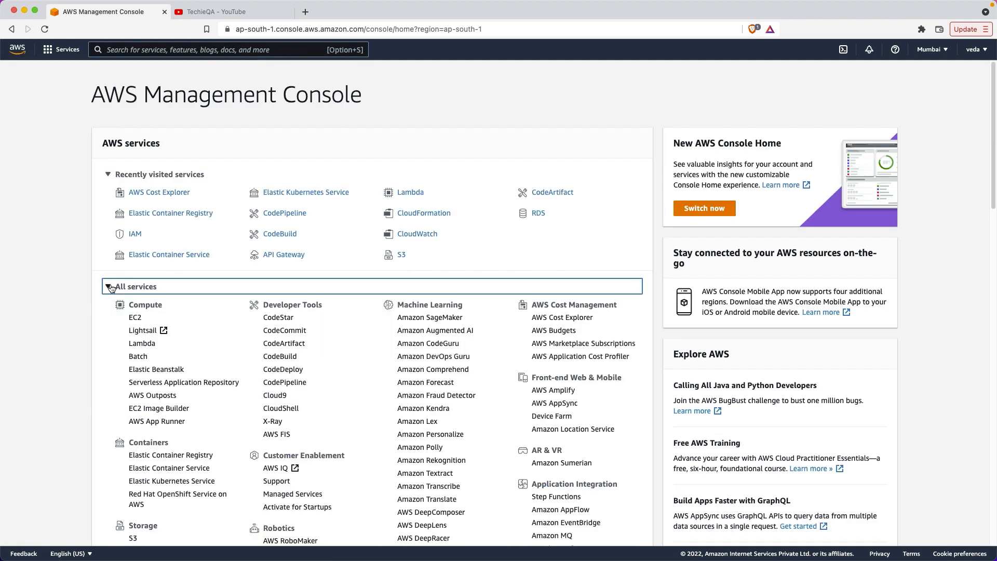
{"action": "scroll", "scroll_direction": "down", "scroll_amount": 3}
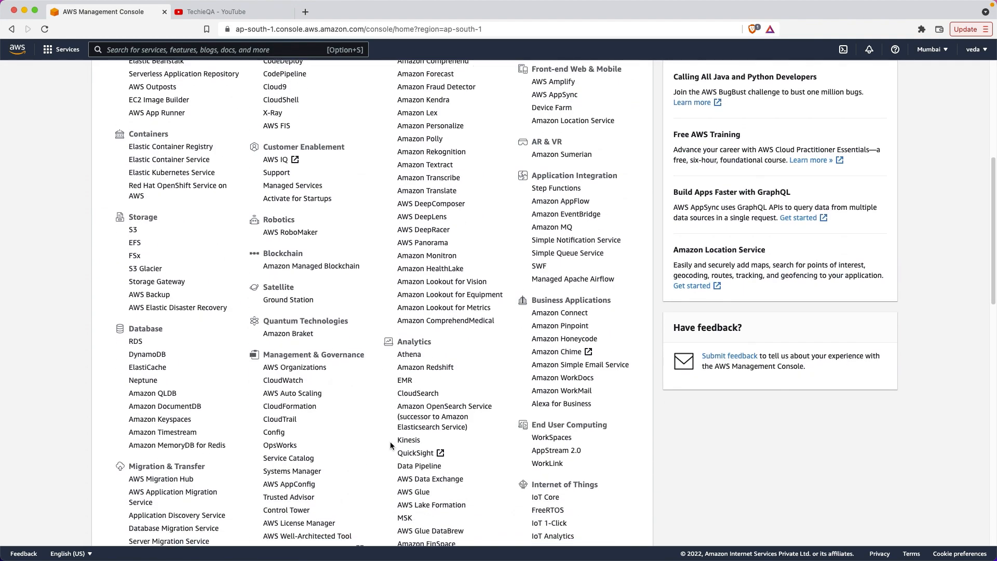
{"action": "scroll", "scroll_direction": "up", "scroll_amount": 3}
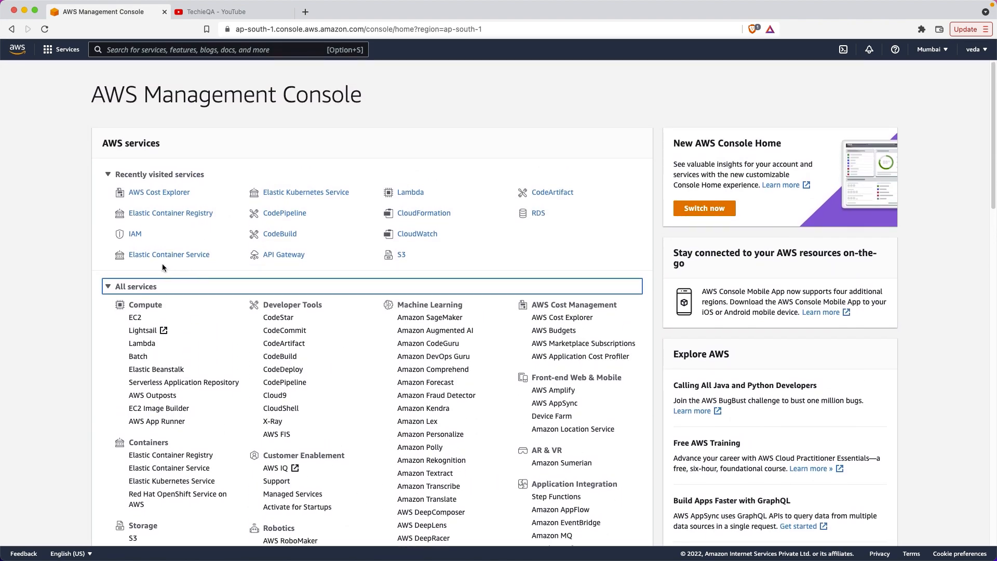
{"action": "mouse_move", "coordinate": [546, 153]}
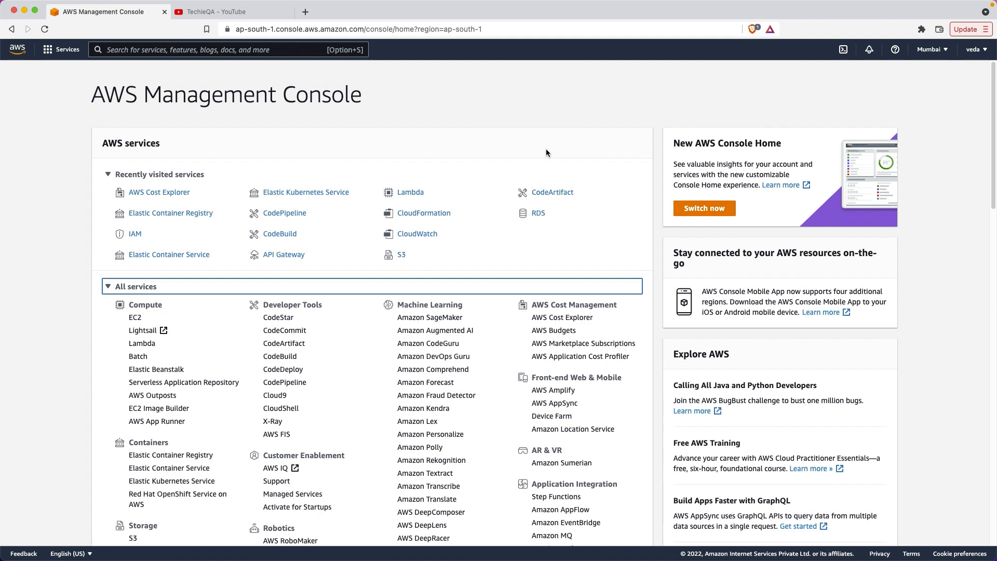
{"action": "mouse_move", "coordinate": [100, 259]}
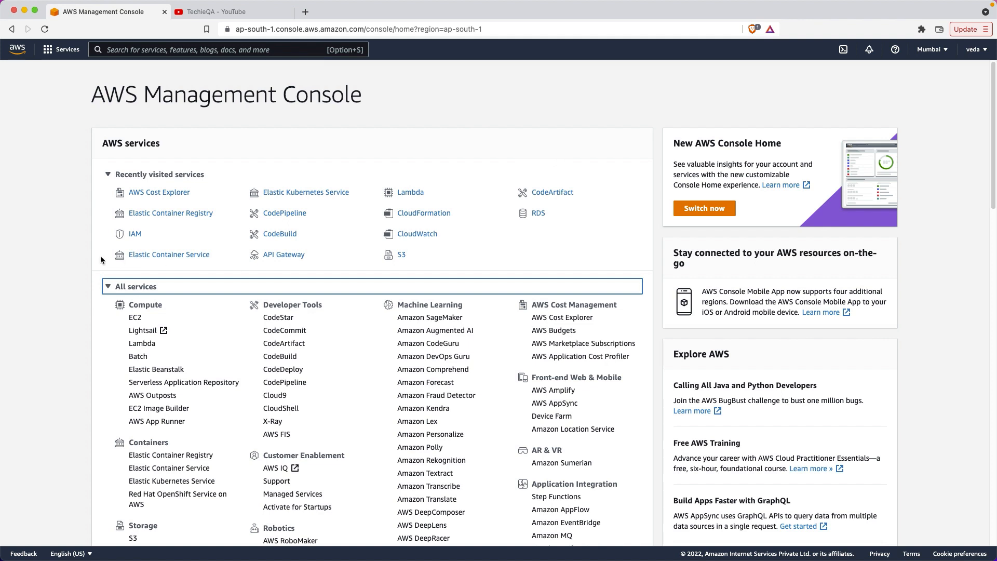
{"action": "mouse_move", "coordinate": [320, 157]}
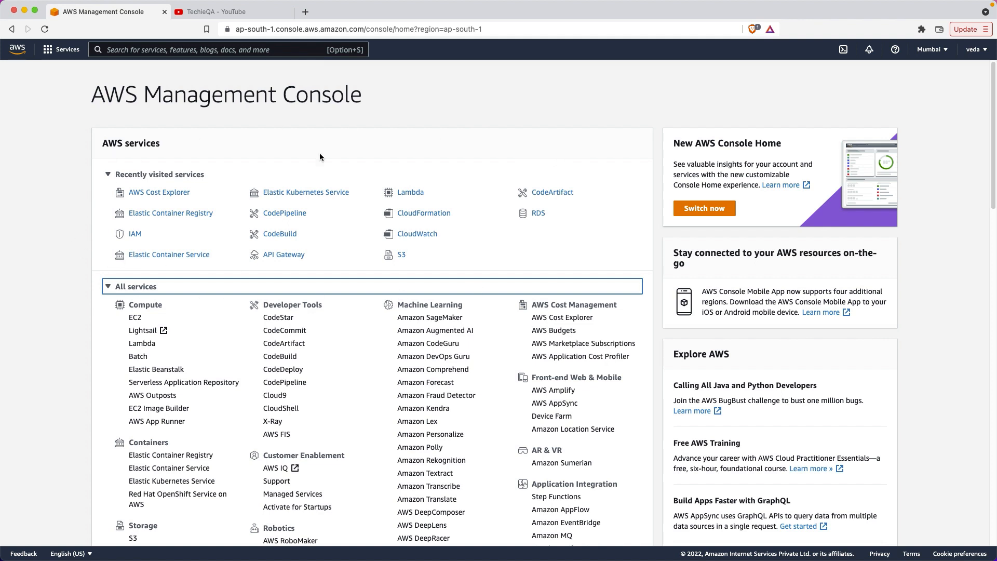
{"action": "mouse_move", "coordinate": [216, 155]}
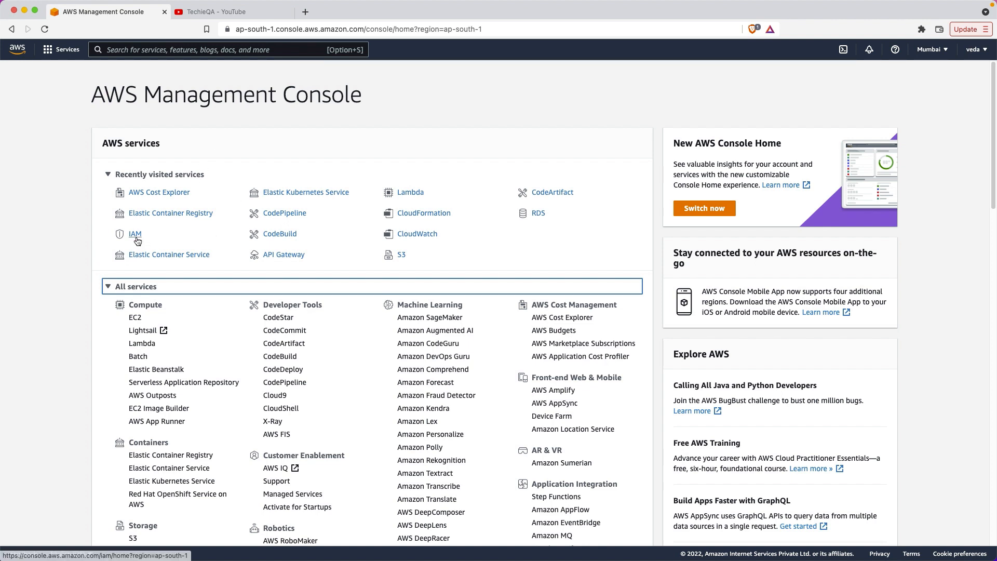
{"action": "mouse_move", "coordinate": [371, 256]}
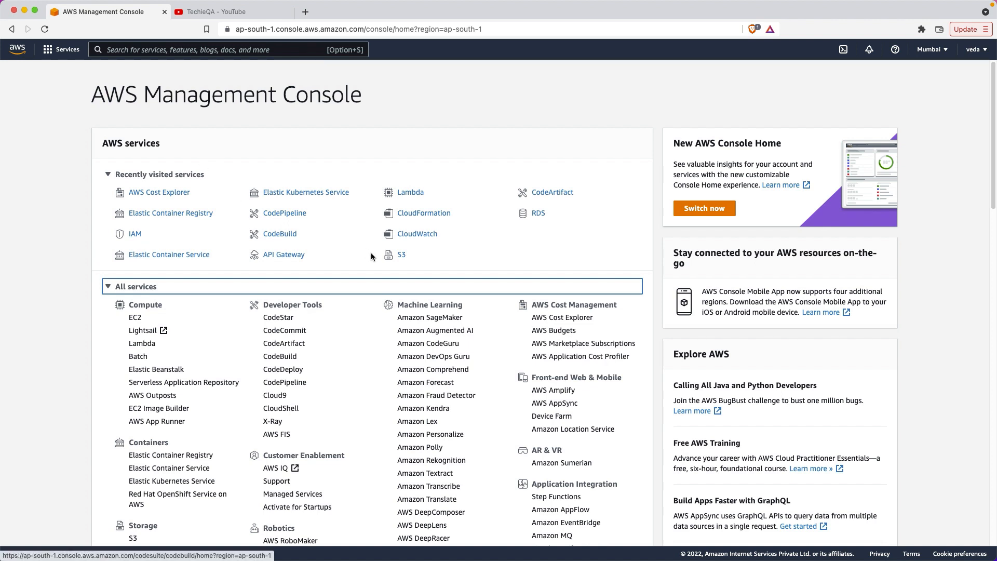
{"action": "mouse_move", "coordinate": [565, 170]}
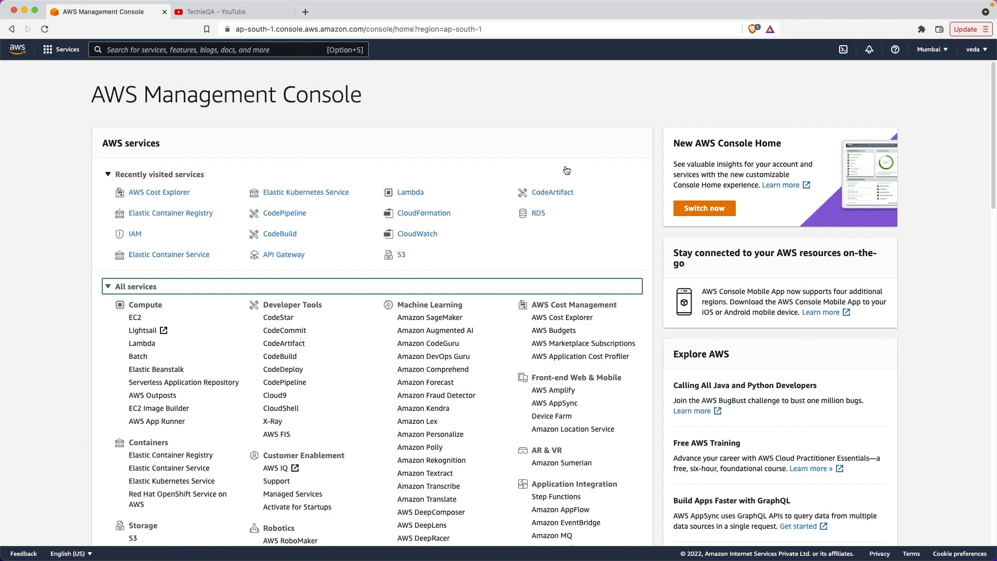
{"action": "mouse_move", "coordinate": [444, 202]}
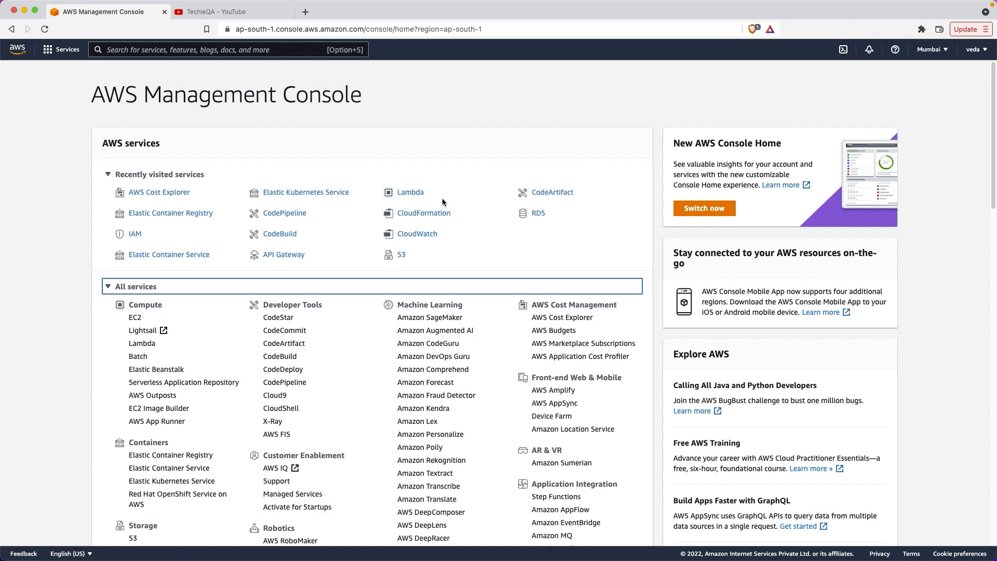
{"action": "mouse_move", "coordinate": [410, 192]}
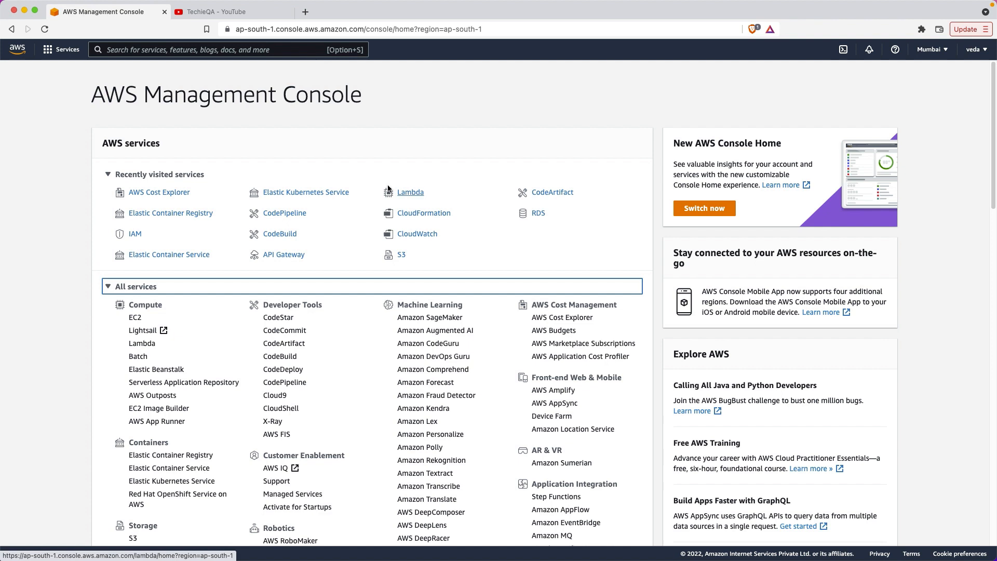
{"action": "mouse_move", "coordinate": [302, 189]}
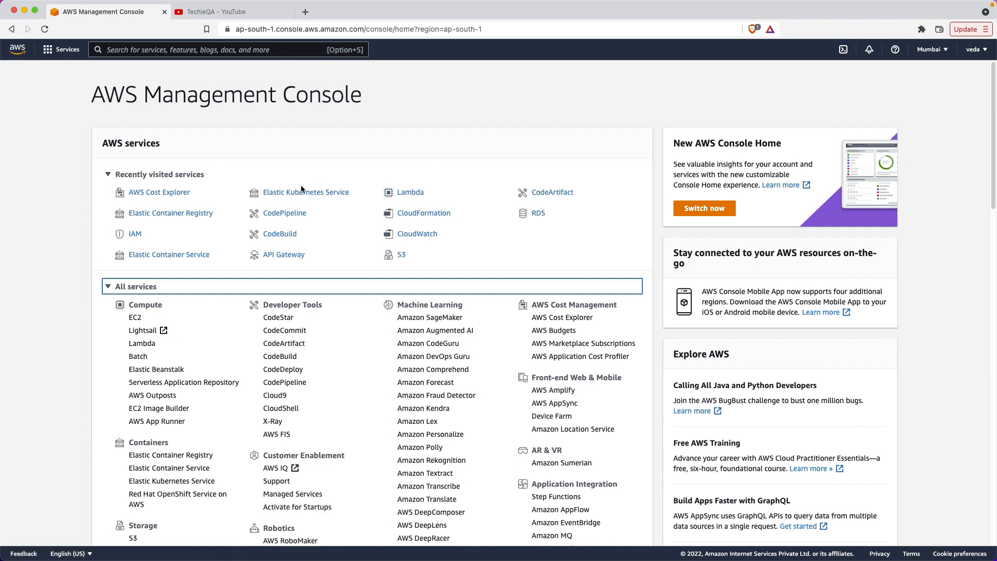
{"action": "mouse_move", "coordinate": [170, 212]}
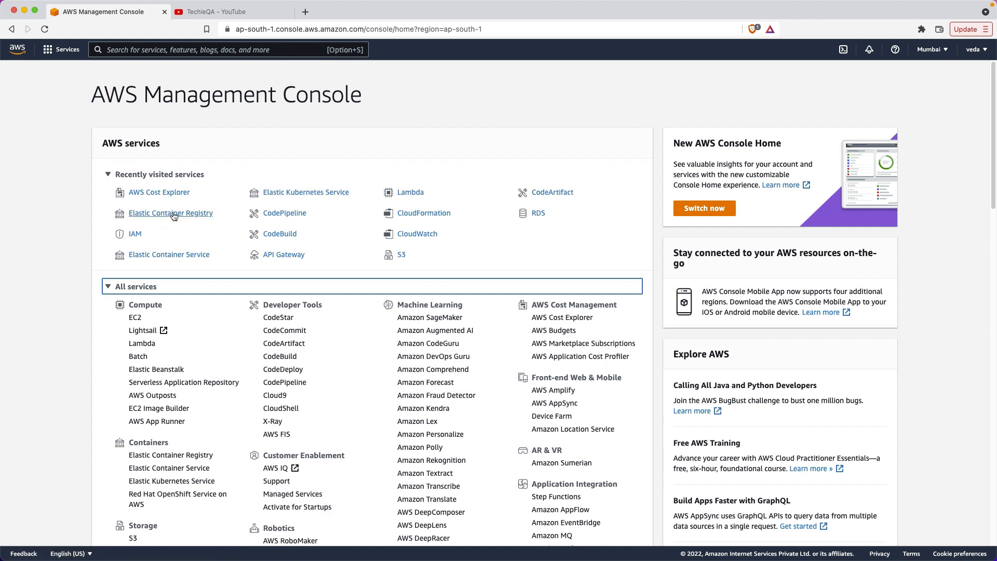
{"action": "mouse_move", "coordinate": [235, 149]}
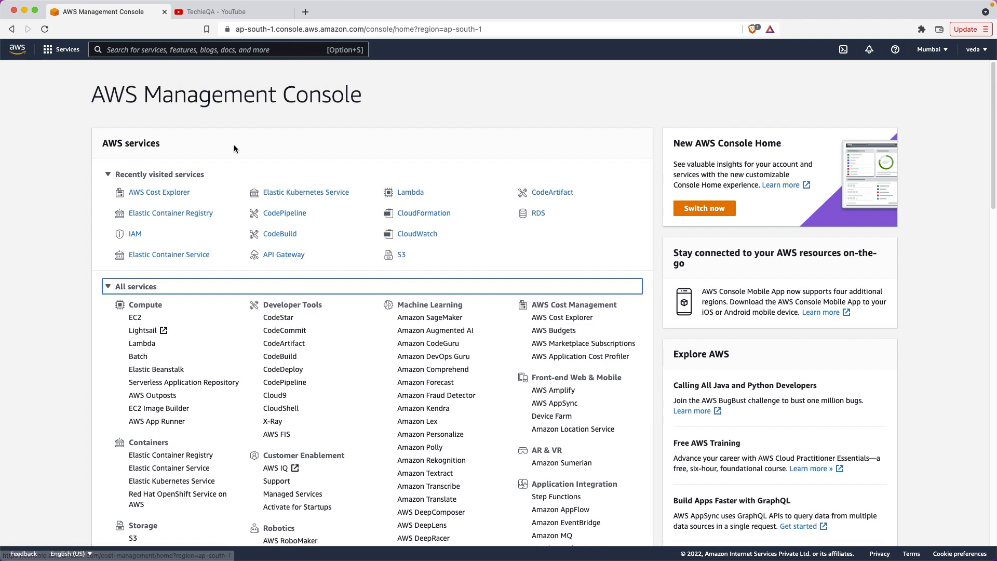
{"action": "mouse_move", "coordinate": [283, 147]}
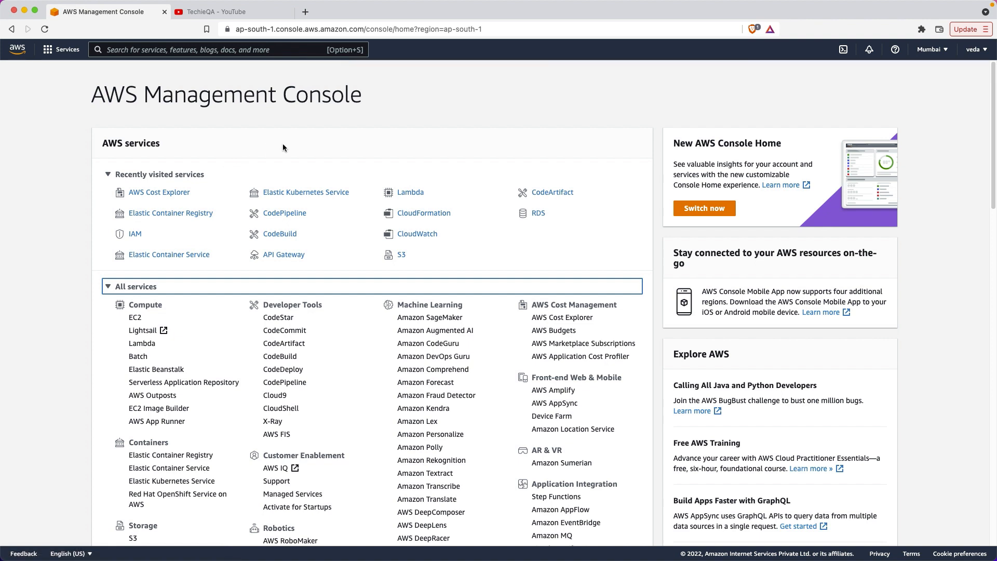
{"action": "mouse_move", "coordinate": [170, 213]}
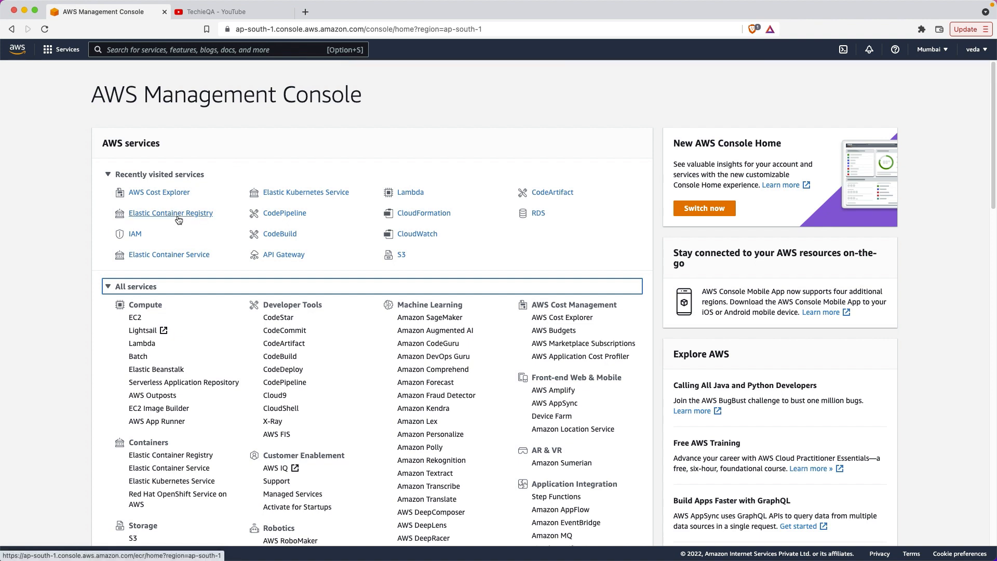
{"action": "mouse_move", "coordinate": [441, 99]}
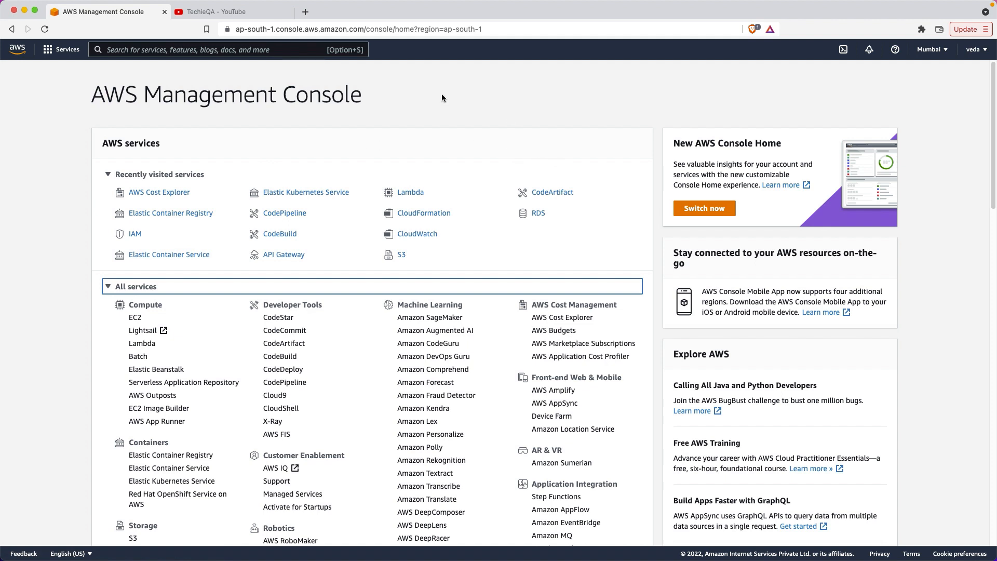
{"action": "mouse_move", "coordinate": [340, 129]}
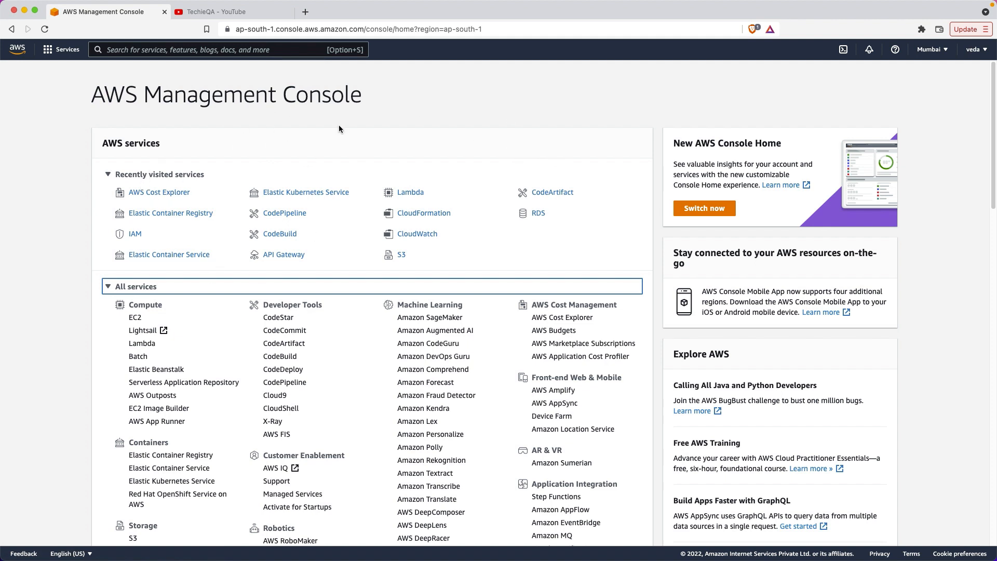
{"action": "mouse_move", "coordinate": [429, 92]}
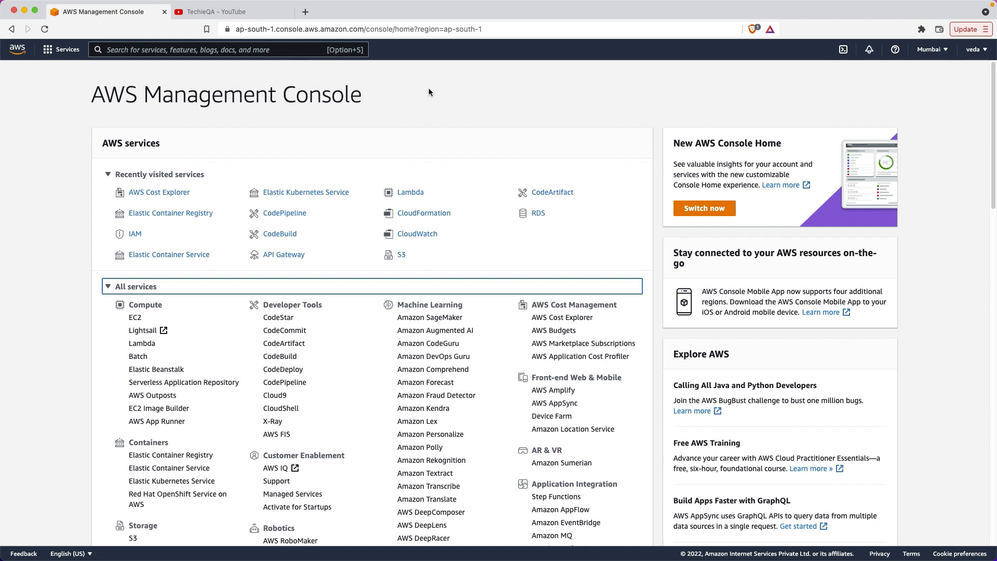
{"action": "mouse_move", "coordinate": [134, 318]}
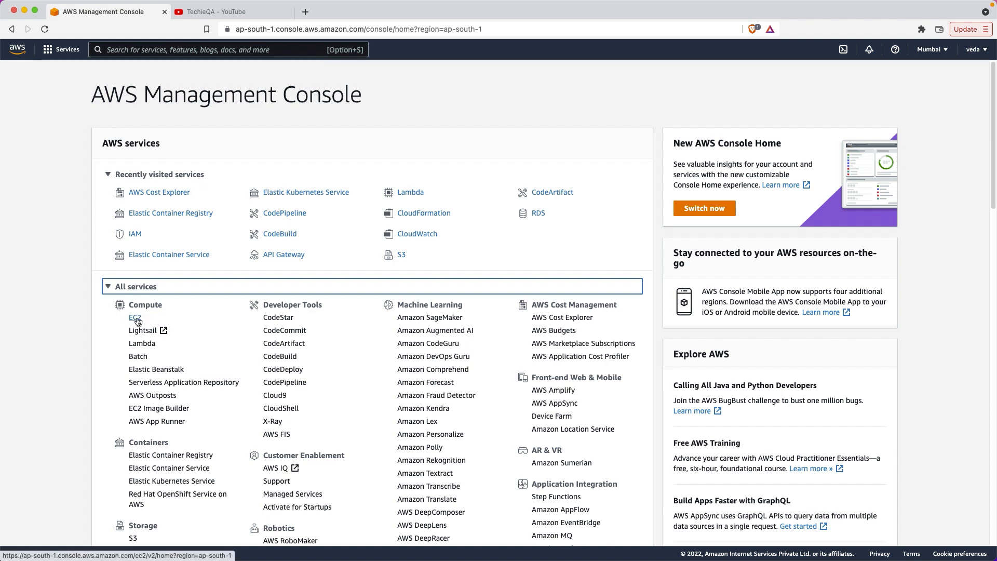
{"action": "mouse_move", "coordinate": [133, 318]}
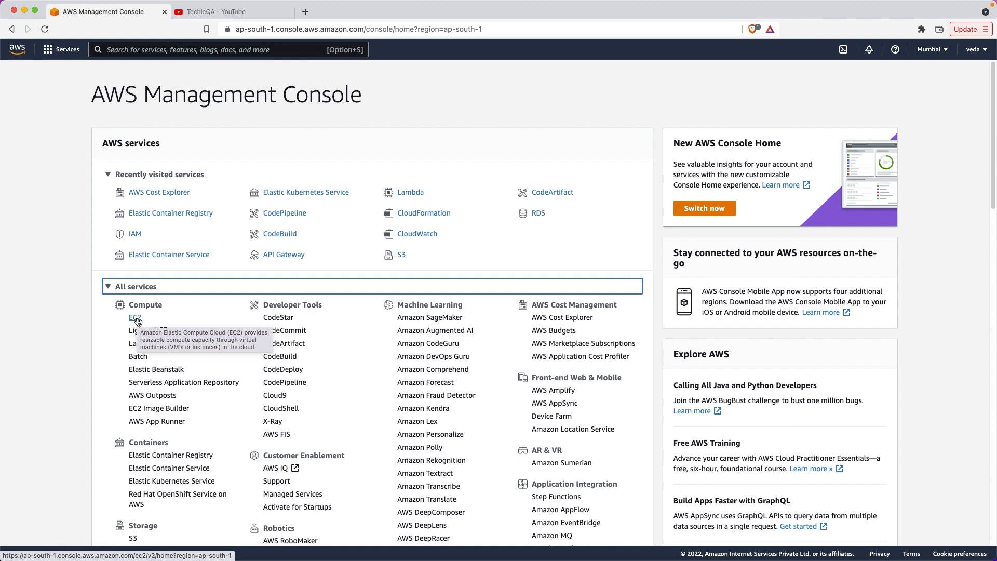
Step: Open the EC2 Dashboard for Mumbai and scroll to the Launch instance panel
{"action": "left_click", "coordinate": [134, 317]}
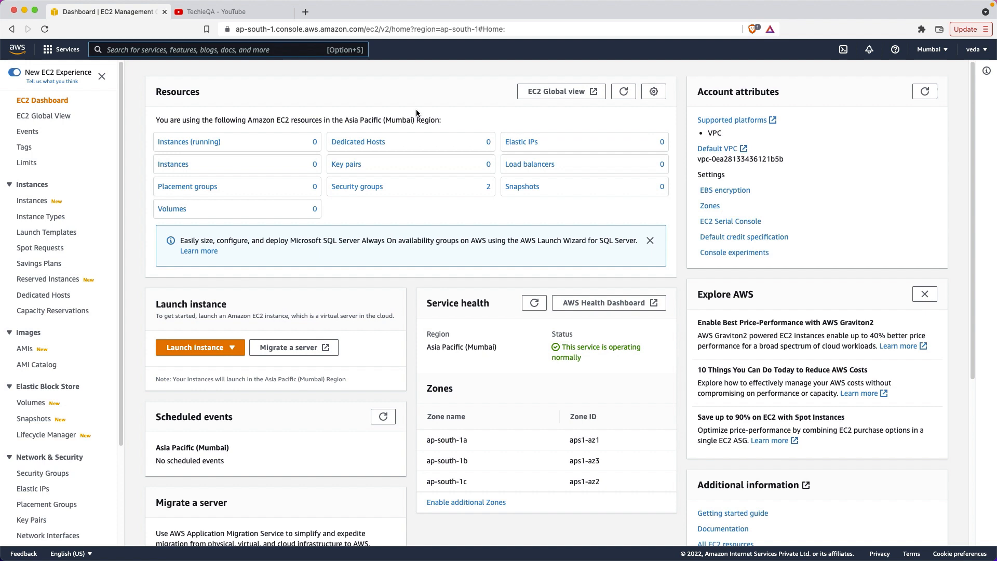
{"action": "mouse_move", "coordinate": [373, 278]}
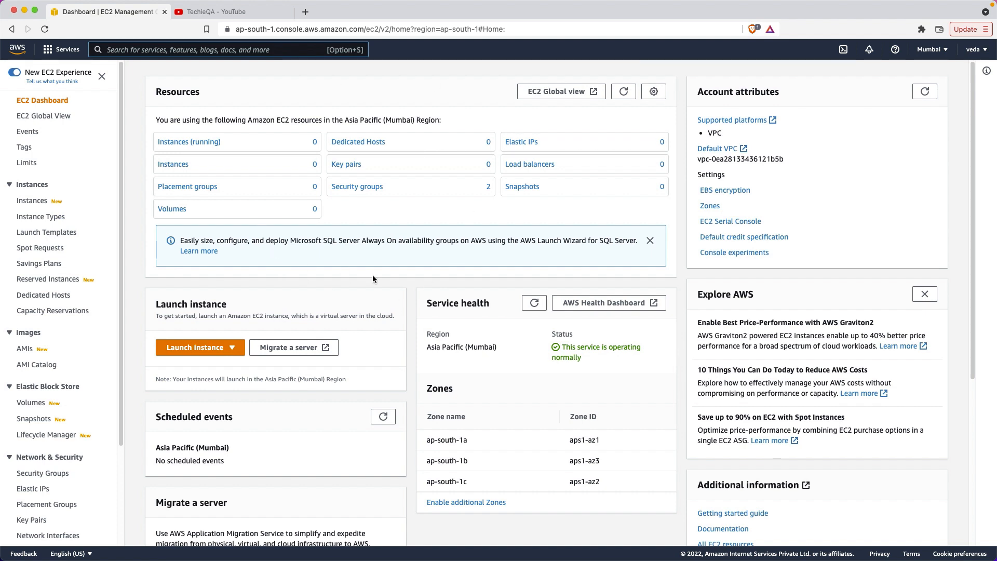
{"action": "scroll", "scroll_direction": "down", "scroll_amount": 3}
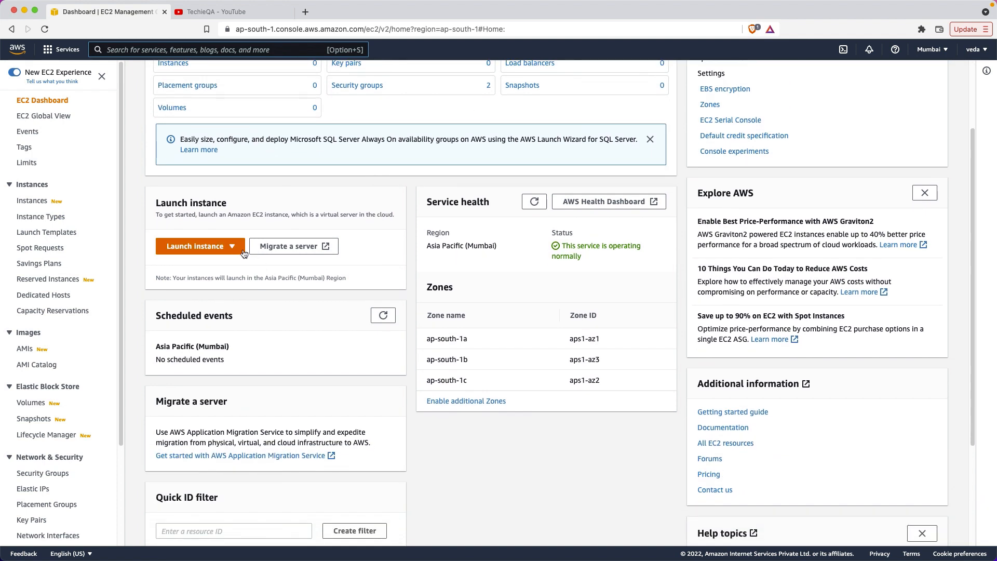
Step: Start the launch wizard and select Ubuntu Server 20.04 LTS (HVM), SSD Volume Type as the AMI
{"action": "left_click", "coordinate": [194, 246]}
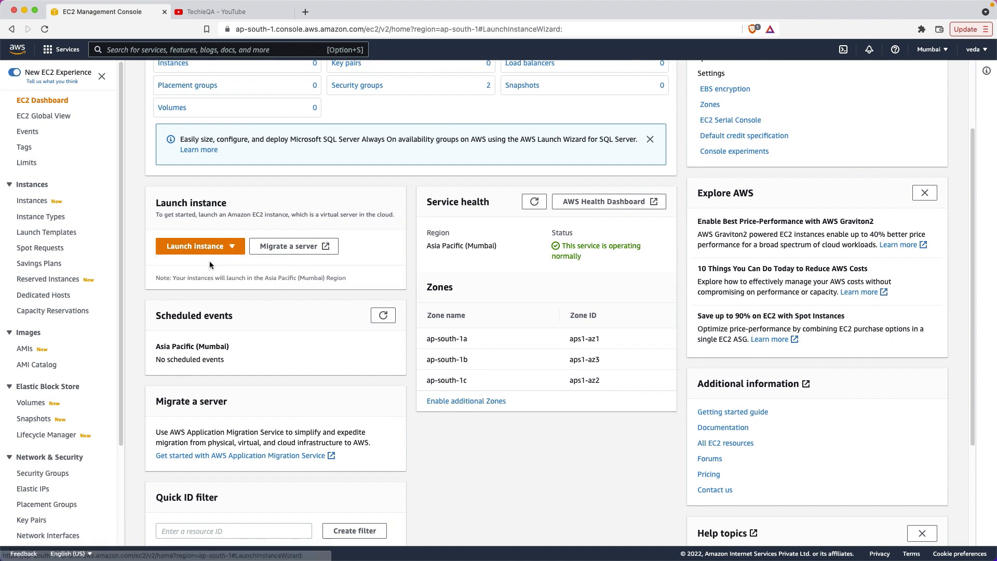
{"action": "left_click", "coordinate": [195, 246]}
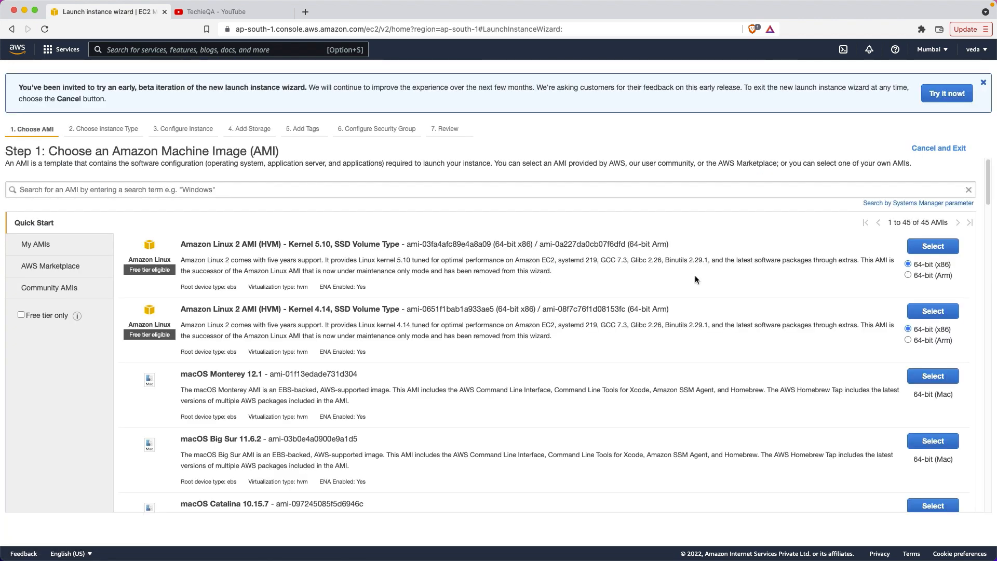
{"action": "mouse_move", "coordinate": [144, 301]}
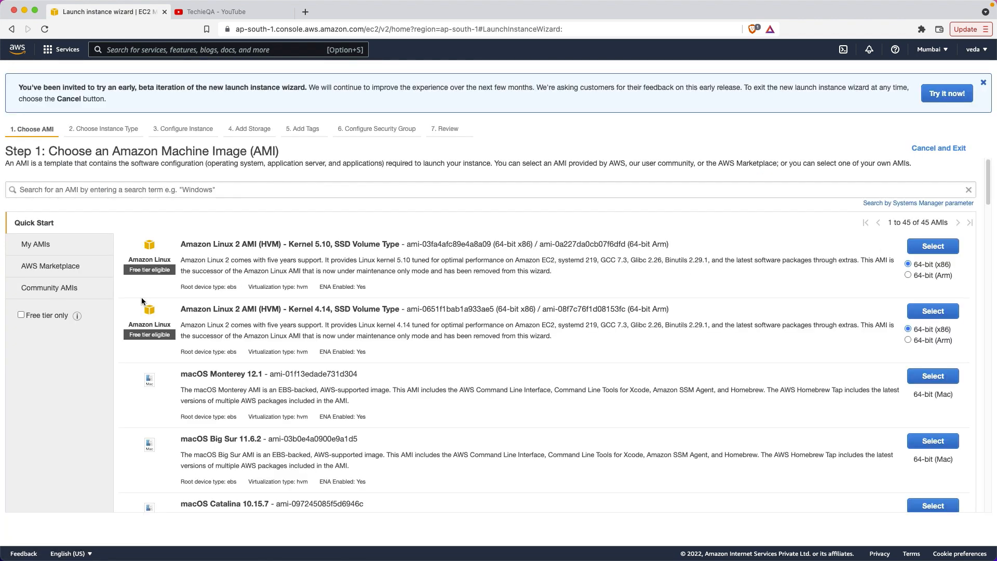
{"action": "mouse_move", "coordinate": [151, 341]}
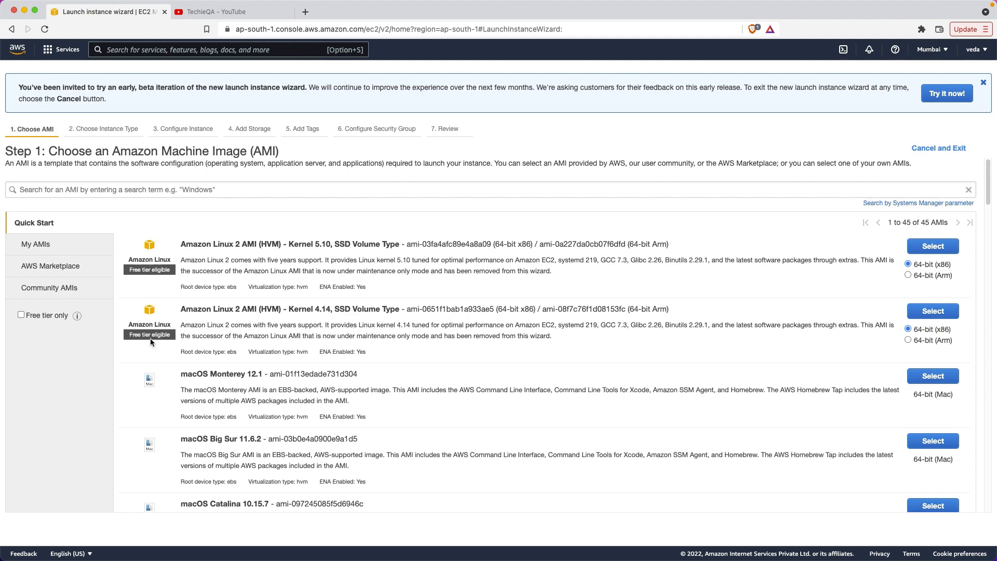
{"action": "scroll", "scroll_direction": "down", "scroll_amount": 3}
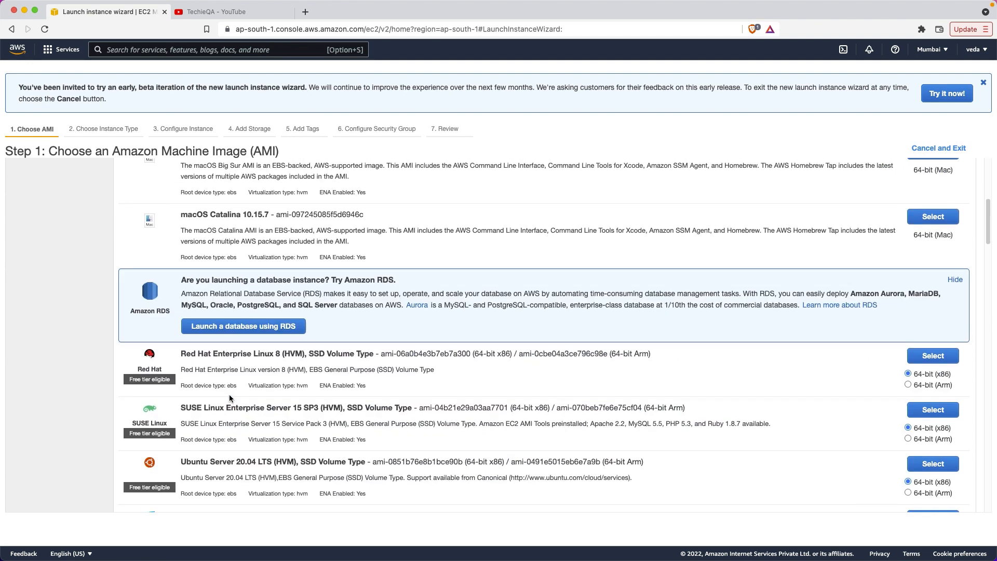
{"action": "scroll", "scroll_direction": "down", "scroll_amount": 3}
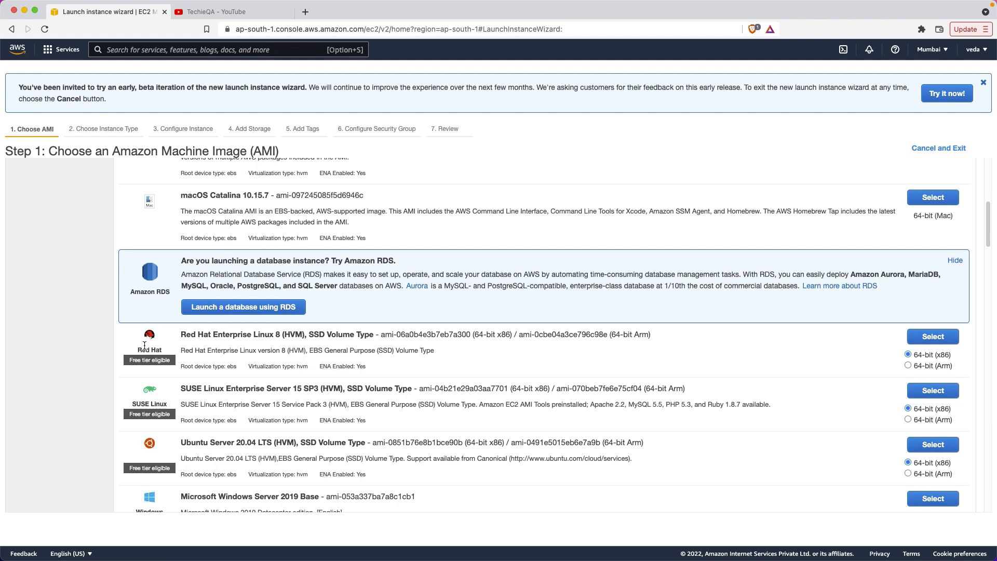
{"action": "scroll", "scroll_direction": "down", "scroll_amount": 3}
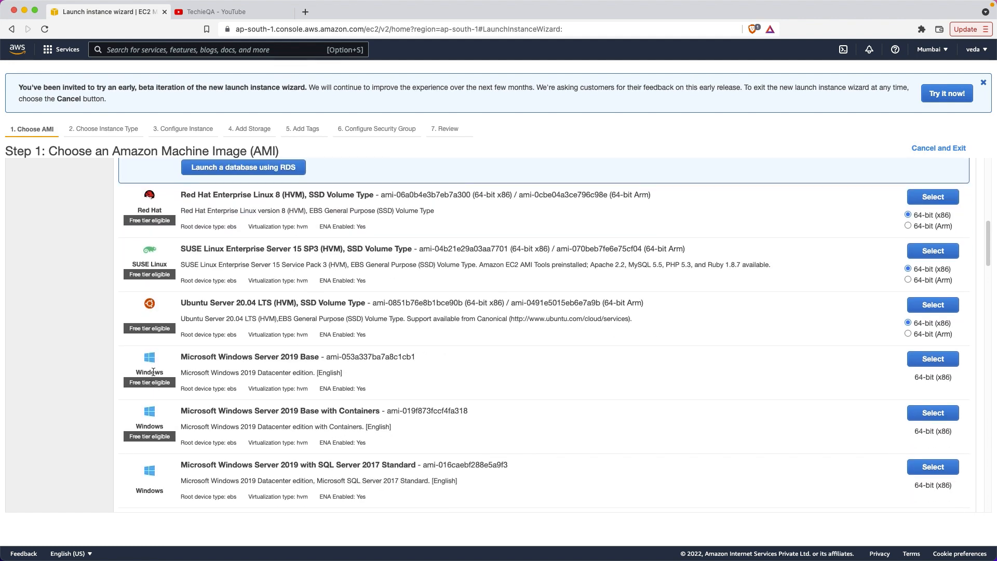
{"action": "scroll", "scroll_direction": "down", "scroll_amount": 3}
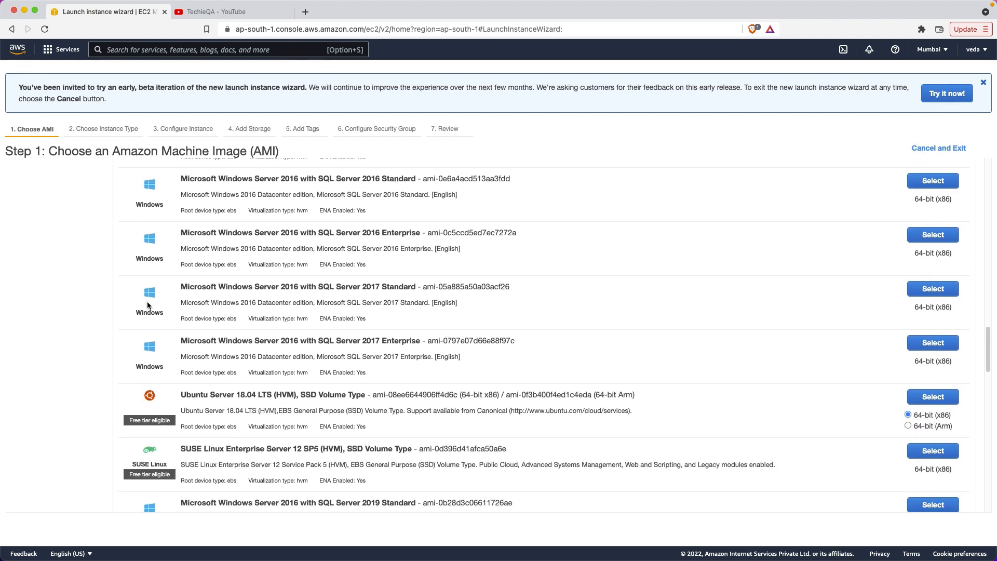
{"action": "scroll", "scroll_direction": "down", "scroll_amount": 3}
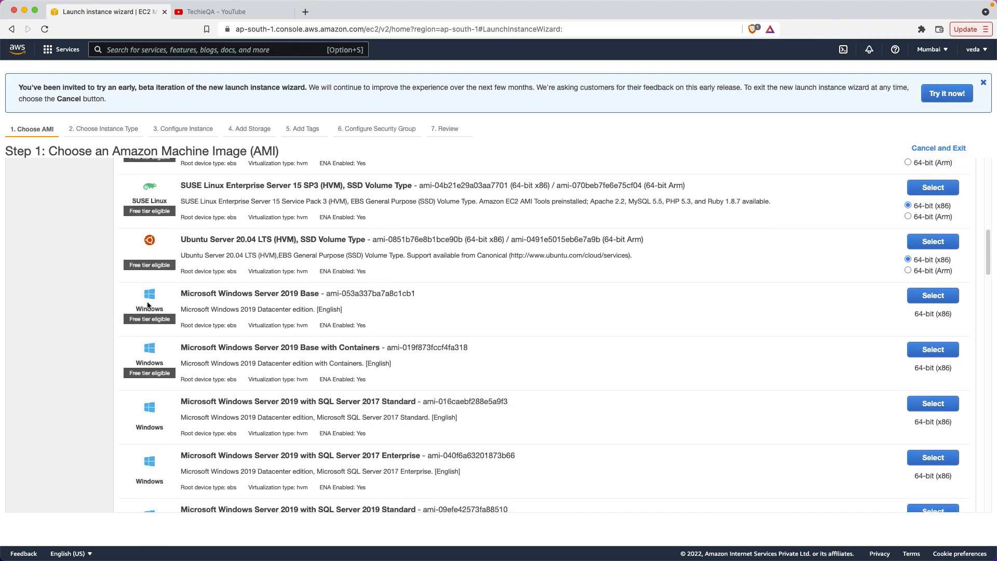
{"action": "scroll", "scroll_direction": "up", "scroll_amount": 3}
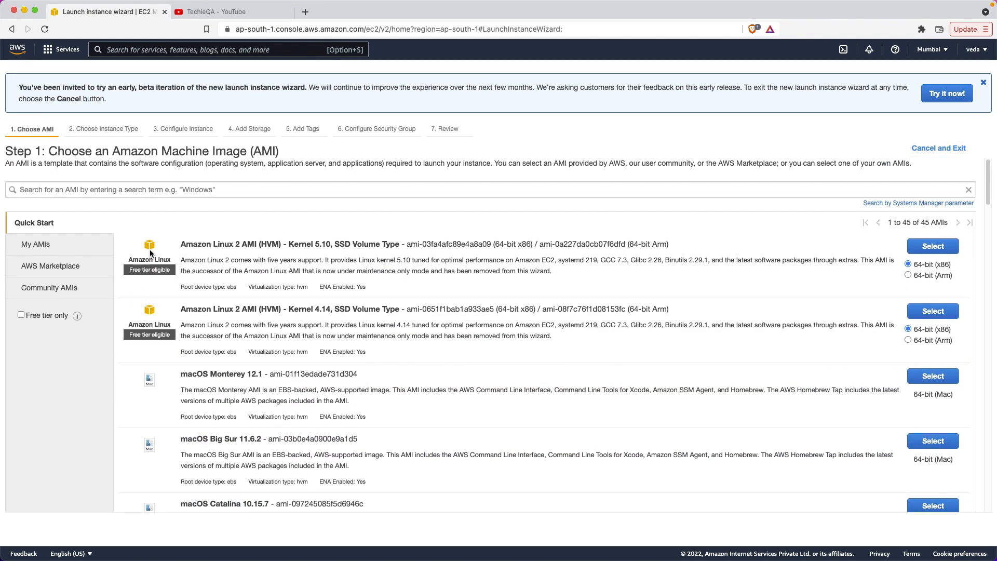
{"action": "scroll", "scroll_direction": "down", "scroll_amount": 3}
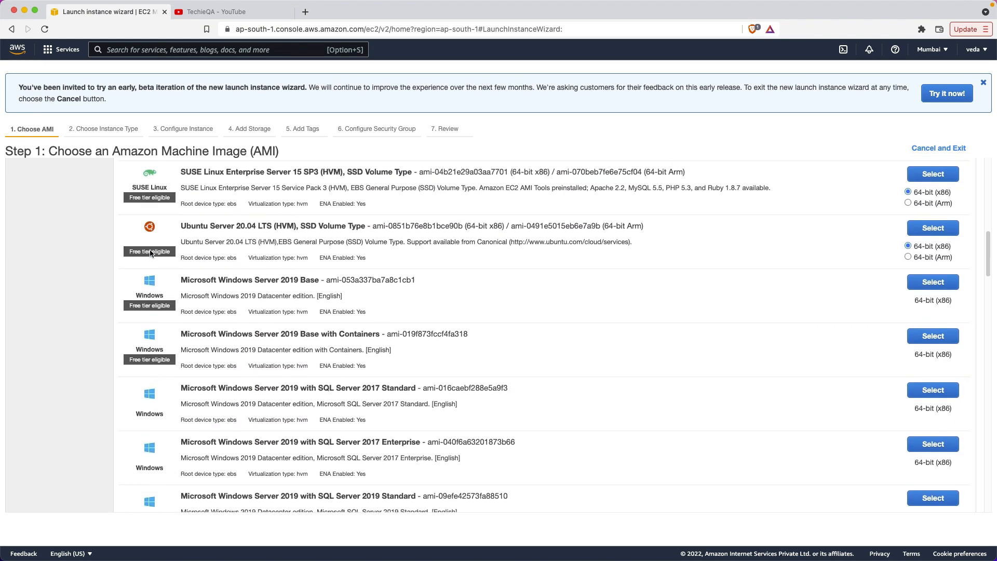
{"action": "scroll", "scroll_direction": "up", "scroll_amount": 3}
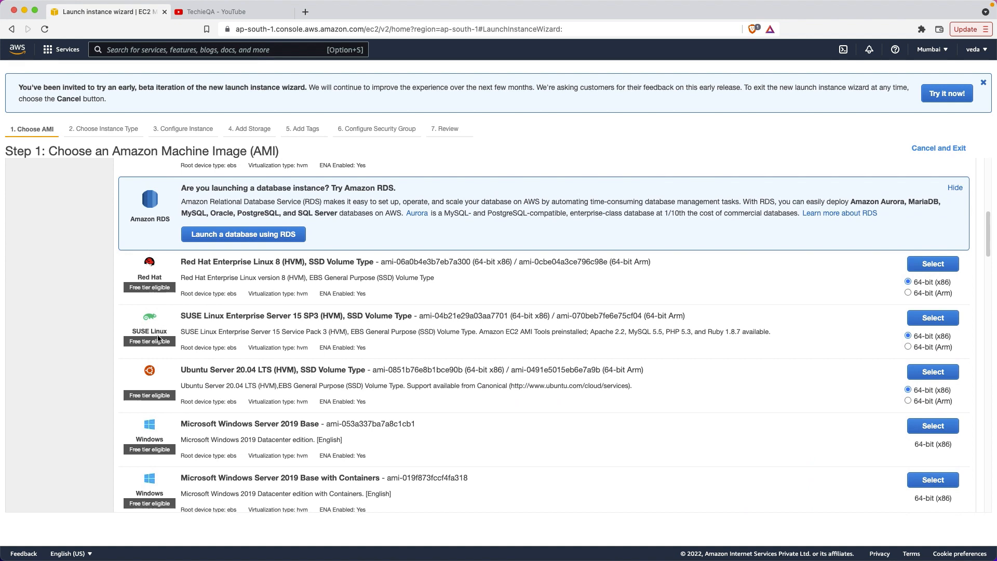
{"action": "mouse_move", "coordinate": [146, 380]}
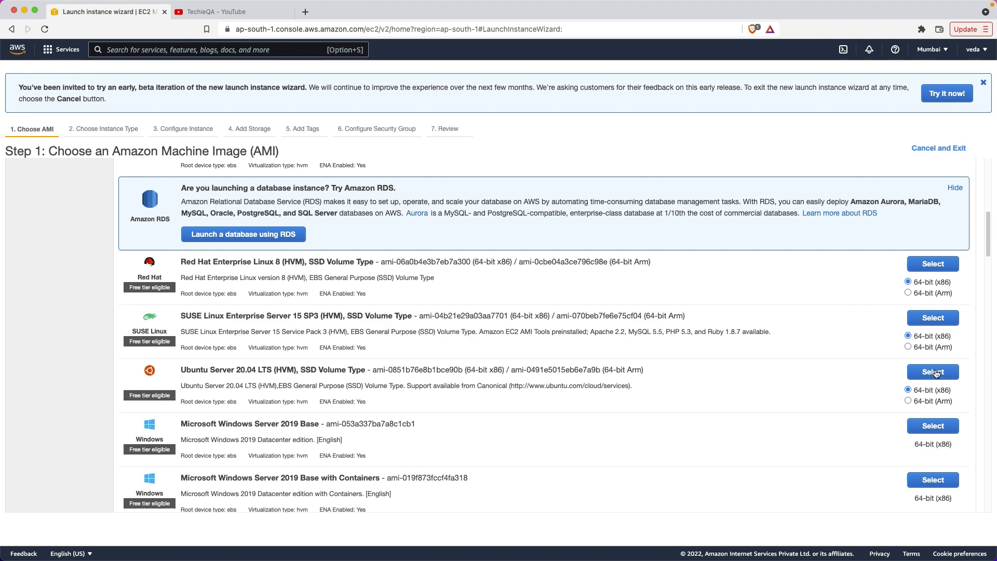
{"action": "left_click", "coordinate": [931, 371]}
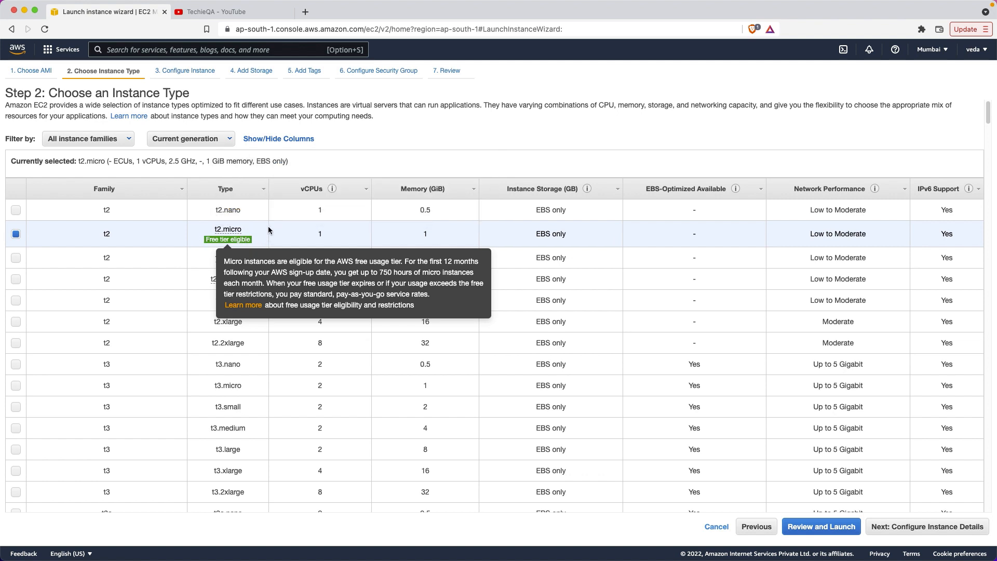
{"action": "mouse_move", "coordinate": [269, 101]}
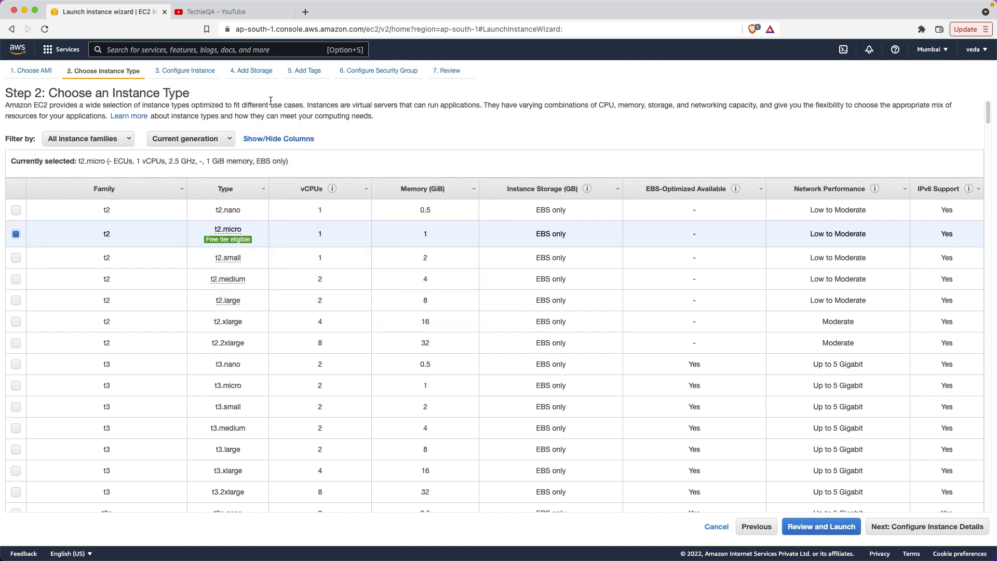
{"action": "mouse_move", "coordinate": [225, 394]}
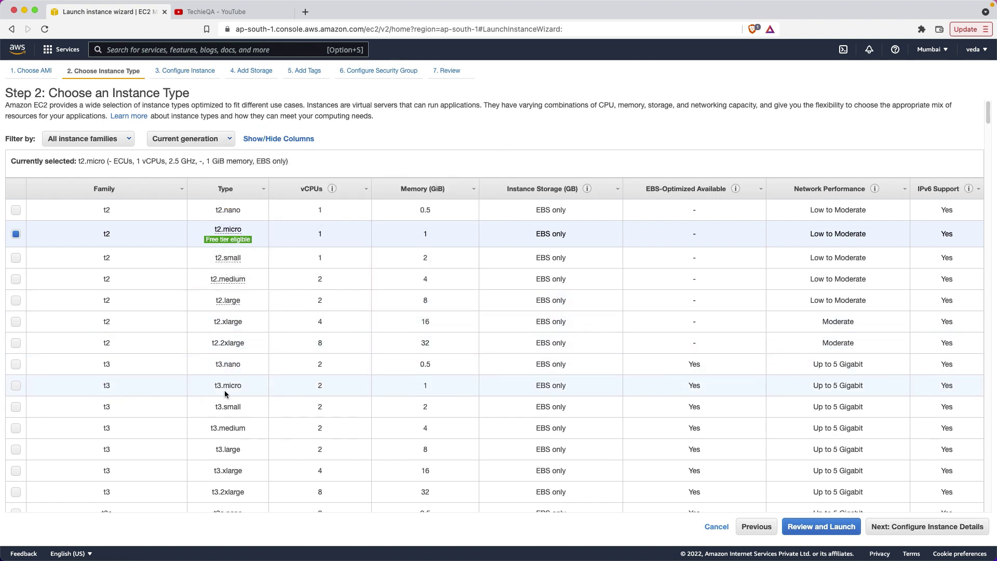
{"action": "scroll", "scroll_direction": "down", "scroll_amount": 3}
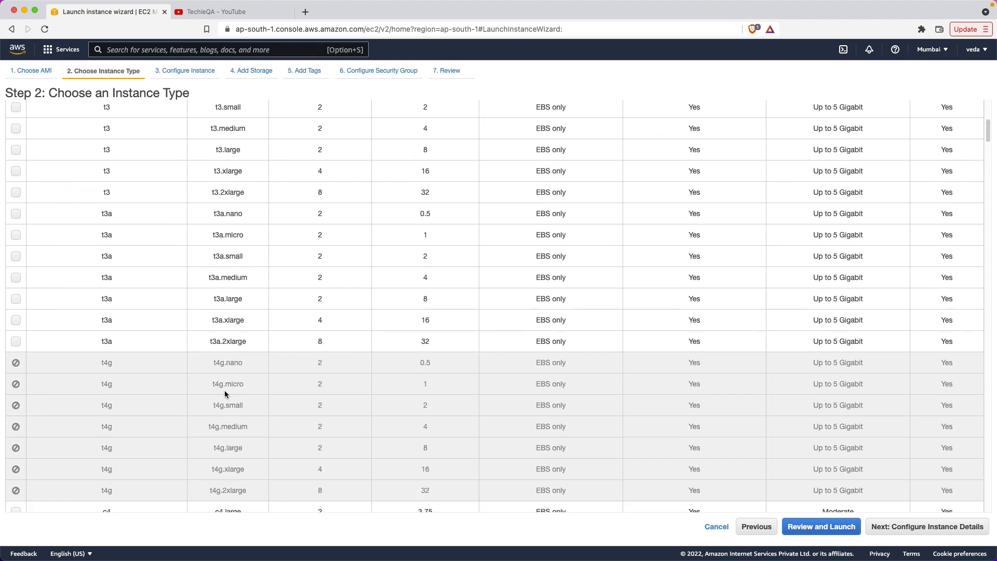
{"action": "scroll", "scroll_direction": "down", "scroll_amount": 3}
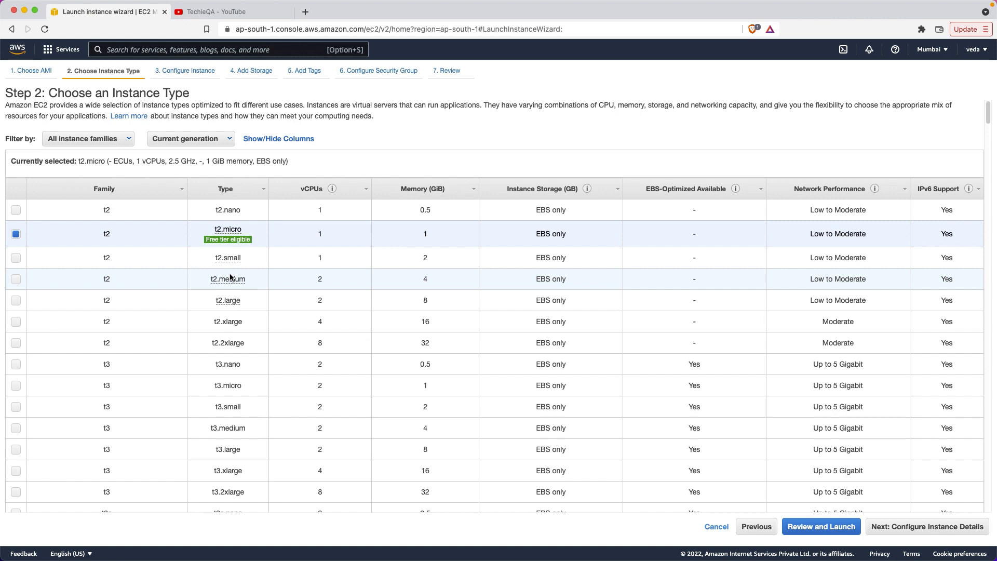
{"action": "mouse_move", "coordinate": [821, 530]}
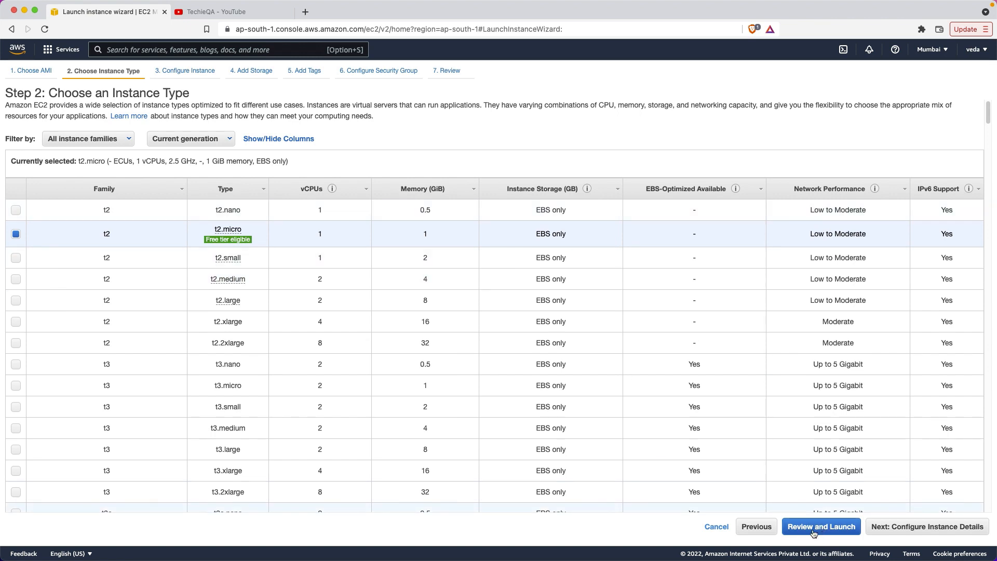
Step: Jump ahead to Step 7: Review Instance Launch for the Ubuntu t2.micro instance
{"action": "left_click", "coordinate": [820, 526]}
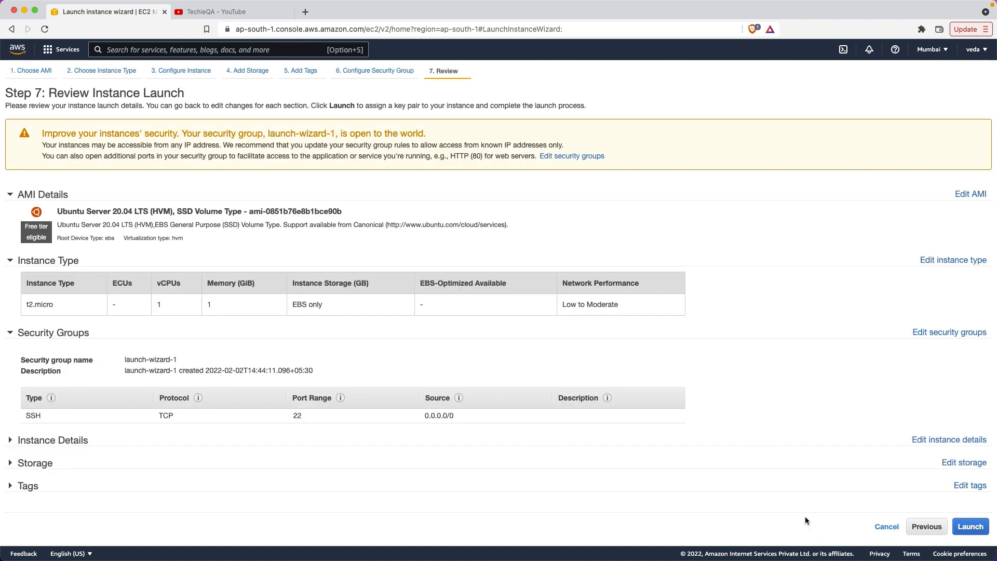
{"action": "mouse_move", "coordinate": [466, 353]}
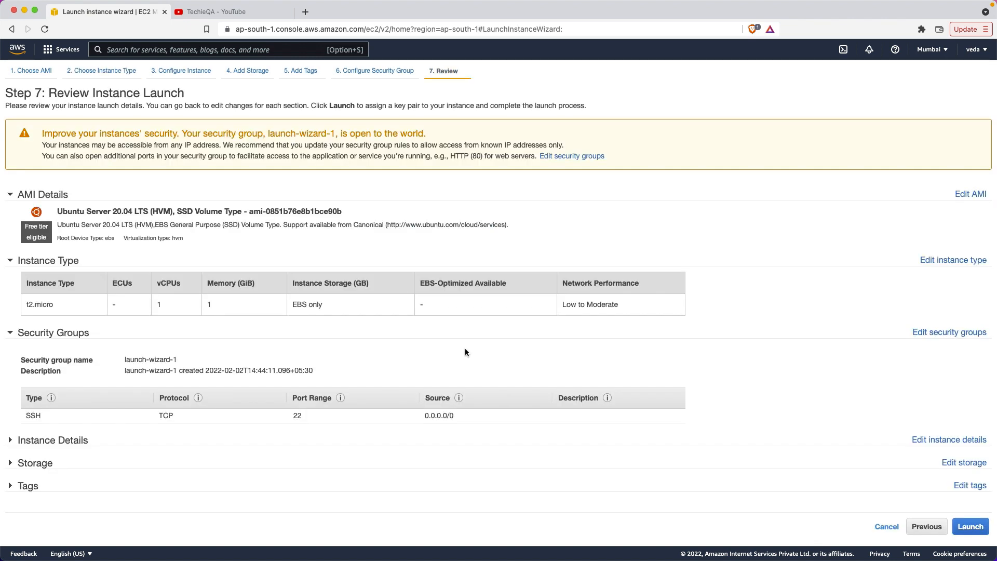
{"action": "mouse_move", "coordinate": [447, 330]}
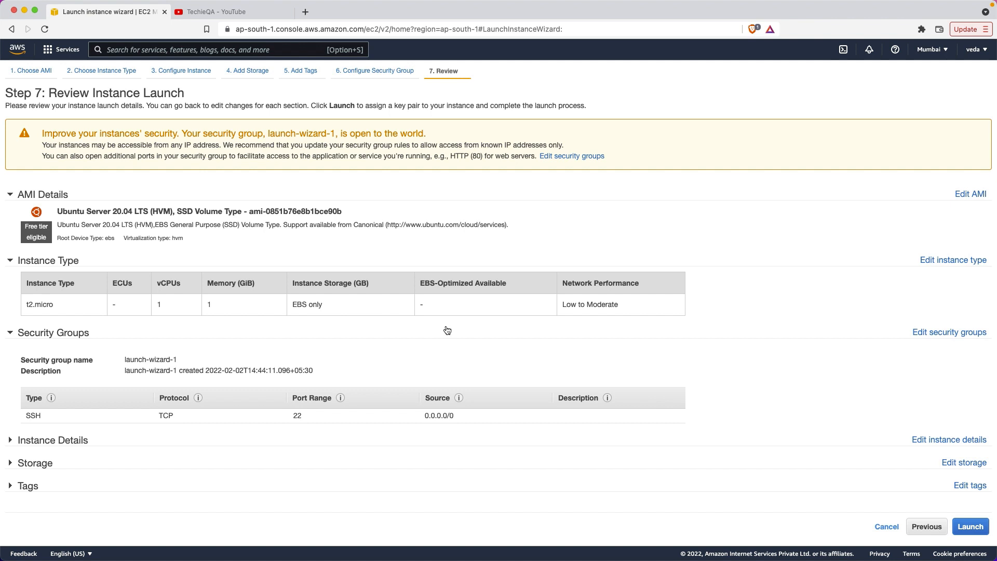
{"action": "mouse_move", "coordinate": [37, 430]}
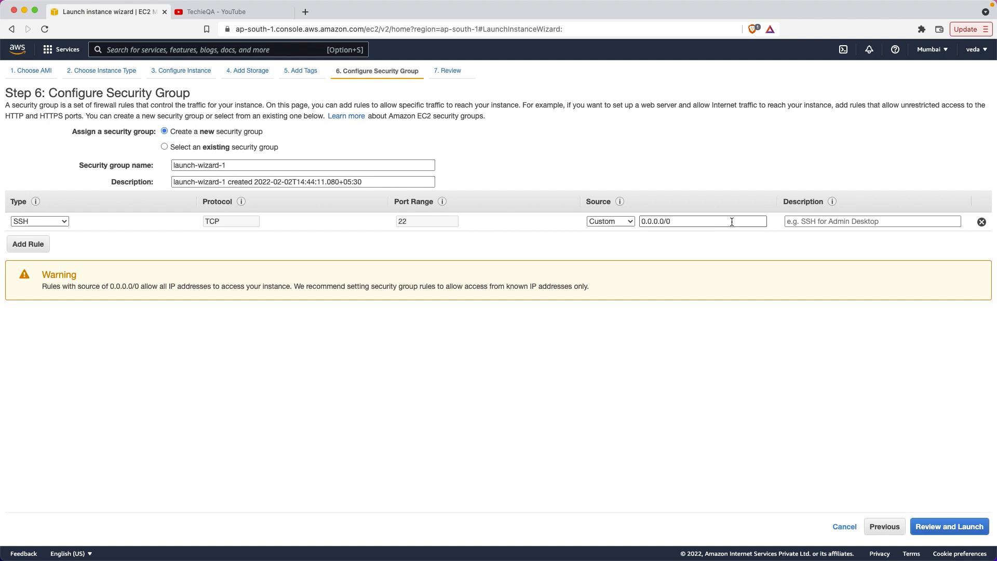
{"action": "mouse_move", "coordinate": [35, 231]}
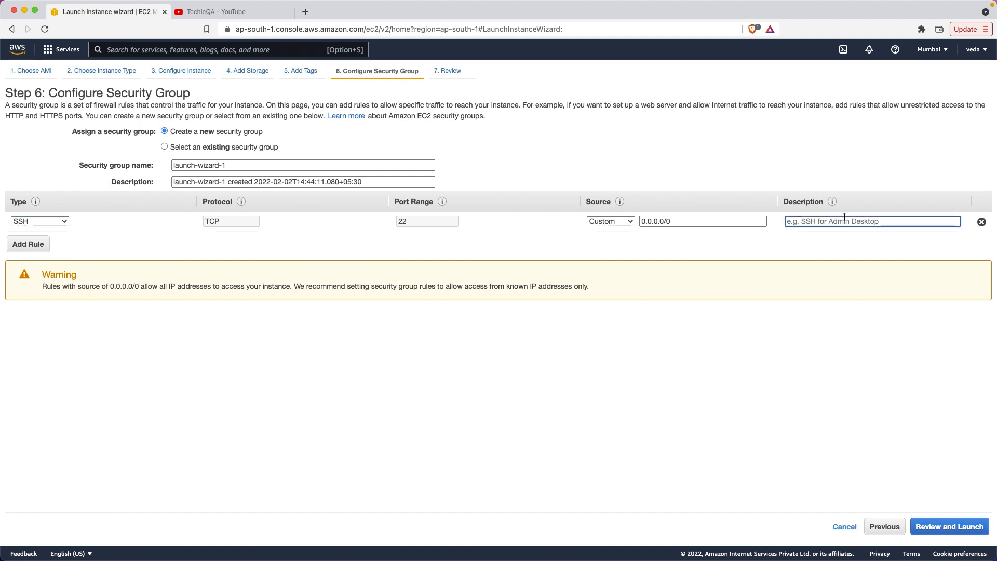
{"action": "mouse_move", "coordinate": [752, 499]}
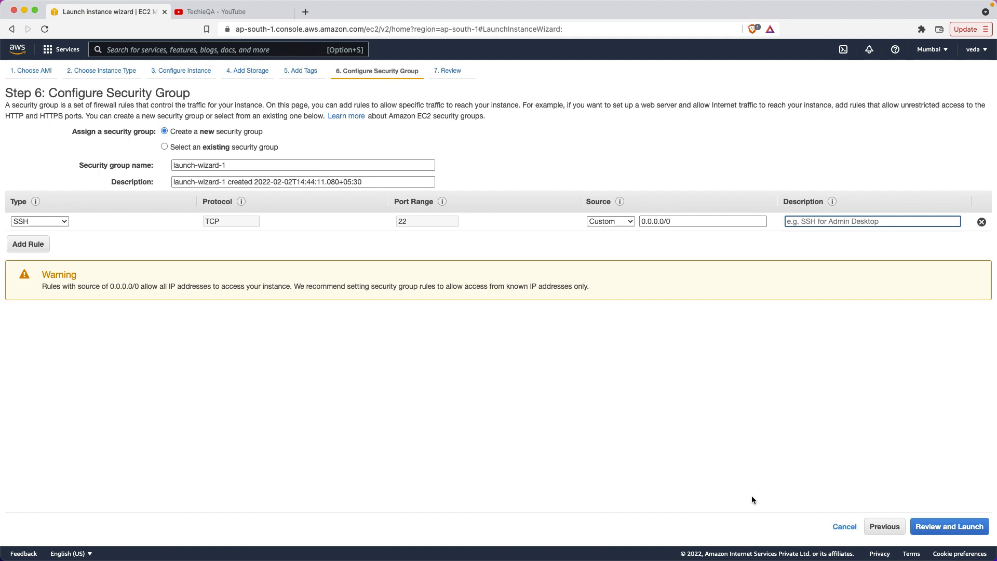
Step: Check the review summary and storage details, then launch the instance, bringing up the key pair dialog
{"action": "left_click", "coordinate": [948, 525]}
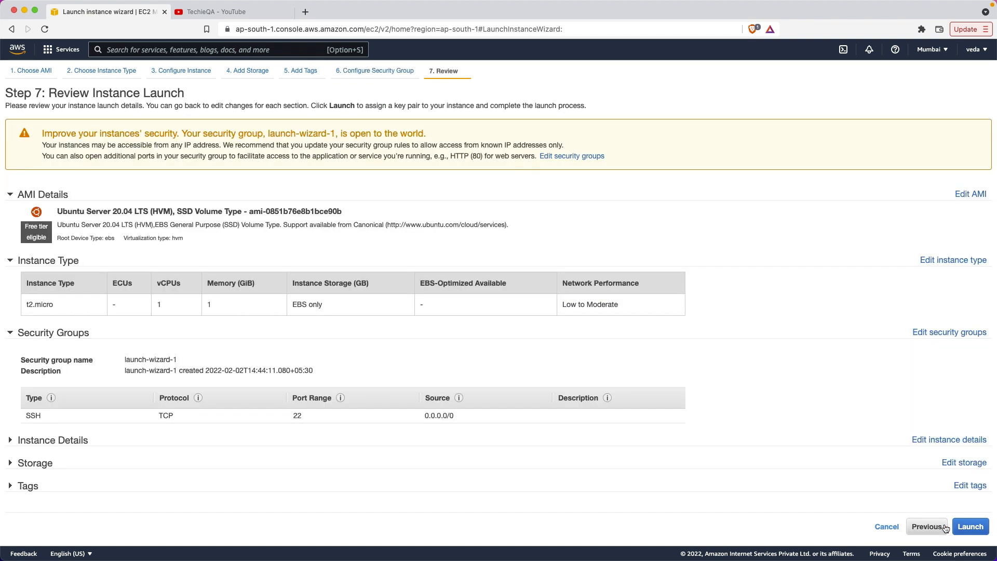
{"action": "mouse_move", "coordinate": [343, 500]}
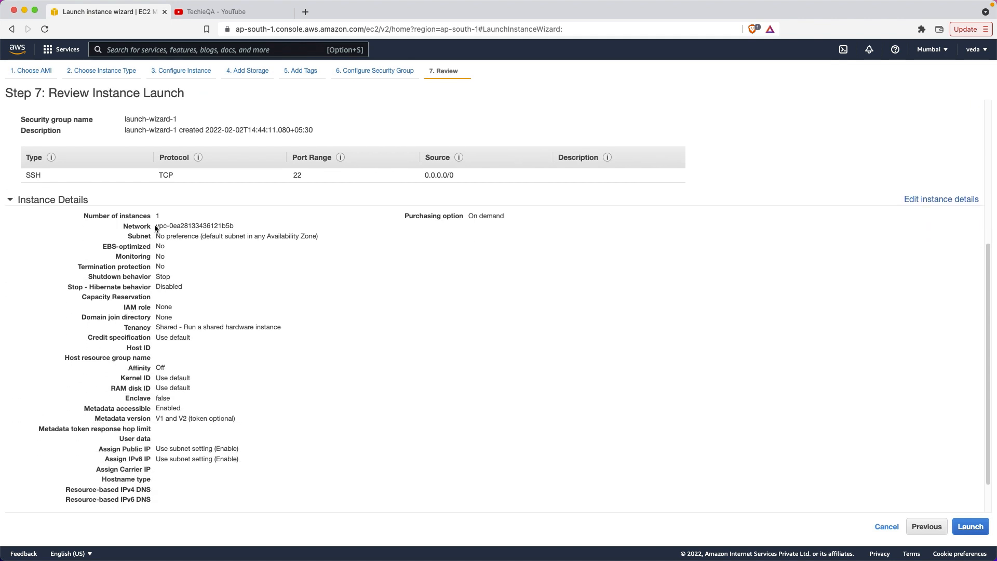
{"action": "scroll", "scroll_direction": "down", "scroll_amount": 3}
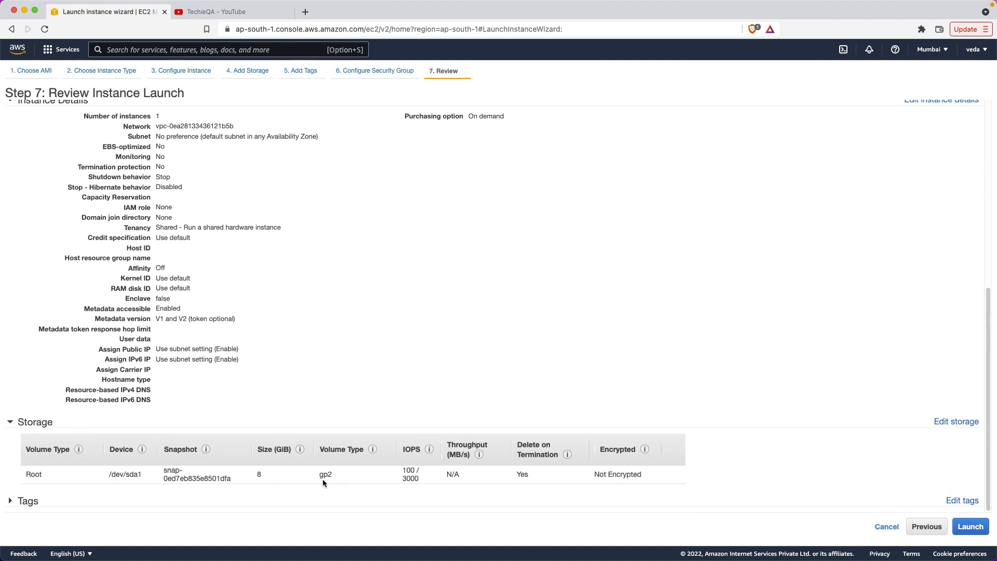
{"action": "mouse_move", "coordinate": [608, 466]}
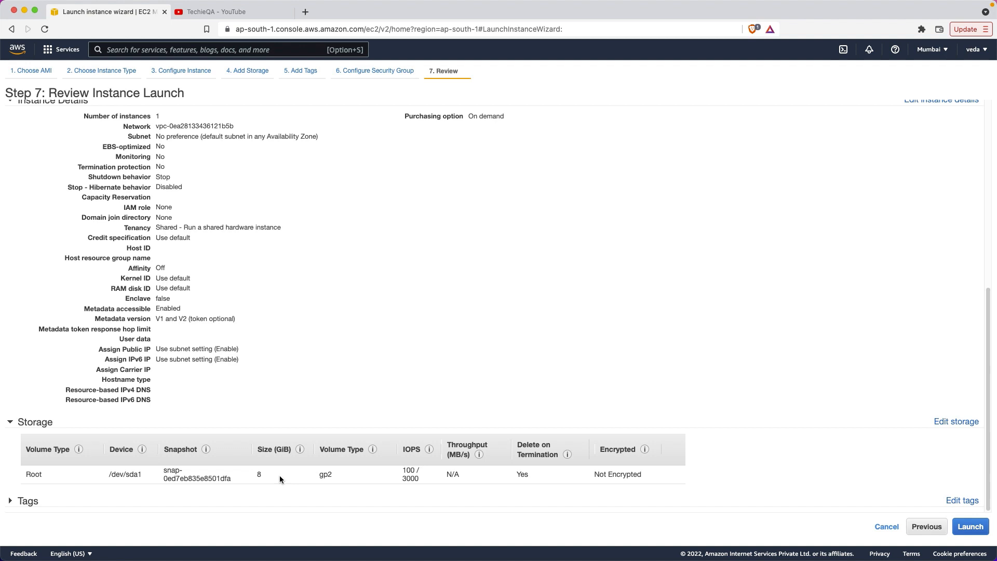
{"action": "left_click", "coordinate": [969, 526]}
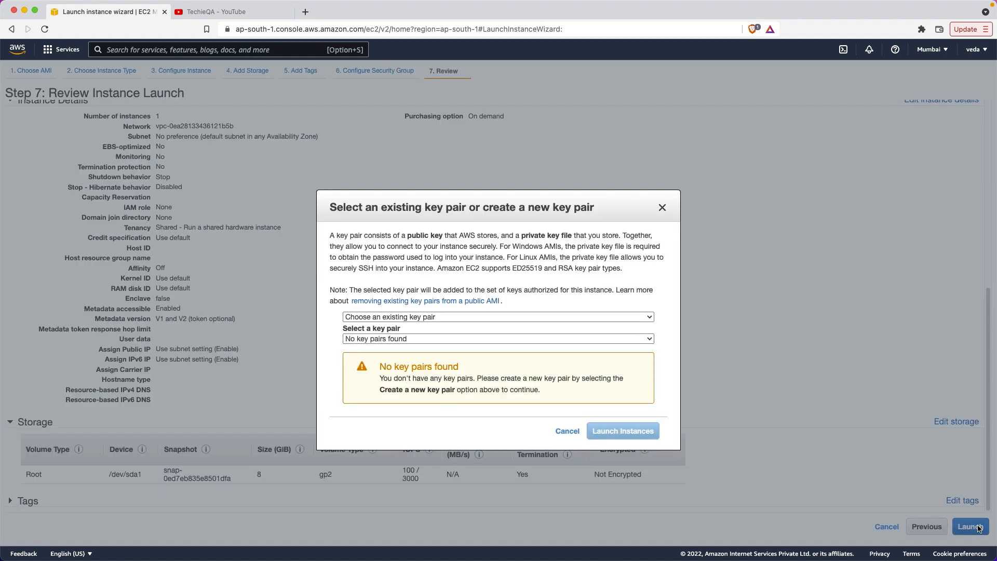
Step: Briefly choose proceeding without a key pair, then switch to creating a new key pair instead
{"action": "left_click", "coordinate": [498, 317]}
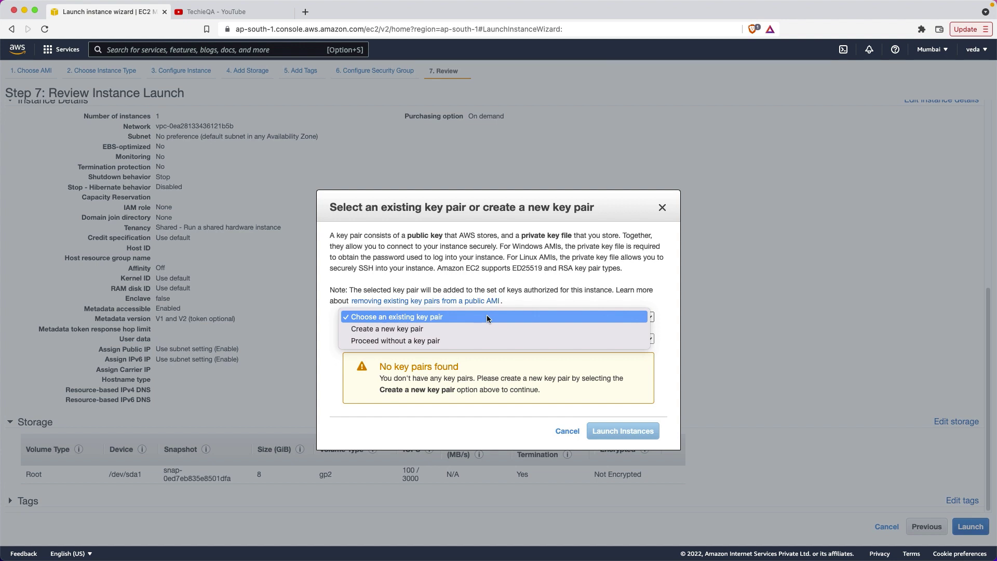
{"action": "left_click", "coordinate": [394, 340]}
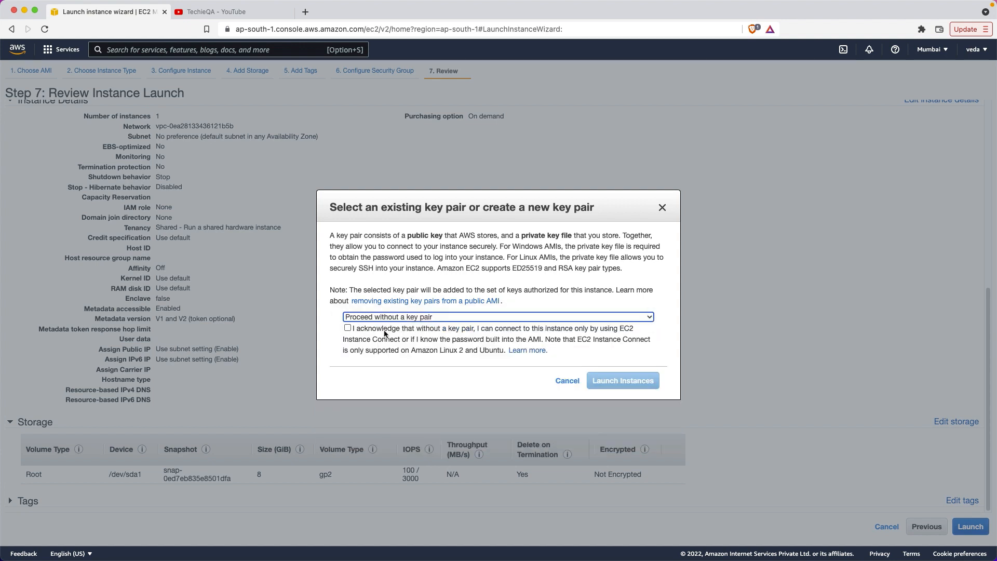
{"action": "left_click", "coordinate": [348, 327]}
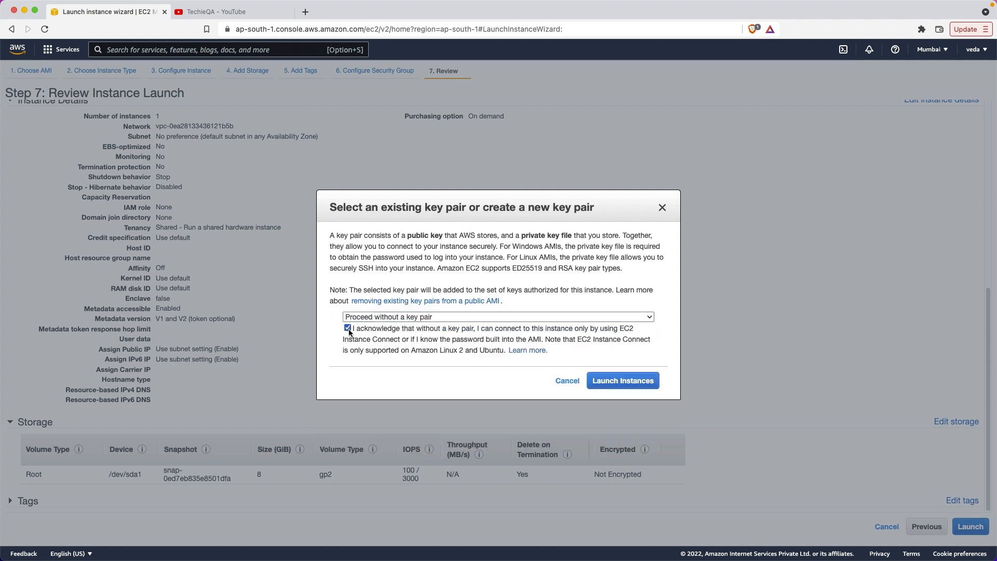
{"action": "left_click", "coordinate": [498, 316]}
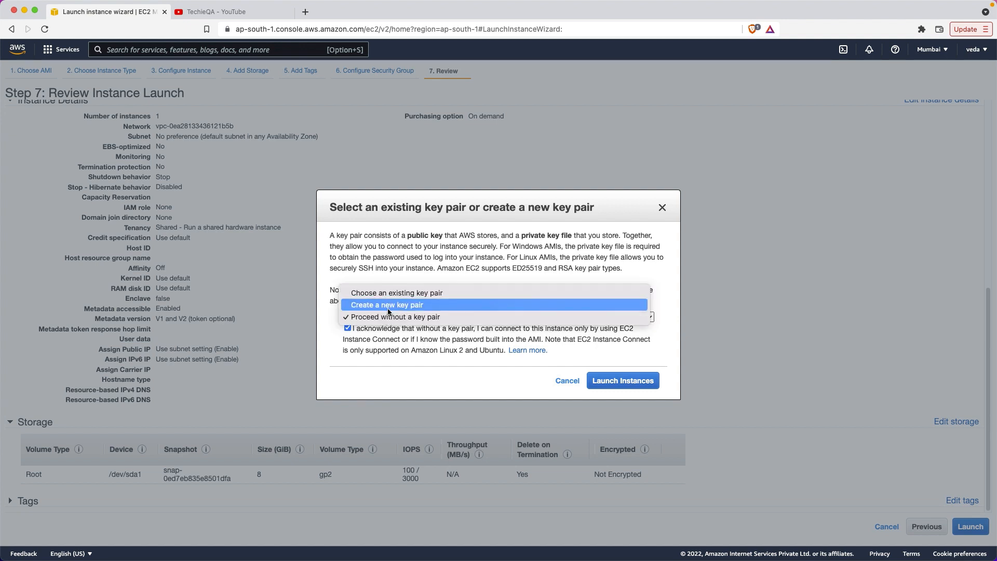
{"action": "left_click", "coordinate": [386, 305]}
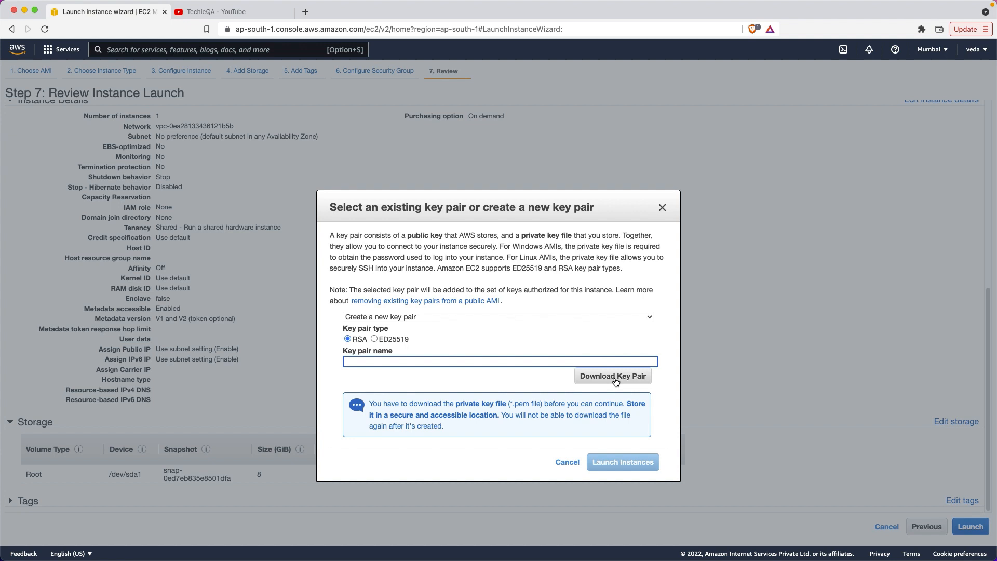
Step: Name the new RSA key pair techieqa-login and download its private key file
{"action": "type", "text": "login"}
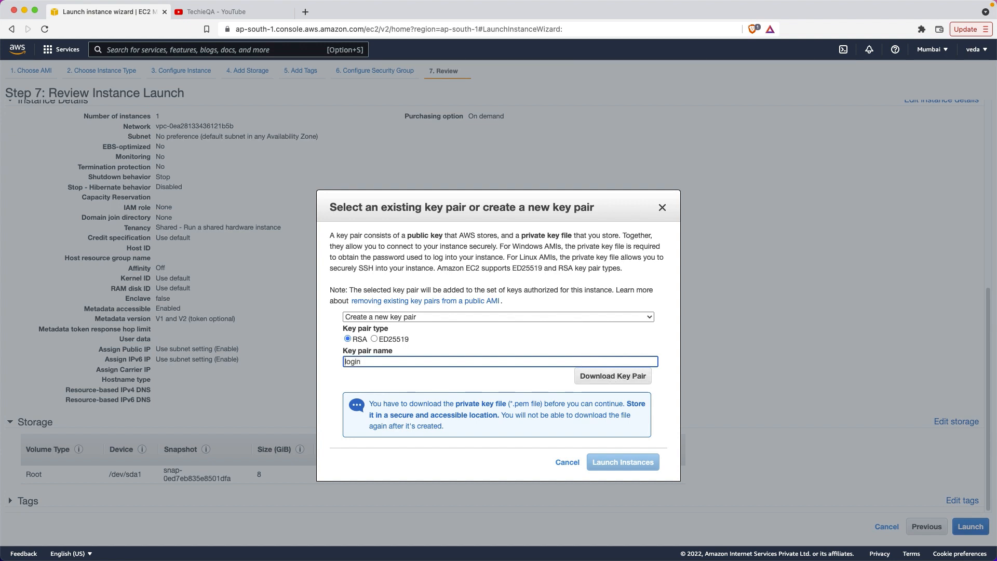
{"action": "type", "text": "techieqa-"}
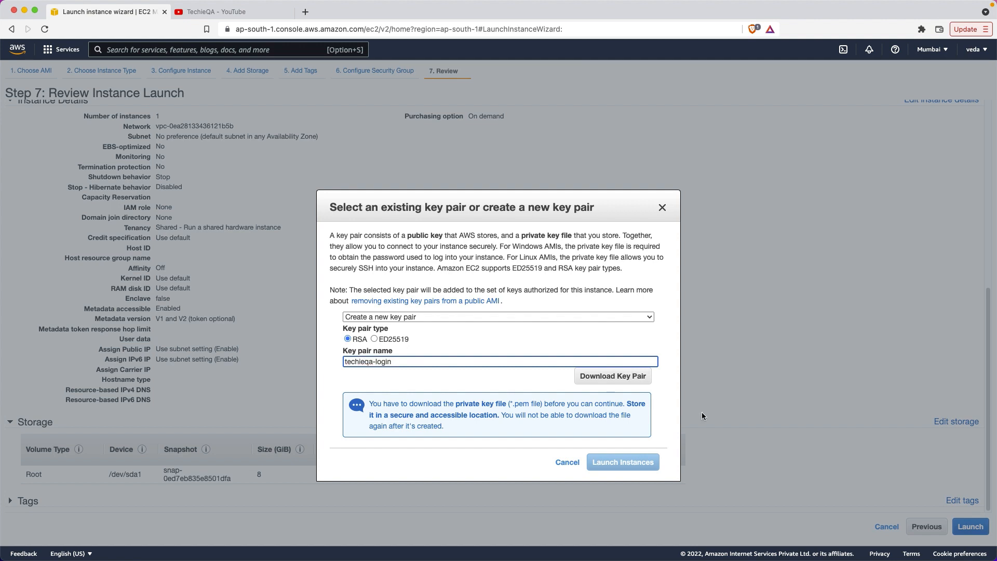
{"action": "left_click", "coordinate": [612, 376]}
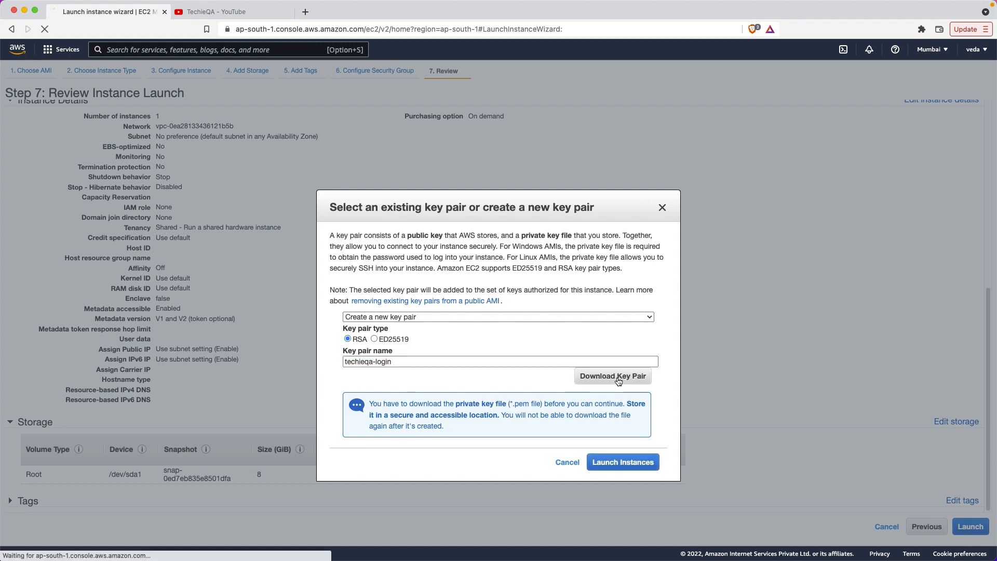
{"action": "left_click", "coordinate": [612, 376]}
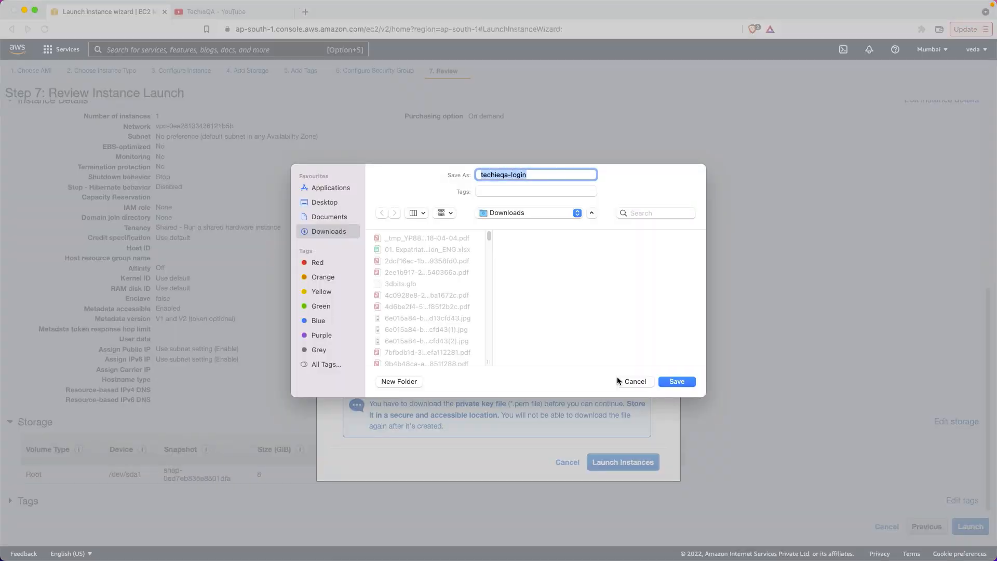
{"action": "mouse_move", "coordinate": [558, 336]}
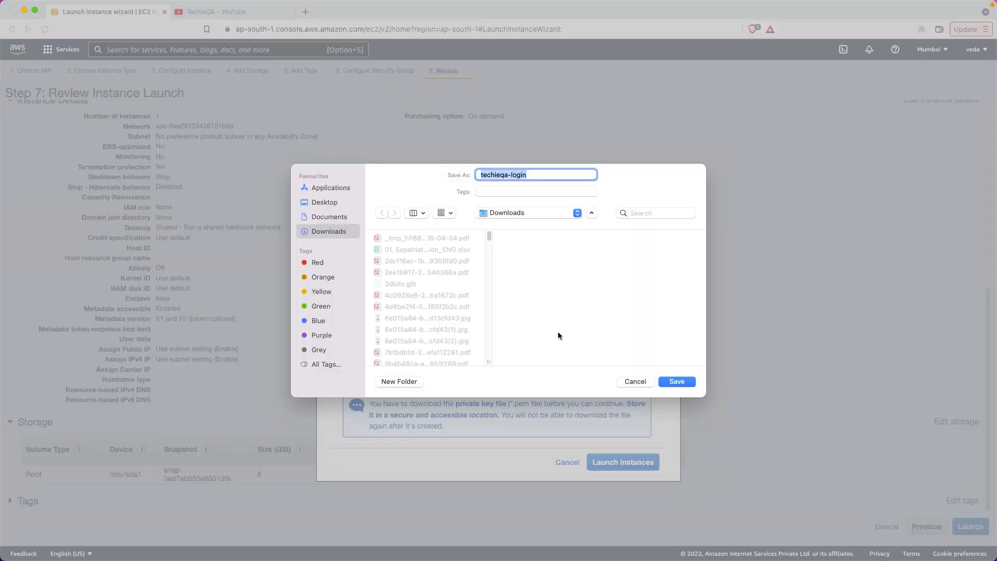
Step: Save the techieqa-login key file to the Desktop and choose the ED25519 key pair type
{"action": "left_click", "coordinate": [324, 202]}
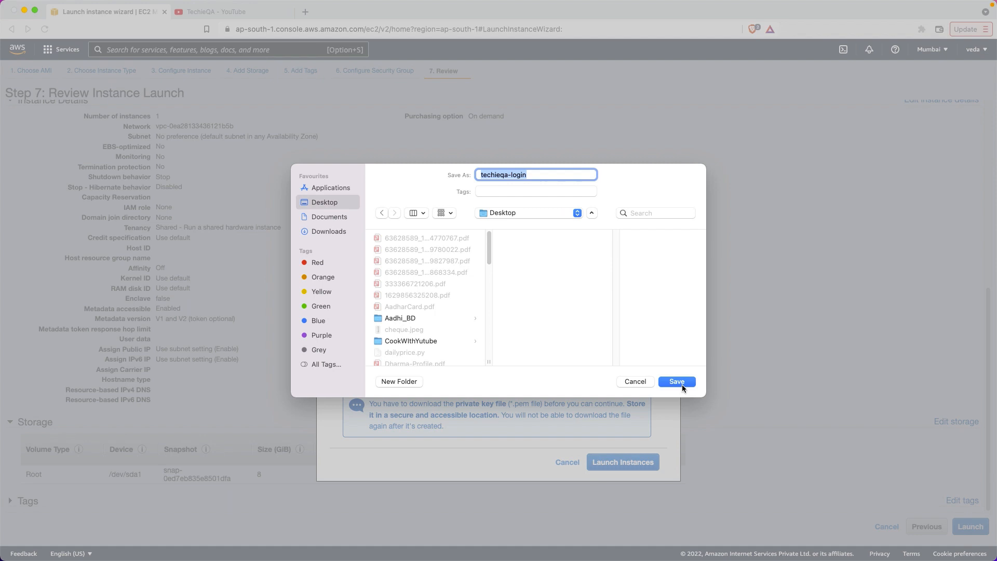
{"action": "left_click", "coordinate": [676, 382]}
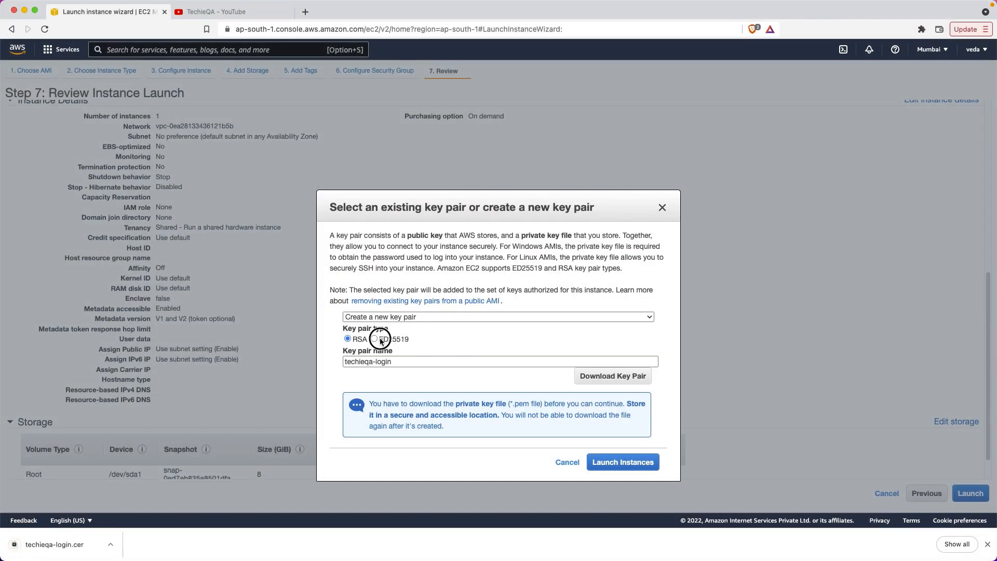
{"action": "left_click", "coordinate": [373, 339]}
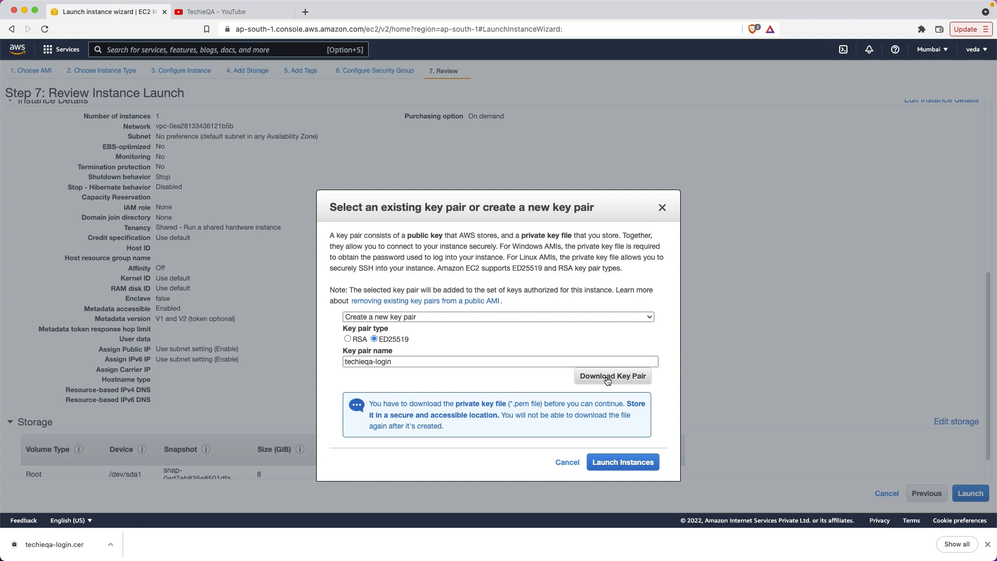
{"action": "mouse_move", "coordinate": [461, 384]}
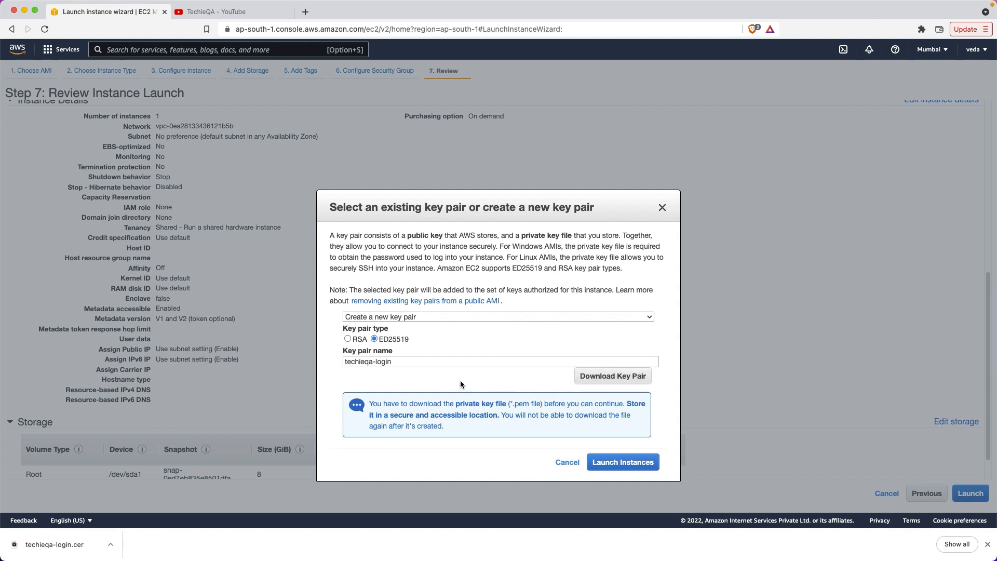
{"action": "mouse_move", "coordinate": [574, 408]}
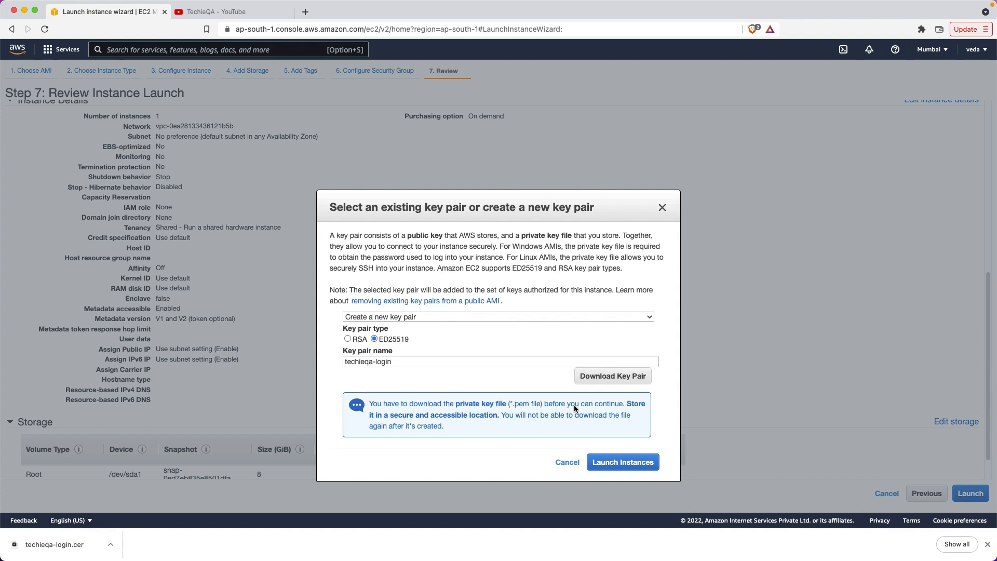
{"action": "mouse_move", "coordinate": [477, 418]}
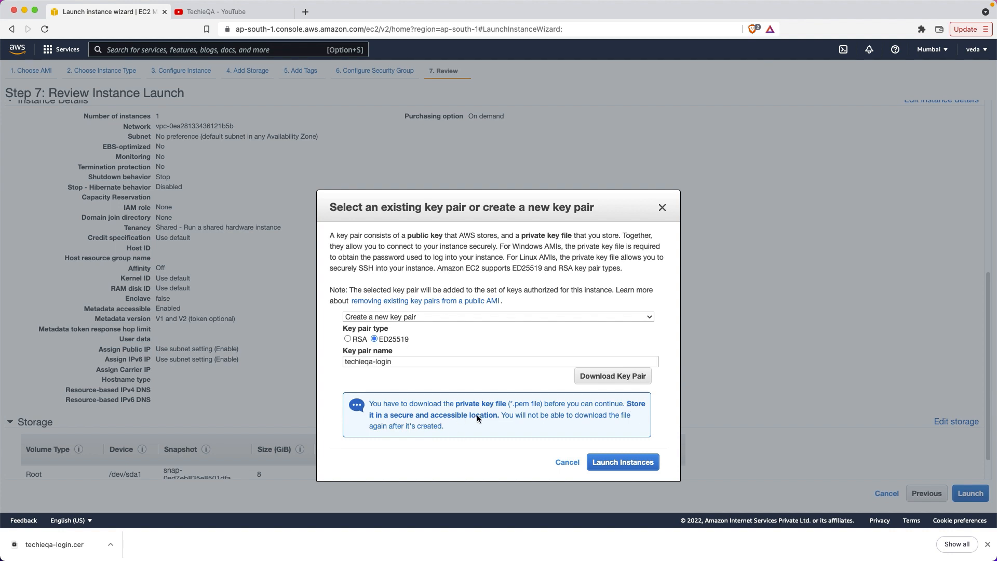
Step: Keep the new key pair selection and launch the instance
{"action": "left_click", "coordinate": [498, 317]}
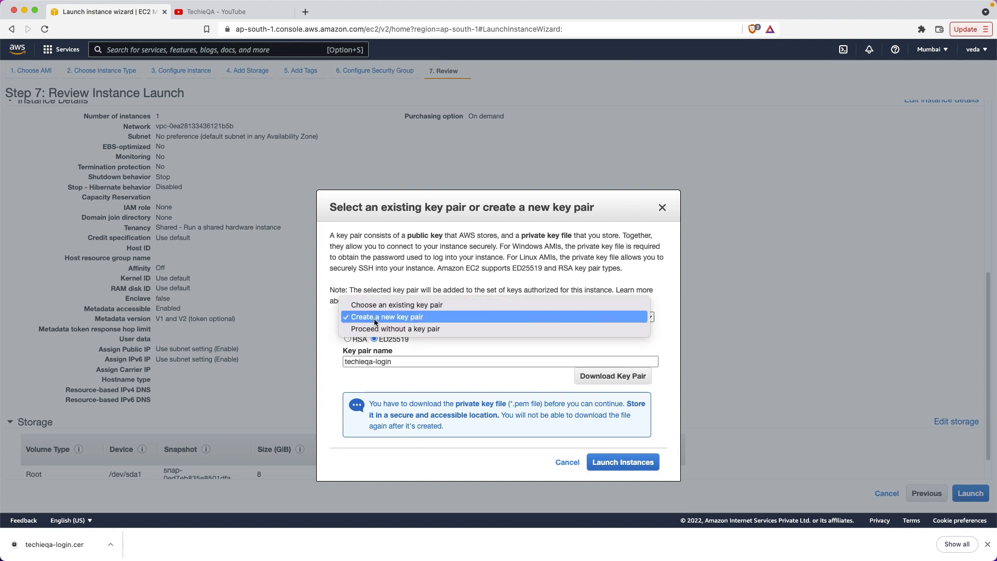
{"action": "left_click", "coordinate": [385, 316]}
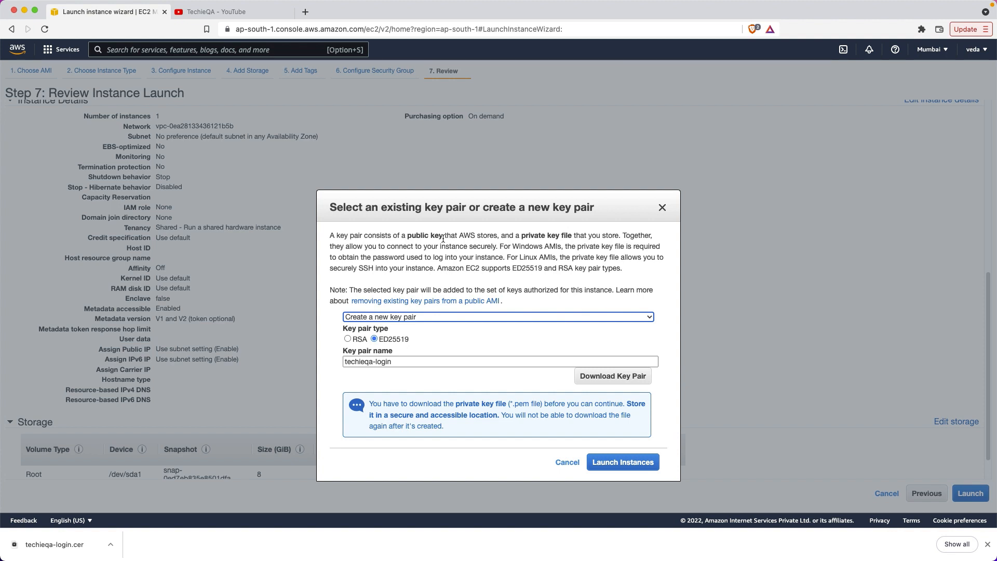
{"action": "mouse_move", "coordinate": [647, 412]}
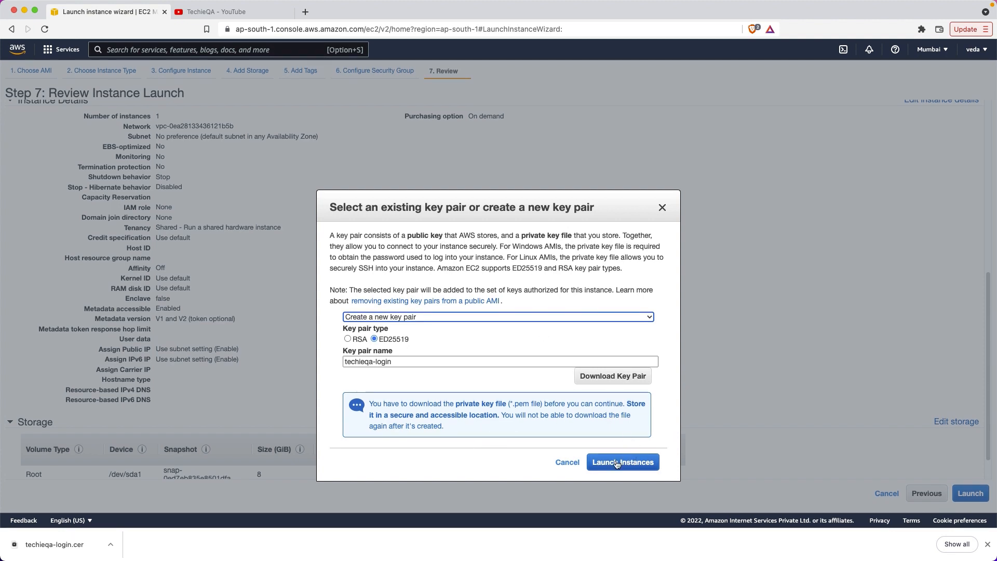
{"action": "left_click", "coordinate": [622, 462]}
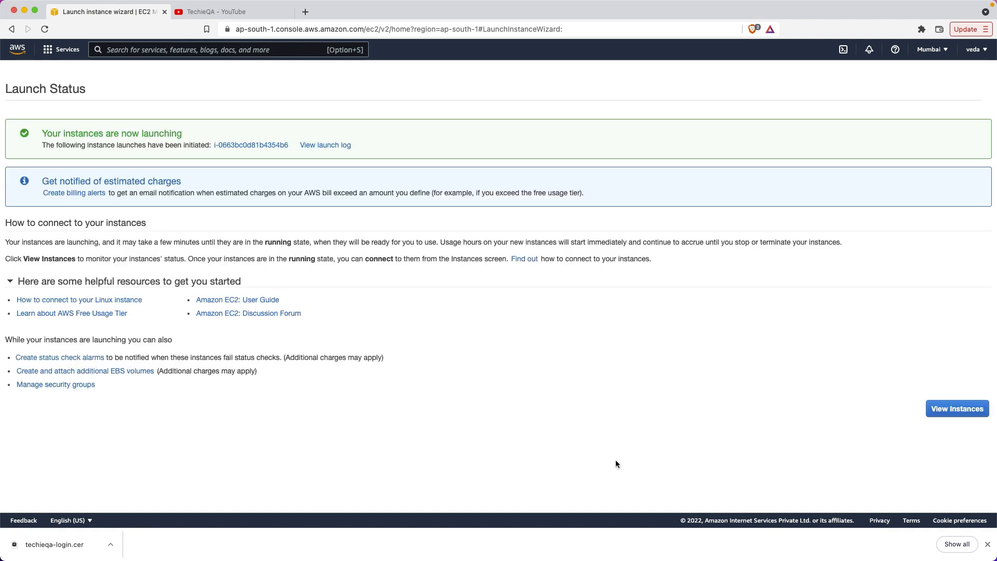
{"action": "mouse_move", "coordinate": [106, 132]}
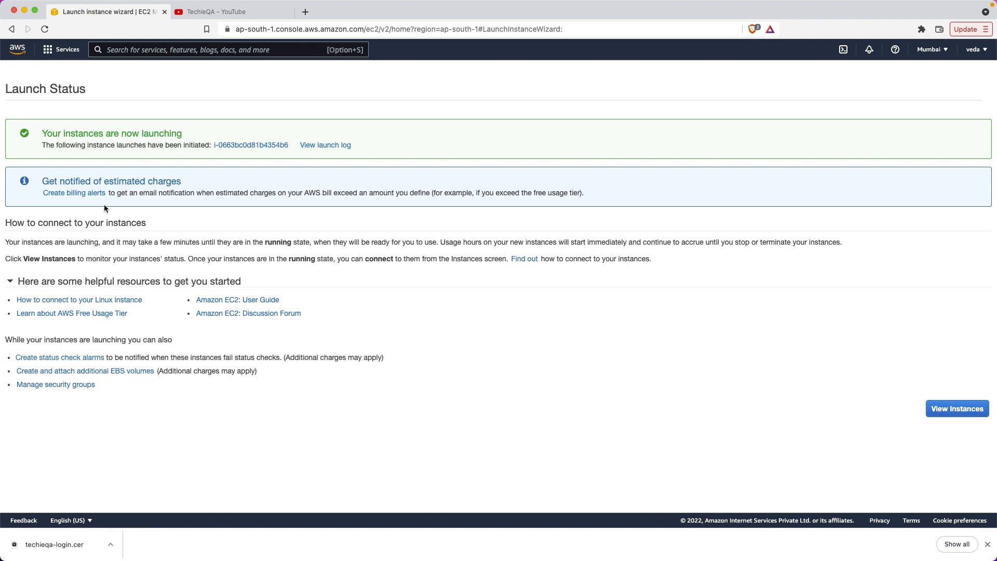
{"action": "mouse_move", "coordinate": [175, 139]}
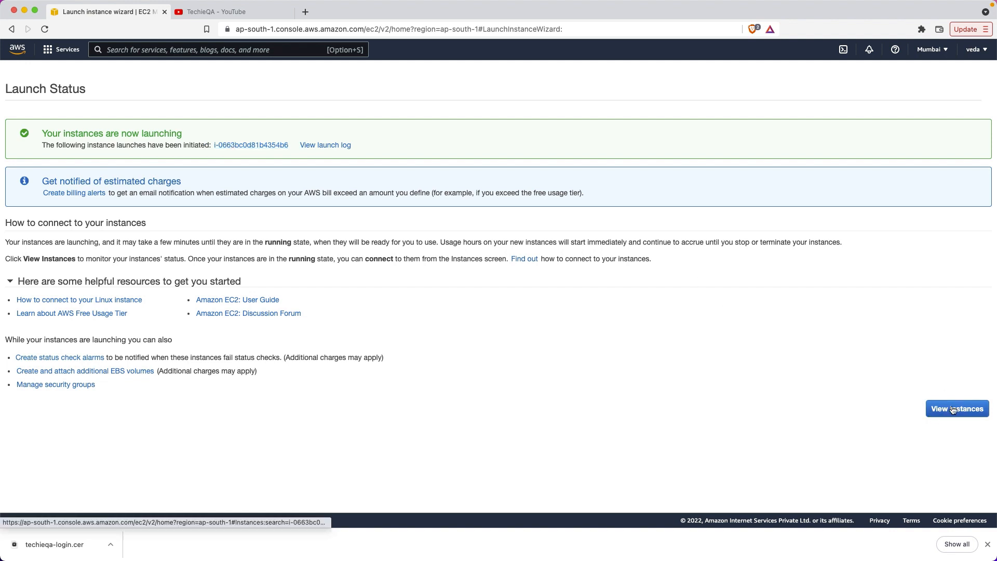
Step: View the EC2 Instances list from the Launch Status page
{"action": "left_click", "coordinate": [956, 408]}
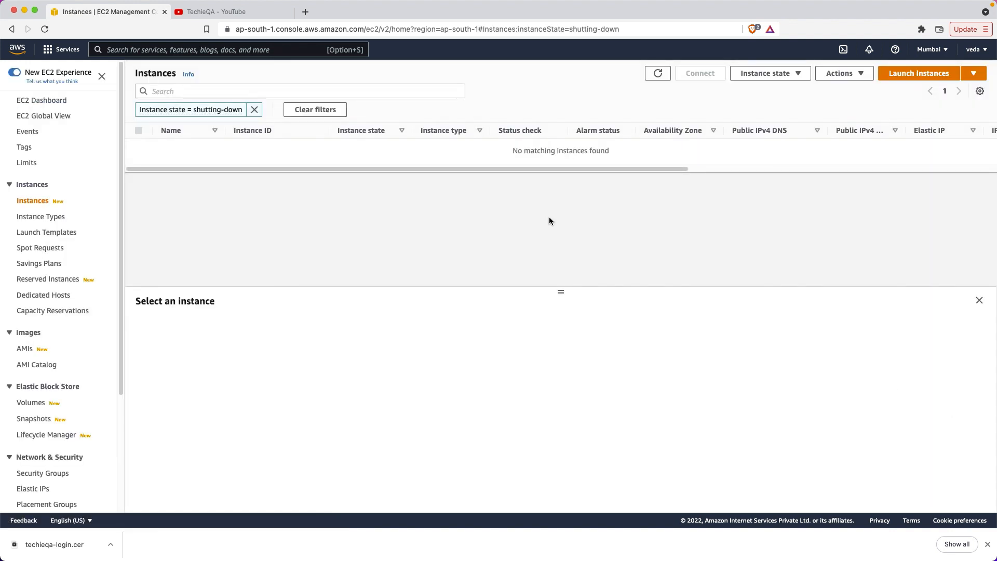
{"action": "mouse_move", "coordinate": [254, 202]}
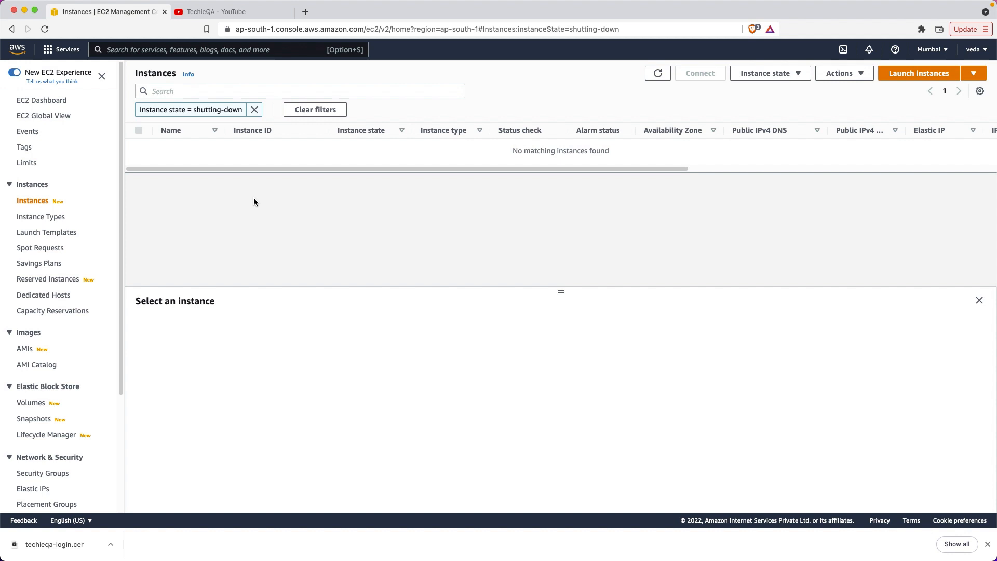
{"action": "mouse_move", "coordinate": [332, 185]}
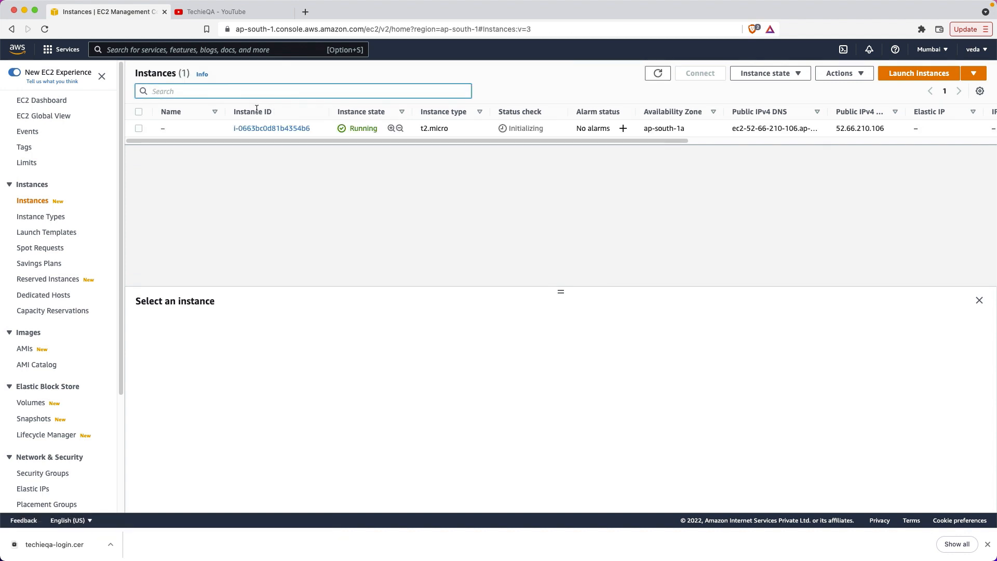
Step: Review the Instances table columns and open instance i-0663bc0d81b4354b6's summary
{"action": "scroll", "scroll_direction": "right", "scroll_amount": 3}
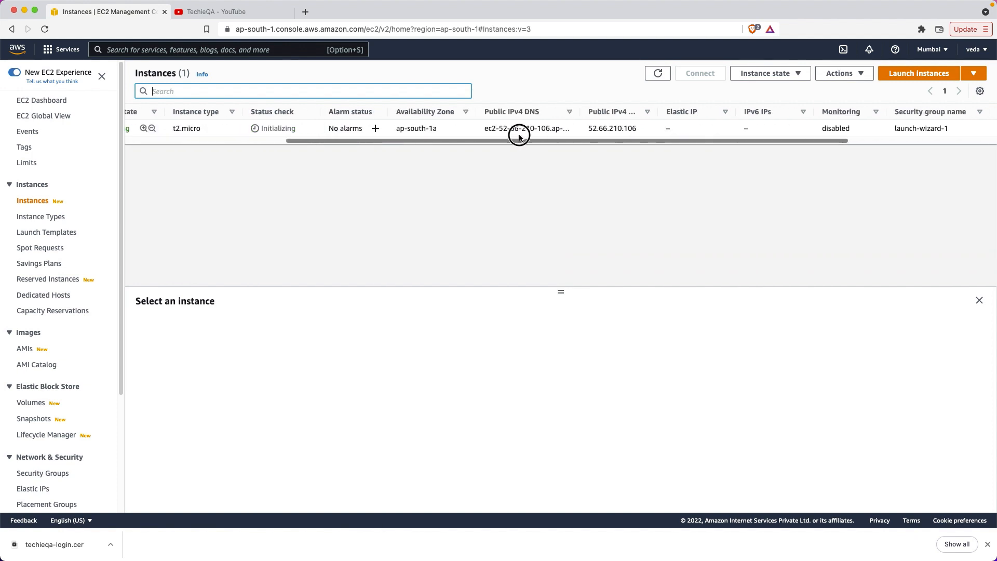
{"action": "scroll", "scroll_direction": "right", "scroll_amount": 3}
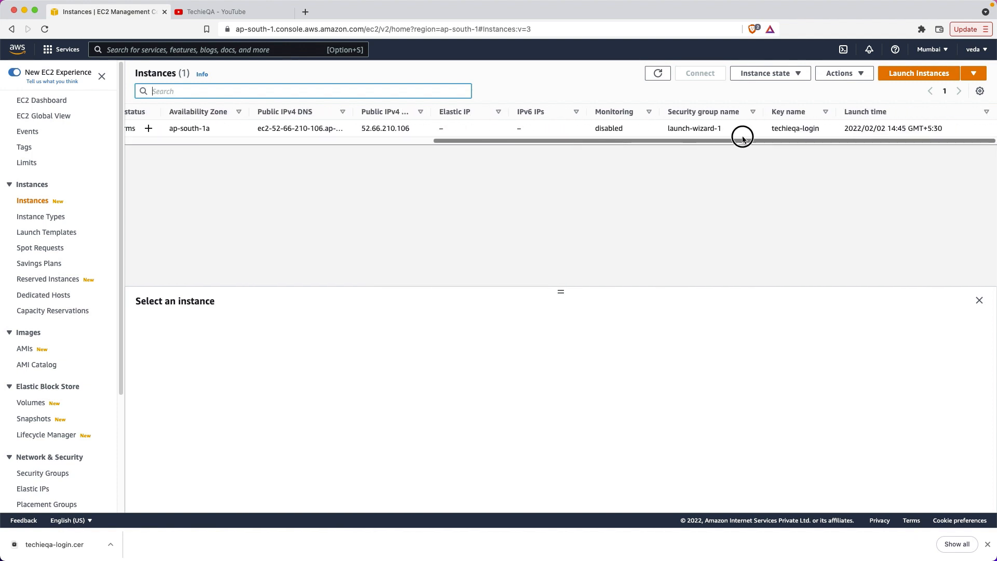
{"action": "mouse_move", "coordinate": [745, 142]}
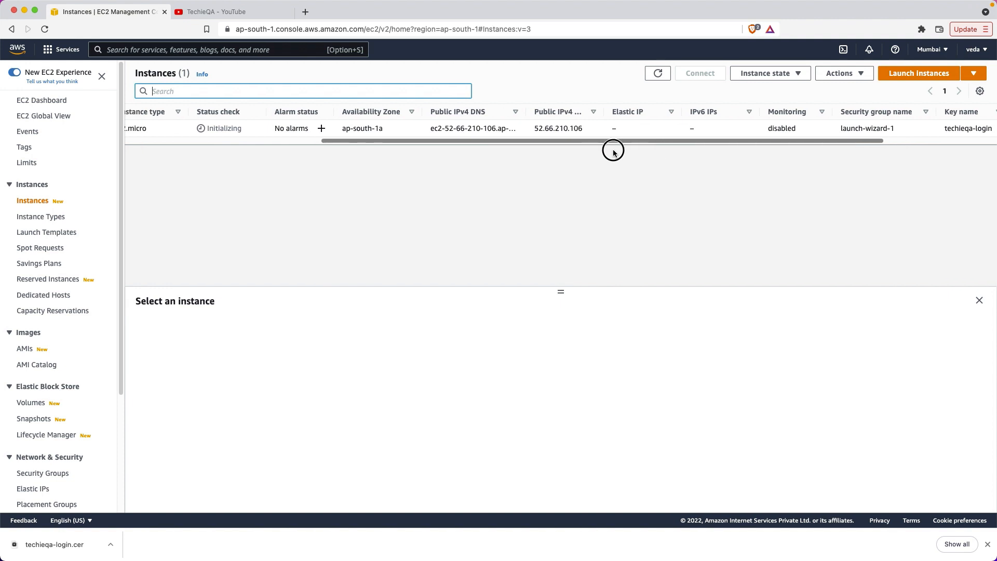
{"action": "scroll", "scroll_direction": "left", "scroll_amount": 3}
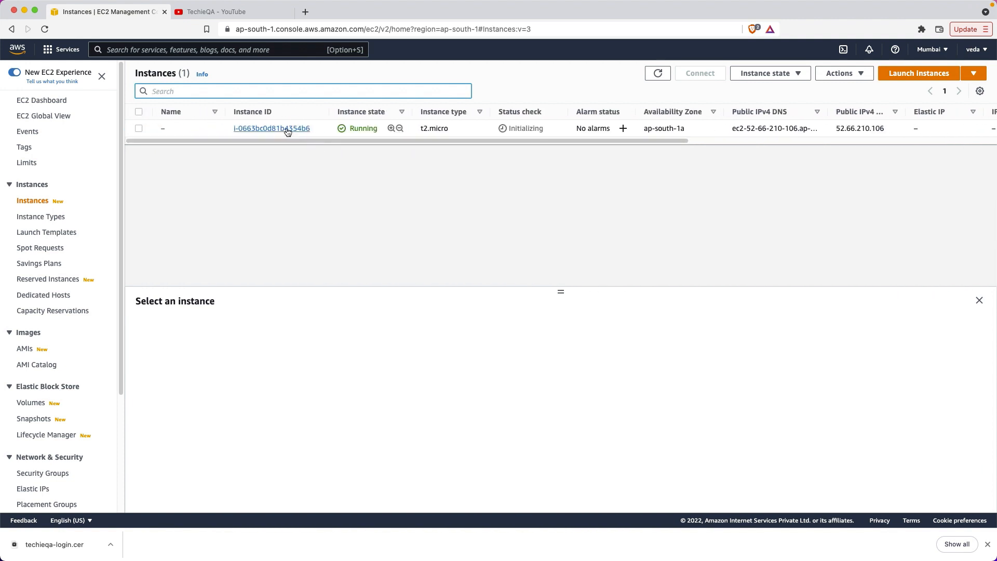
{"action": "left_click", "coordinate": [272, 128]}
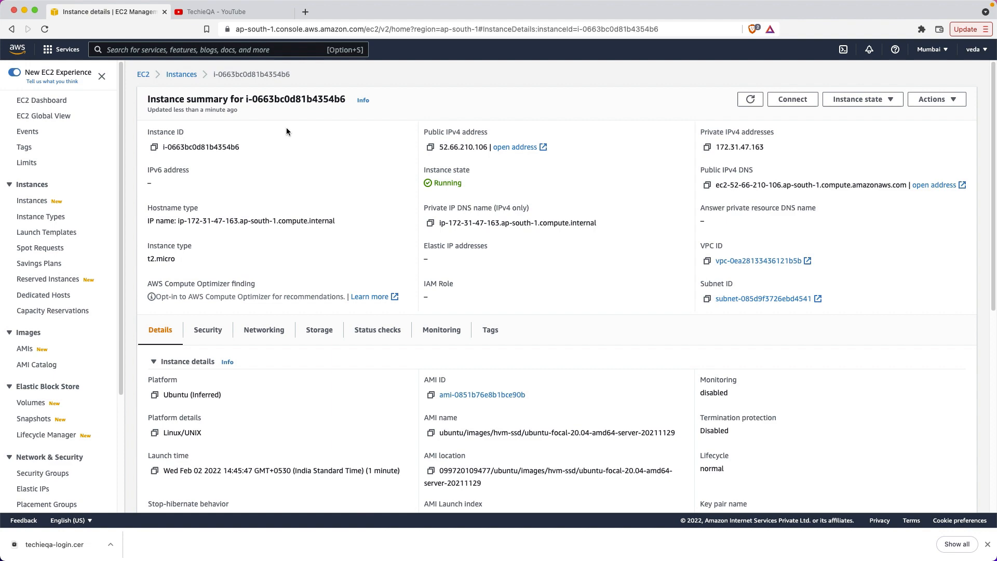
Step: Review the instance summary and select its private IPv4 address
{"action": "scroll", "scroll_direction": "down", "scroll_amount": 3}
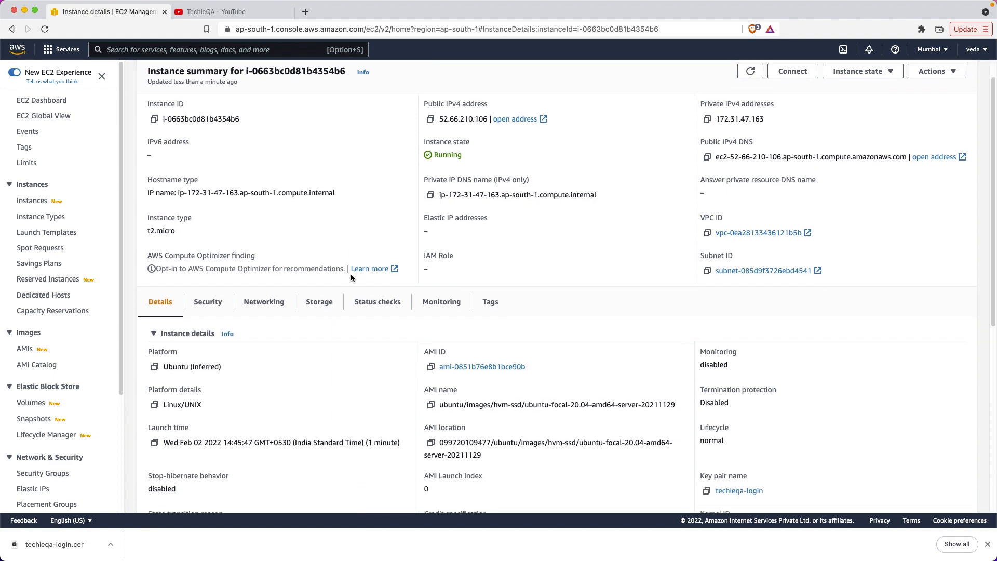
{"action": "scroll", "scroll_direction": "down", "scroll_amount": 3}
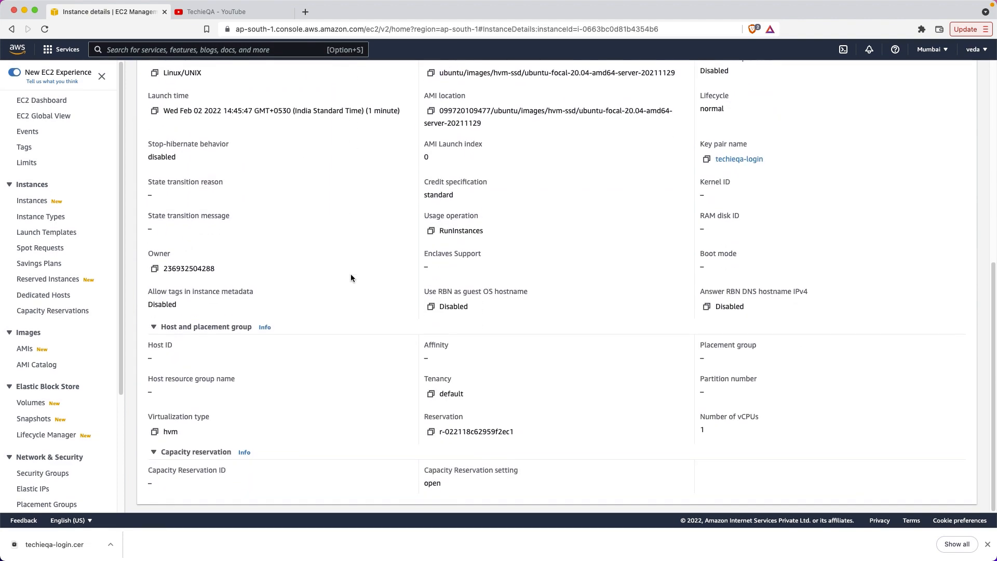
{"action": "scroll", "scroll_direction": "up", "scroll_amount": 3}
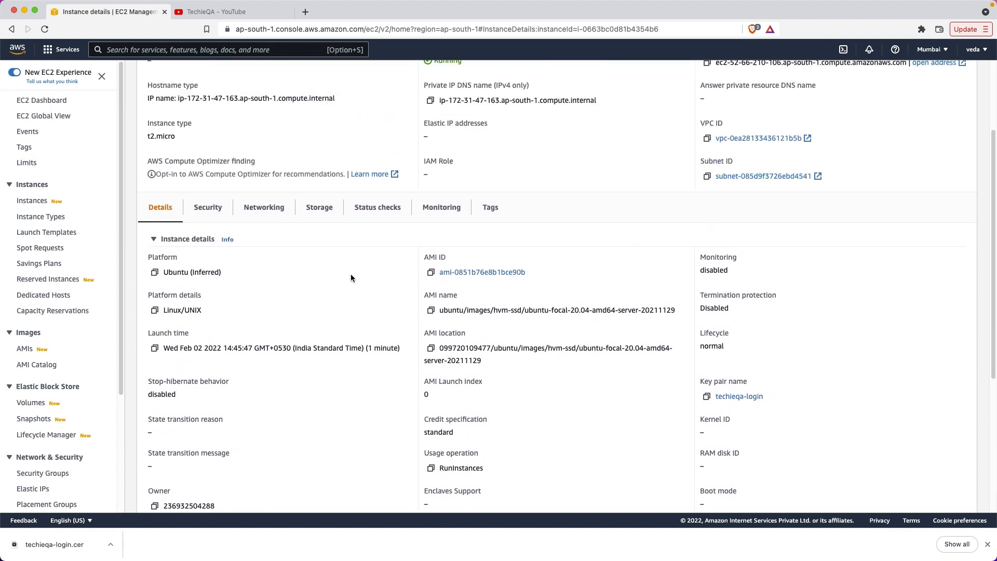
{"action": "scroll", "scroll_direction": "up", "scroll_amount": 3}
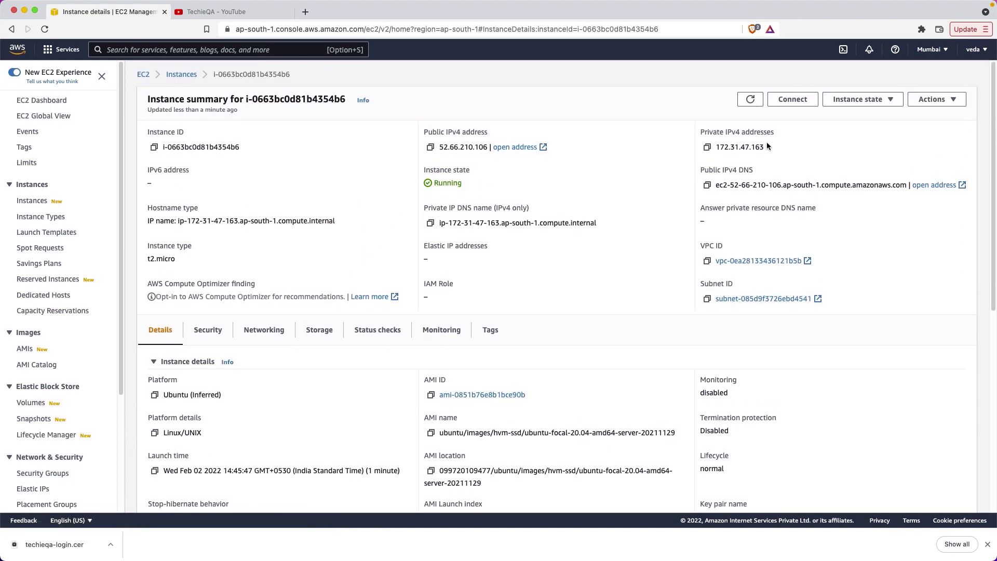
{"action": "double_click", "coordinate": [739, 147]}
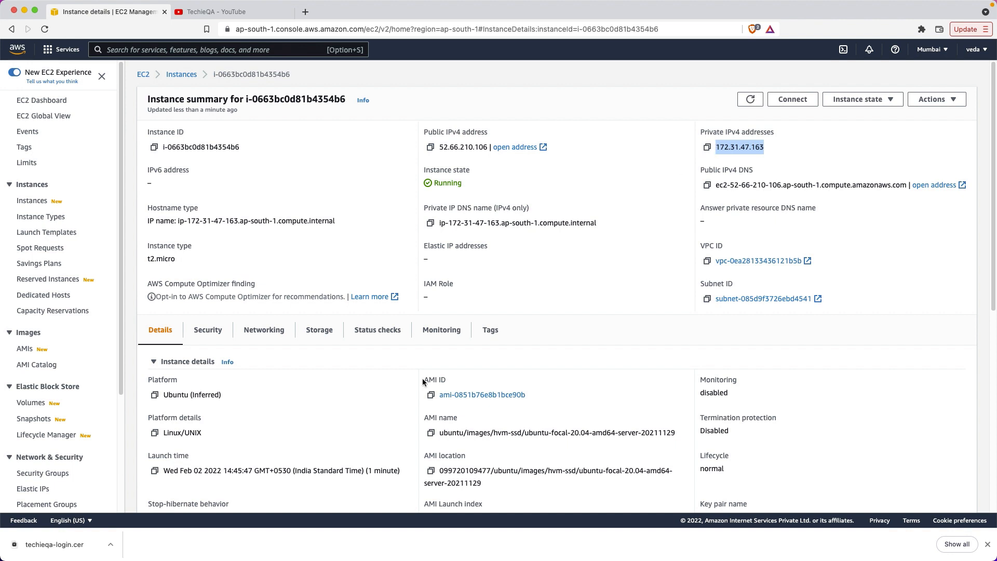
{"action": "scroll", "scroll_direction": "down", "scroll_amount": 3}
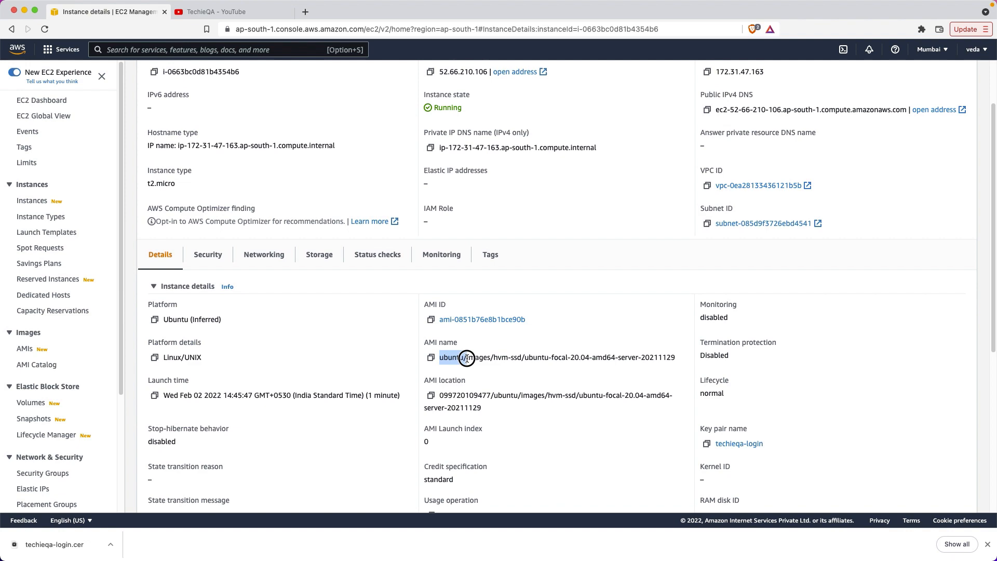
{"action": "scroll", "scroll_direction": "down", "scroll_amount": 3}
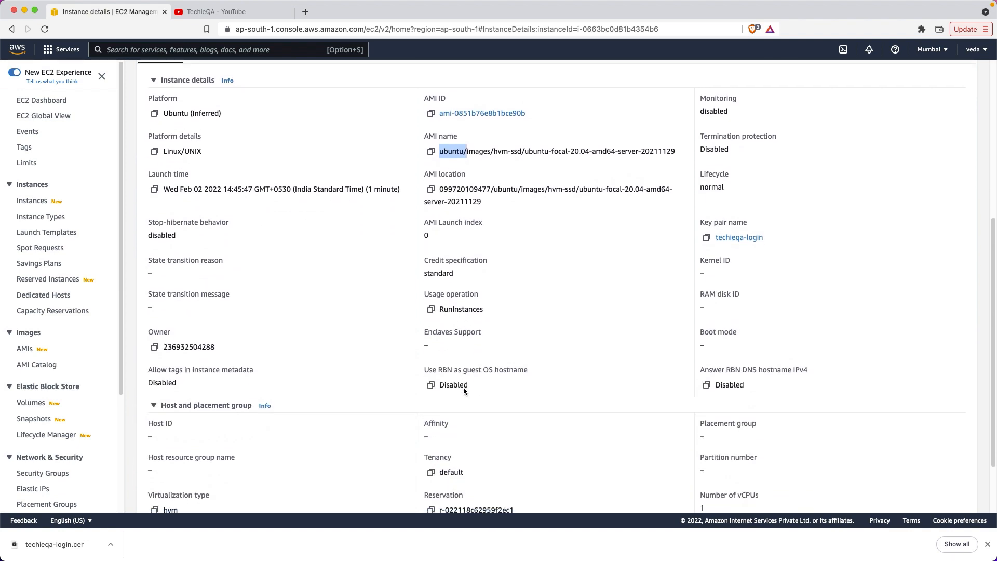
{"action": "scroll", "scroll_direction": "down", "scroll_amount": 3}
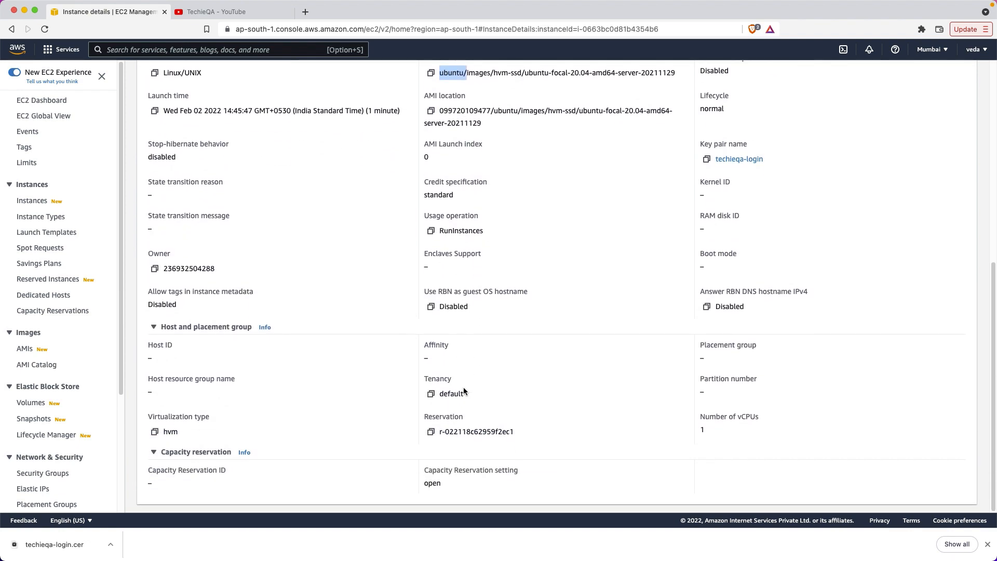
{"action": "scroll", "scroll_direction": "up", "scroll_amount": 3}
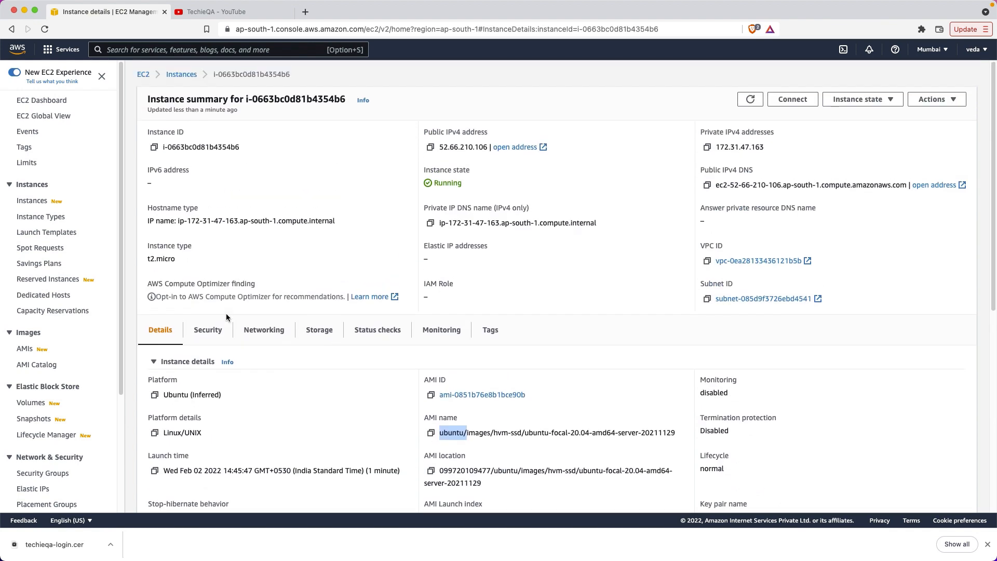
Step: In the Networking tab, select public IP 52.66.210.106 and private IP 172.31.47.163
{"action": "left_click", "coordinate": [263, 329]}
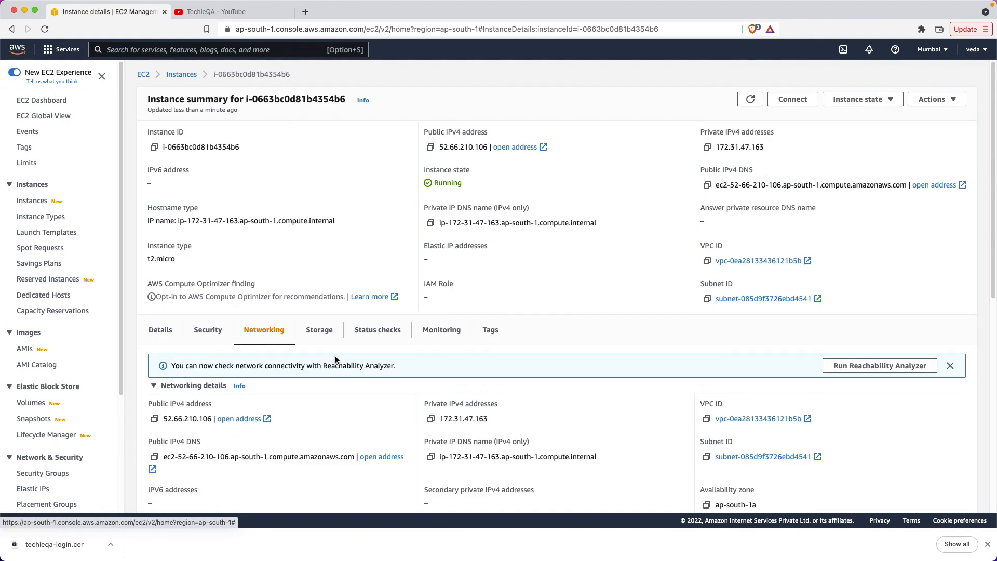
{"action": "mouse_move", "coordinate": [421, 281]}
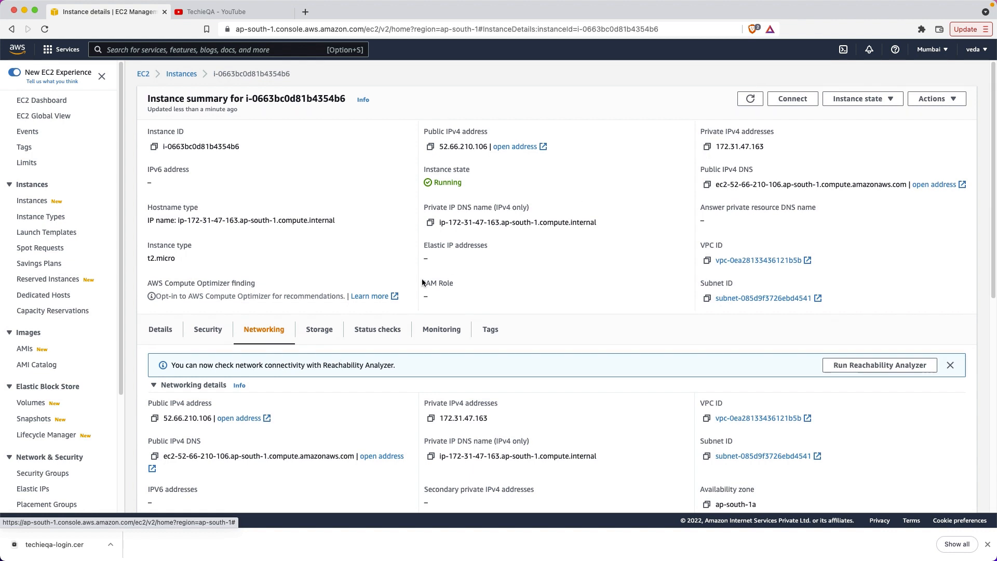
{"action": "scroll", "scroll_direction": "down", "scroll_amount": 3}
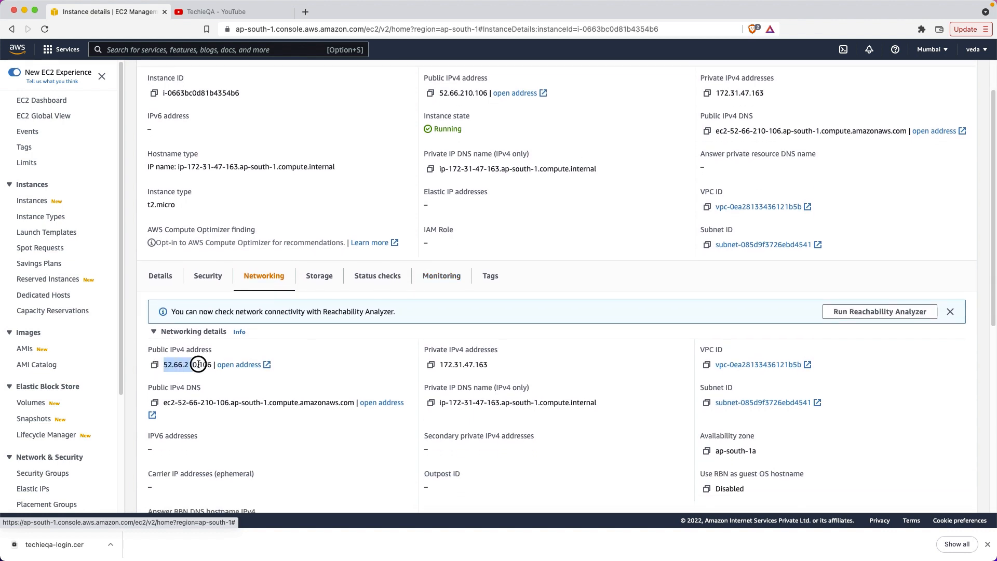
{"action": "double_click", "coordinate": [186, 365]}
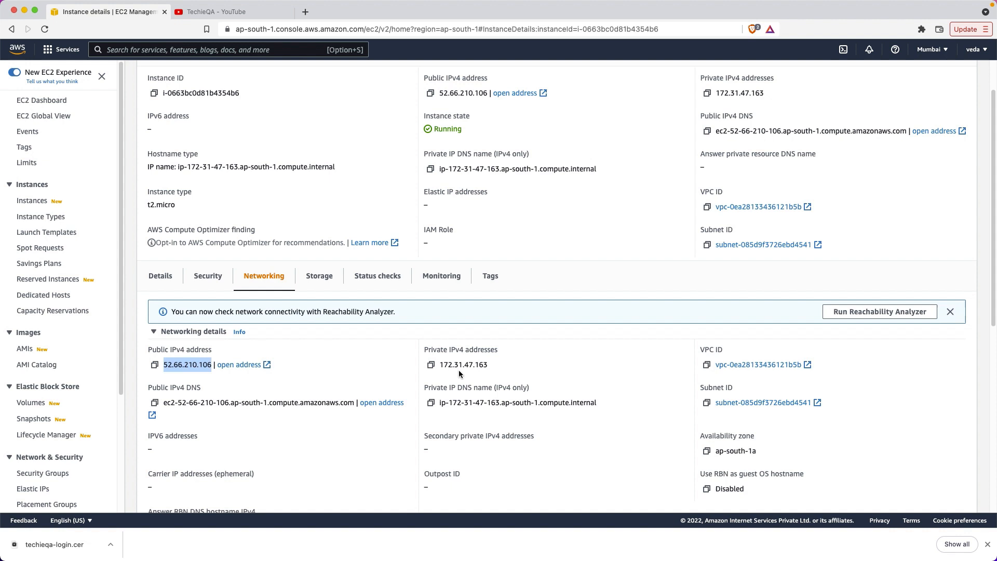
{"action": "scroll", "scroll_direction": "down", "scroll_amount": 3}
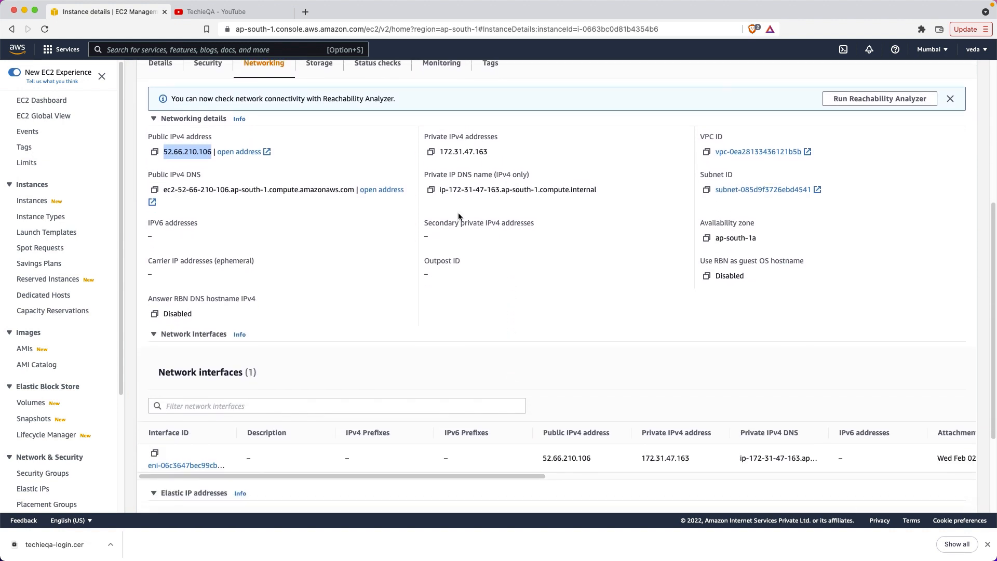
{"action": "scroll", "scroll_direction": "up", "scroll_amount": 3}
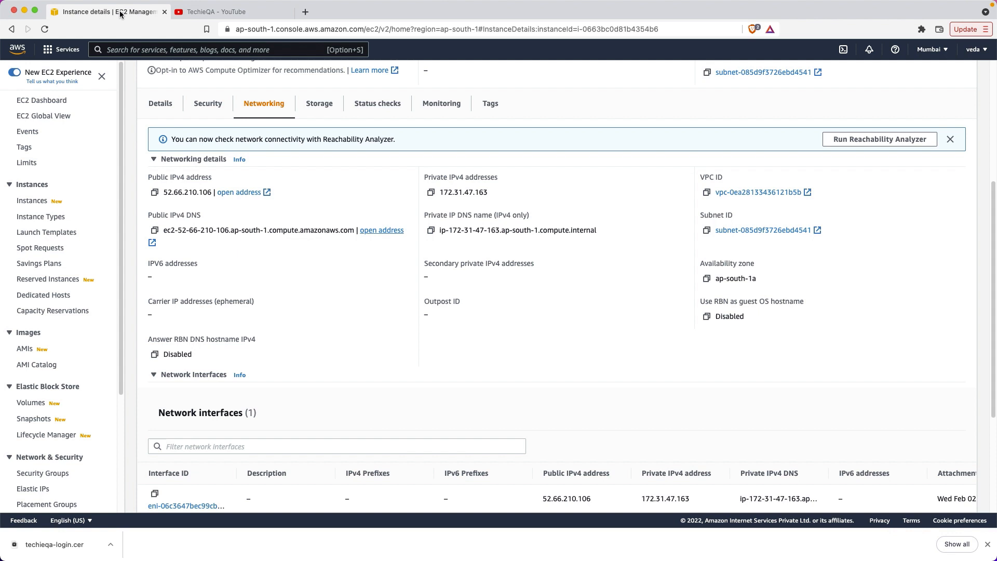
{"action": "scroll", "scroll_direction": "up", "scroll_amount": 3}
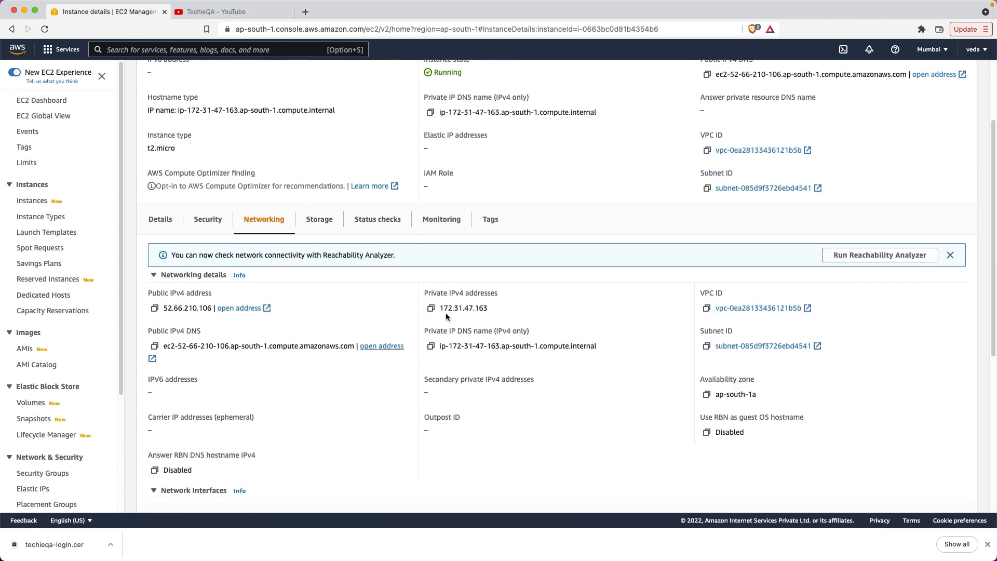
{"action": "double_click", "coordinate": [463, 308]}
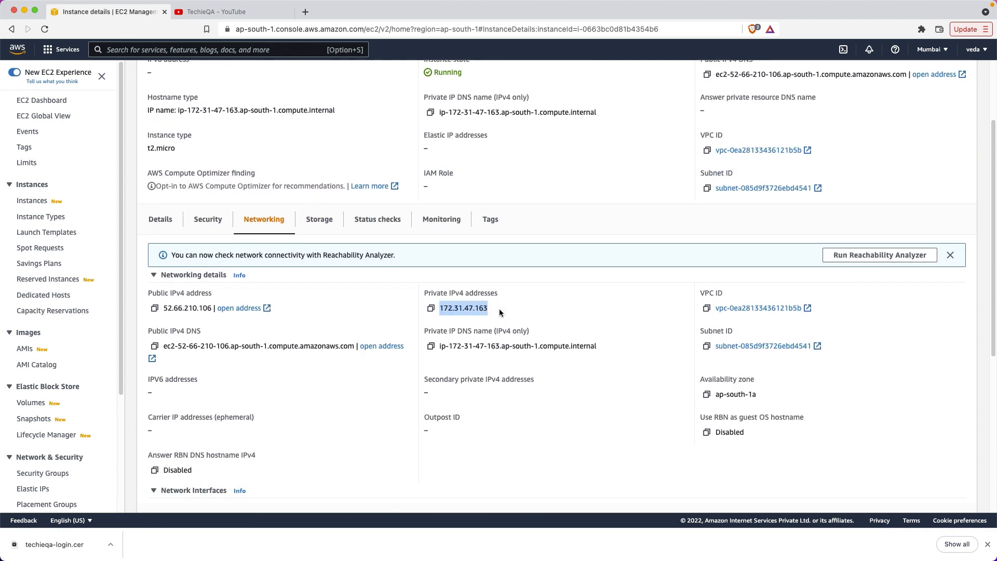
{"action": "scroll", "scroll_direction": "up", "scroll_amount": 3}
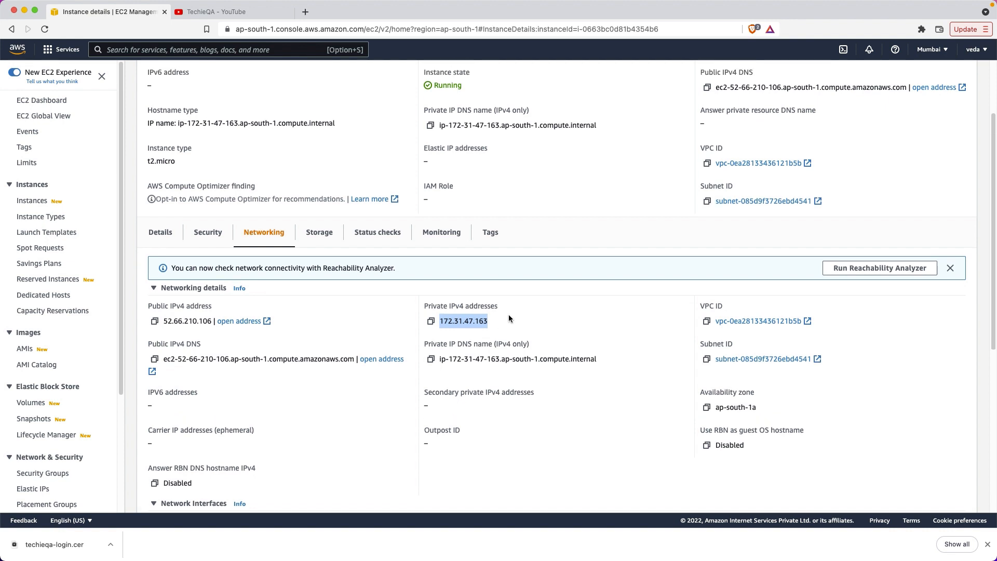
{"action": "scroll", "scroll_direction": "up", "scroll_amount": 3}
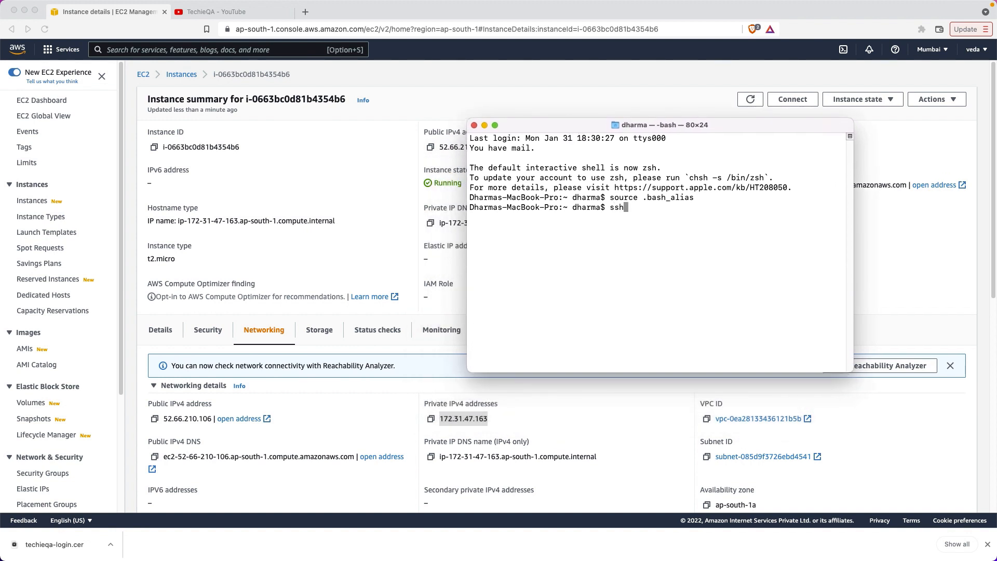
{"action": "type", "text": "ubuntu@172.31.47.163"}
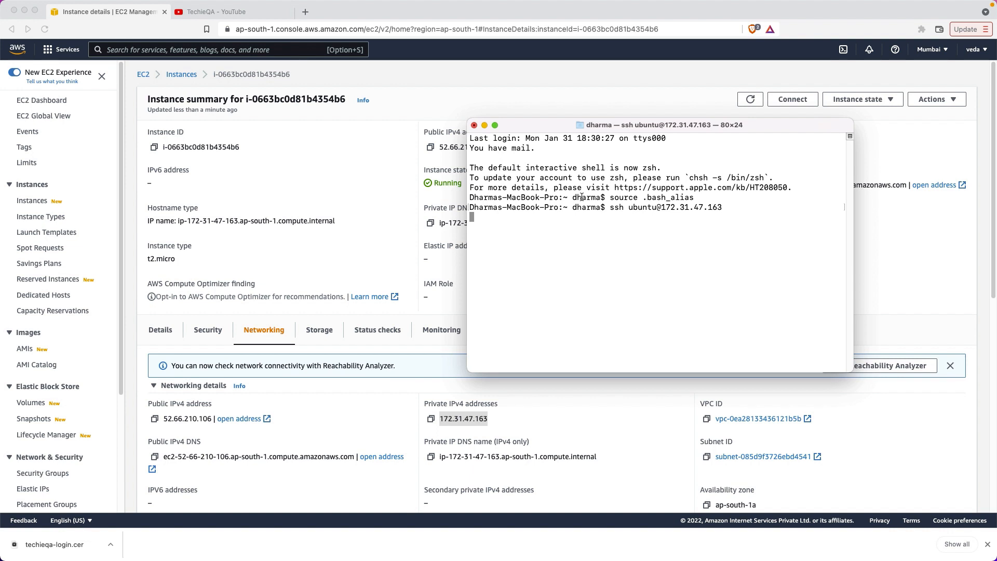
{"action": "mouse_move", "coordinate": [616, 267]}
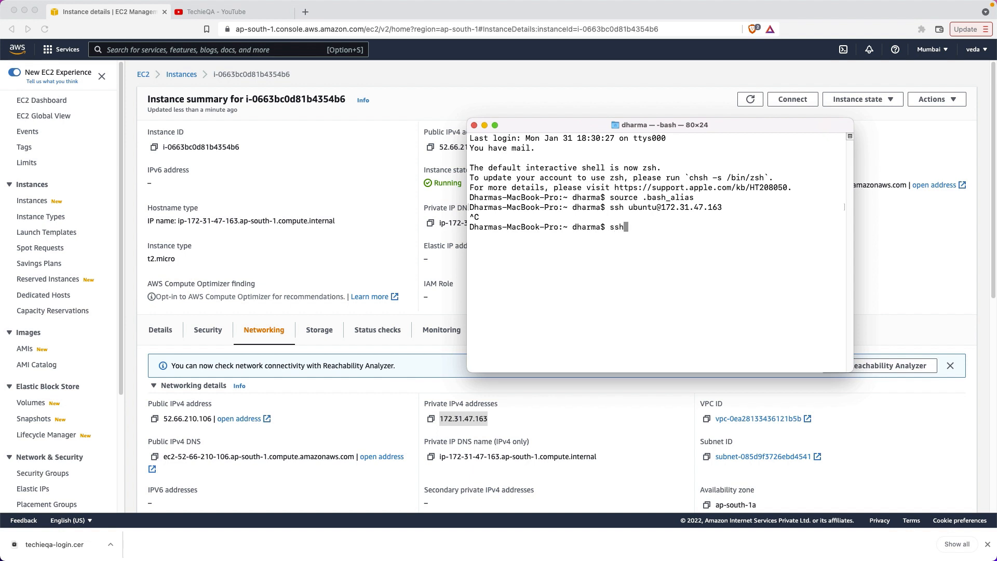
{"action": "type", "text": "@ubuntu"}
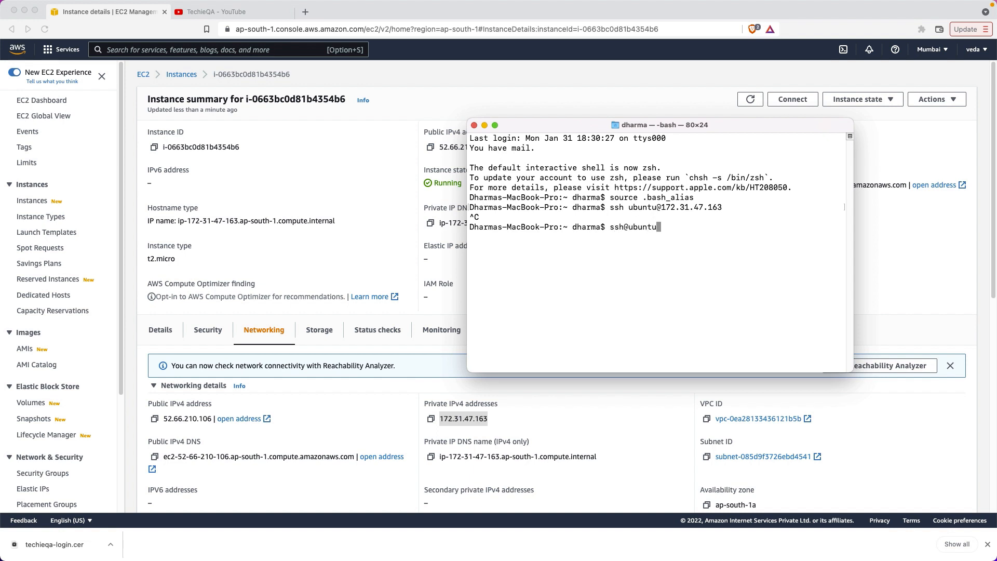
{"action": "key", "text": "Backspace"}
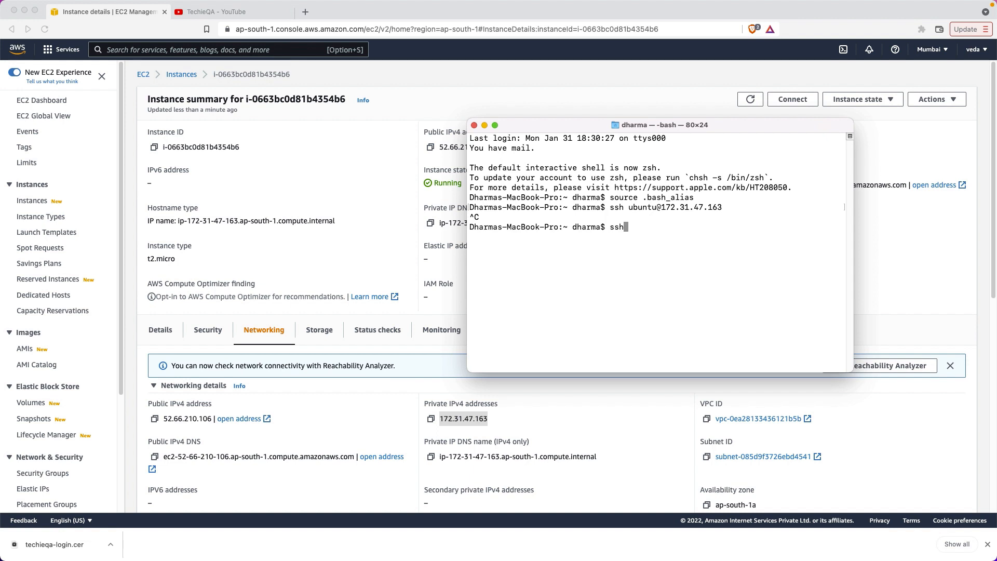
{"action": "type", "text": "ubuntu"}
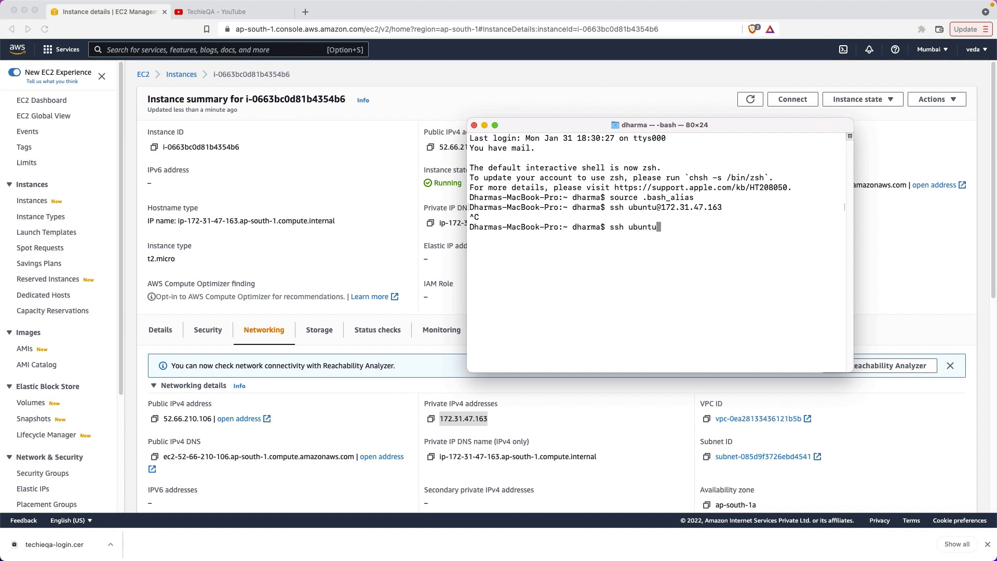
{"action": "type", "text": "@5"}
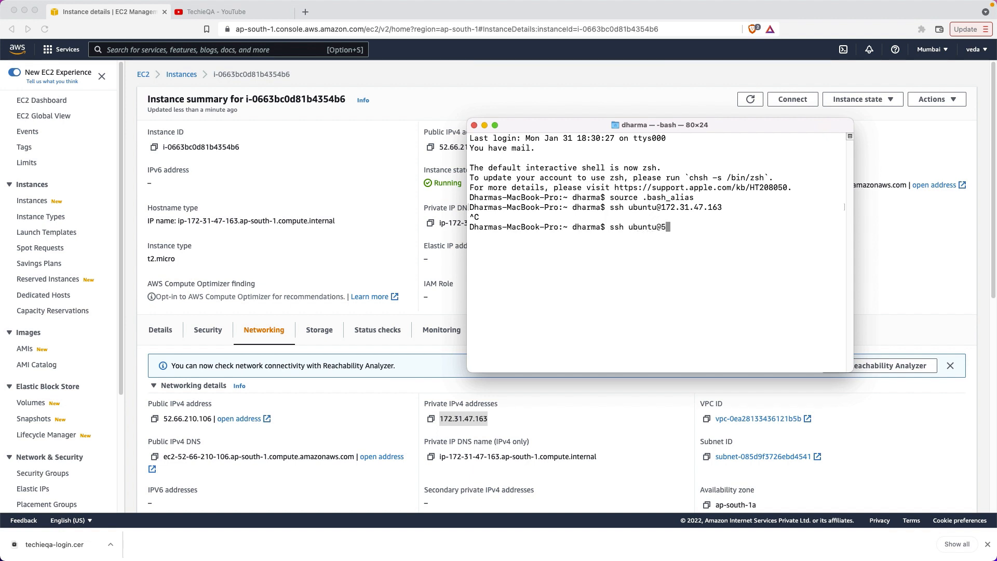
{"action": "type", "text": "2.66.210.106"}
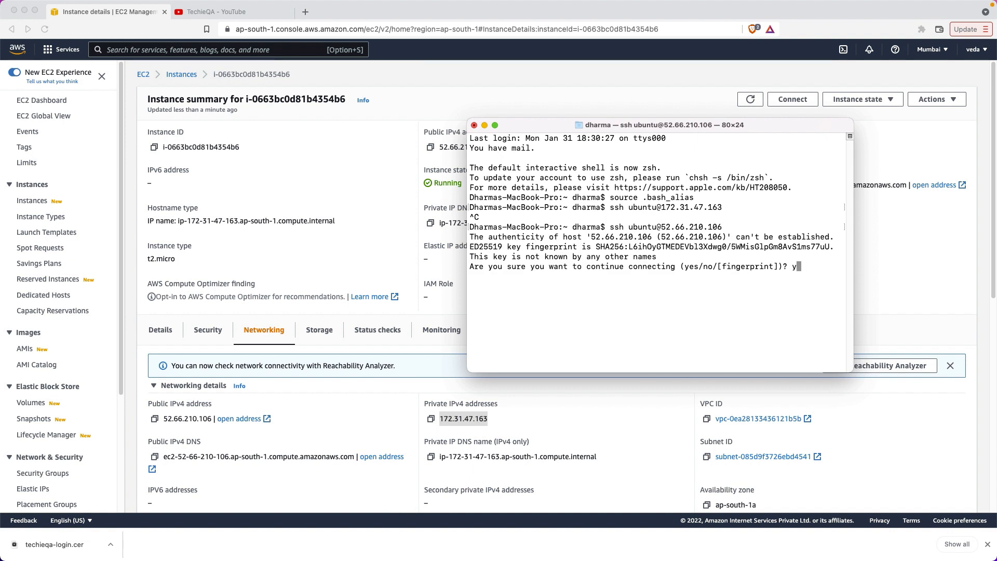
{"action": "type", "text": "es"}
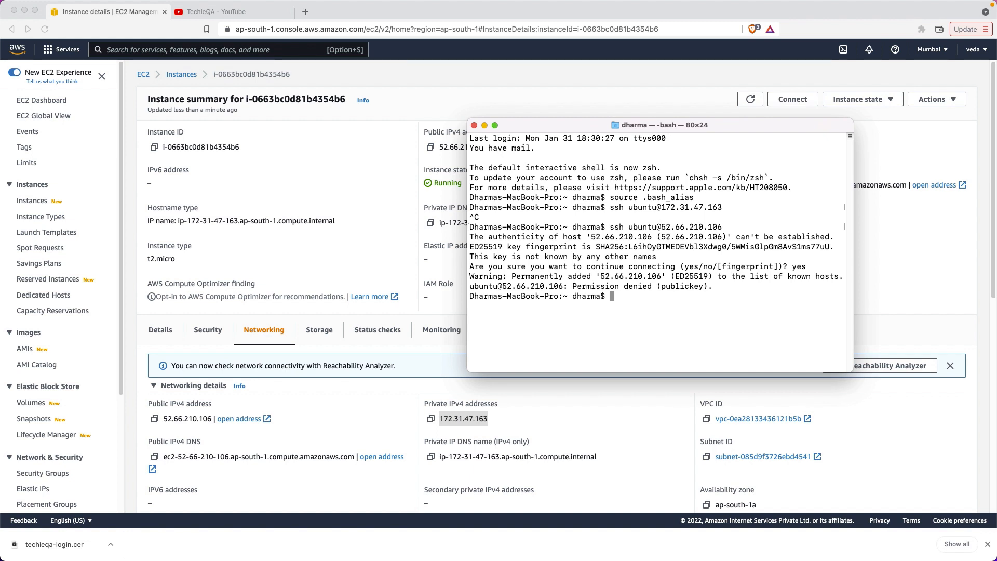
{"action": "mouse_move", "coordinate": [547, 326]}
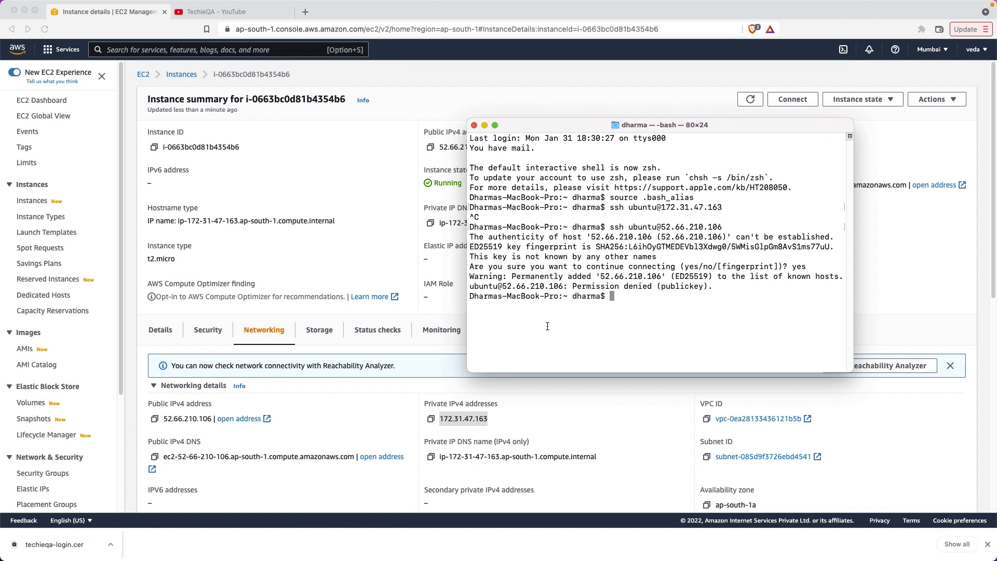
{"action": "mouse_move", "coordinate": [624, 299]}
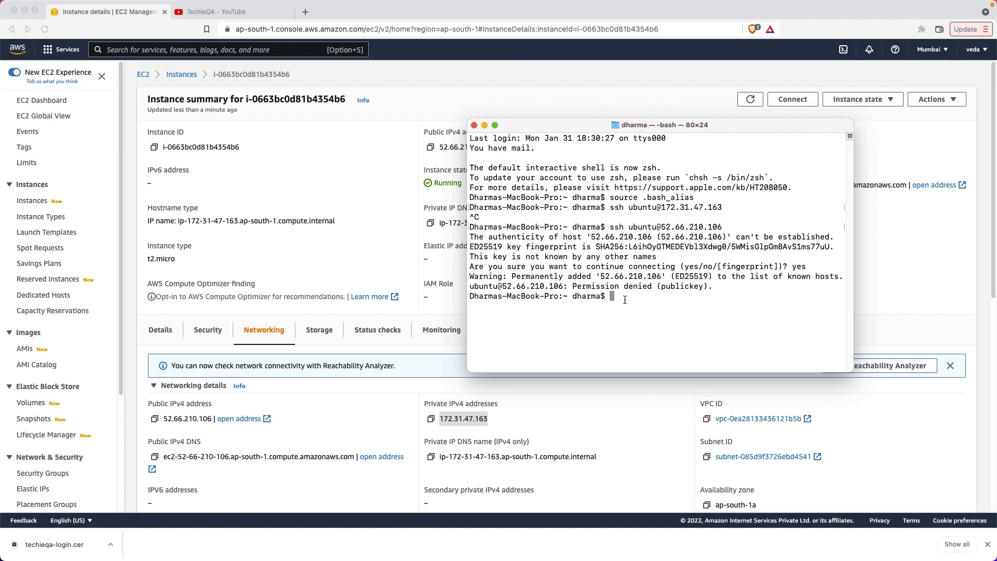
{"action": "mouse_move", "coordinate": [390, 451]}
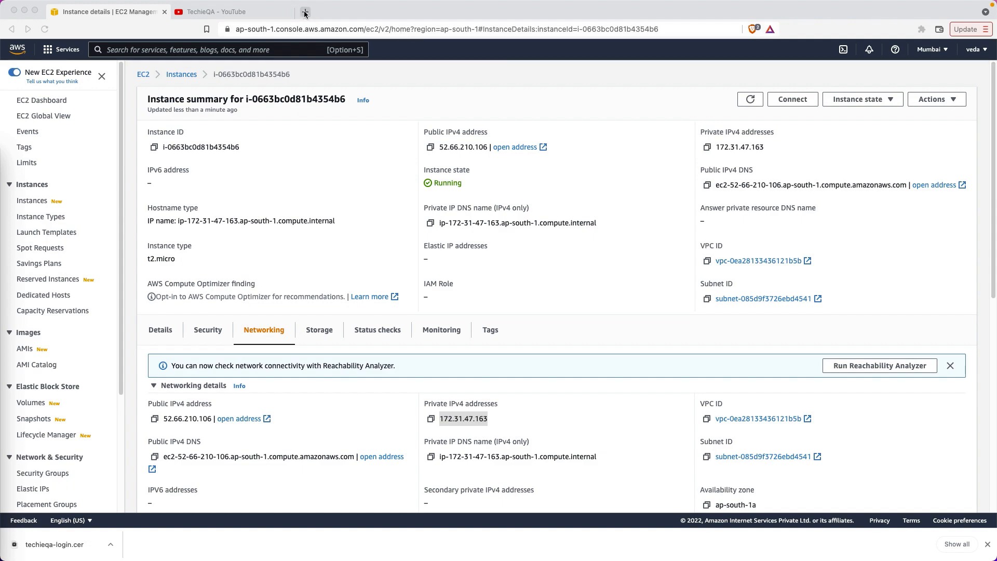
Step: Search Google for 'login with aws with keypair cer' and open the AWS key pair result in a new tab
{"action": "left_click", "coordinate": [305, 13]}
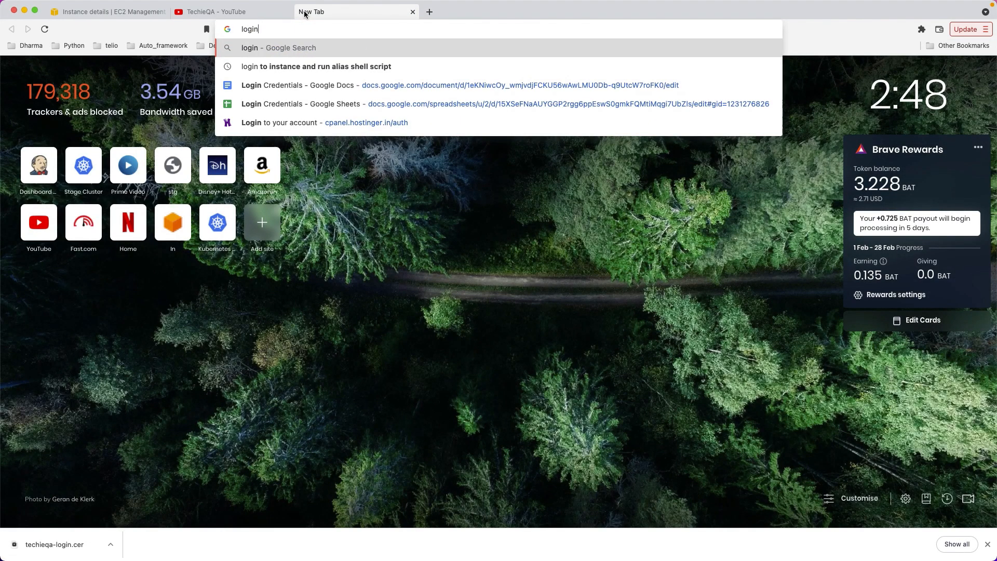
{"action": "type", "text": "with"}
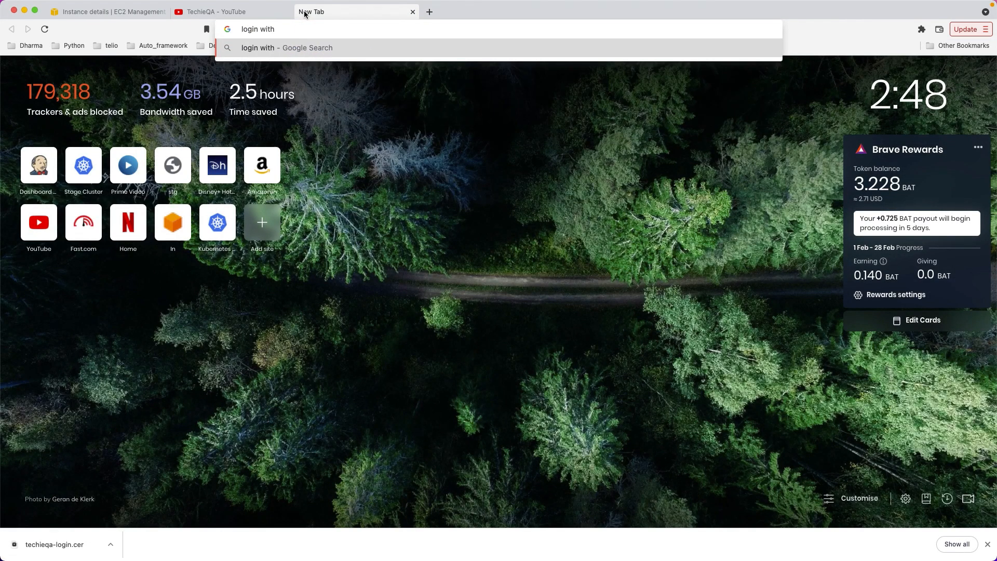
{"action": "type", "text": "aws with key"}
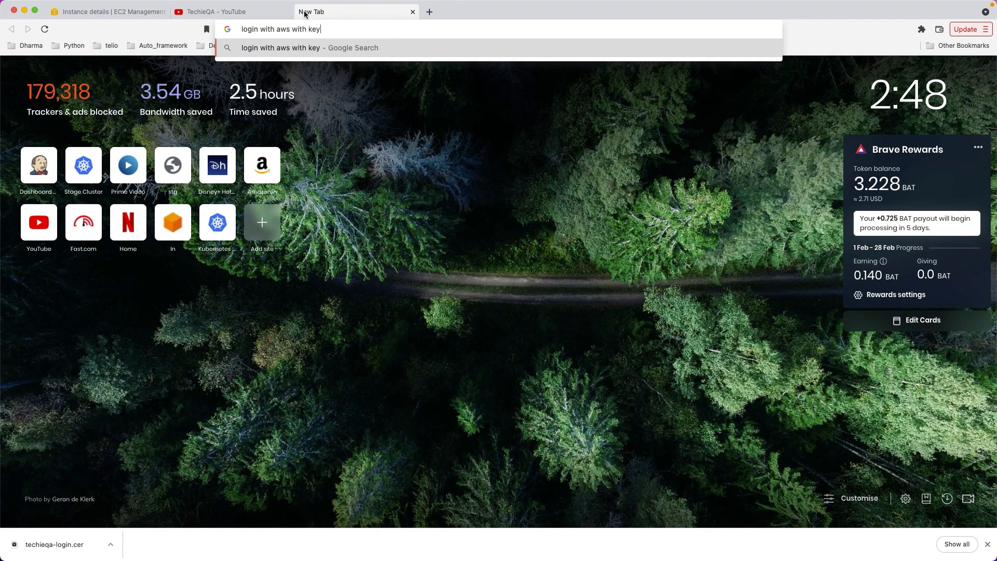
{"action": "key", "text": "Return"}
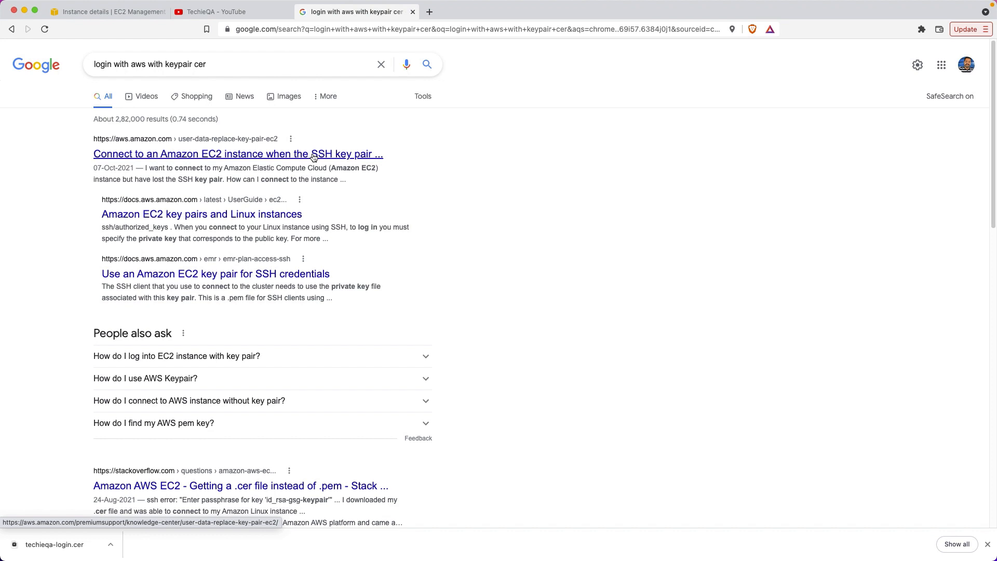
{"action": "middle_click", "coordinate": [237, 154]}
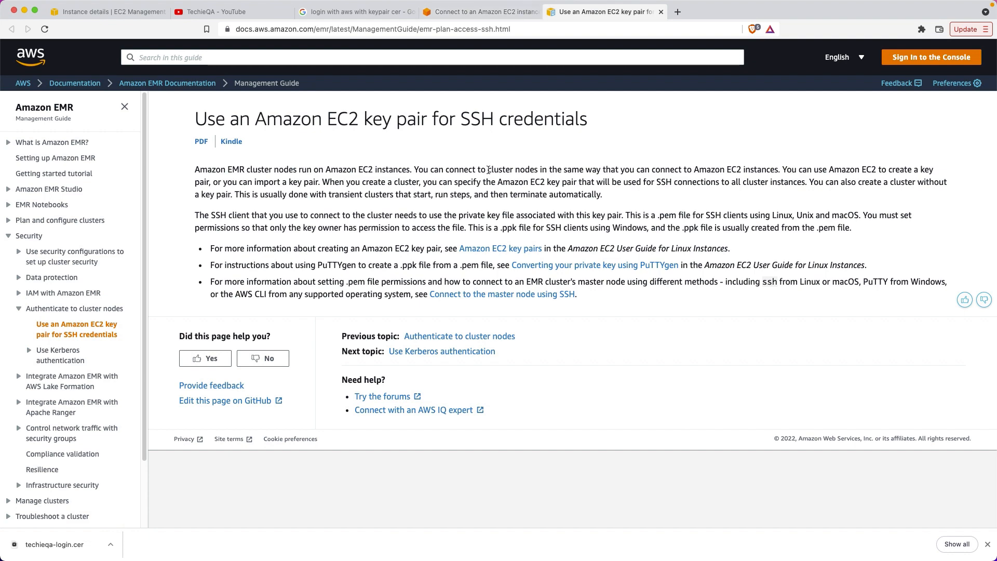
Step: Read the AWS article's Resolution methods for connecting after losing the SSH key pair, then return to the top
{"action": "left_click", "coordinate": [500, 248]}
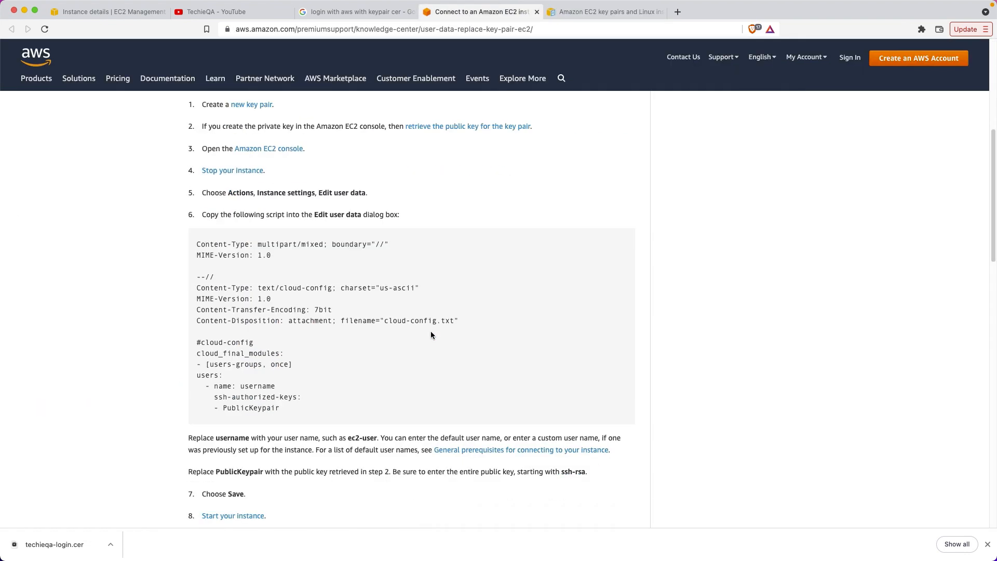
{"action": "scroll", "scroll_direction": "up", "scroll_amount": 3}
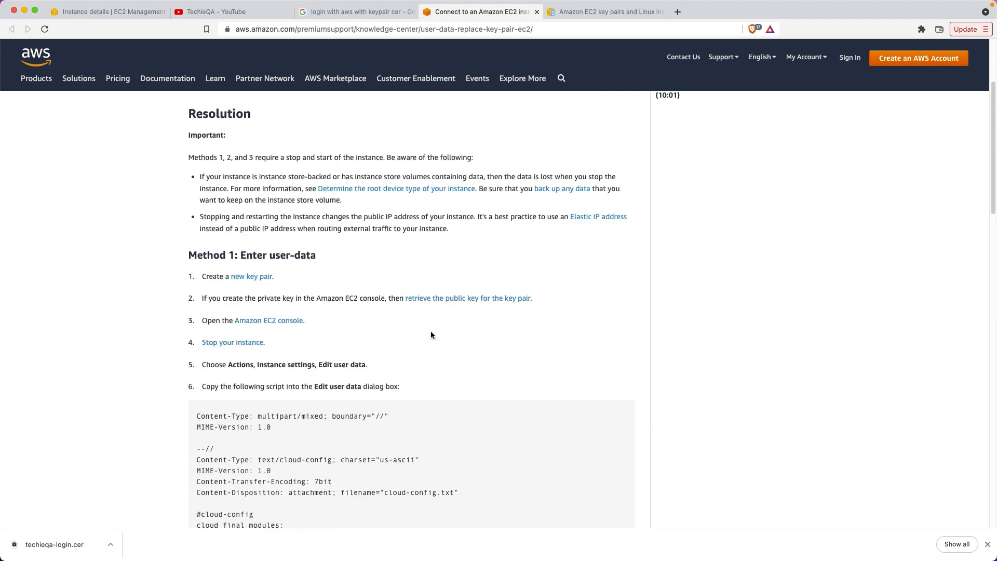
{"action": "scroll", "scroll_direction": "down", "scroll_amount": 3}
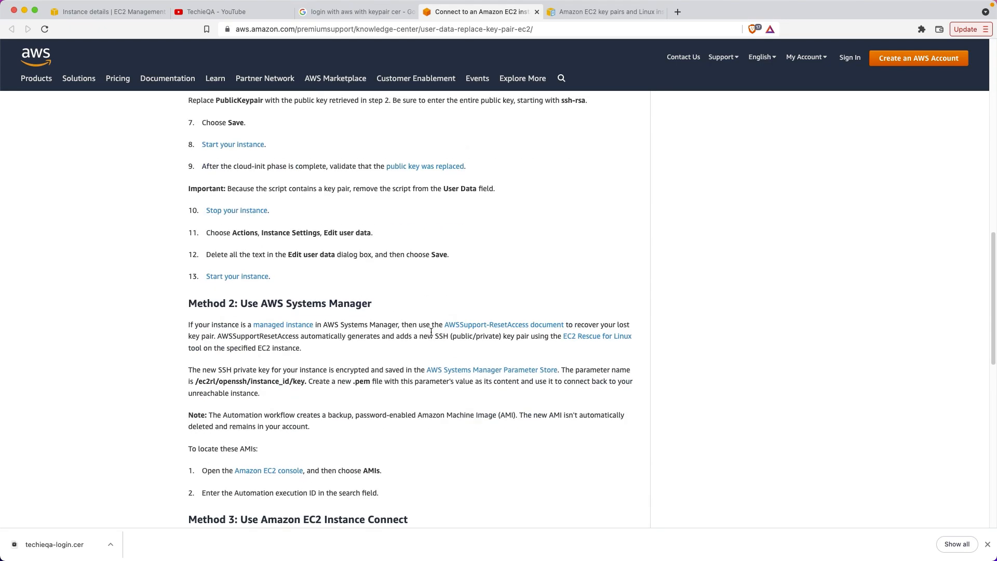
{"action": "scroll", "scroll_direction": "up", "scroll_amount": 3}
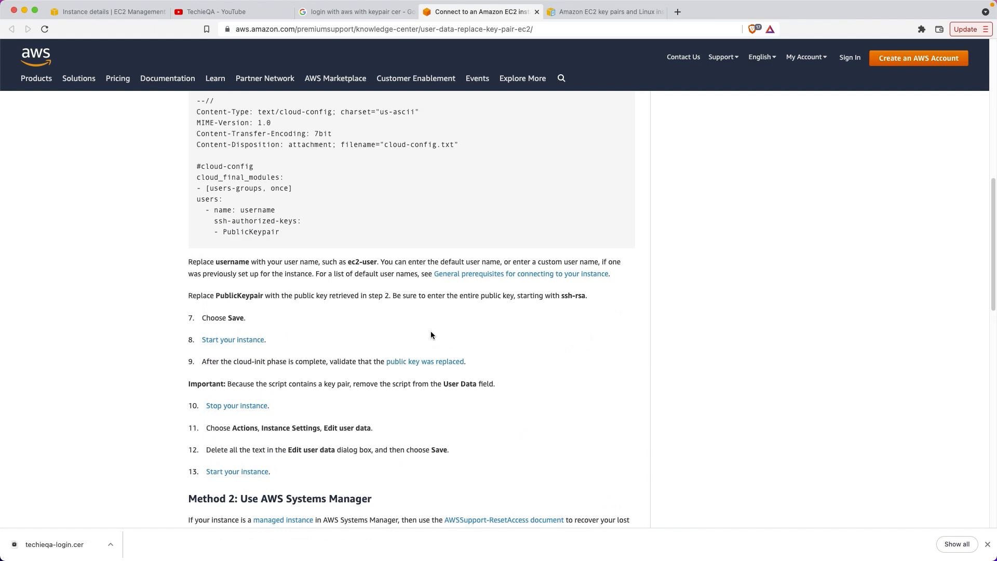
{"action": "scroll", "scroll_direction": "down", "scroll_amount": 3}
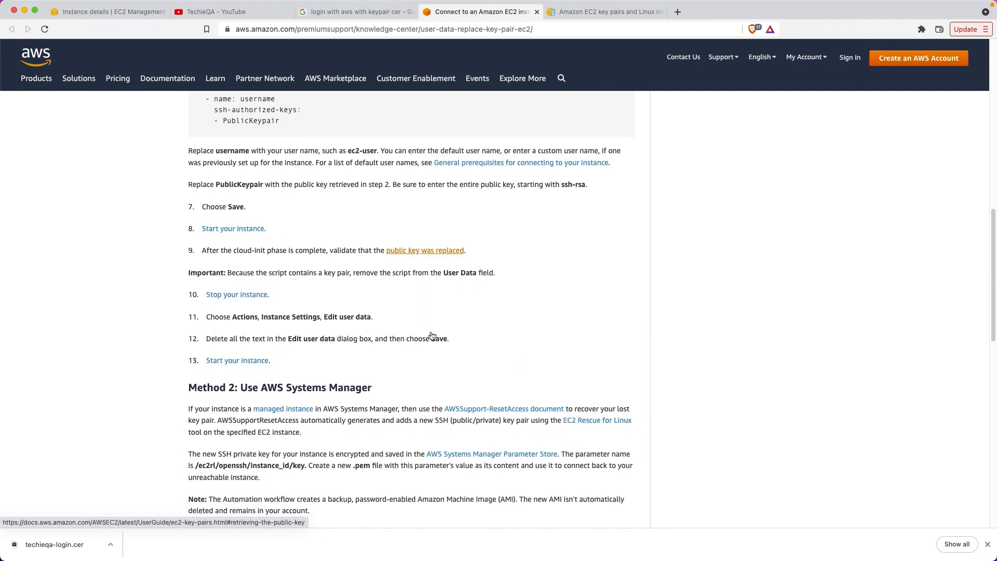
{"action": "scroll", "scroll_direction": "down", "scroll_amount": 3}
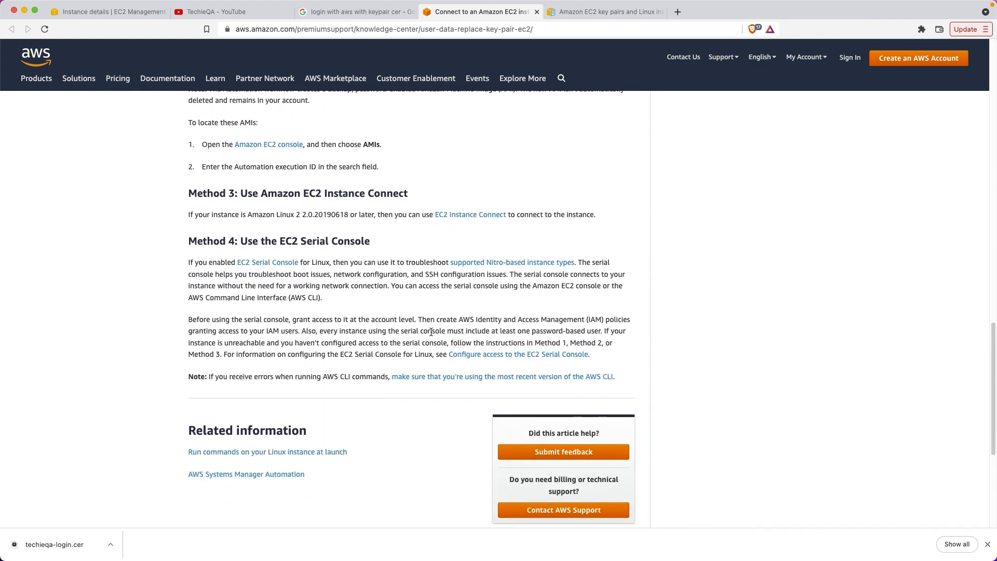
{"action": "scroll", "scroll_direction": "up", "scroll_amount": 3}
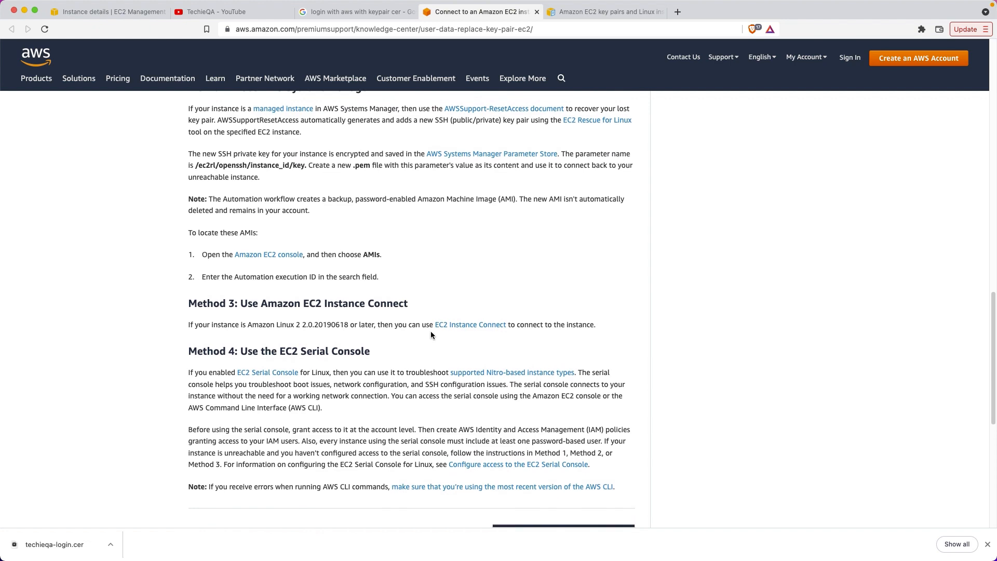
{"action": "scroll", "scroll_direction": "down", "scroll_amount": 3}
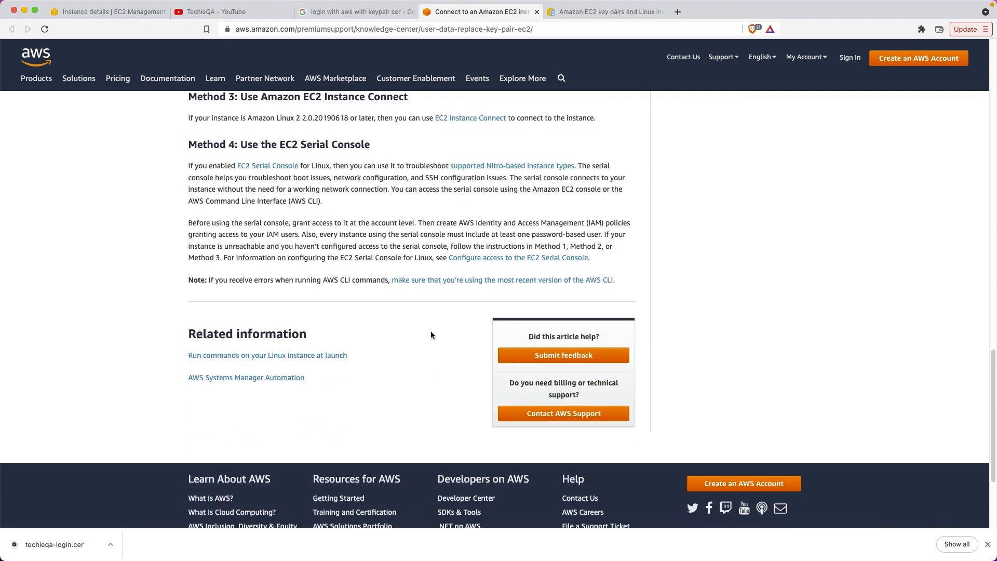
{"action": "scroll", "scroll_direction": "up", "scroll_amount": 3}
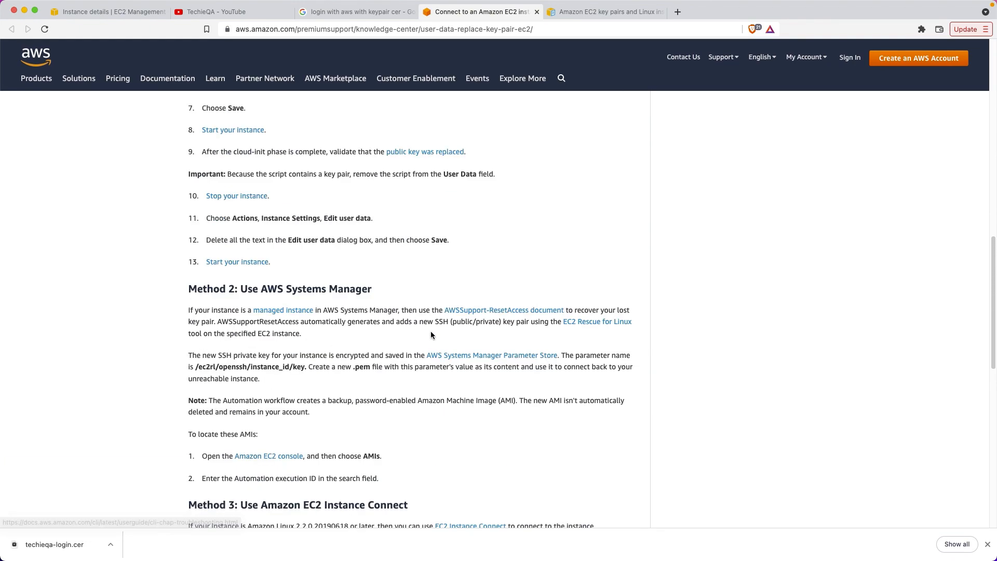
{"action": "mouse_move", "coordinate": [425, 348]}
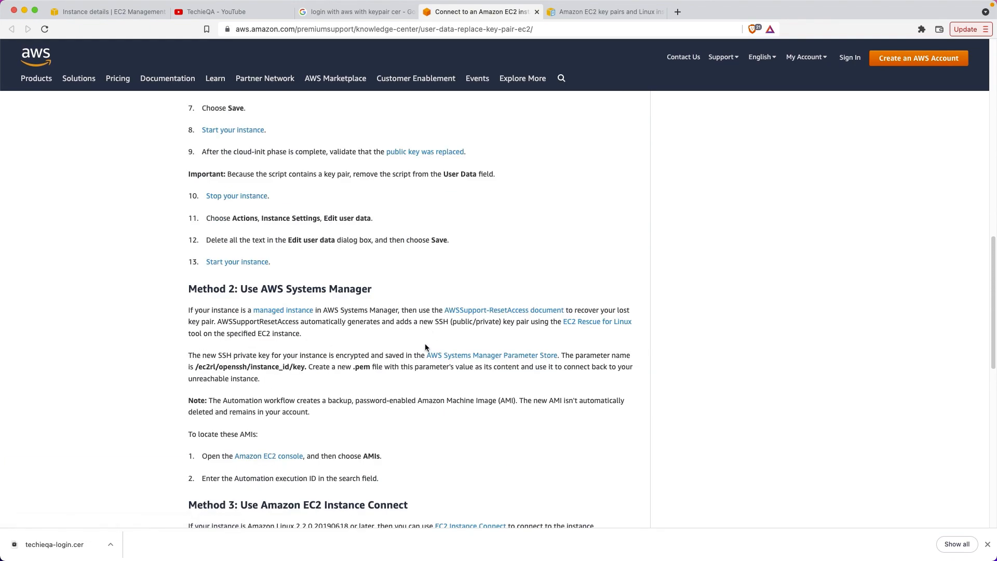
{"action": "scroll", "scroll_direction": "up", "scroll_amount": 3}
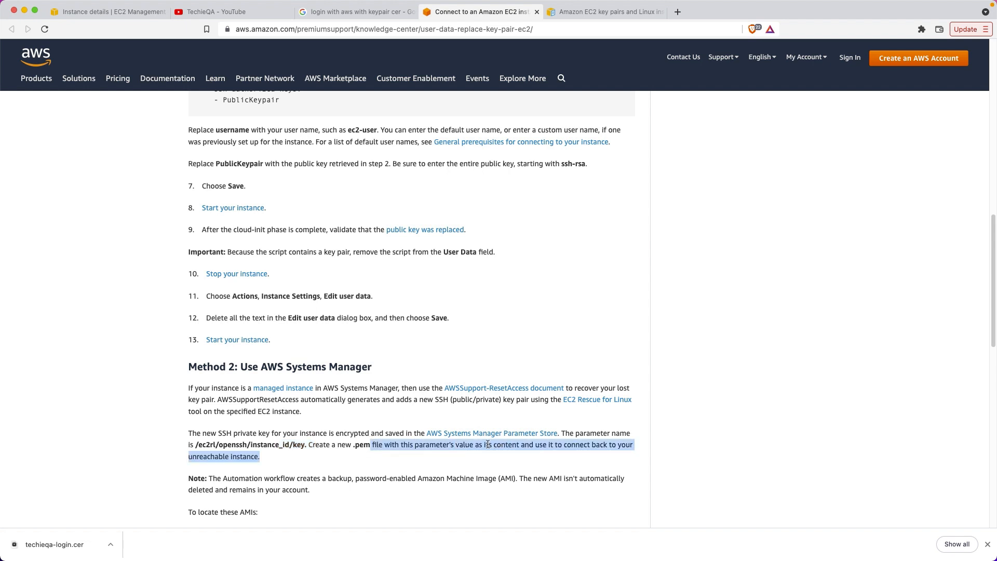
{"action": "scroll", "scroll_direction": "down", "scroll_amount": 3}
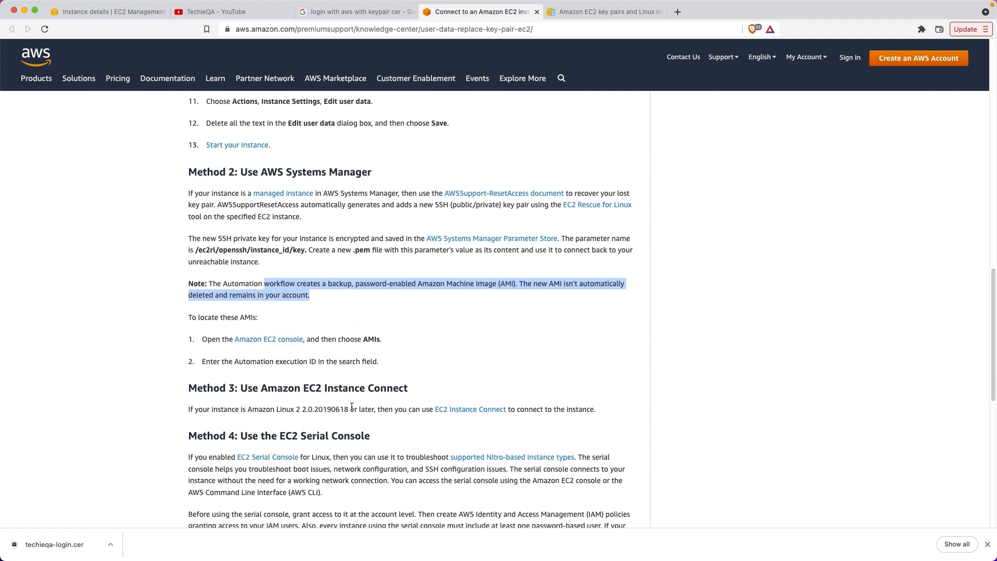
{"action": "scroll", "scroll_direction": "up", "scroll_amount": 3}
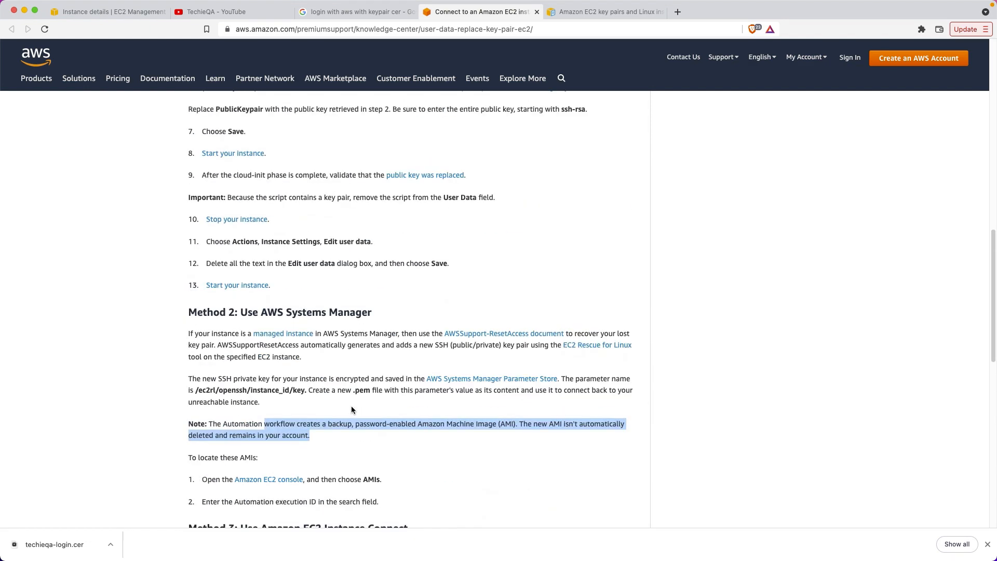
{"action": "scroll", "scroll_direction": "up", "scroll_amount": 3}
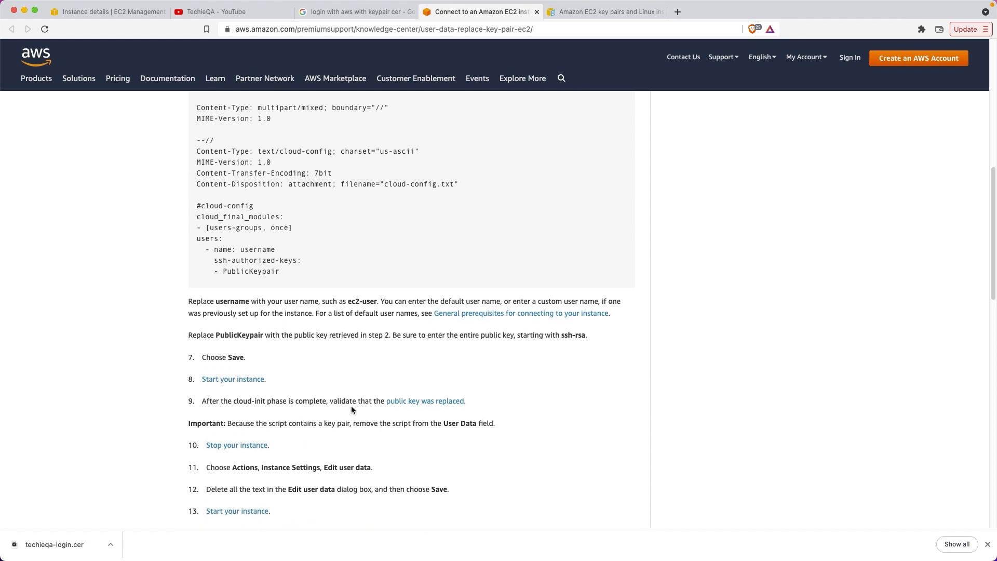
{"action": "scroll", "scroll_direction": "up", "scroll_amount": 3}
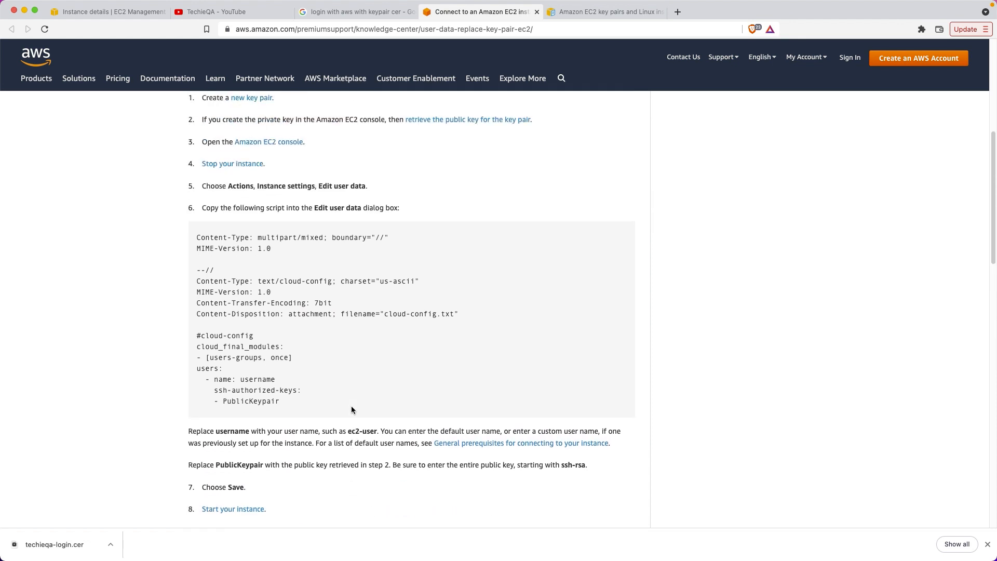
{"action": "scroll", "scroll_direction": "up", "scroll_amount": 3}
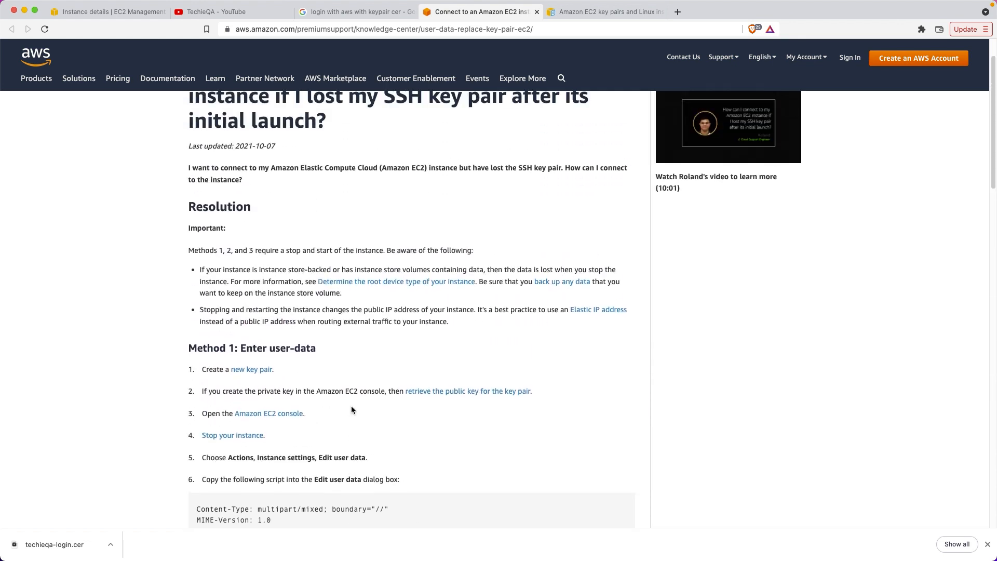
Step: Return to the search results, refine the query for terminal login, and reach the Lightsail SSH guides
{"action": "scroll", "scroll_direction": "up", "scroll_amount": 3}
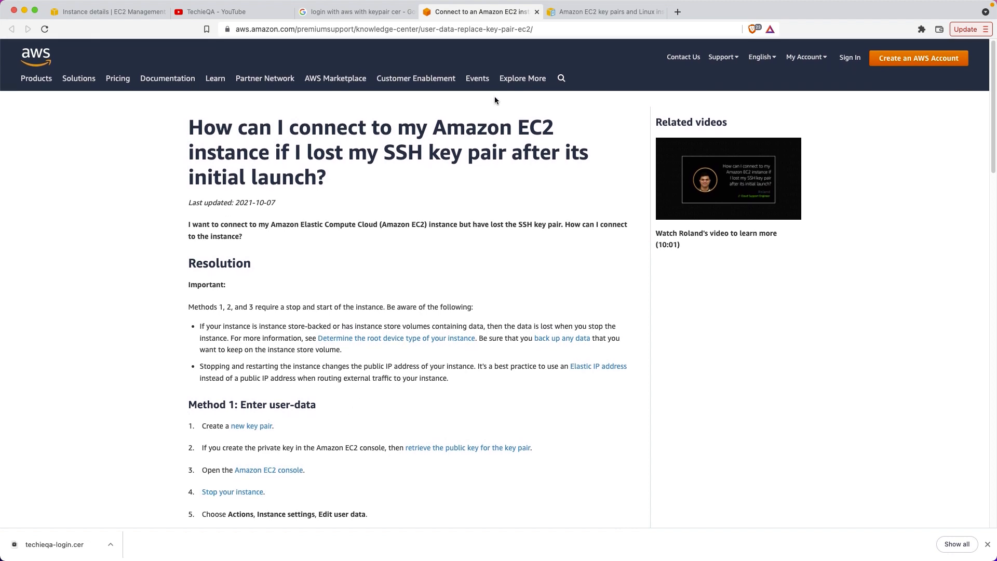
{"action": "left_click", "coordinate": [354, 11]}
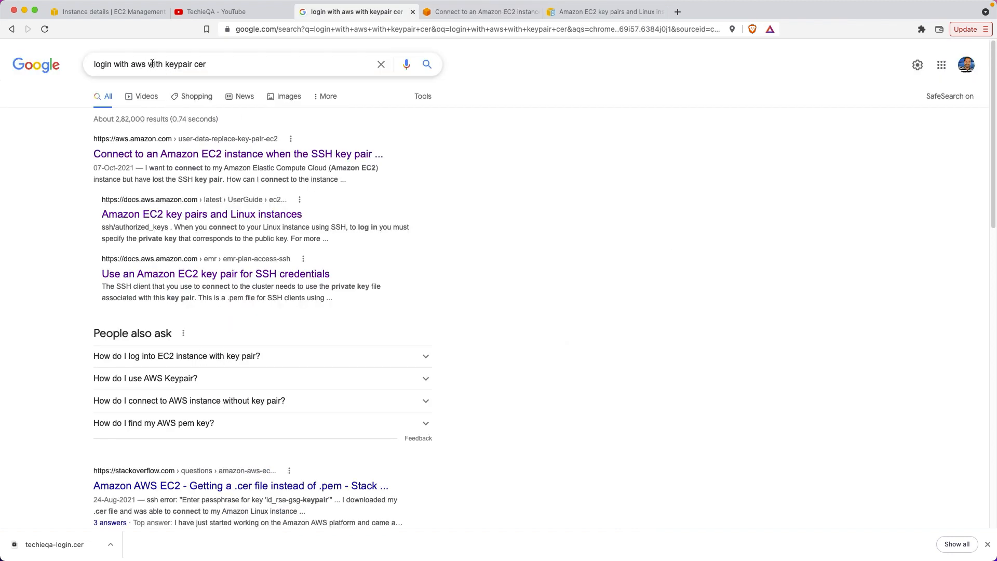
{"action": "left_click", "coordinate": [235, 64]}
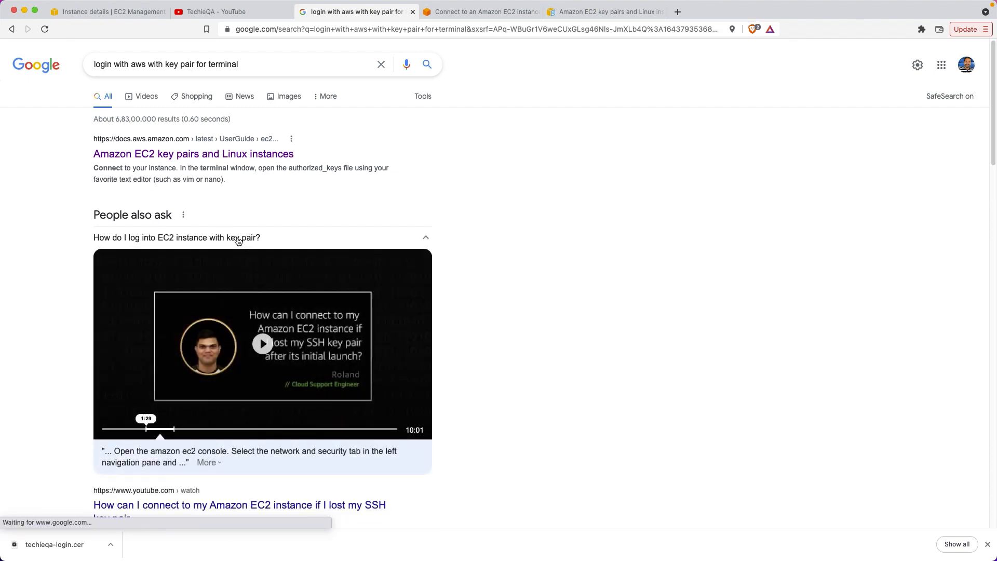
{"action": "scroll", "scroll_direction": "down", "scroll_amount": 3}
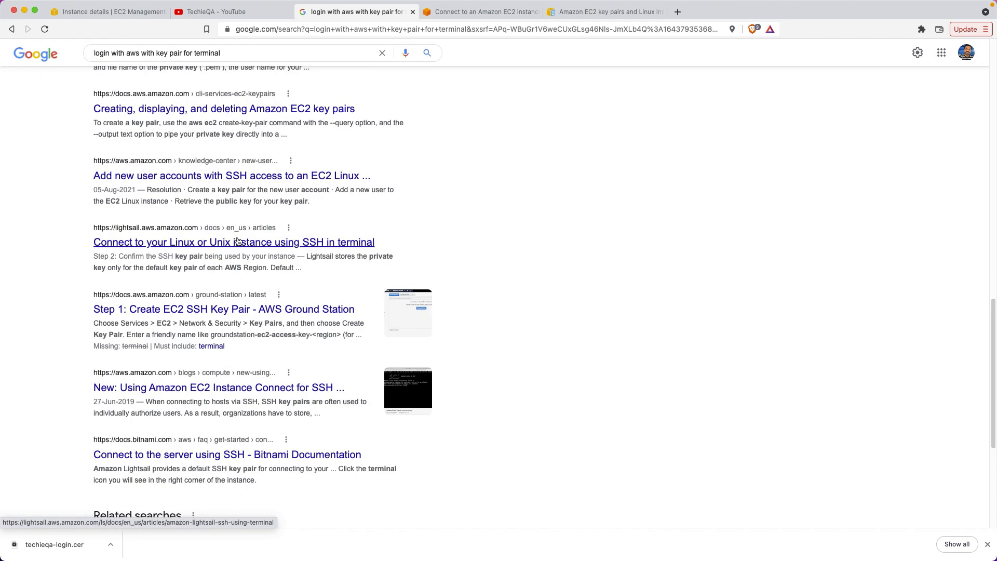
{"action": "mouse_move", "coordinate": [244, 184]}
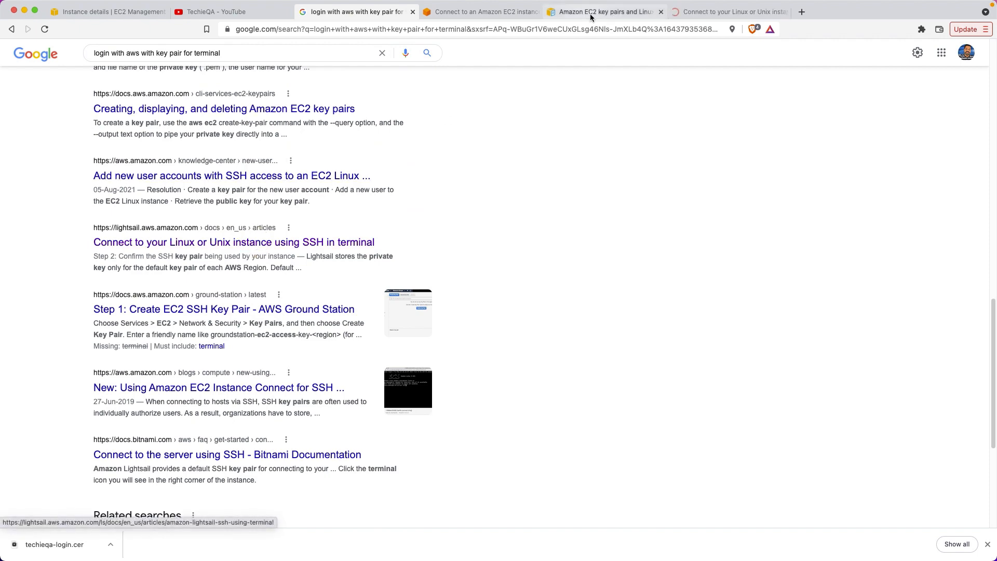
Step: In the Lightsail SSH guide, scroll to Step 3 with the chmod and ssh -i commands
{"action": "left_click", "coordinate": [233, 243]}
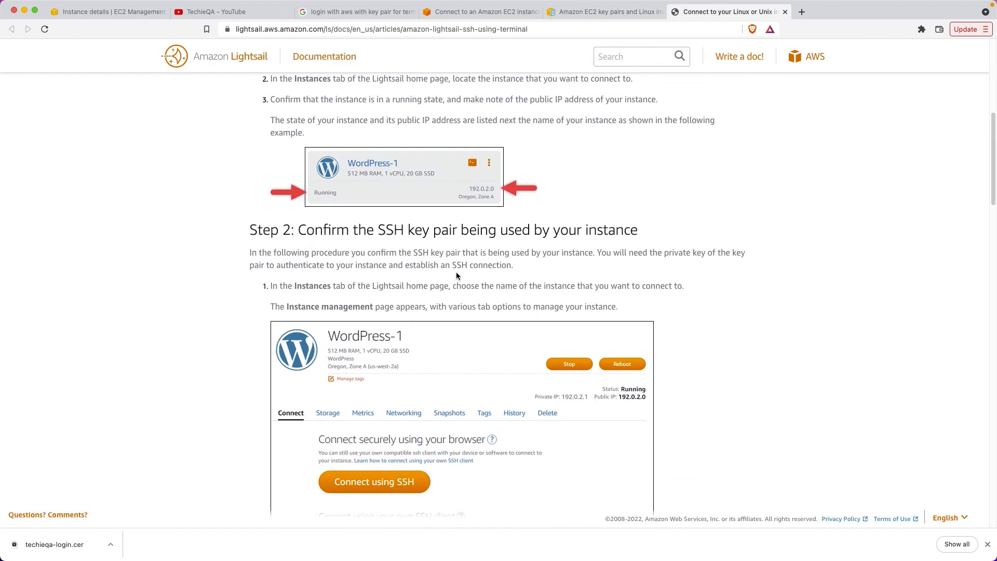
{"action": "scroll", "scroll_direction": "down", "scroll_amount": 3}
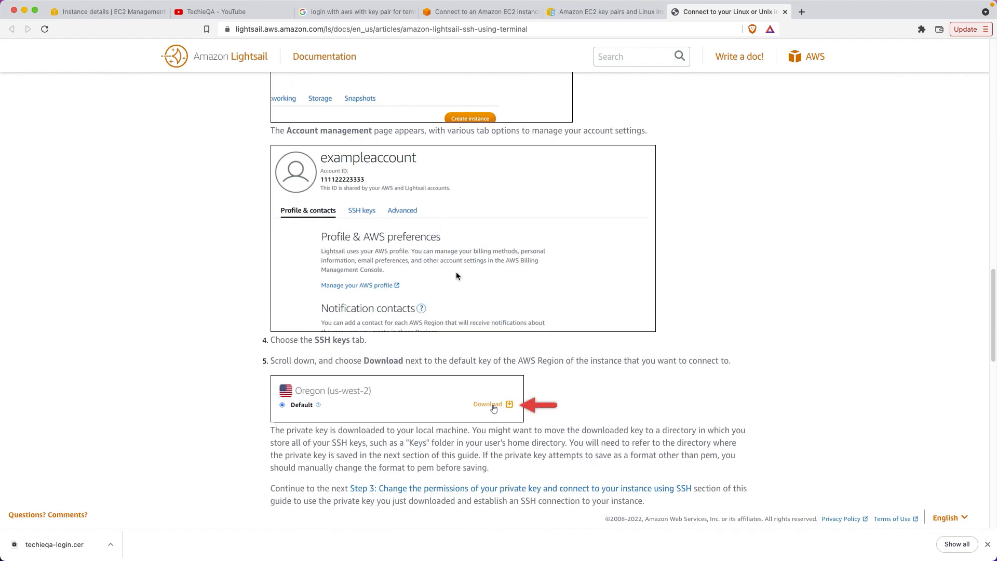
{"action": "scroll", "scroll_direction": "down", "scroll_amount": 3}
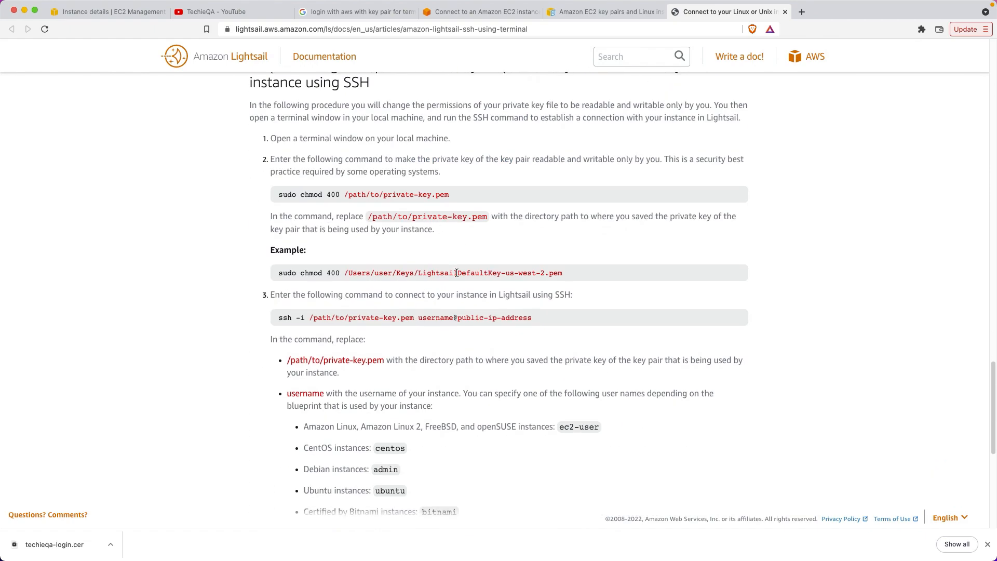
{"action": "scroll", "scroll_direction": "down", "scroll_amount": 3}
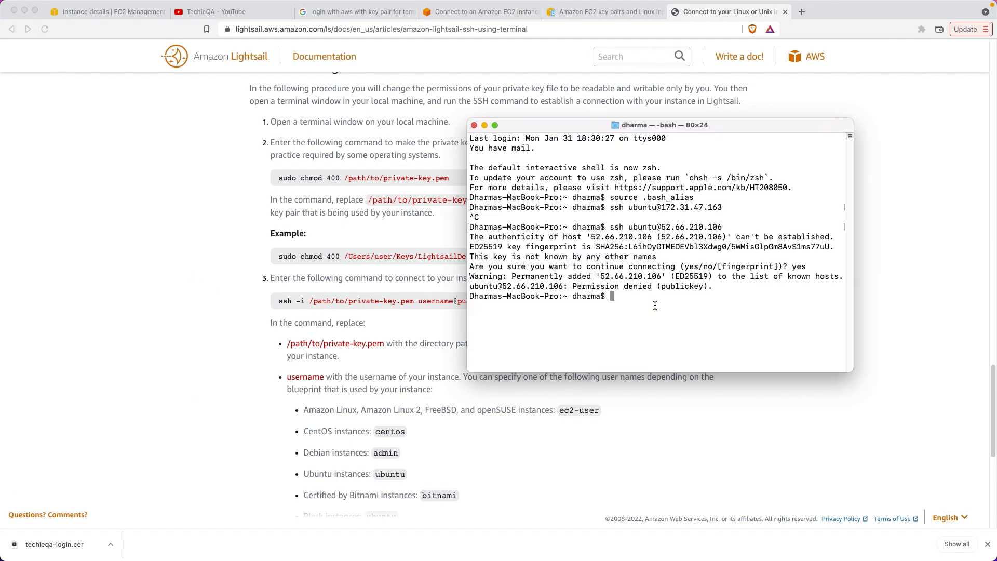
{"action": "mouse_move", "coordinate": [660, 308]}
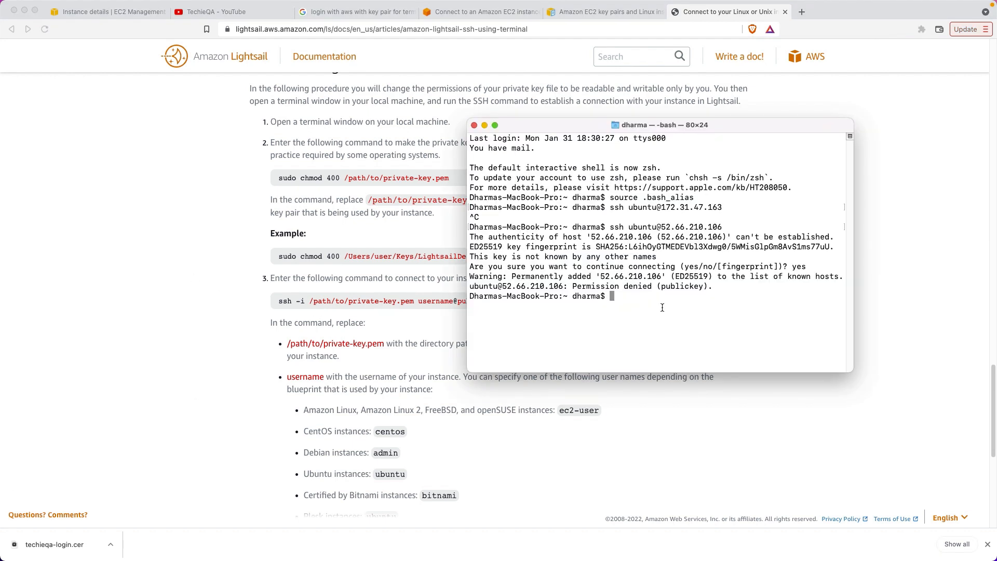
{"action": "type", "text": "ssh ubuntu@52.66.210.106"}
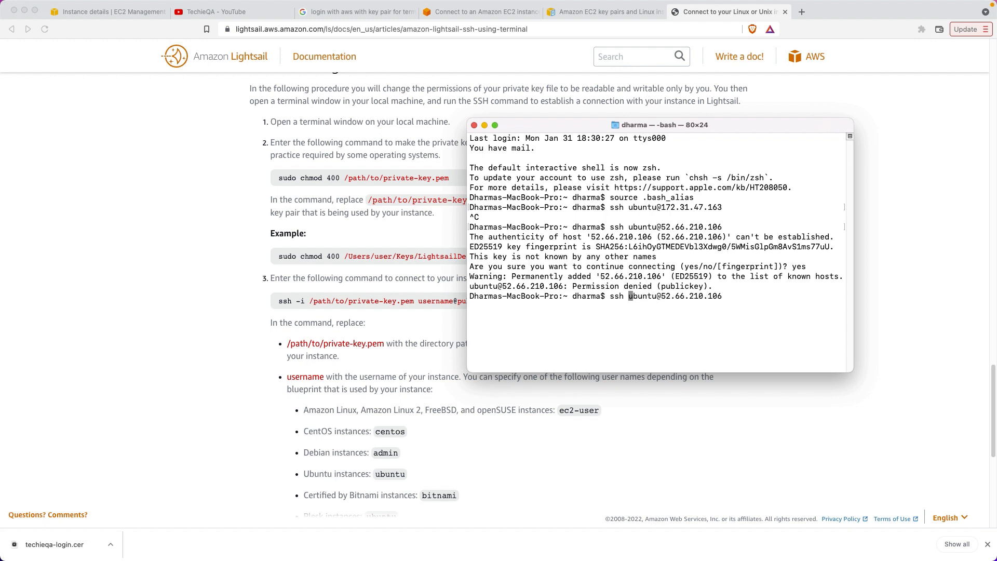
{"action": "type", "text": "-i"}
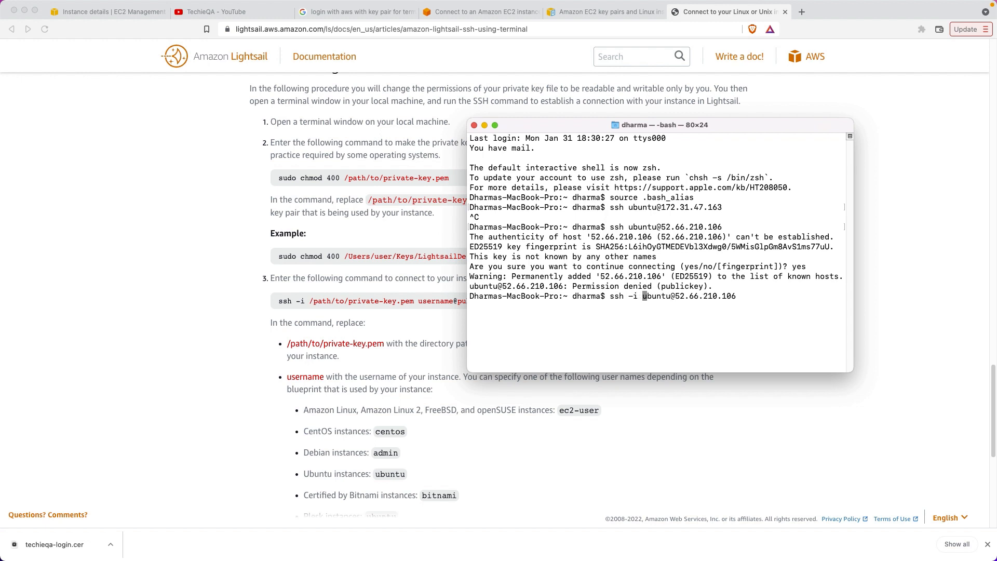
{"action": "type", "text": "/"}
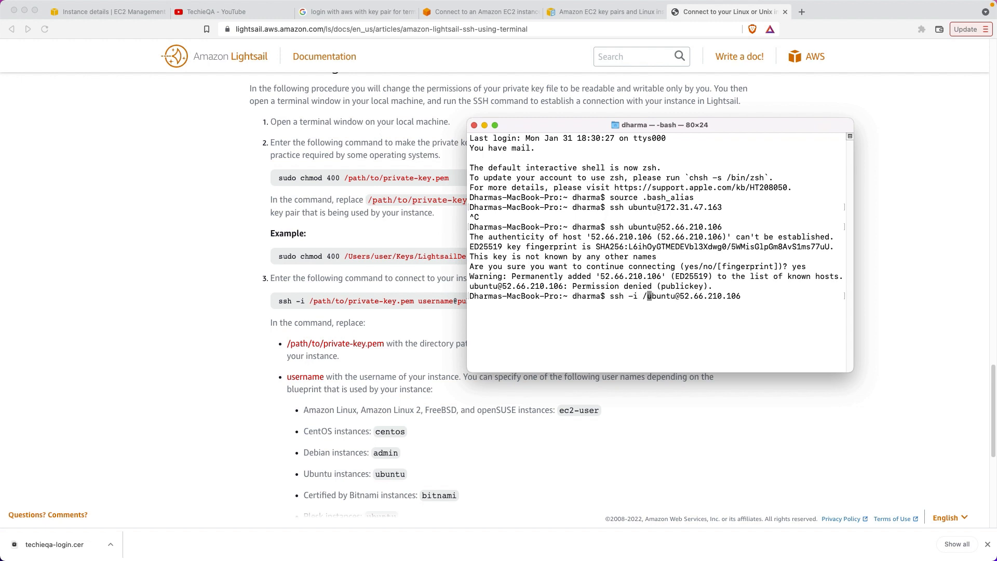
{"action": "key", "text": "Tab"}
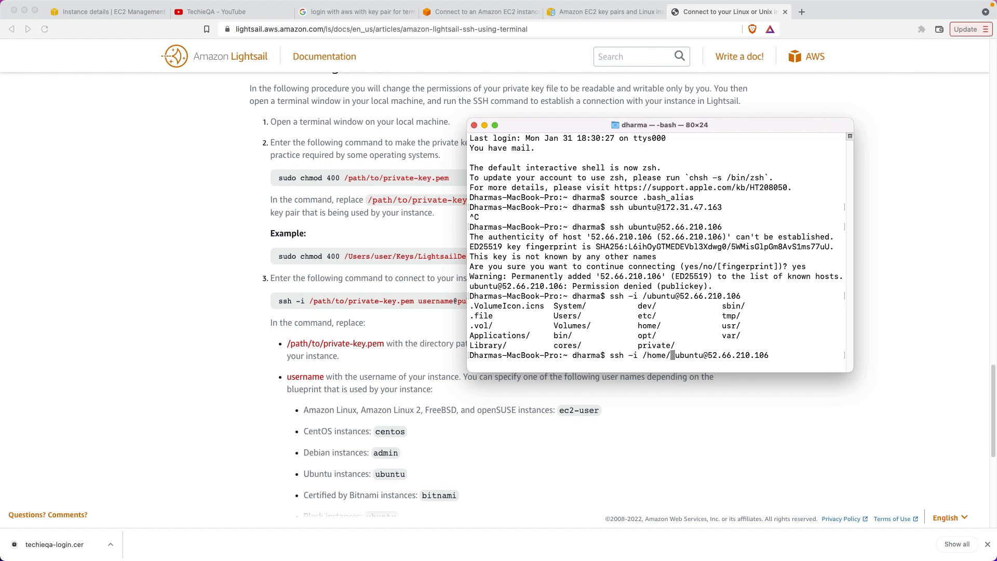
Step: Complete the key path as Users/.../Desktop/techieqa-login.cer
{"action": "type", "text": "user"}
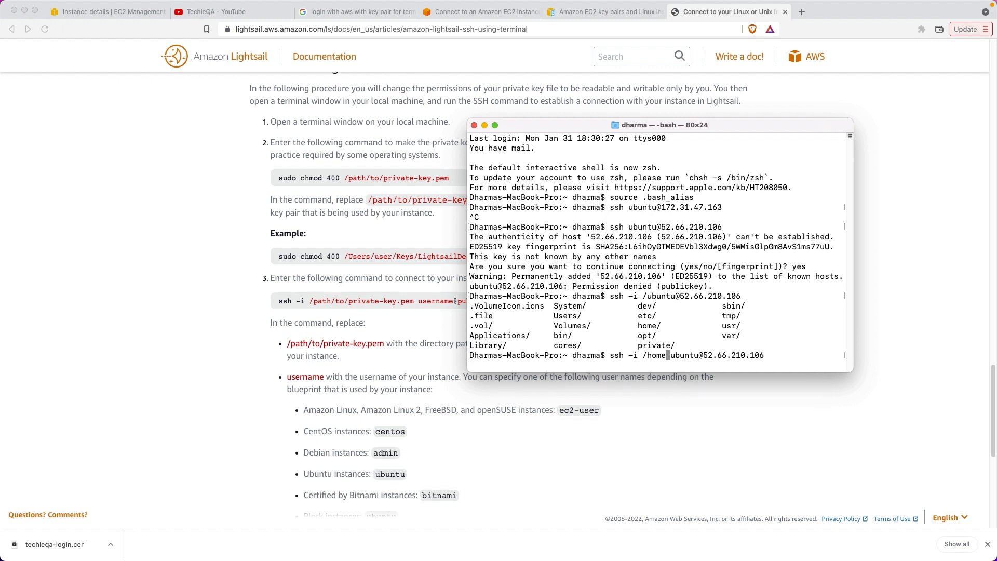
{"action": "type", "text": "Users/dharma/"}
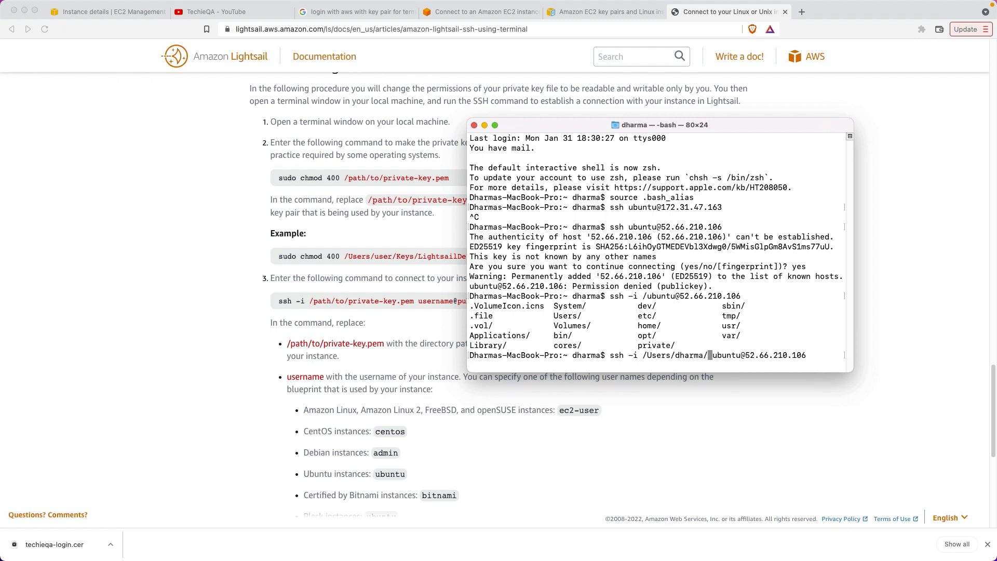
{"action": "type", "text": "Desktop/"}
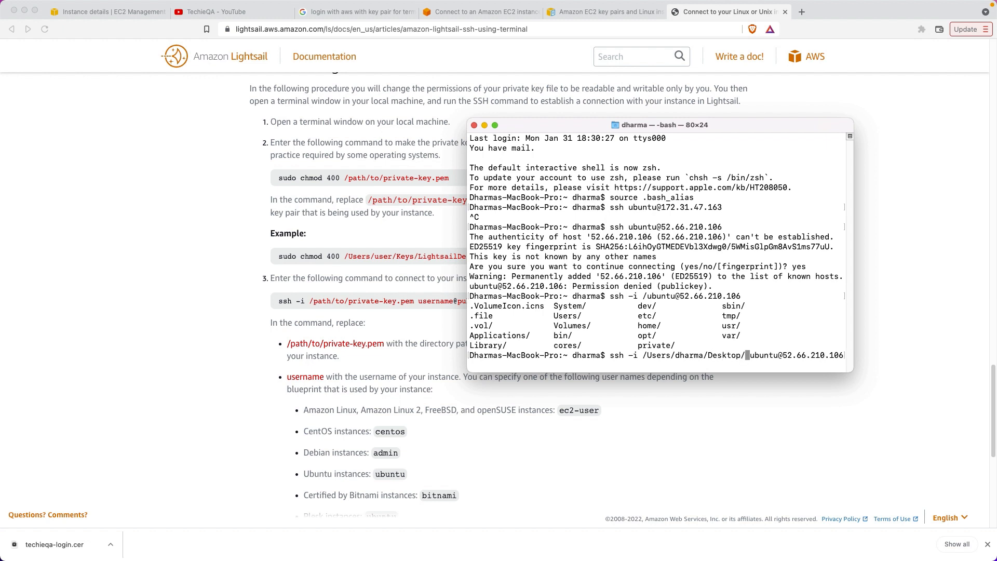
{"action": "type", "text": "techieqa-login.cer"}
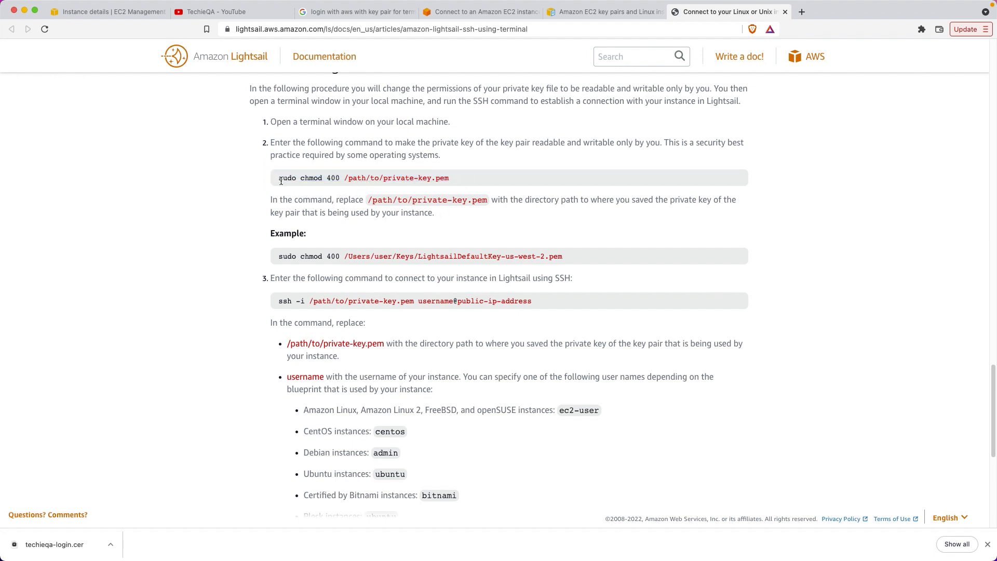
{"action": "mouse_move", "coordinate": [457, 182]}
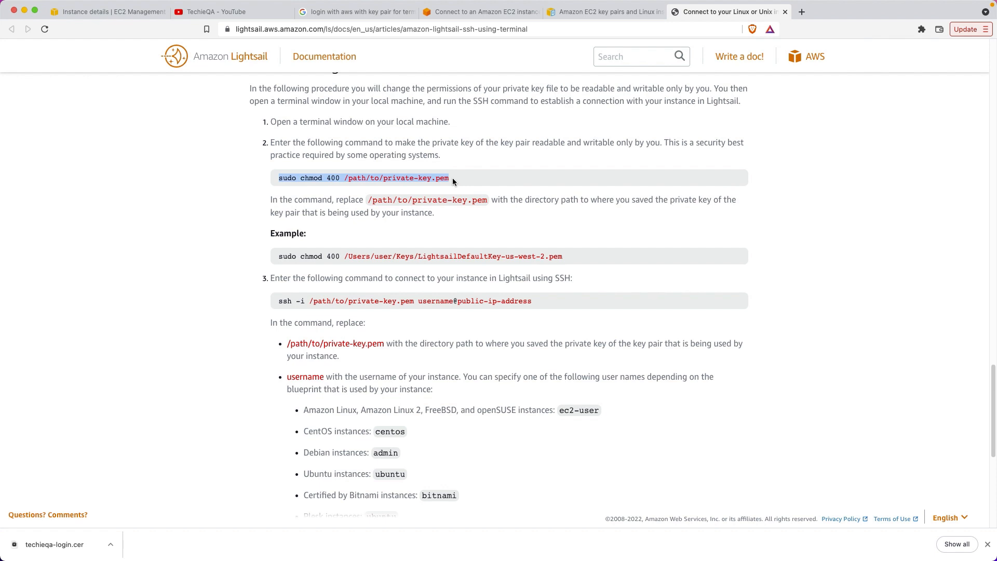
Step: Pass through the EC2 key pairs guide back to instance i-0663bc0d81b4354b6's summary
{"action": "left_click", "coordinate": [603, 12]}
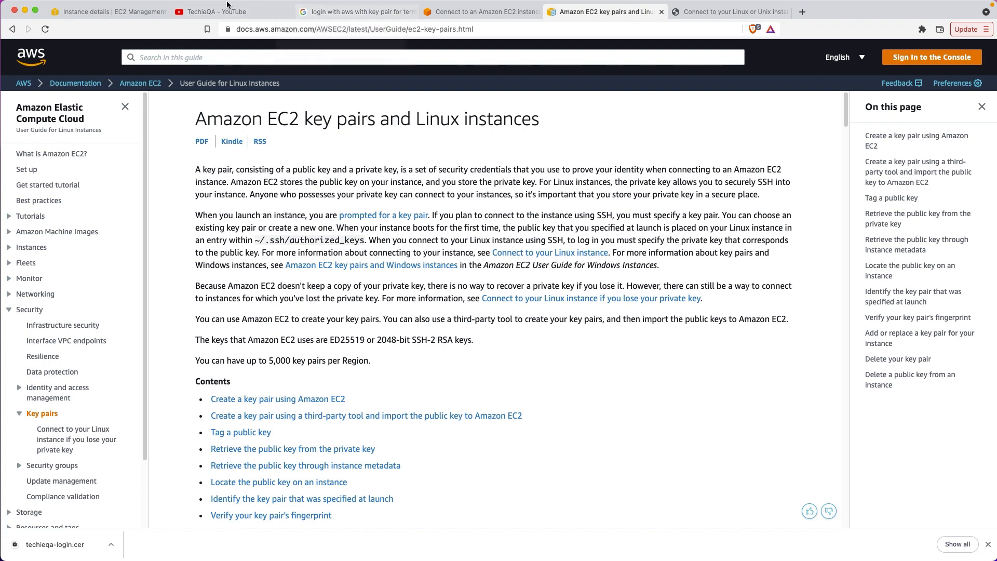
{"action": "left_click", "coordinate": [108, 11]}
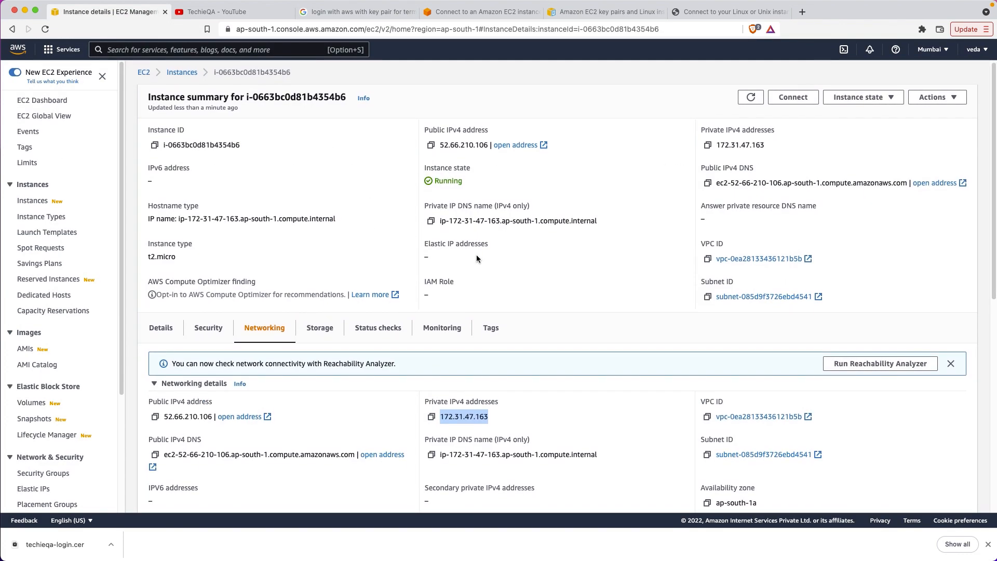
Step: Glance at the Instance state and Actions menus, then reach the Connect to instance page
{"action": "left_click", "coordinate": [862, 96]}
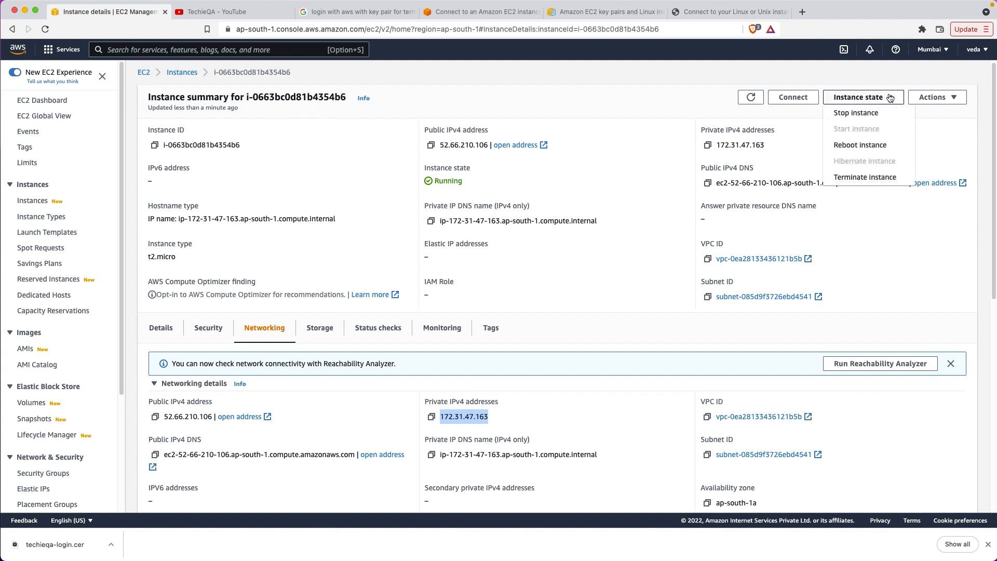
{"action": "left_click", "coordinate": [936, 97]}
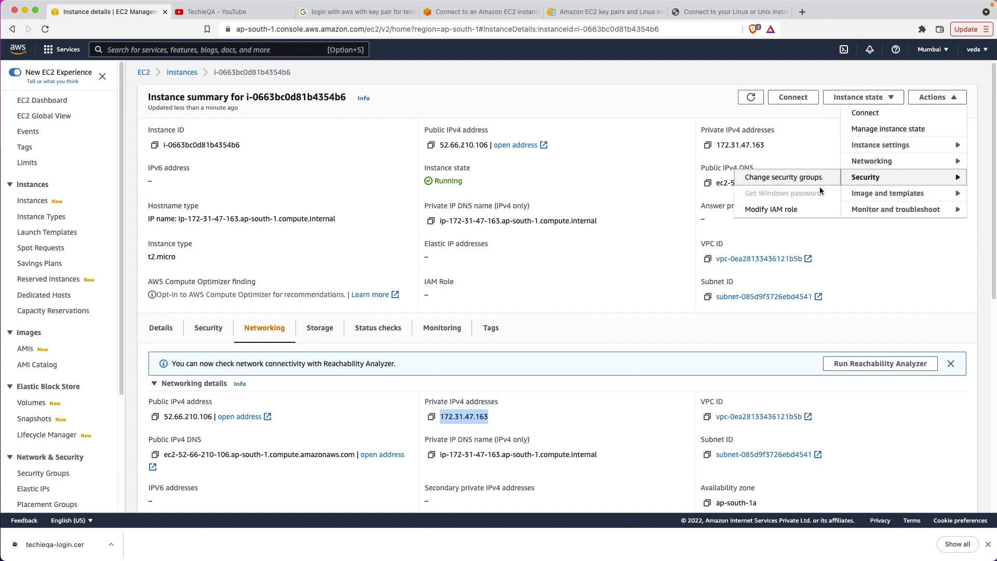
{"action": "mouse_move", "coordinate": [869, 189]}
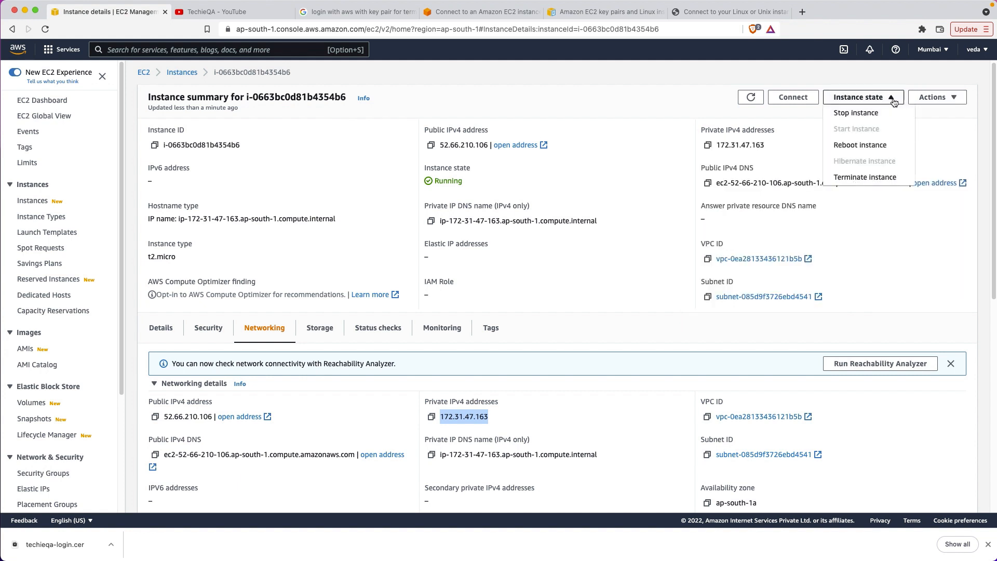
{"action": "left_click", "coordinate": [792, 97]}
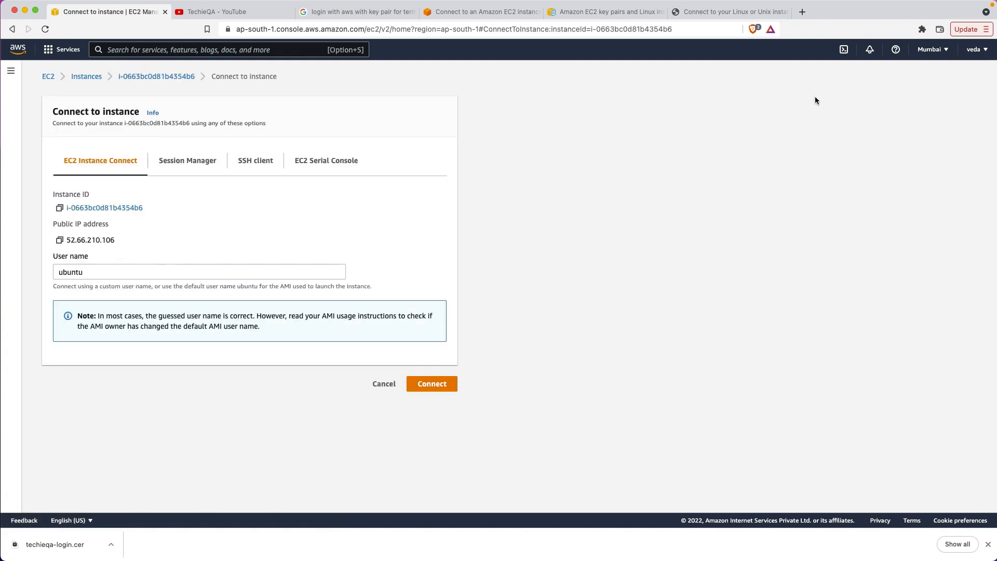
{"action": "mouse_move", "coordinate": [223, 250]}
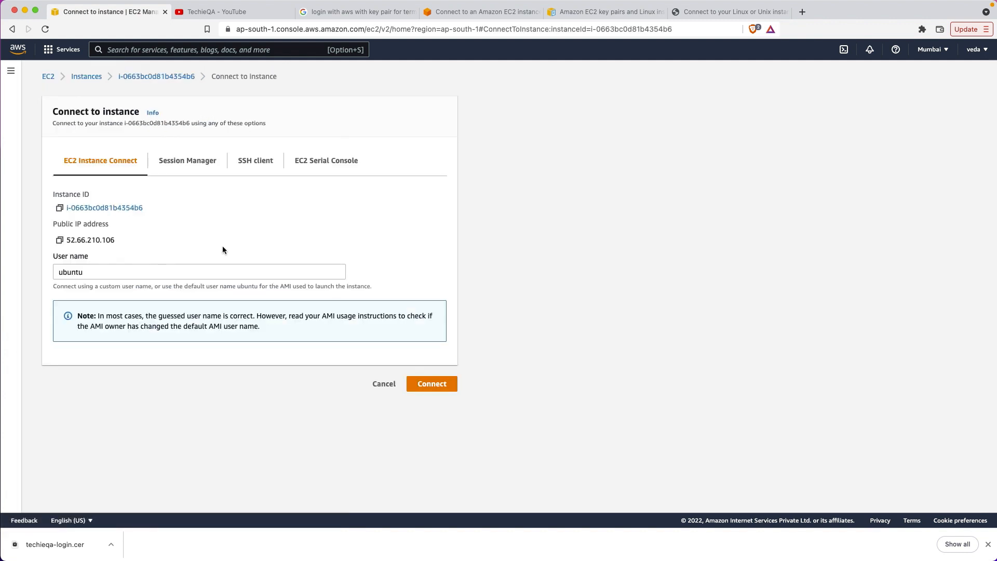
{"action": "mouse_move", "coordinate": [255, 160]}
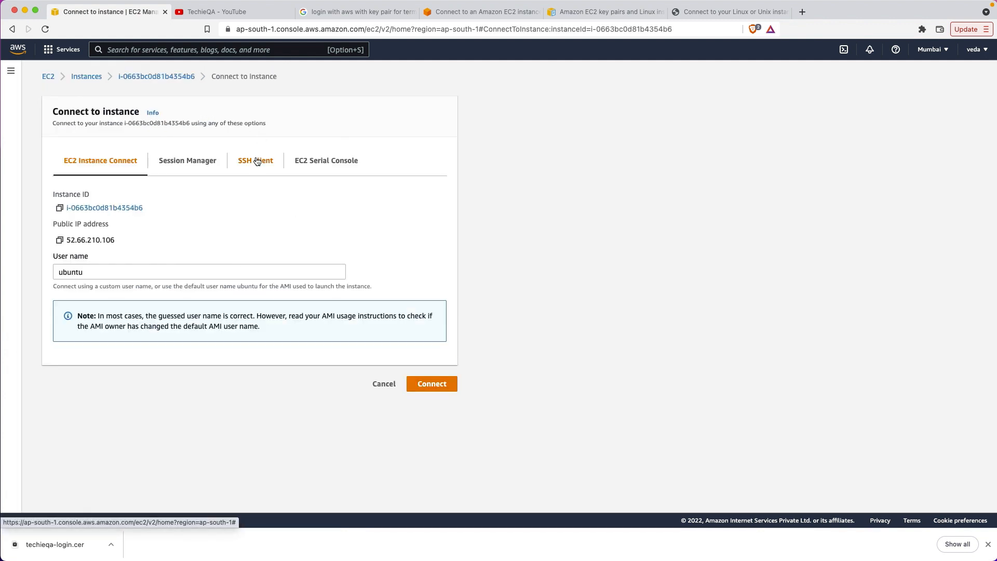
Step: Review the SSH client steps and serial console option, ending on EC2 Instance Connect as ubuntu
{"action": "left_click", "coordinate": [255, 160]}
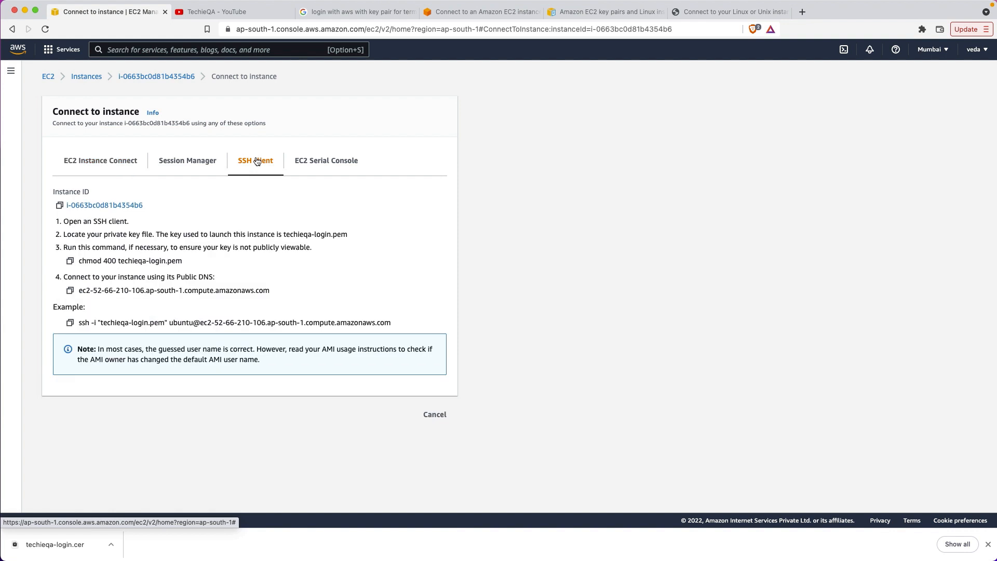
{"action": "mouse_move", "coordinate": [166, 322]}
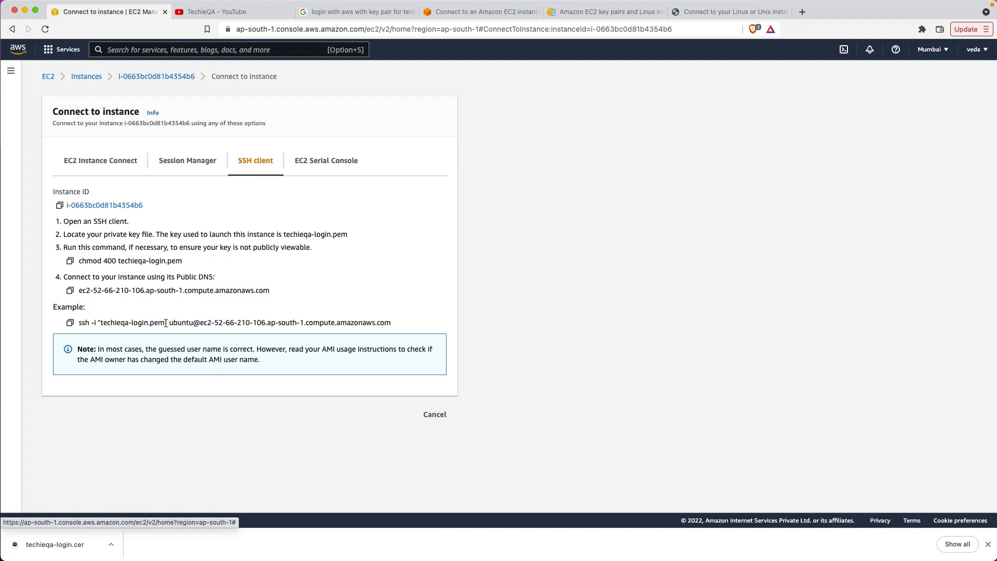
{"action": "double_click", "coordinate": [131, 323]}
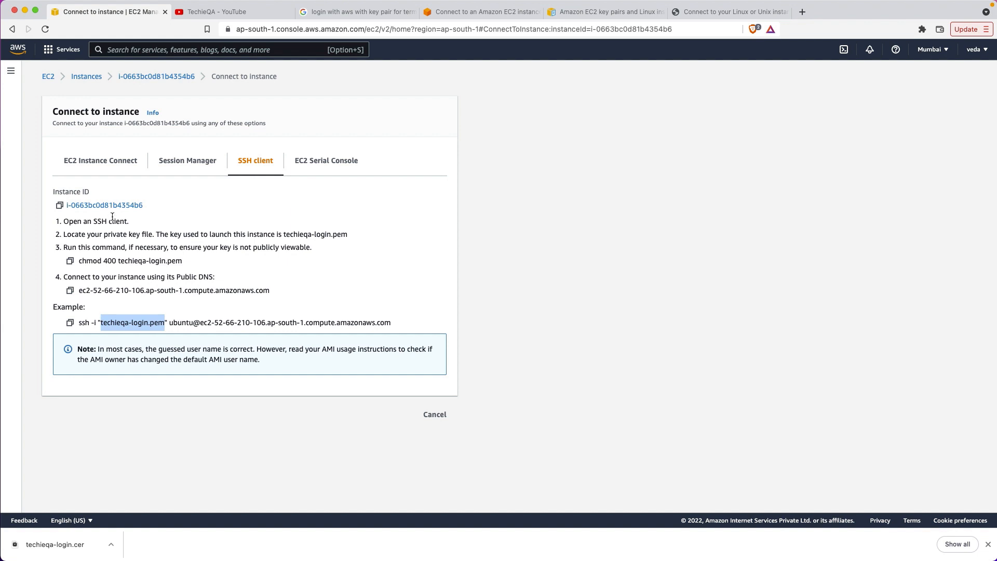
{"action": "mouse_move", "coordinate": [159, 257]}
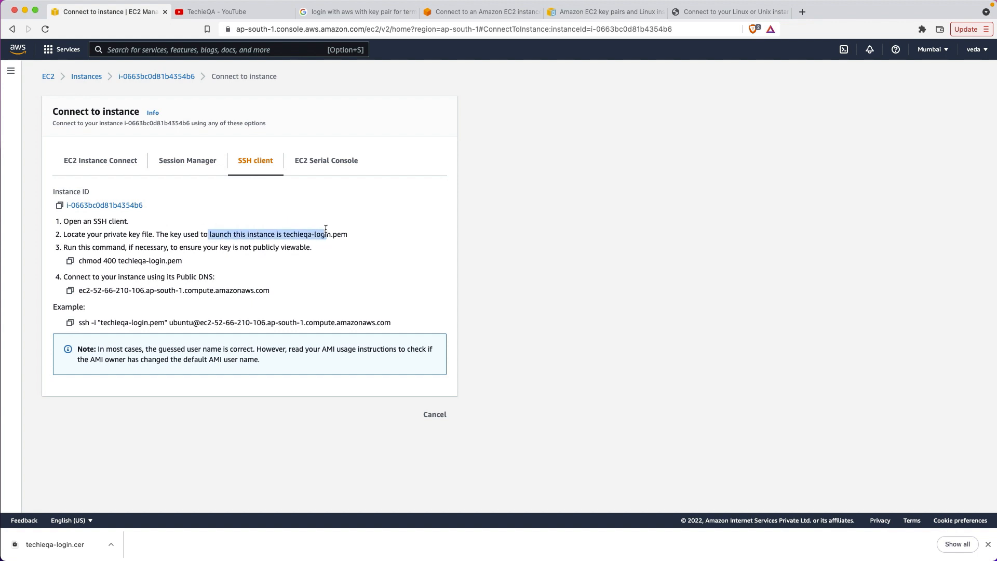
{"action": "left_click", "coordinate": [325, 161]}
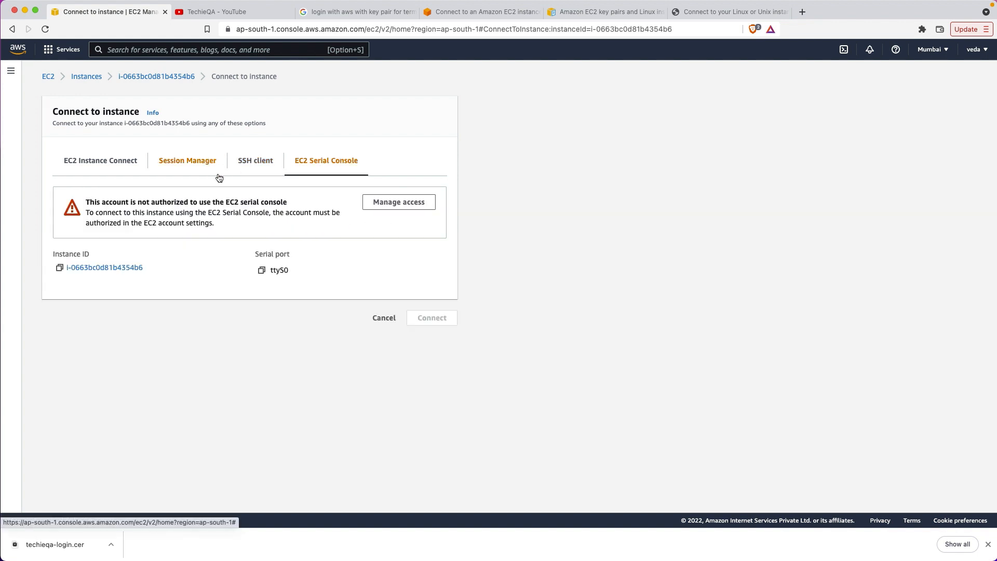
{"action": "left_click", "coordinate": [100, 161]}
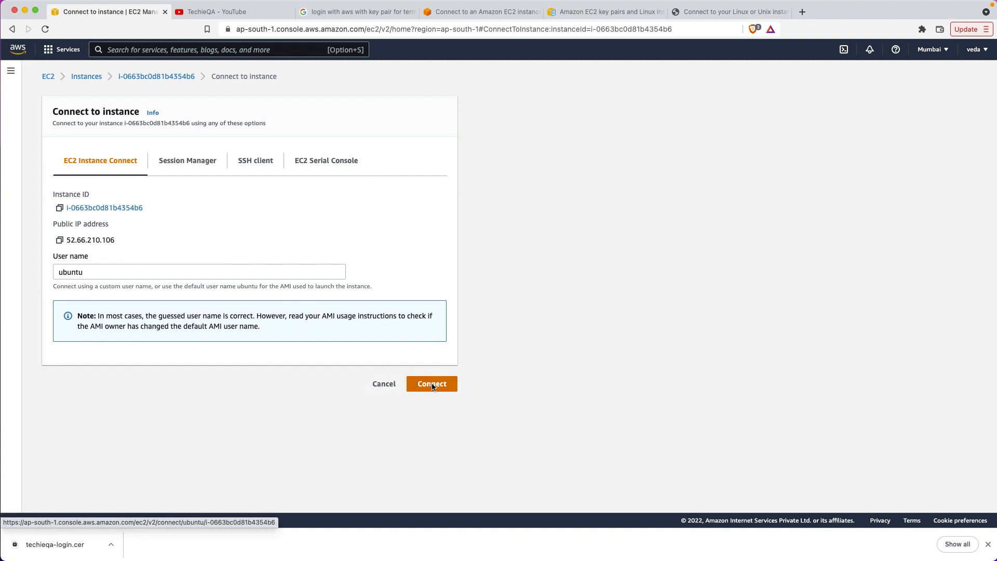
Step: Start an EC2 Instance Connect shell on the Ubuntu instance, then return to its connection options
{"action": "left_click", "coordinate": [431, 383]}
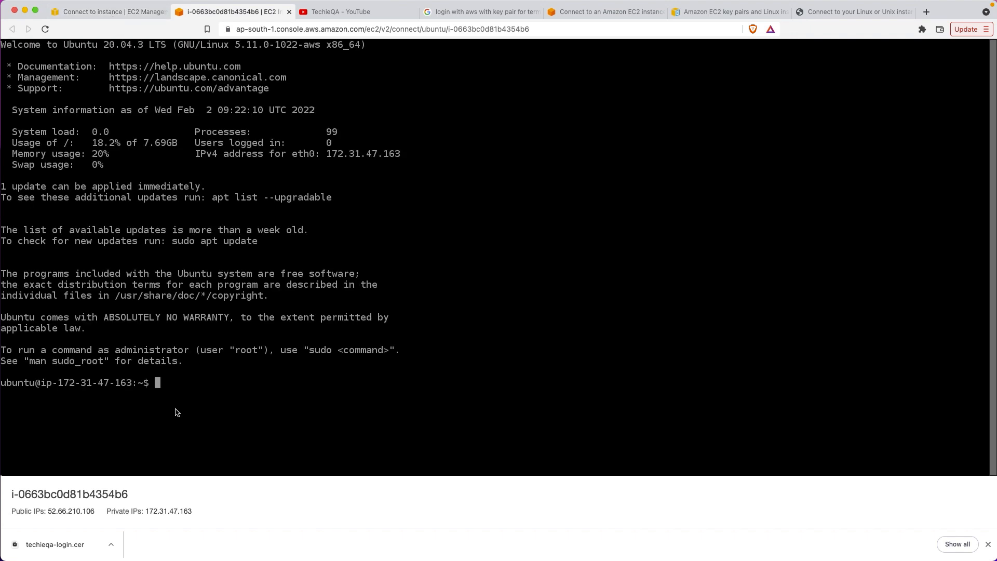
{"action": "mouse_move", "coordinate": [184, 388]}
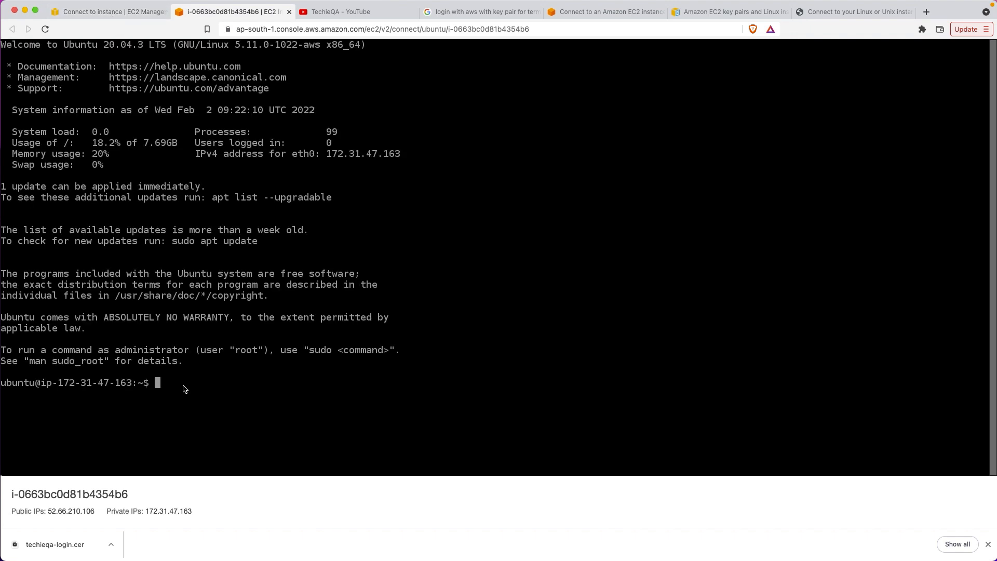
{"action": "mouse_move", "coordinate": [993, 439]}
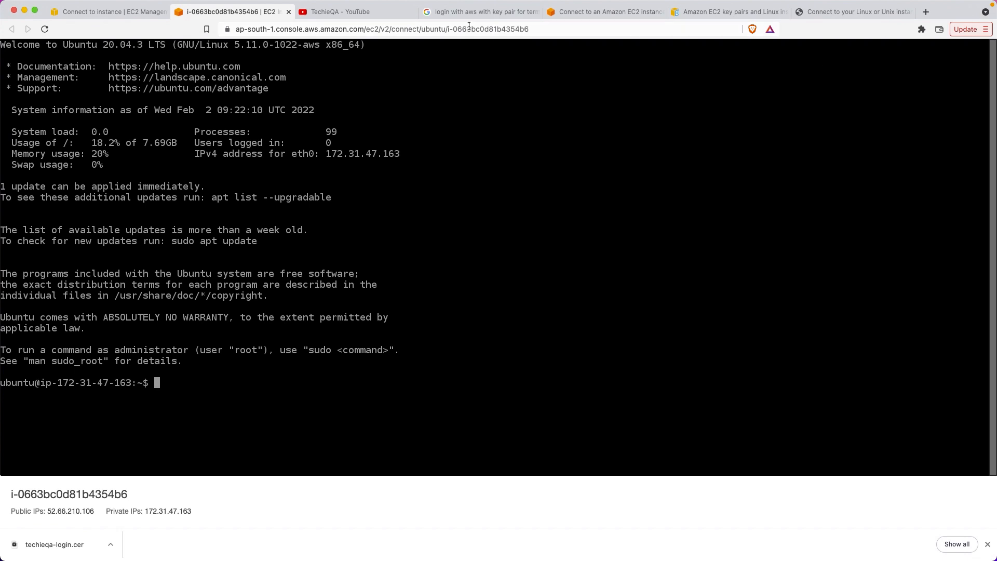
{"action": "left_click", "coordinate": [108, 11]}
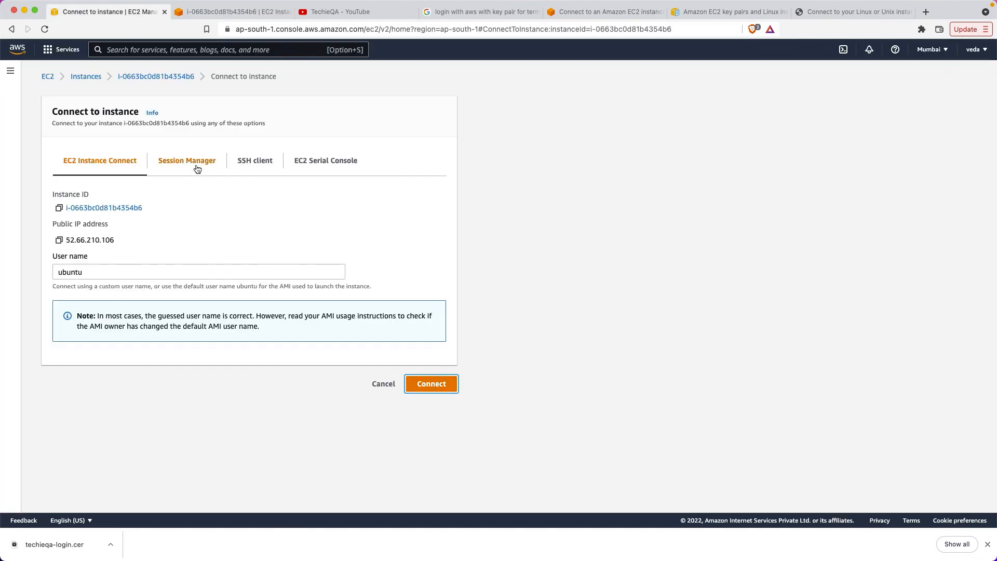
Step: Show the summary page of instance i-00edd2d5ef0436427, running Ubuntu t2.micro
{"action": "left_click", "coordinate": [255, 161]}
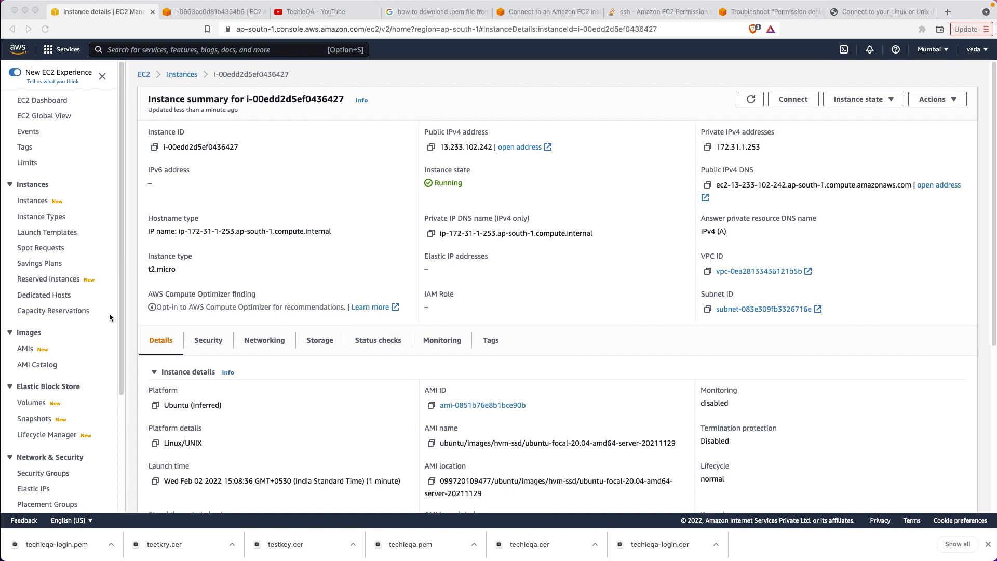
Step: Bring the instance's public IPv4 address 13.233.102.242 into view for copying
{"action": "scroll", "scroll_direction": "down", "scroll_amount": 3}
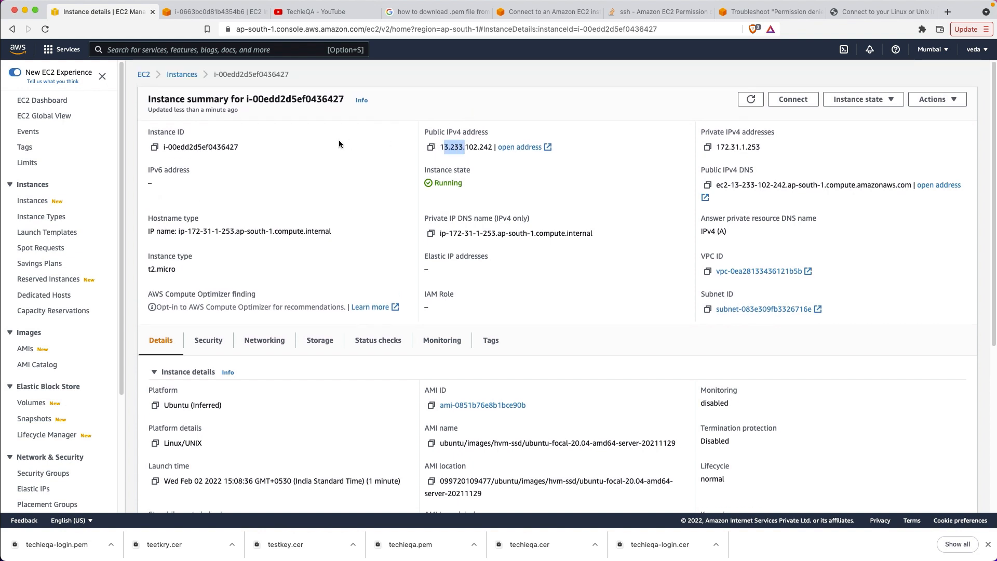
{"action": "mouse_move", "coordinate": [181, 74]}
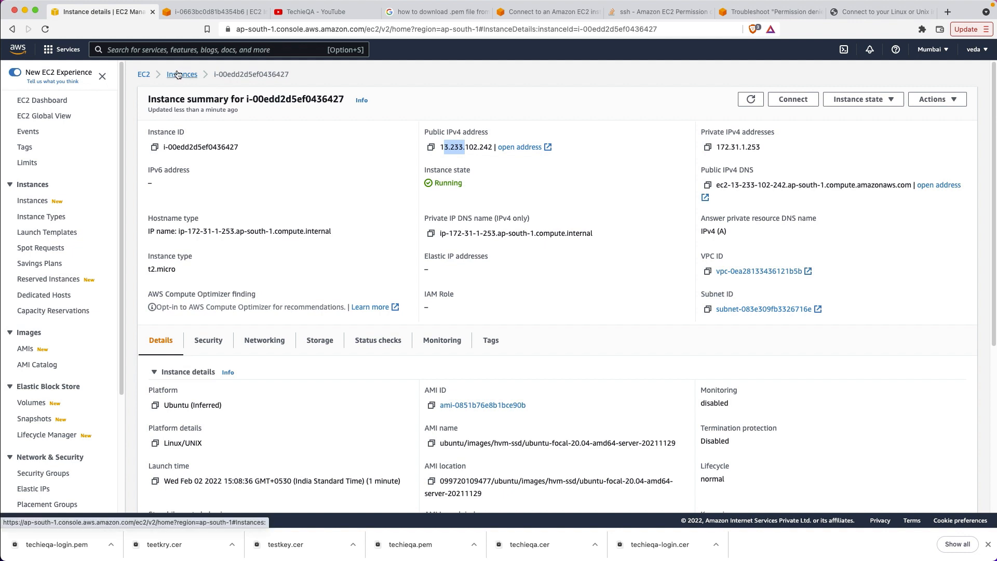
{"action": "mouse_move", "coordinate": [97, 545]}
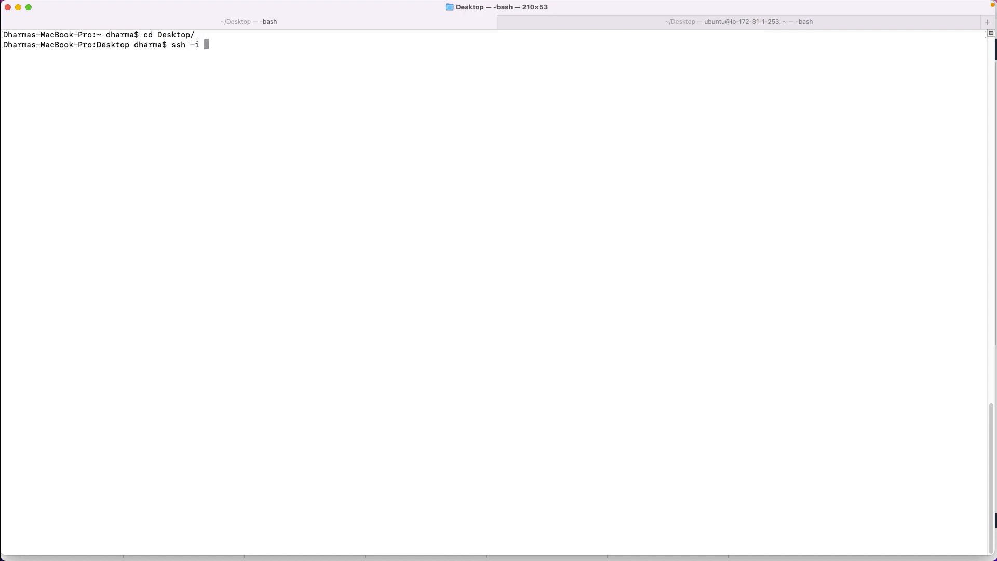
{"action": "type", "text": "techieqa-login.pem"}
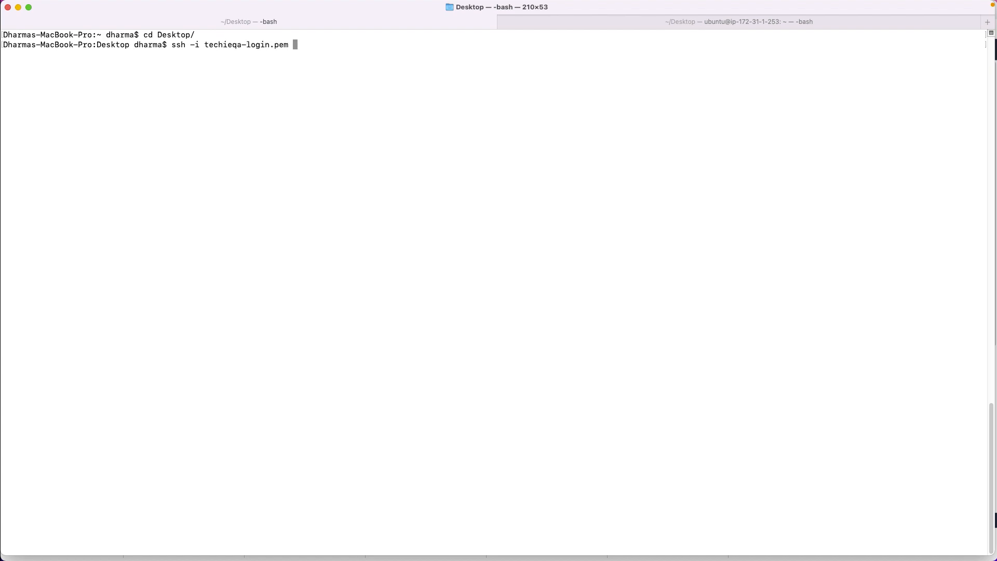
{"action": "type", "text": "ubuntu@13.233.102.242"}
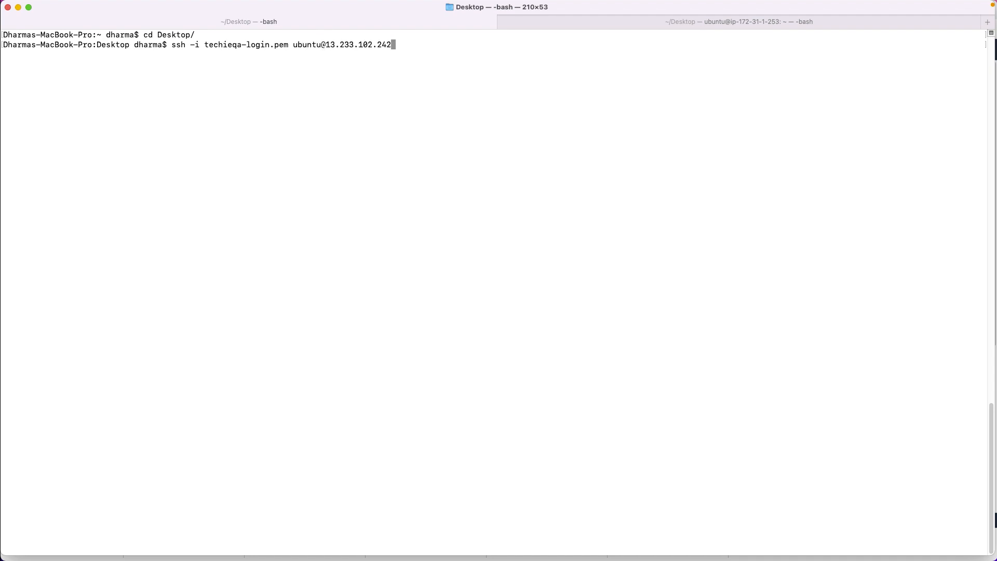
{"action": "key", "text": "Return"}
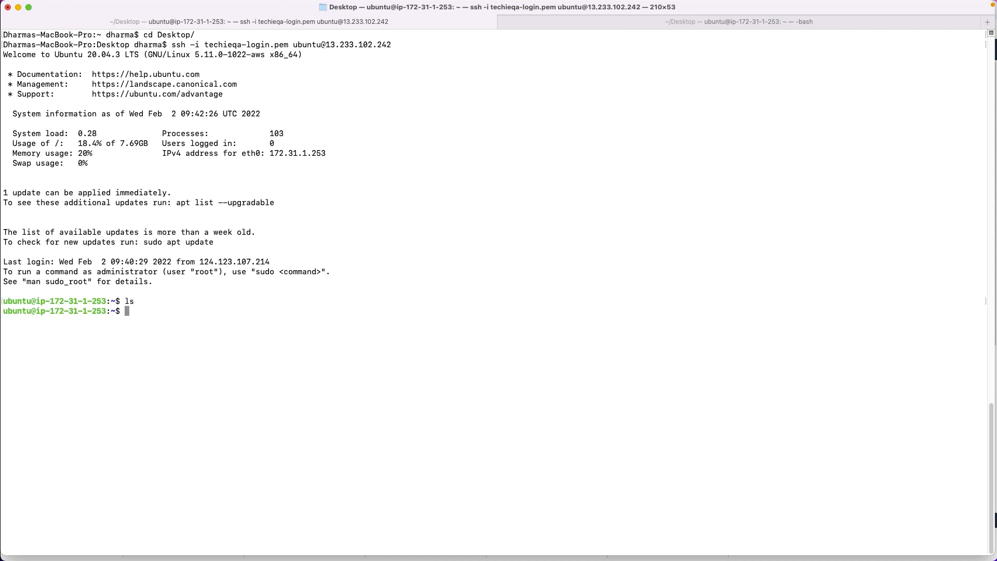
Step: Create the empty test.txt file on the instance with touch
{"action": "type", "text": "to"}
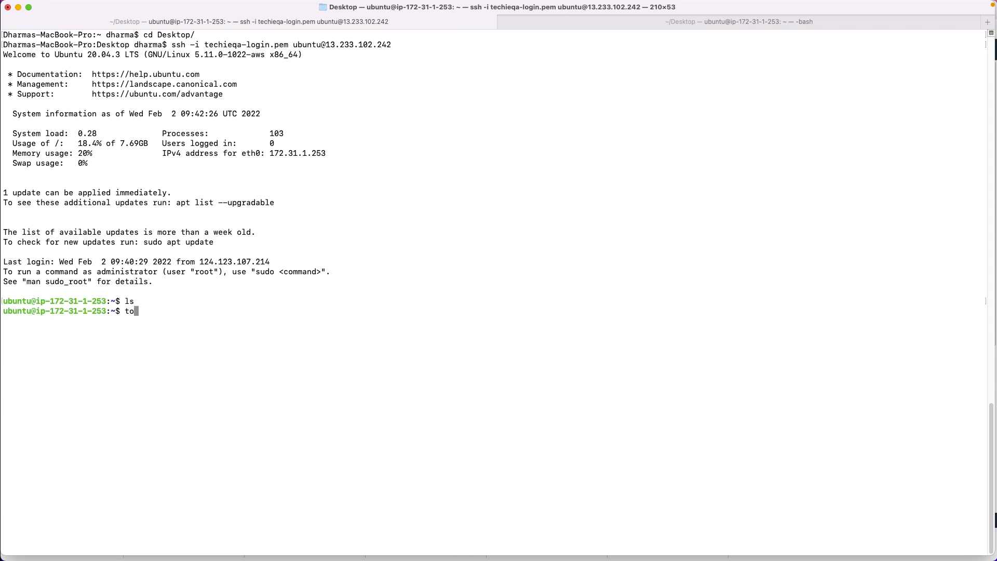
{"action": "key", "text": "Backspace"}
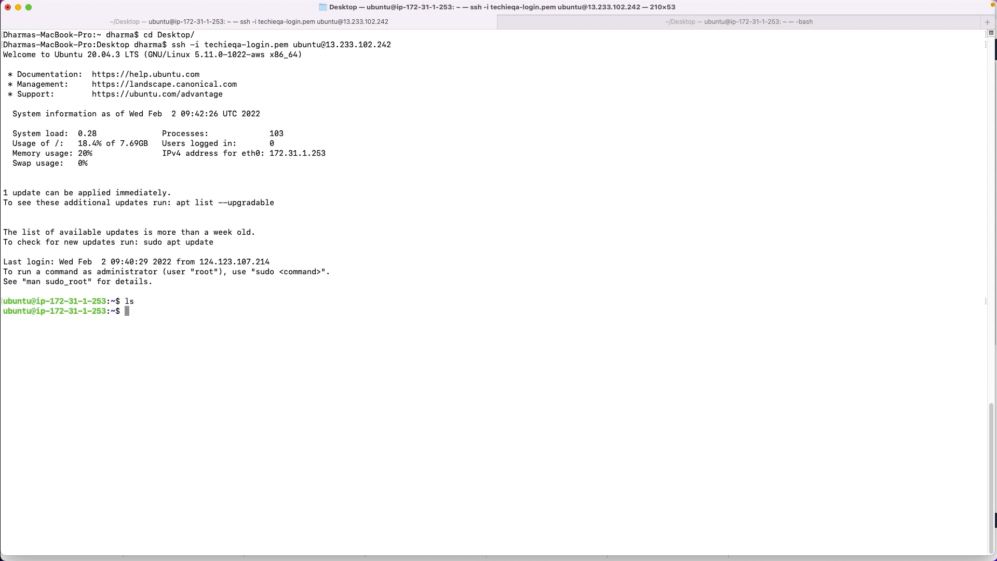
{"action": "type", "text": "touch"}
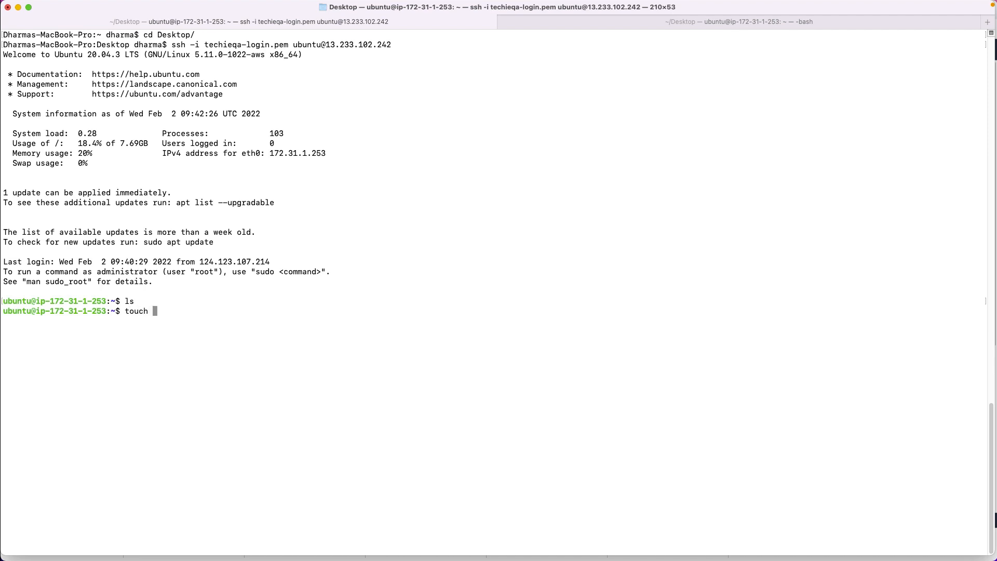
{"action": "type", "text": "test.t"}
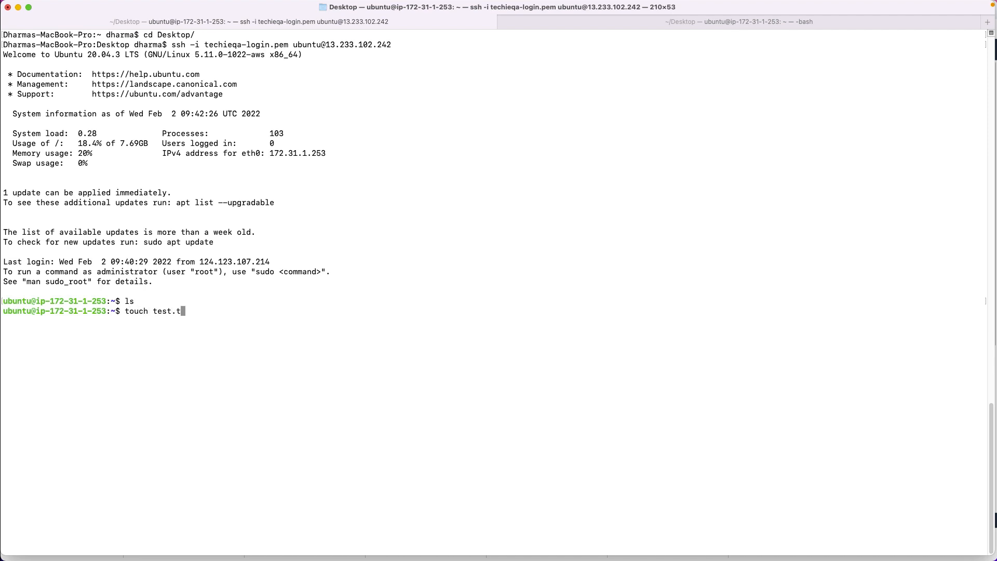
{"action": "key", "text": "Return"}
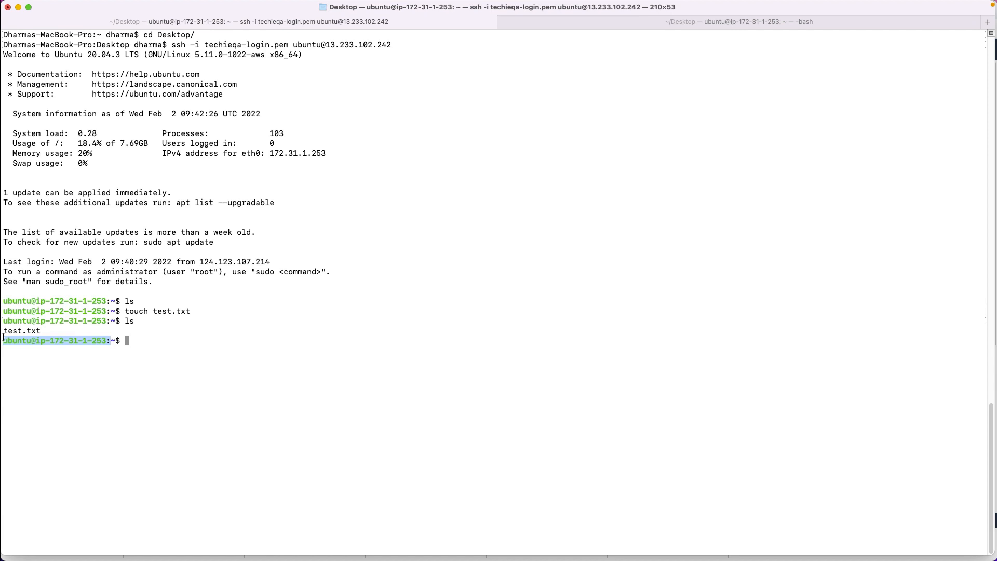
Step: Confirm java is not installed, then return to the instance summary tab
{"action": "type", "text": "ja"}
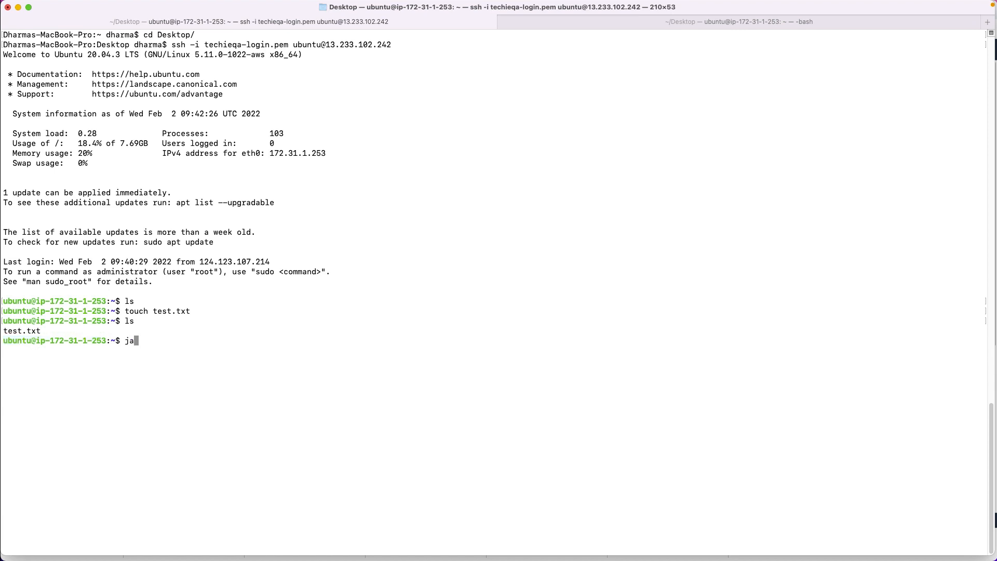
{"action": "key", "text": "Return"}
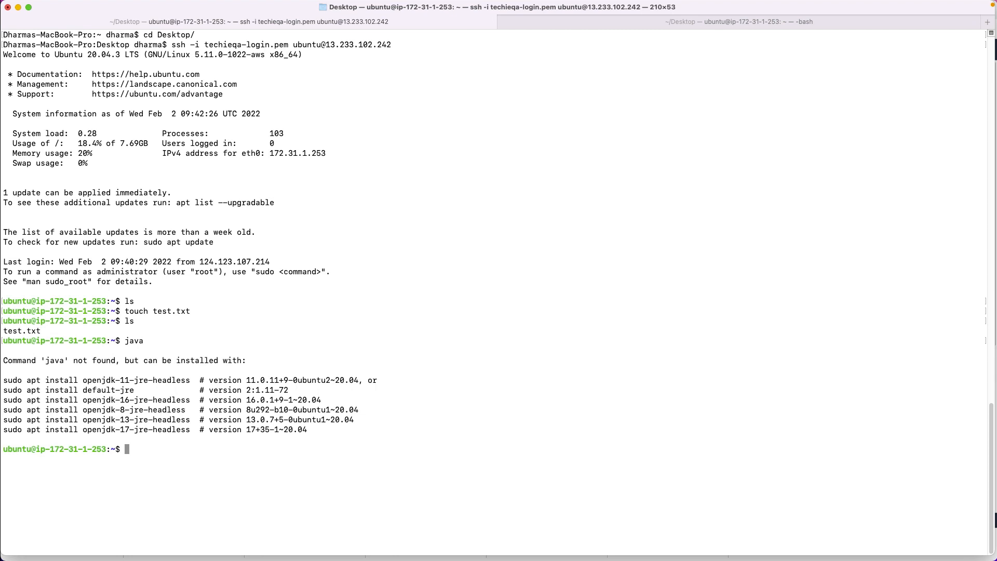
{"action": "mouse_move", "coordinate": [57, 390]}
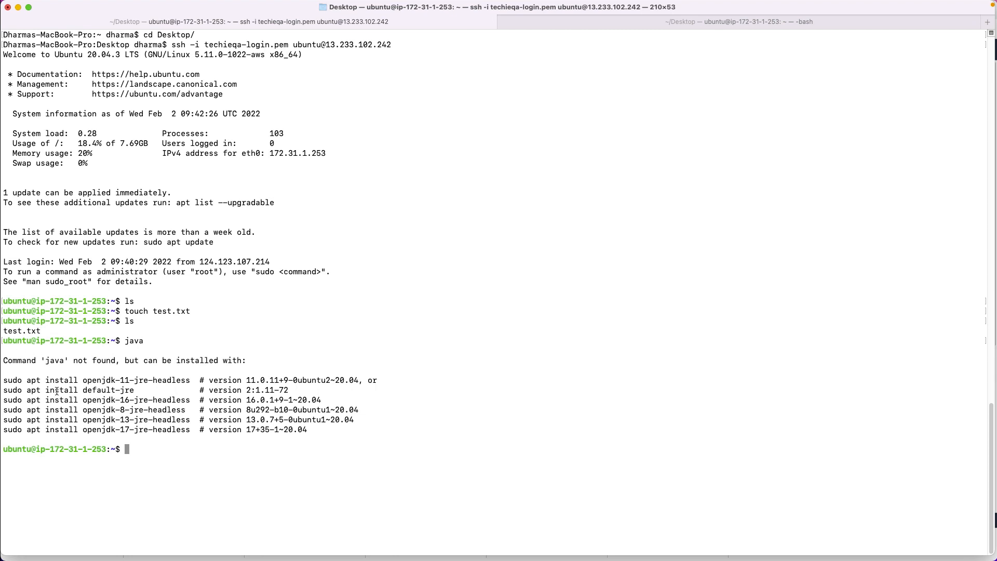
{"action": "double_click", "coordinate": [60, 389]}
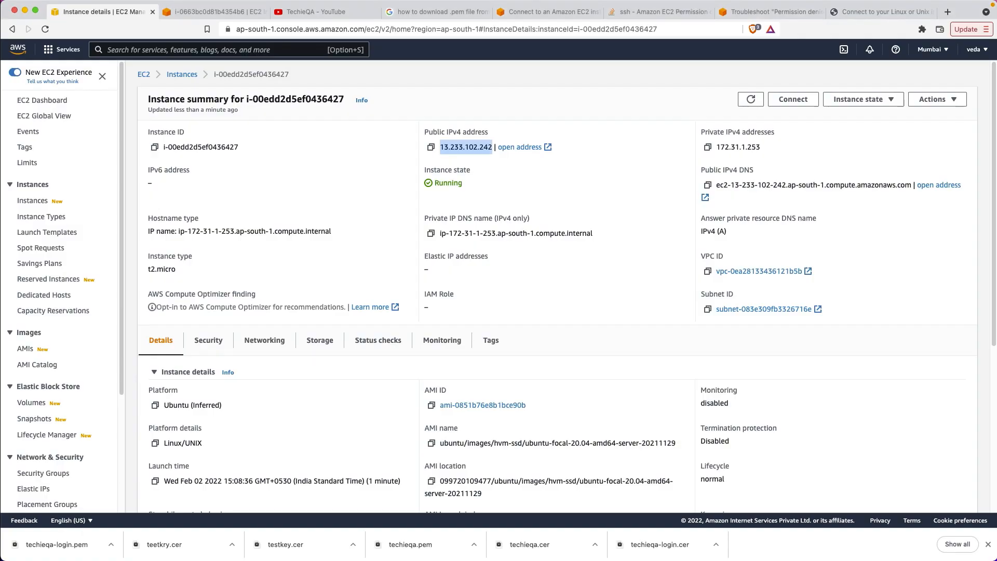
{"action": "mouse_move", "coordinate": [275, 155]}
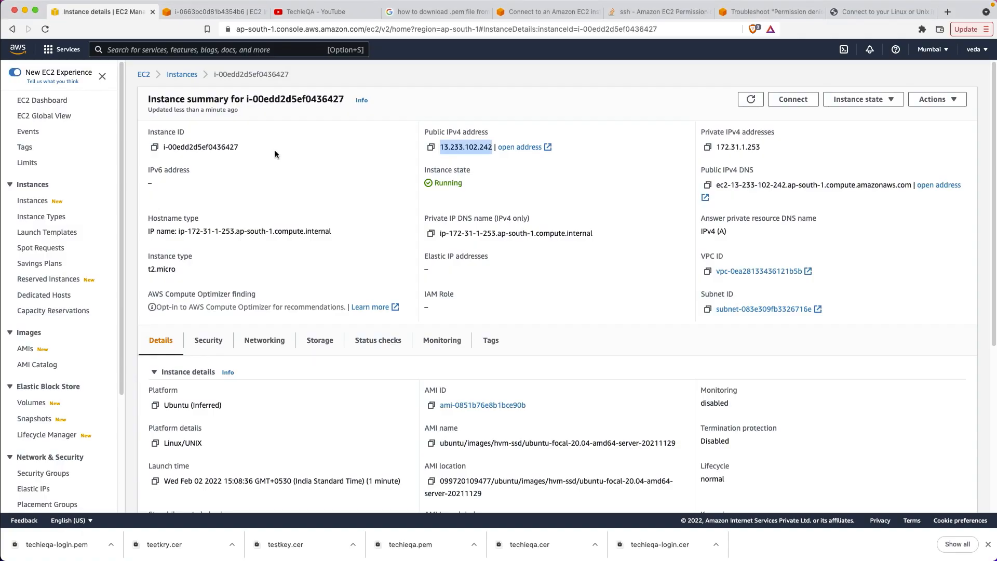
{"action": "mouse_move", "coordinate": [41, 216]}
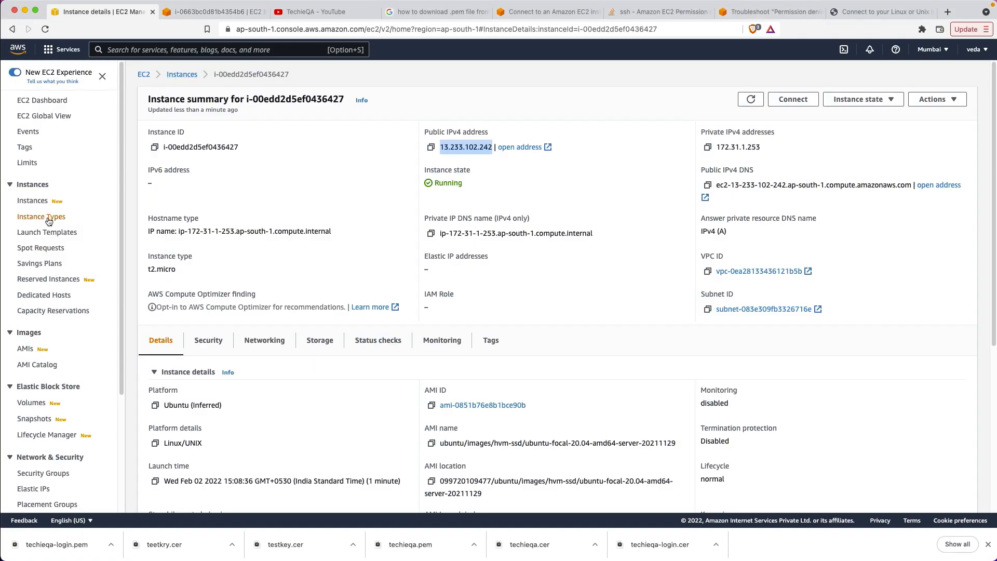
Step: From the Instances list, connect to i-00edd2d5ef0436427 as ubuntu via EC2 Instance Connect
{"action": "left_click", "coordinate": [31, 201]}
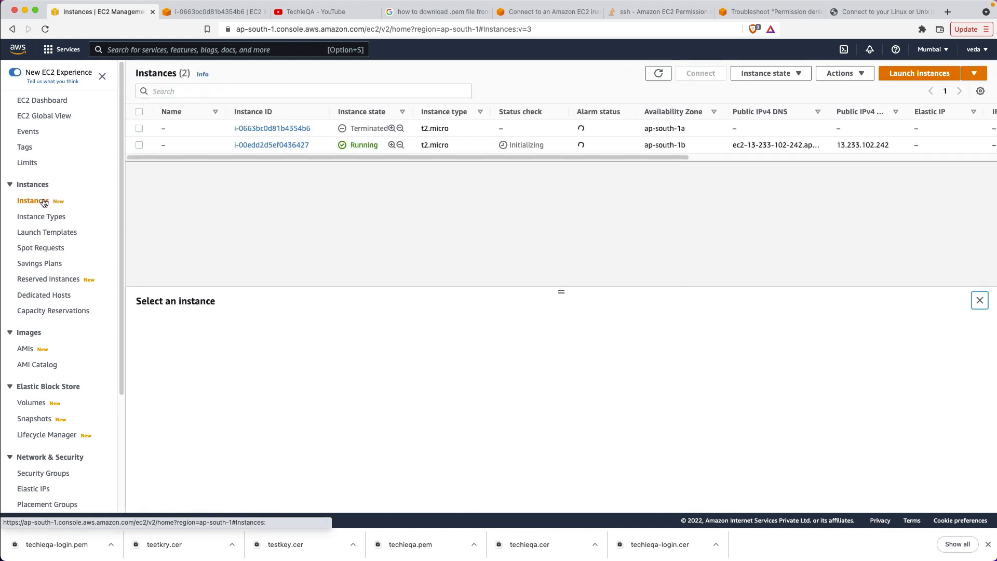
{"action": "mouse_move", "coordinate": [271, 144]}
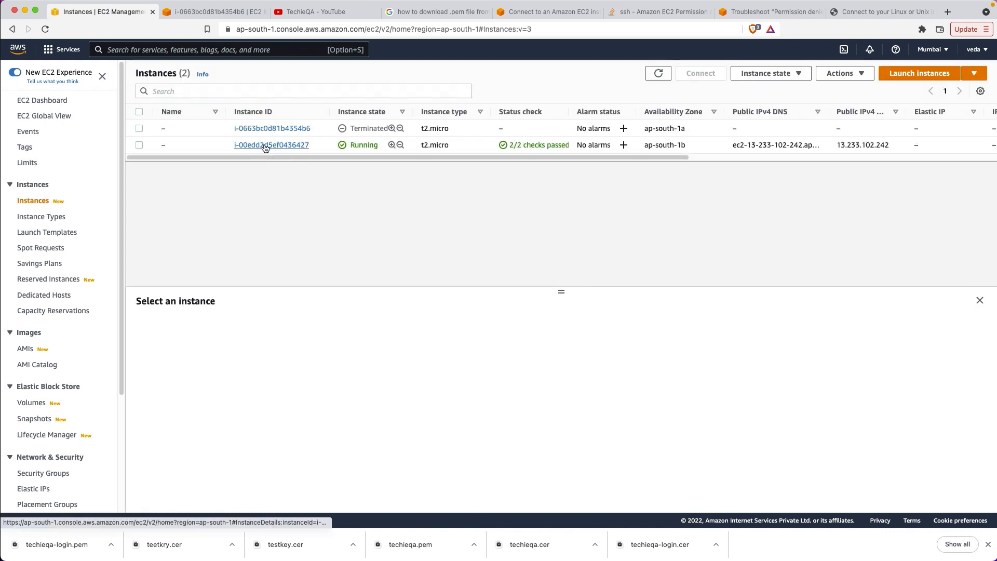
{"action": "left_click", "coordinate": [272, 144]}
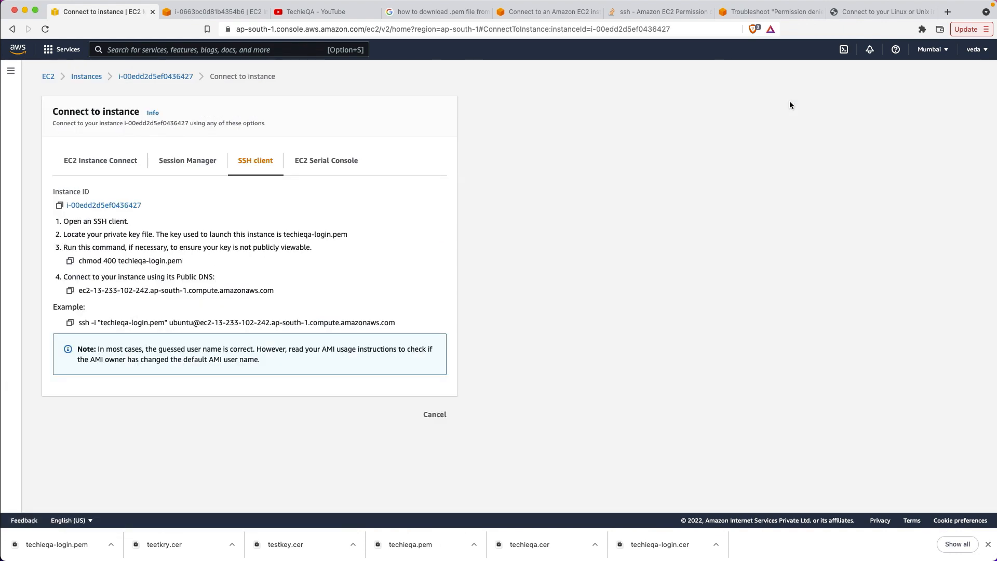
{"action": "mouse_move", "coordinate": [100, 161]}
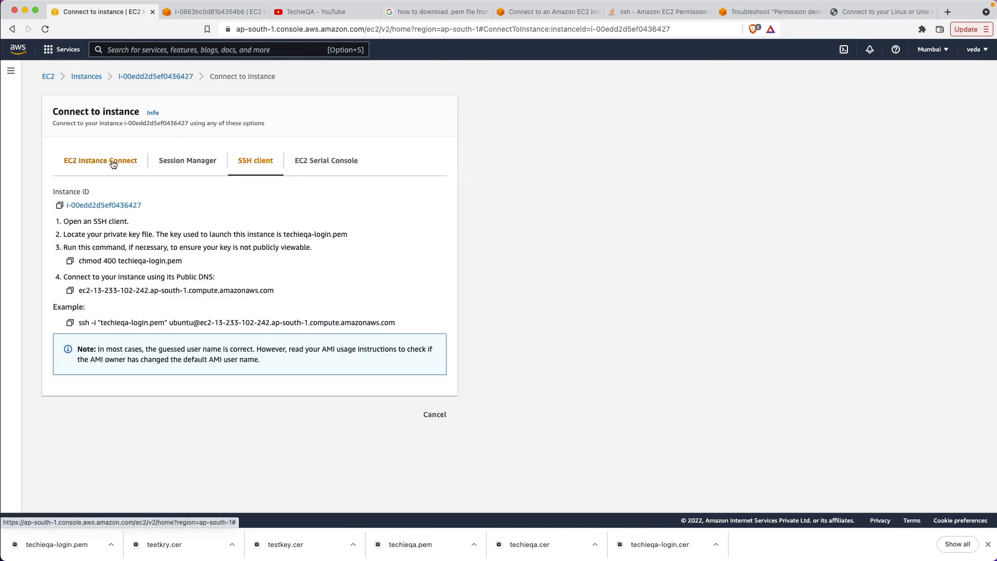
{"action": "left_click", "coordinate": [100, 160]}
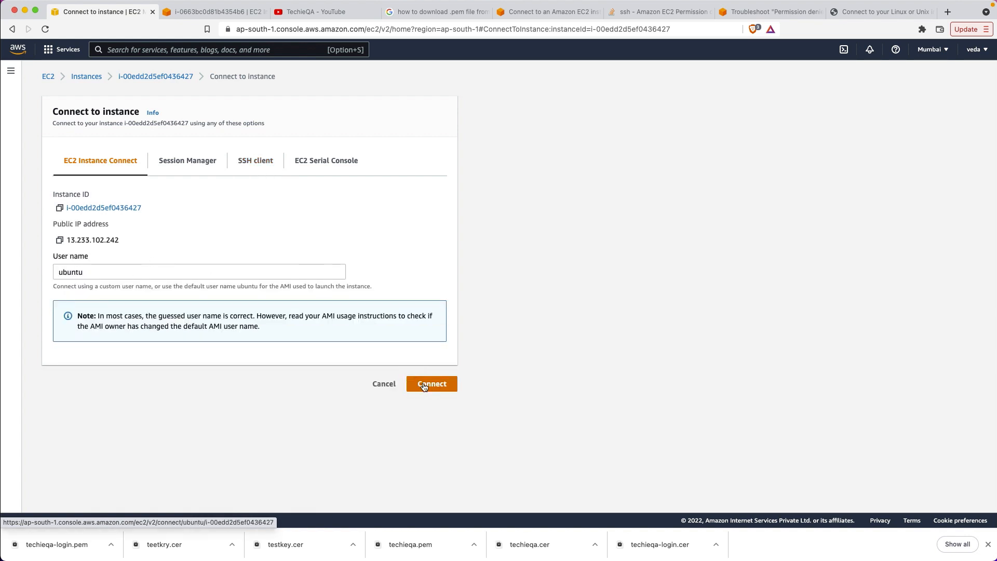
{"action": "left_click", "coordinate": [430, 383]}
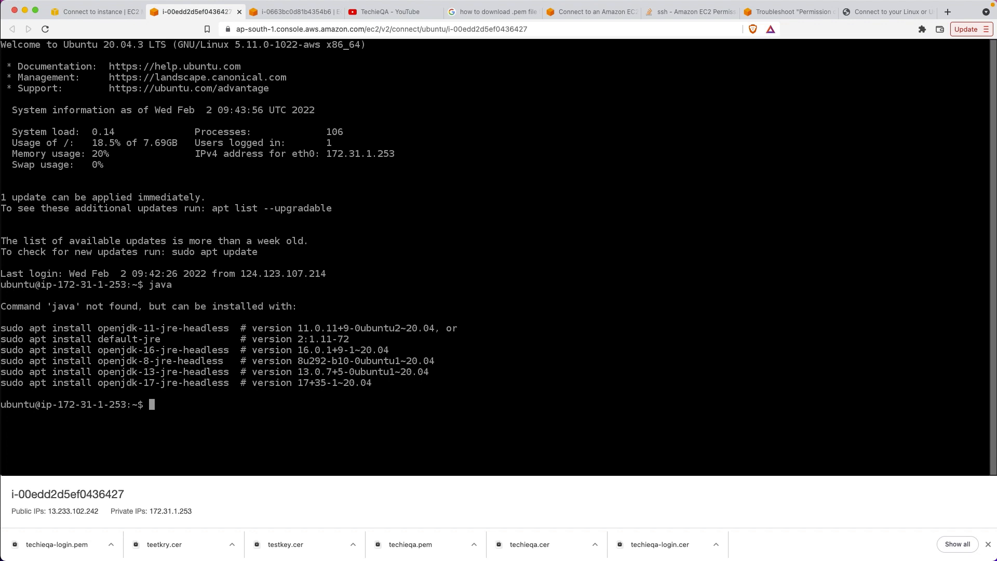
Step: Run ifconfig in the browser shell and see it reported not found
{"action": "type", "text": "ifconfig"}
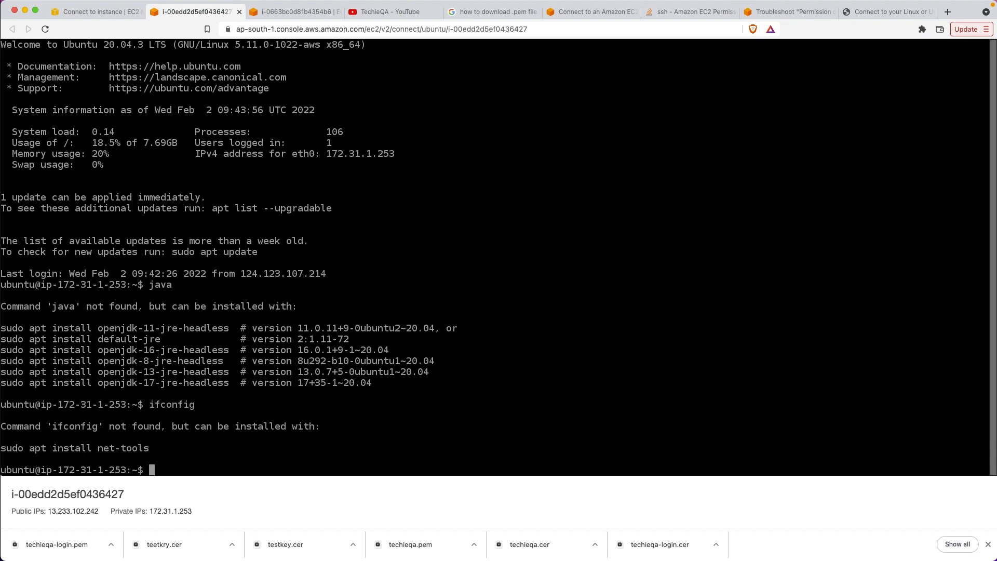
{"action": "double_click", "coordinate": [170, 405]}
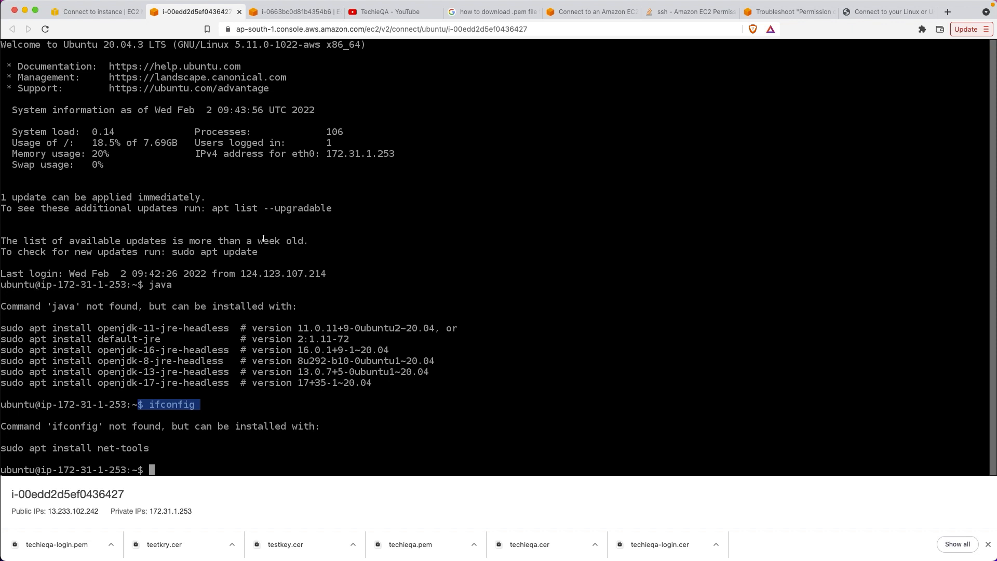
{"action": "mouse_move", "coordinate": [210, 451]}
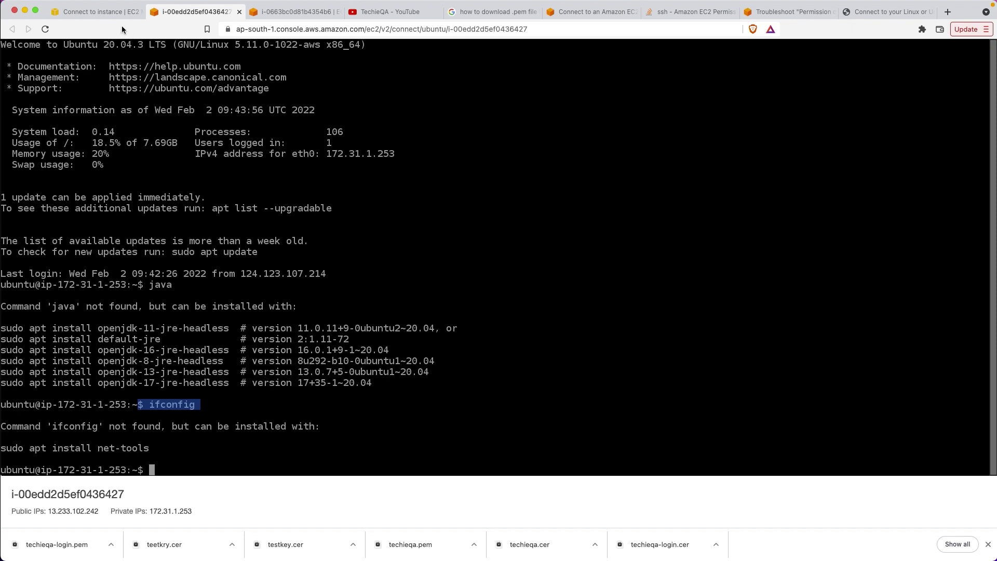
Step: Return to the instance summary and pick out its public IPv4 address 13.233.102.242
{"action": "left_click", "coordinate": [96, 11]}
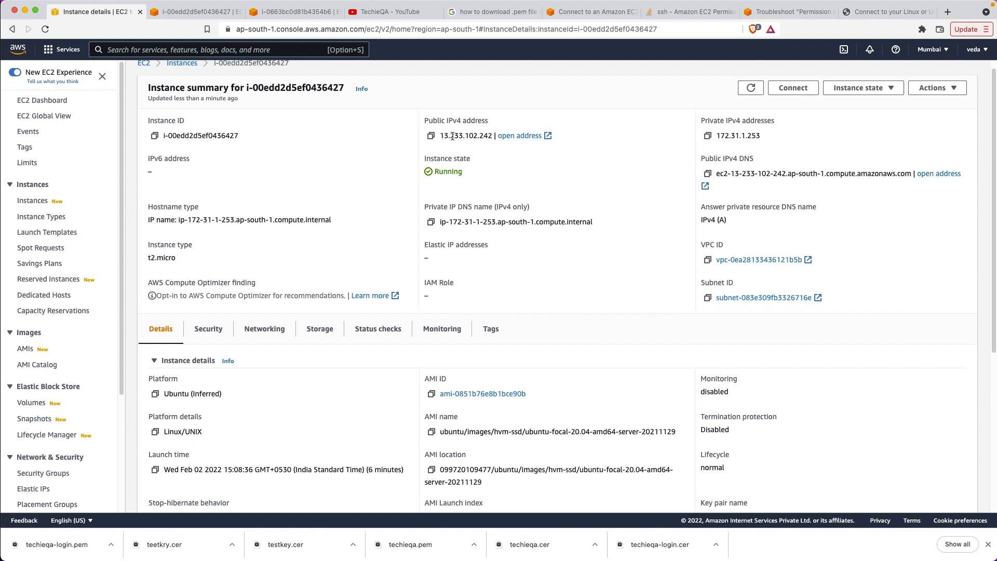
{"action": "double_click", "coordinate": [466, 135]}
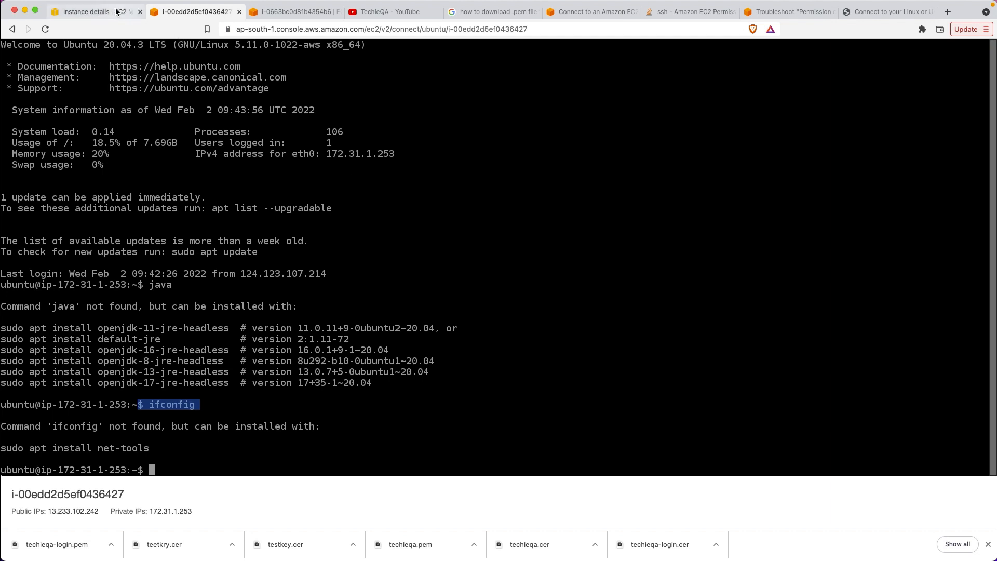
{"action": "left_click", "coordinate": [89, 11]}
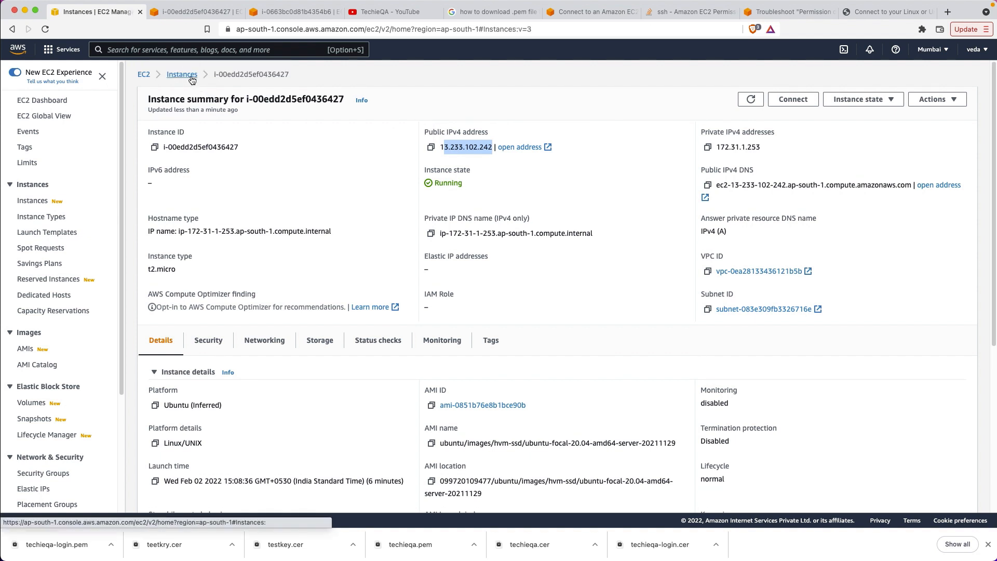
Step: Stop the running instance i-00edd2d5ef0436427 from the Instances list
{"action": "left_click", "coordinate": [182, 75]}
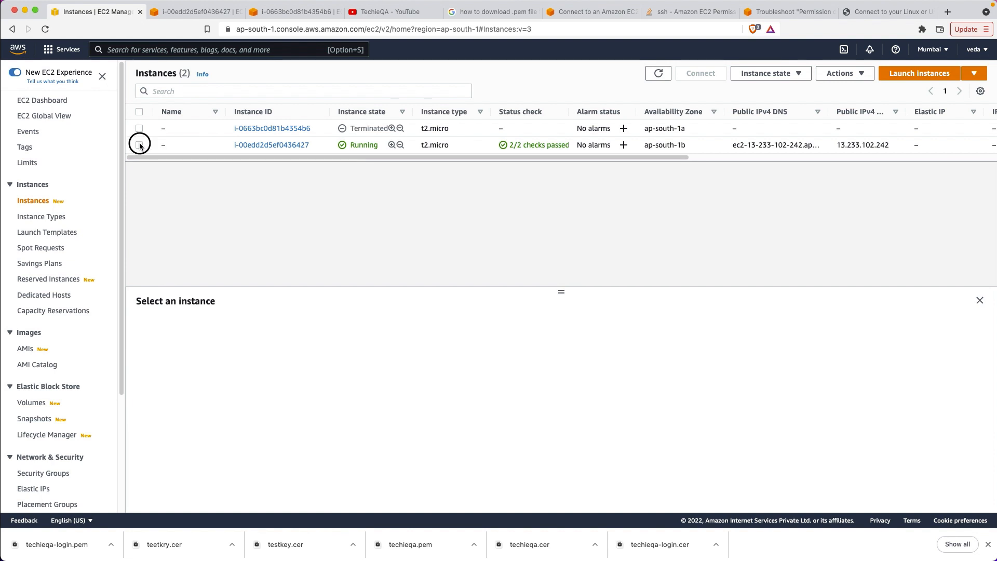
{"action": "left_click", "coordinate": [138, 145]}
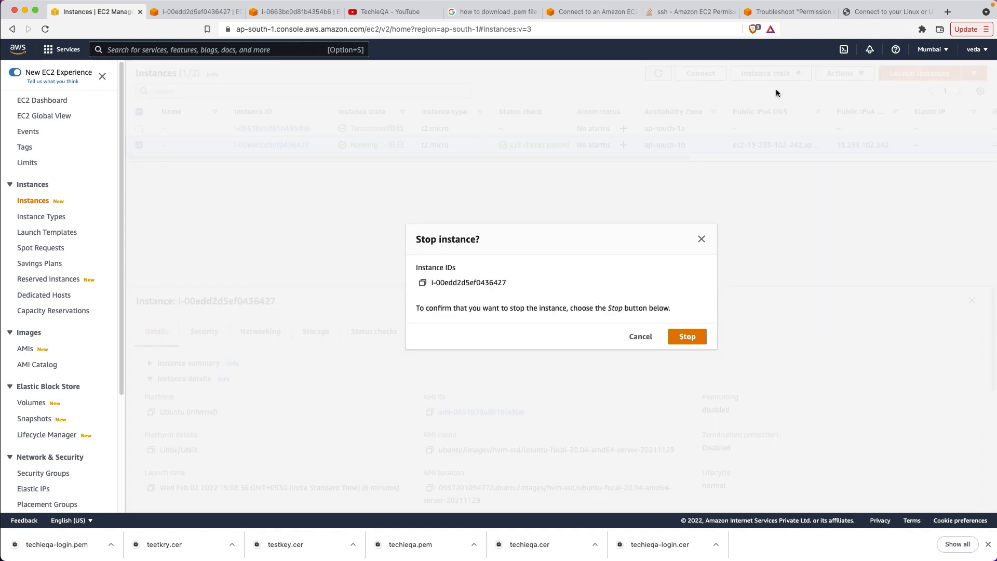
{"action": "left_click", "coordinate": [686, 336]}
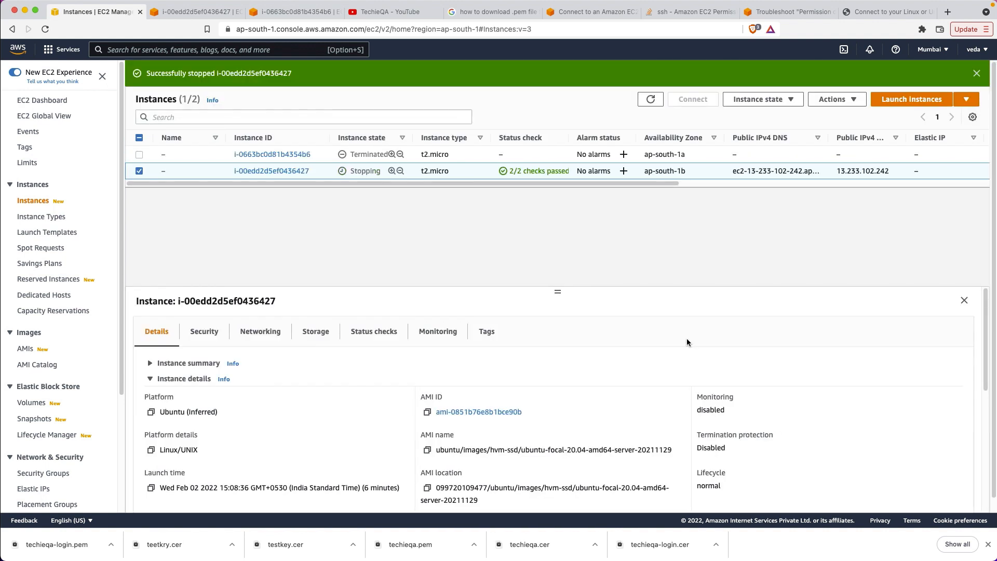
{"action": "mouse_move", "coordinate": [388, 250]}
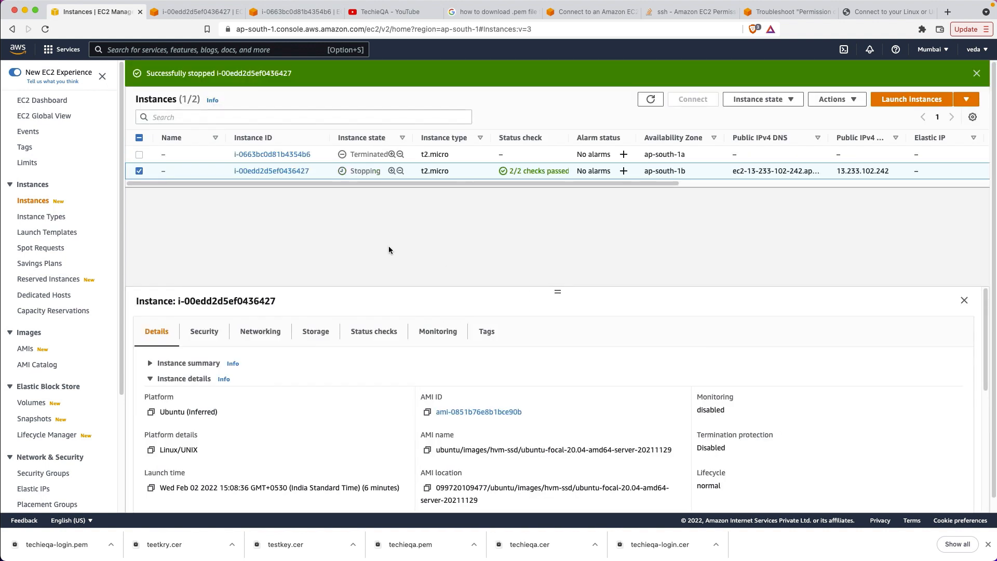
{"action": "mouse_move", "coordinate": [240, 151]}
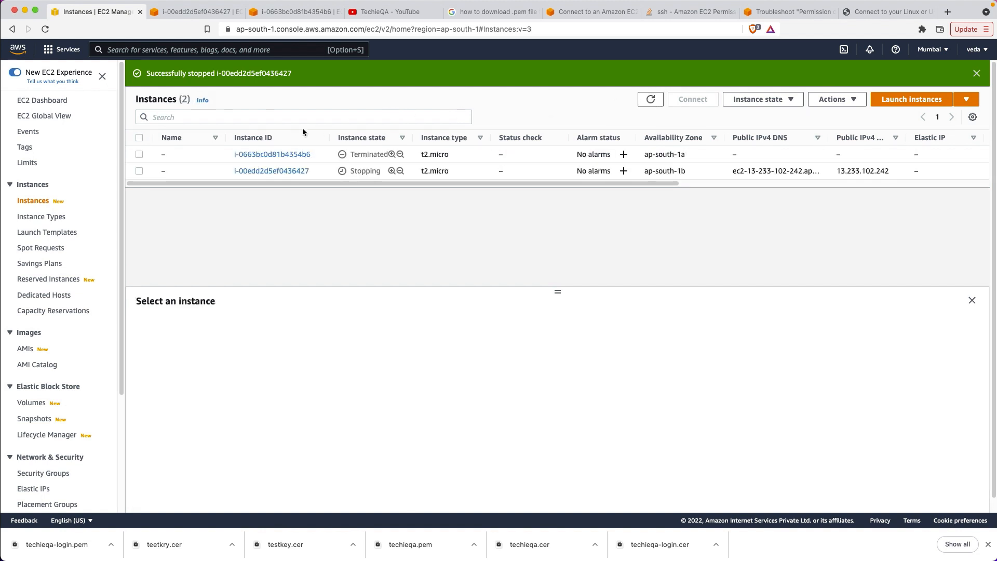
{"action": "left_click", "coordinate": [139, 170]}
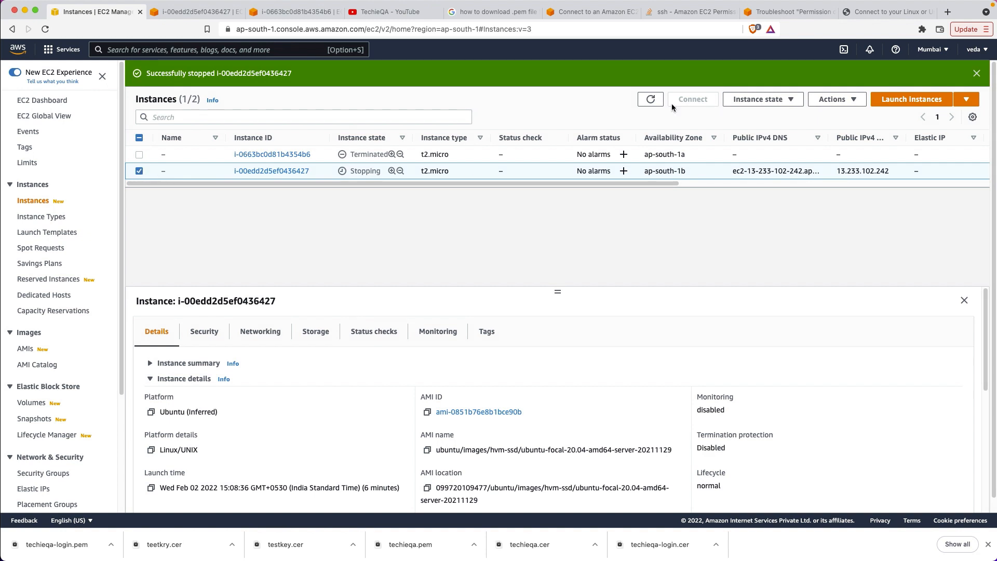
{"action": "mouse_move", "coordinate": [767, 133]}
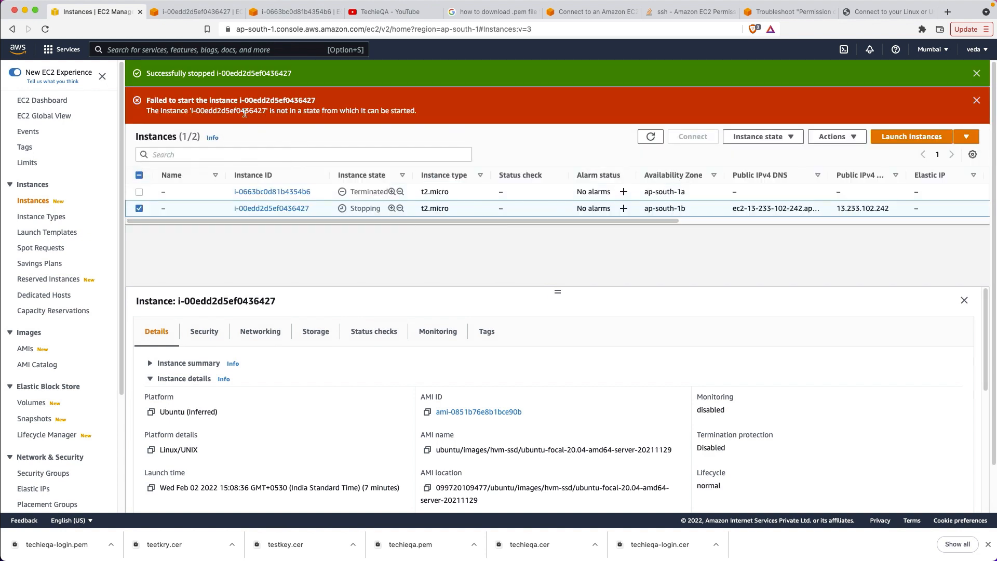
{"action": "mouse_move", "coordinate": [278, 128]}
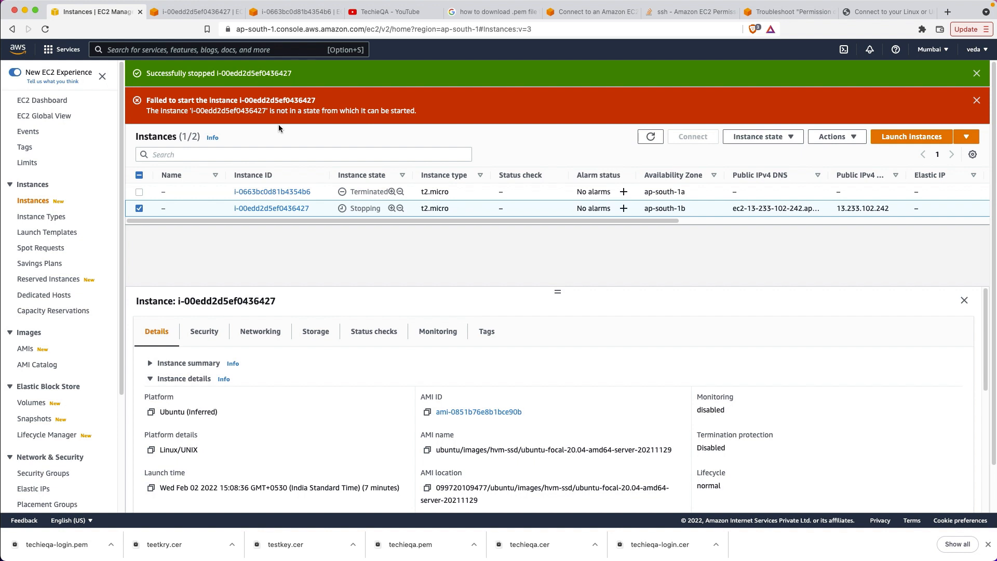
Step: Refresh until the instance shows Stopped, then start it again so it goes Pending
{"action": "left_click", "coordinate": [649, 136]}
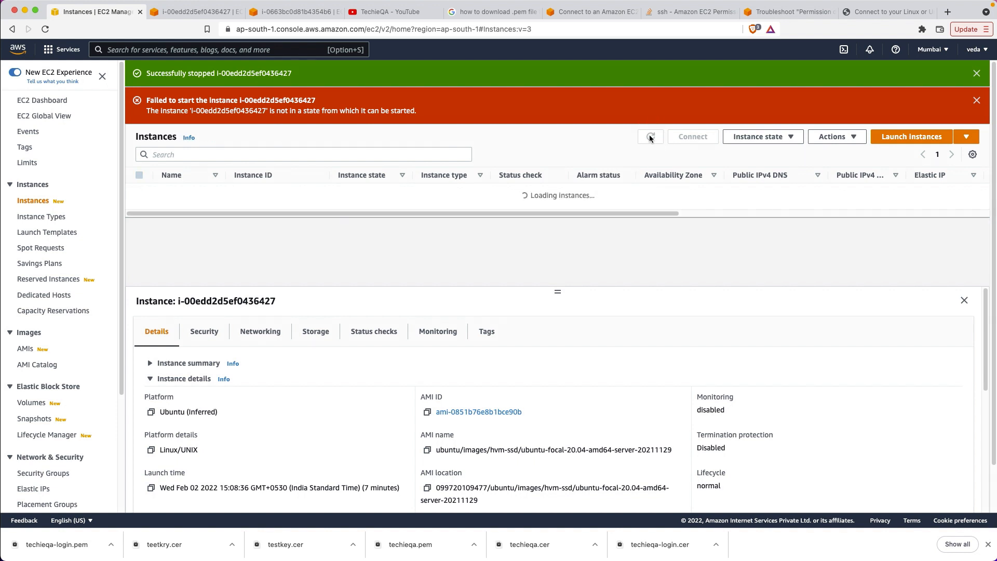
{"action": "left_click", "coordinate": [650, 136]}
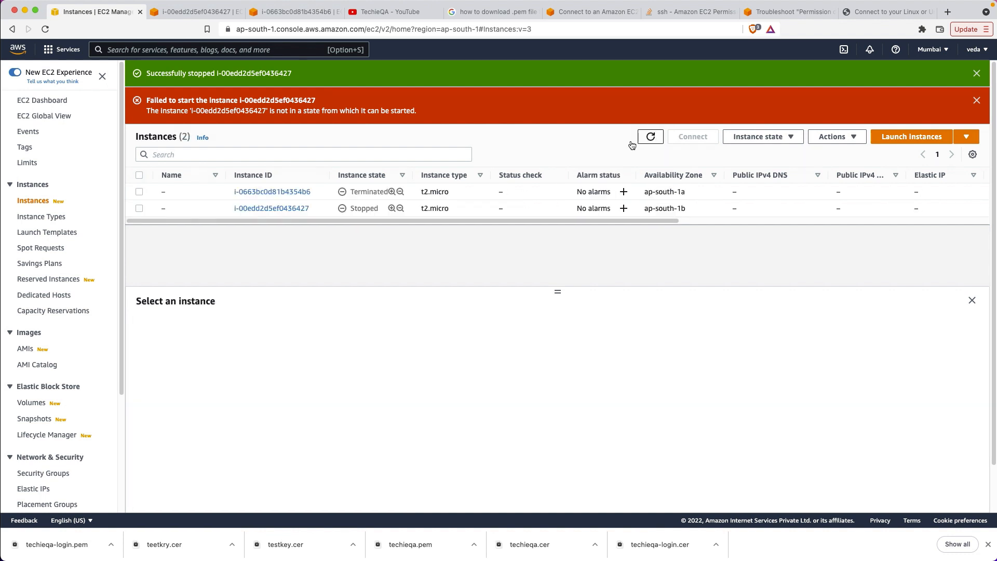
{"action": "left_click", "coordinate": [139, 208]}
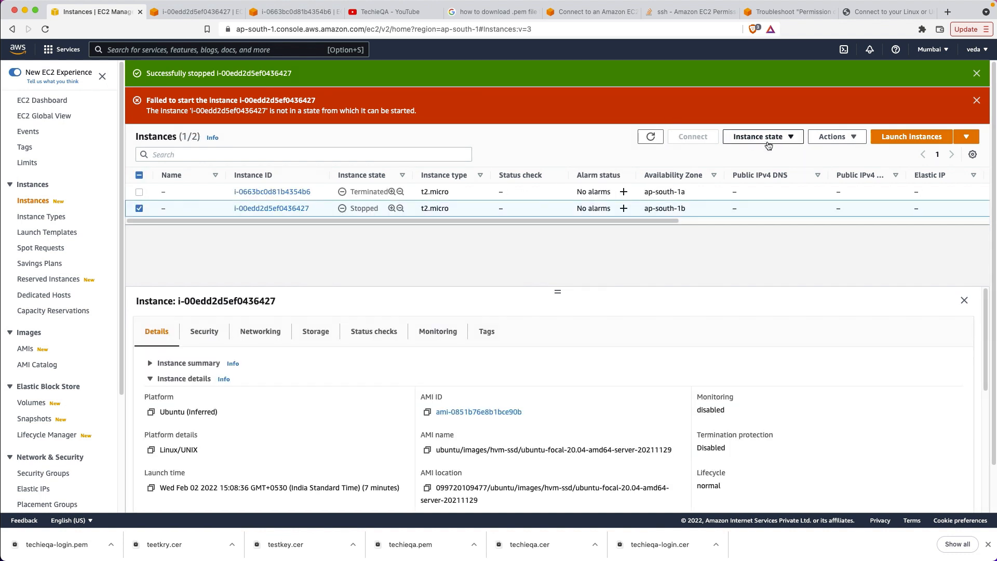
{"action": "left_click", "coordinate": [762, 164]}
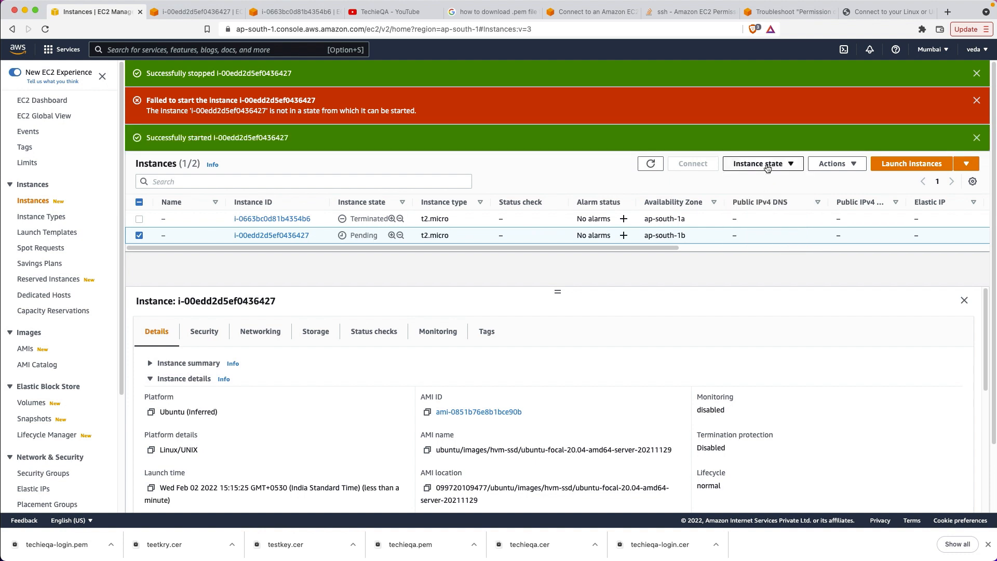
{"action": "mouse_move", "coordinate": [364, 244]}
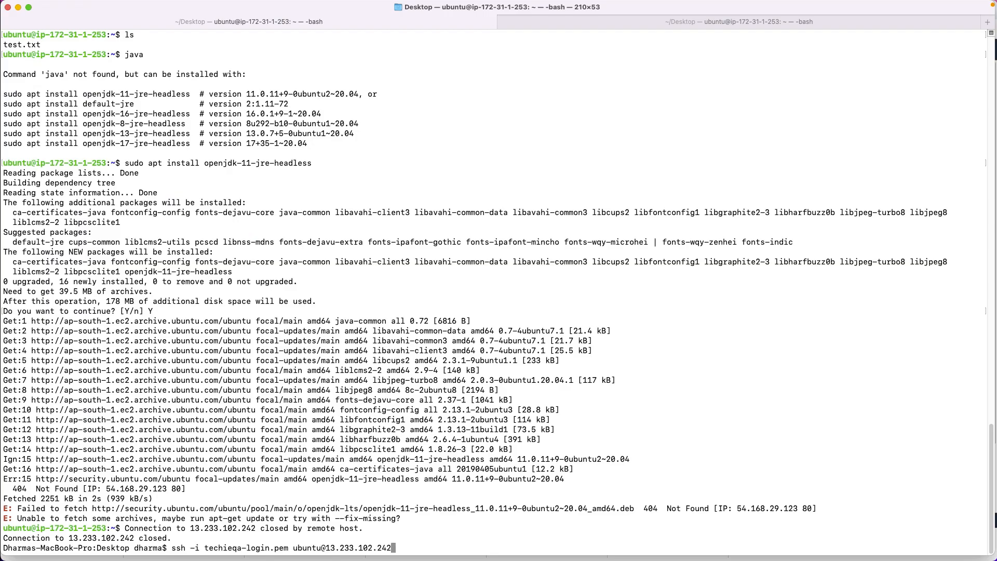
Step: Rerun the ssh -i techieqa-login.pem command to reconnect to 13.233.102.242
{"action": "key", "text": "Return"}
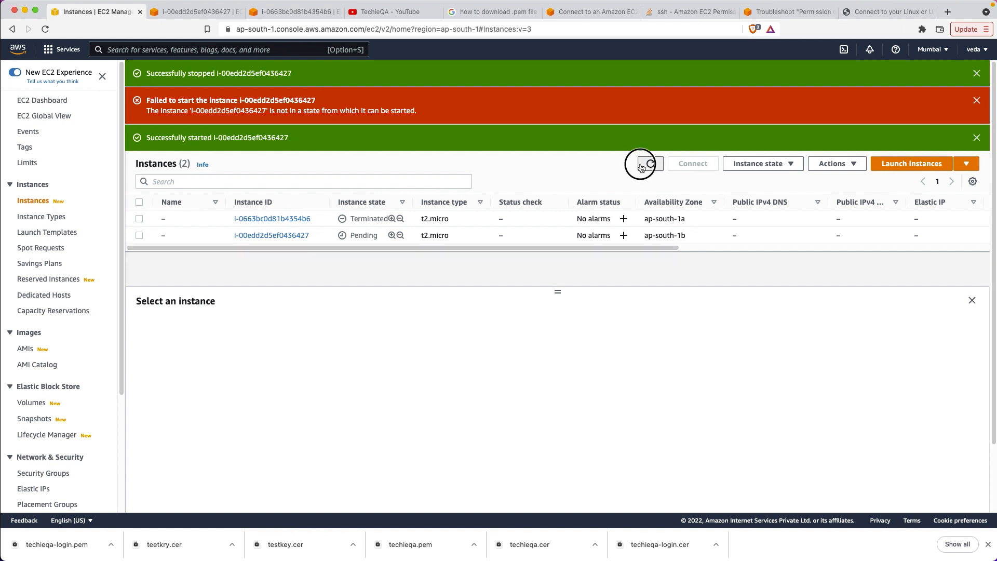
{"action": "left_click", "coordinate": [649, 164]}
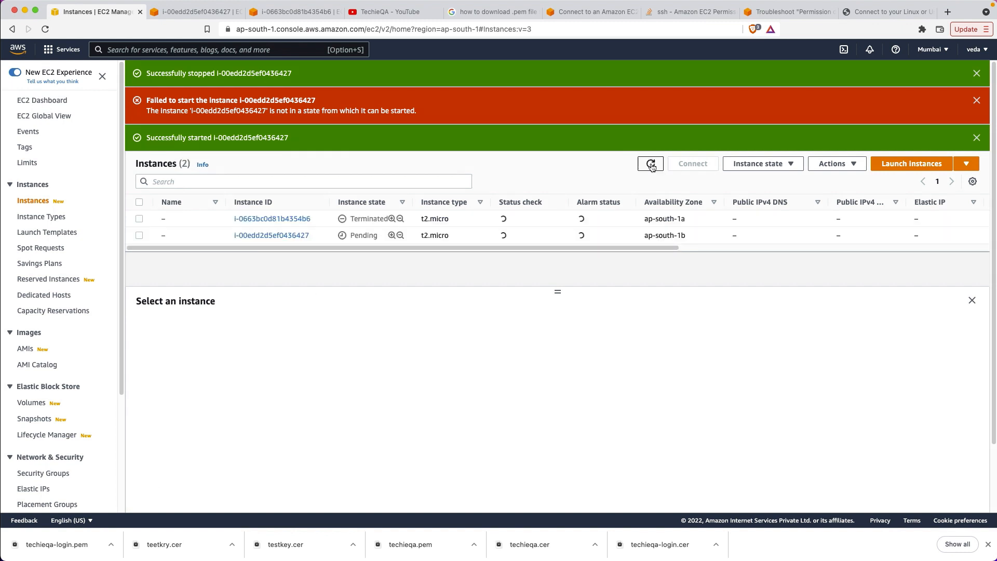
{"action": "left_click", "coordinate": [649, 164]}
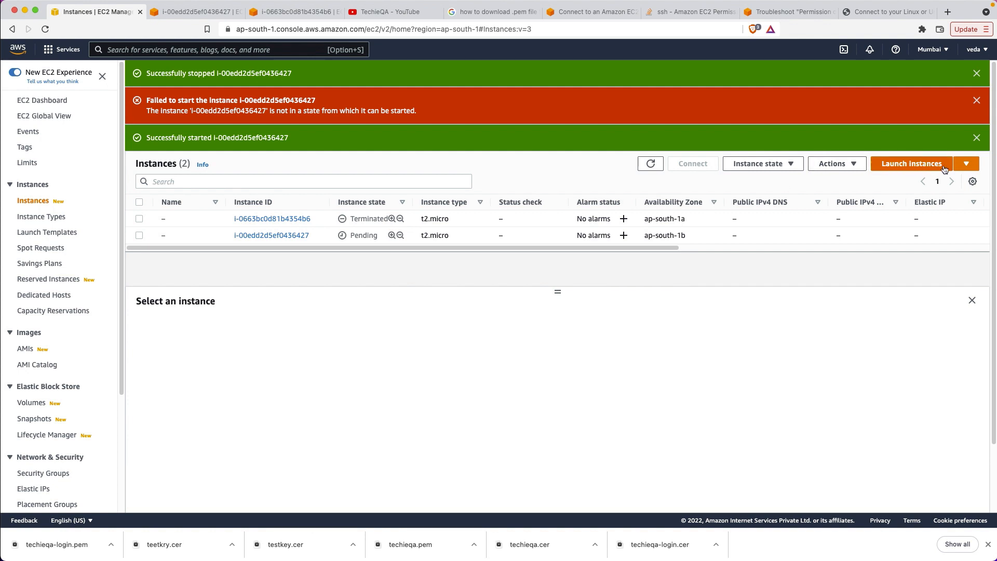
{"action": "mouse_move", "coordinate": [912, 164]}
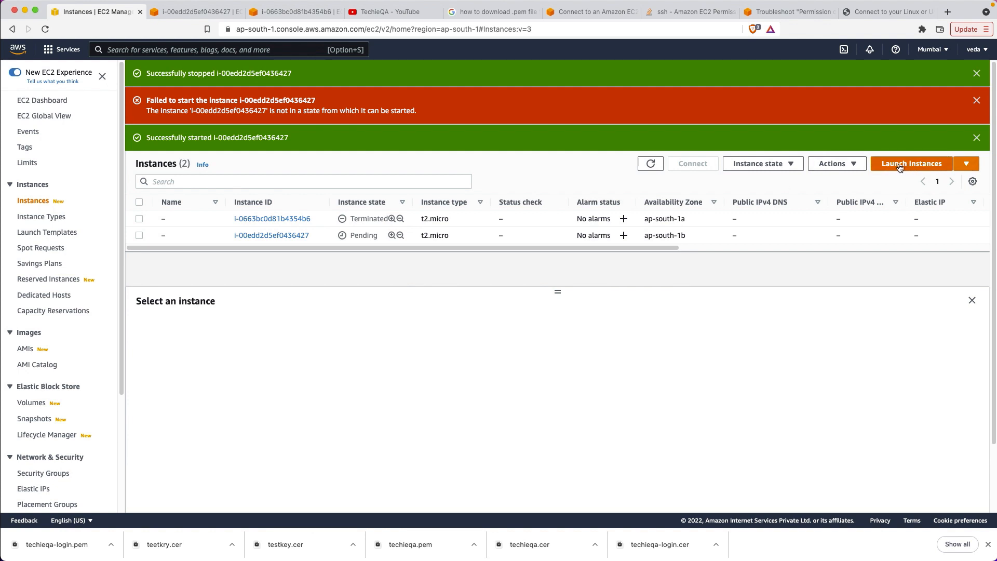
{"action": "mouse_move", "coordinate": [311, 347]}
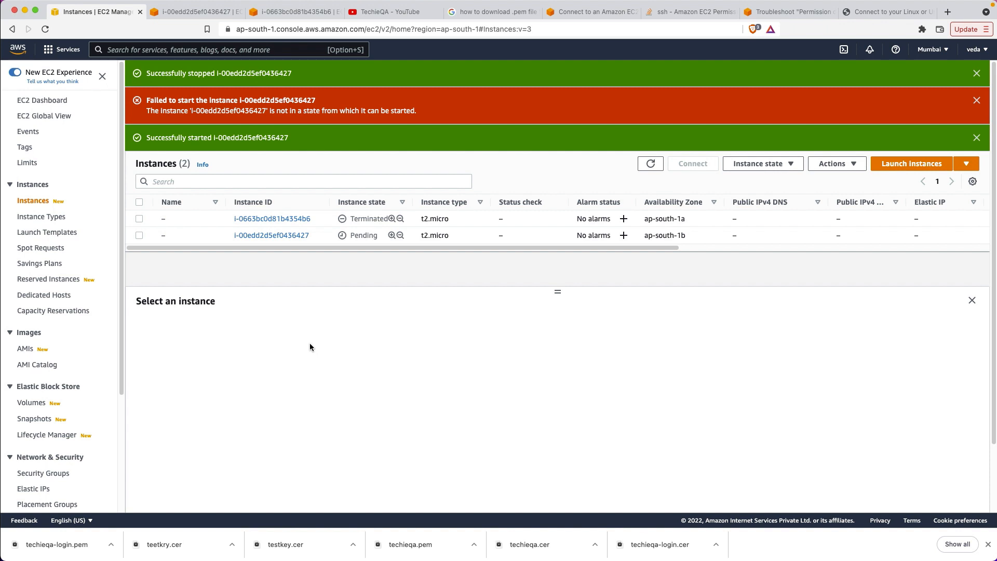